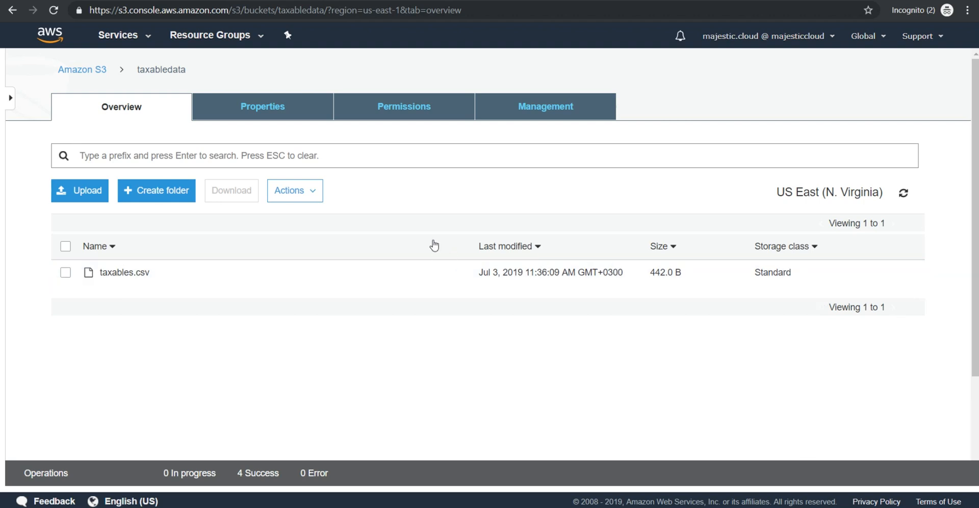
pyautogui.moveTo(379, 209)
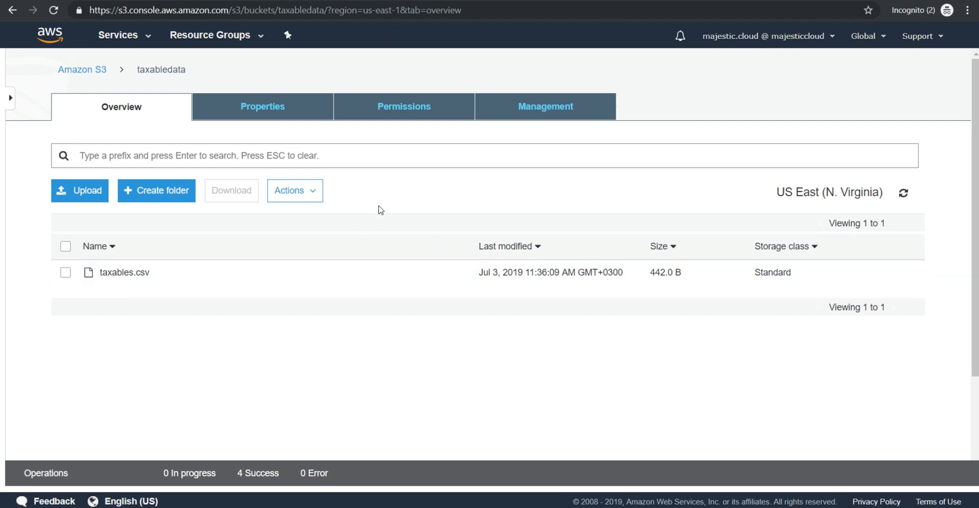
pyautogui.moveTo(379, 181)
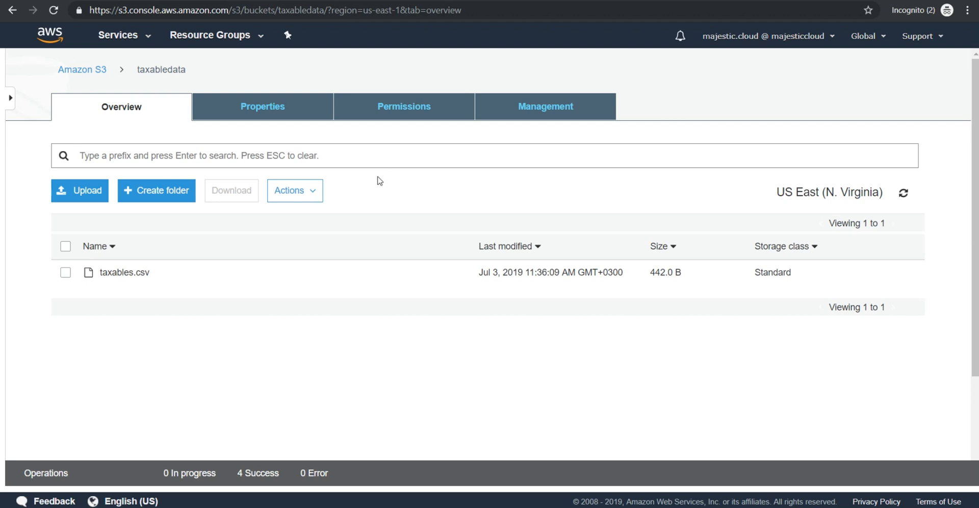
pyautogui.moveTo(414, 181)
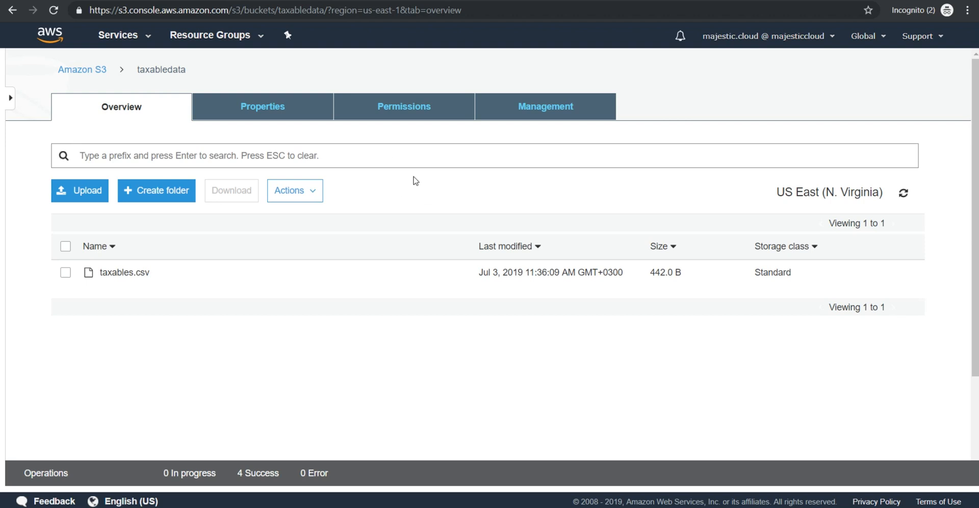
pyautogui.moveTo(405, 198)
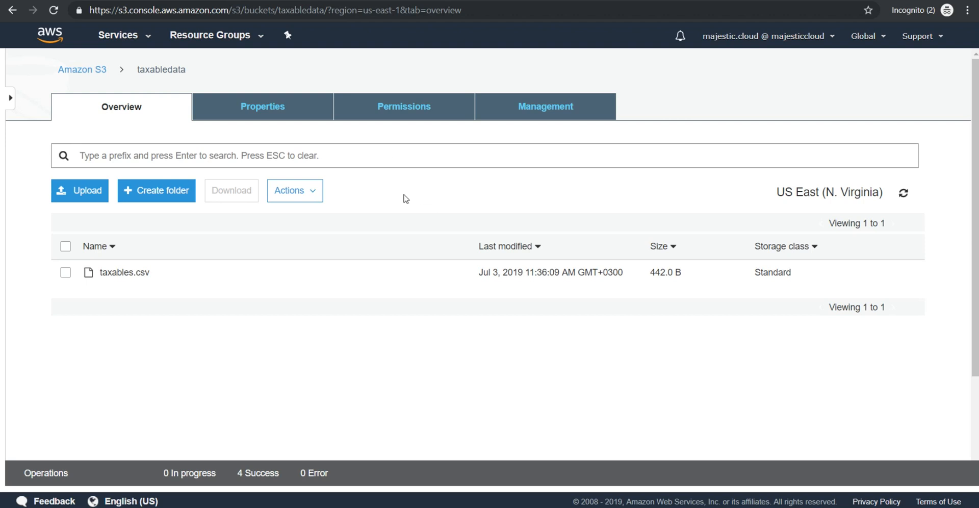
pyautogui.moveTo(411, 186)
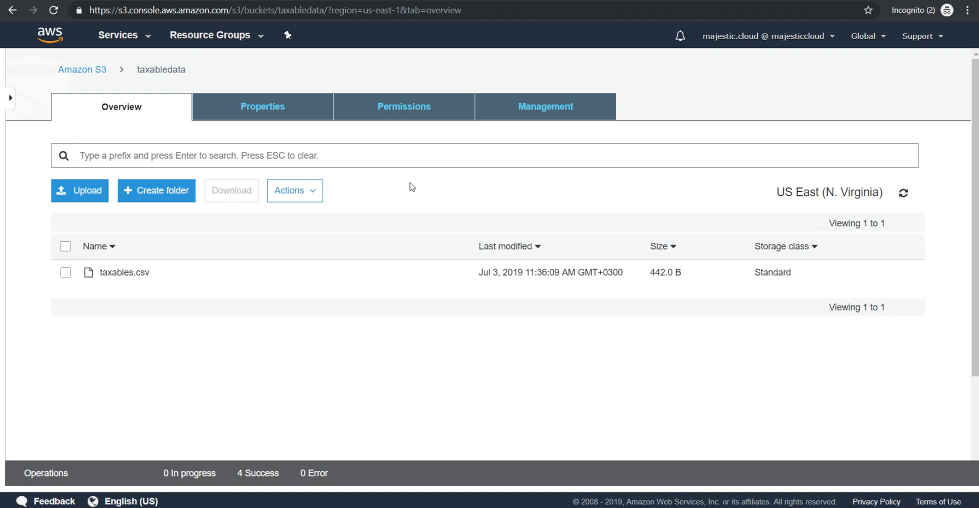
pyautogui.moveTo(404, 193)
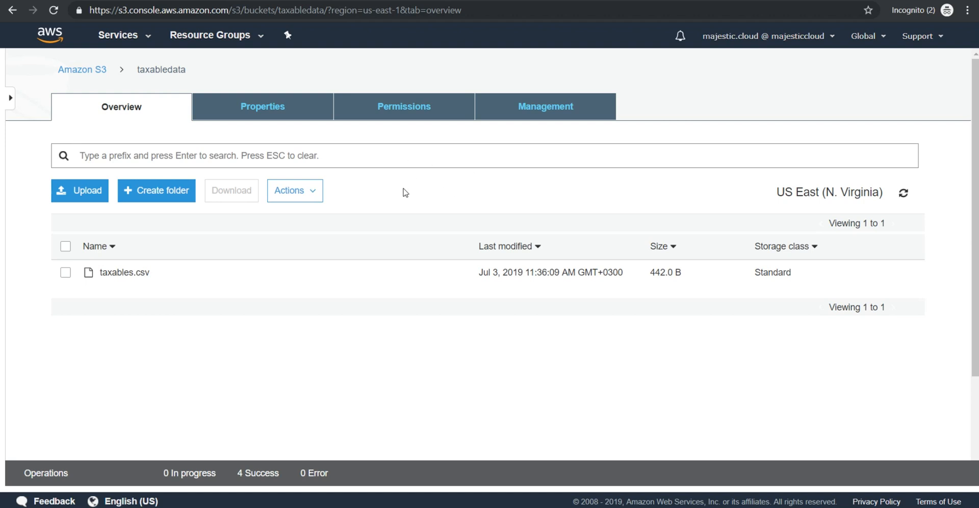
pyautogui.moveTo(363, 204)
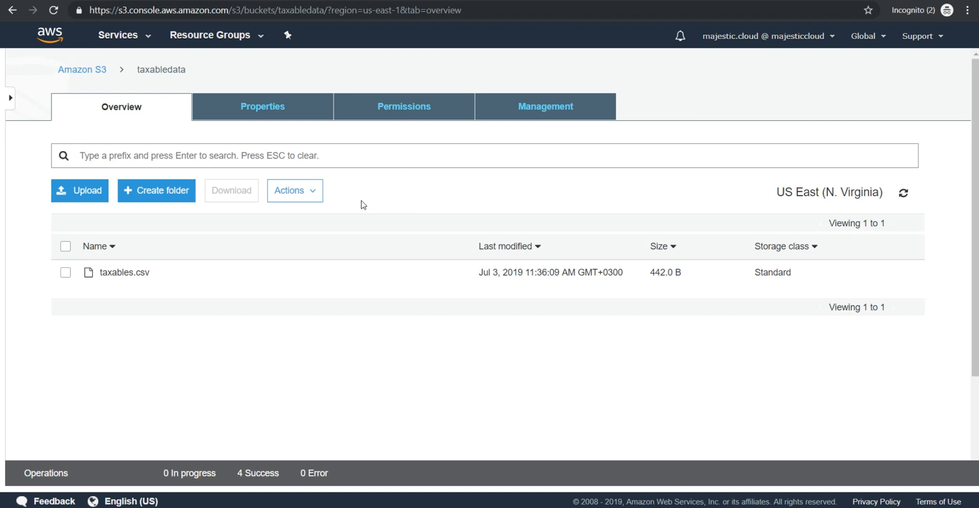
pyautogui.moveTo(427, 149)
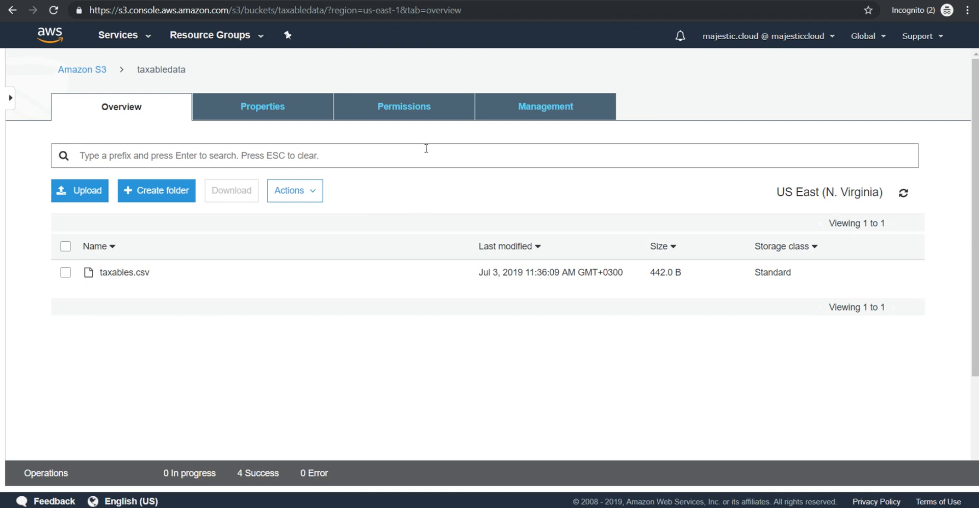
pyautogui.moveTo(390, 176)
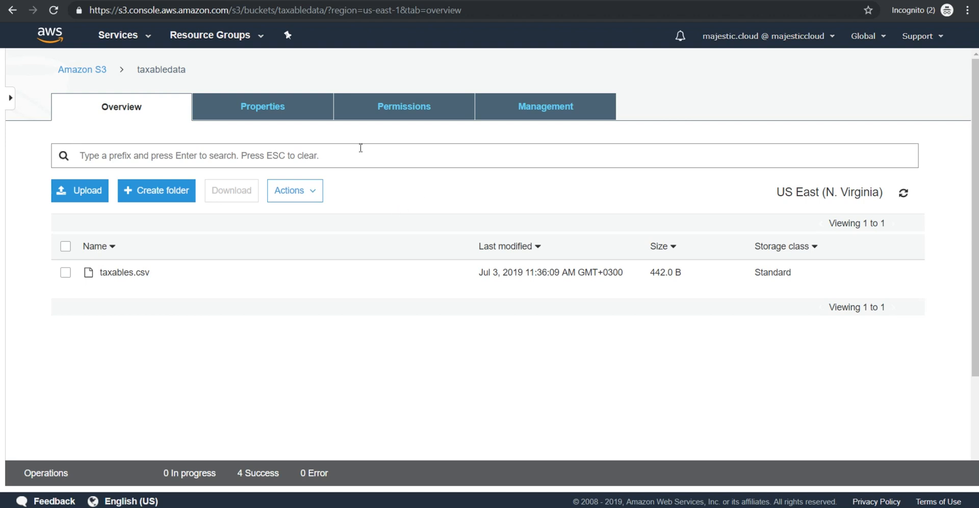
pyautogui.moveTo(104, 277)
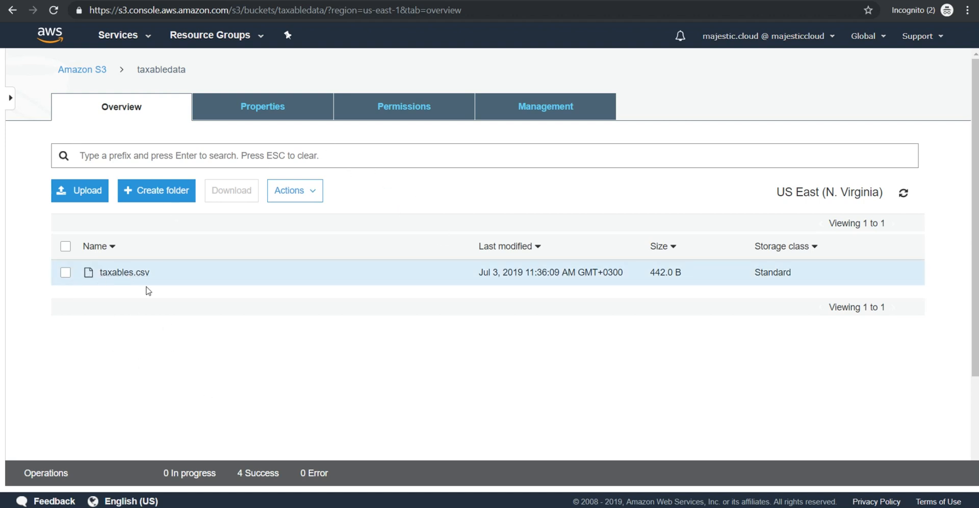
pyautogui.moveTo(108, 277)
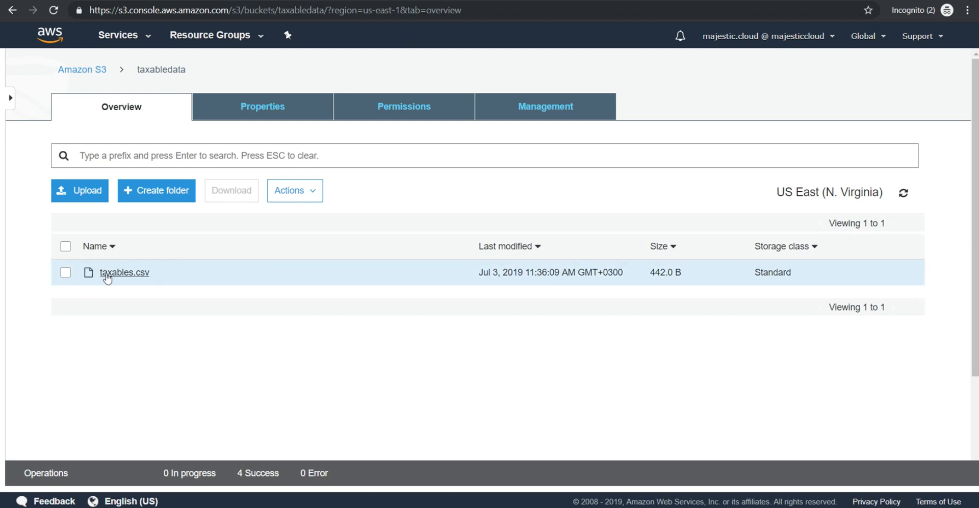
pyautogui.moveTo(113, 284)
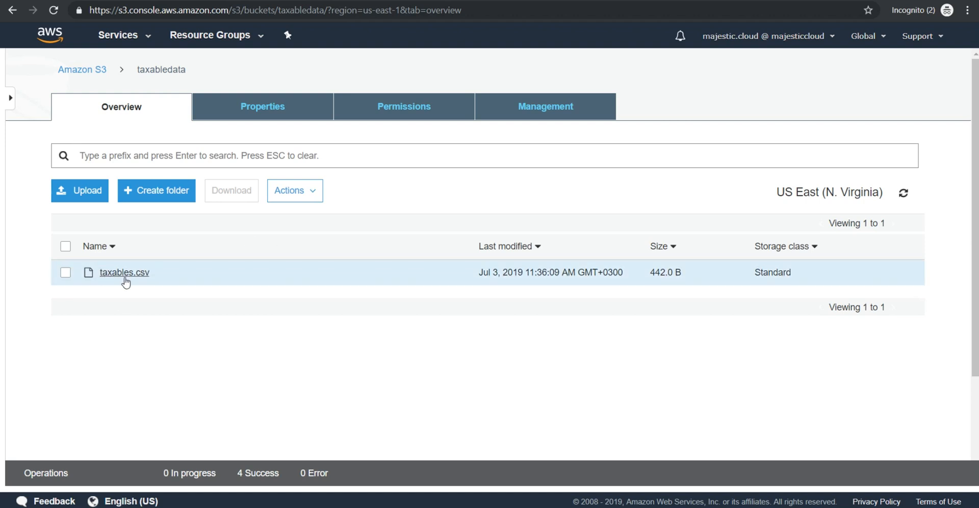
pyautogui.moveTo(234, 496)
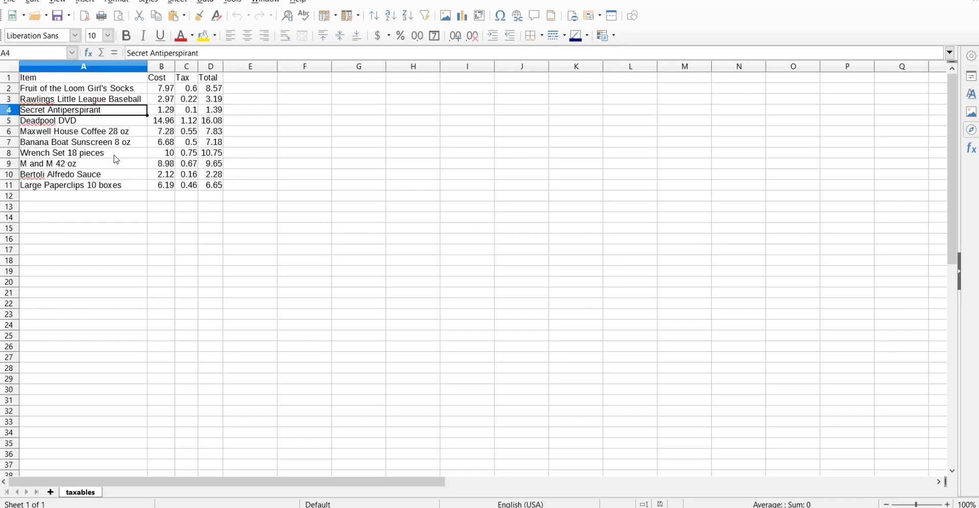
pyautogui.moveTo(159, 123)
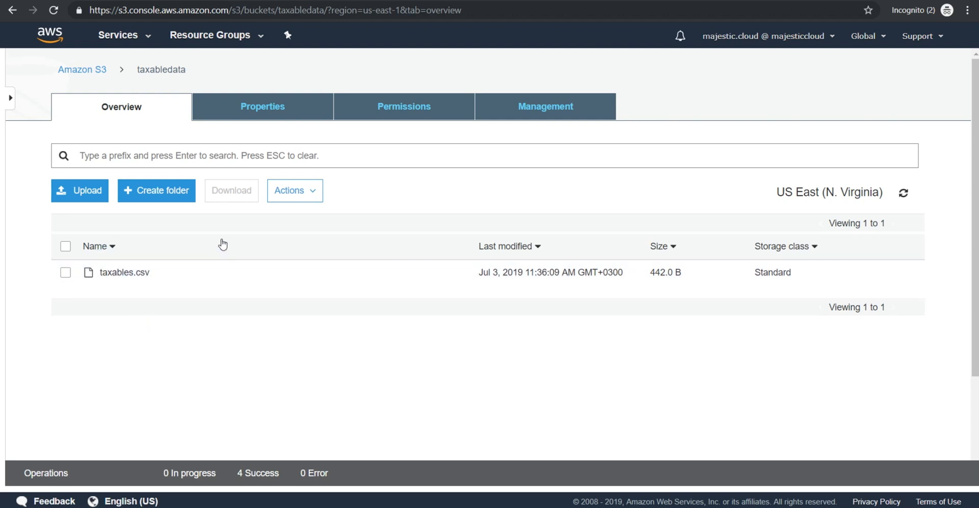
pyautogui.moveTo(210, 249)
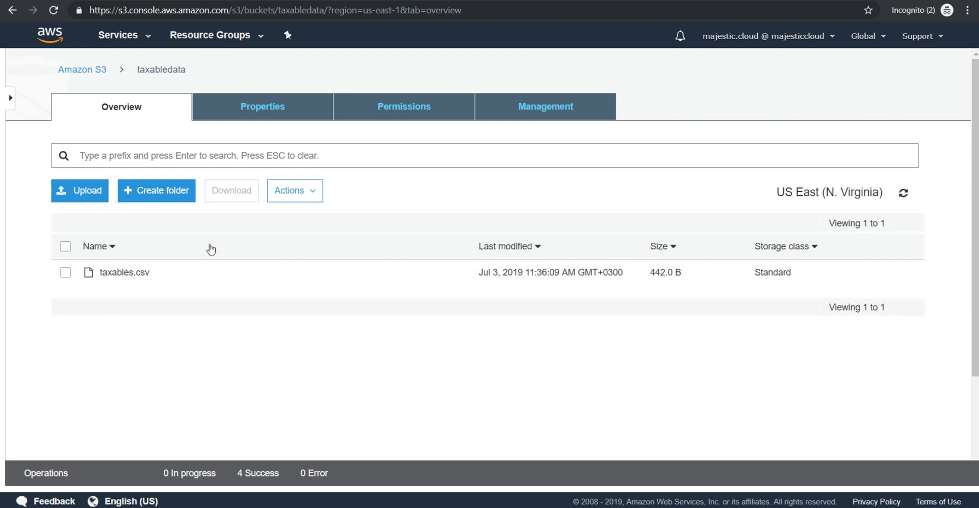
pyautogui.moveTo(169, 284)
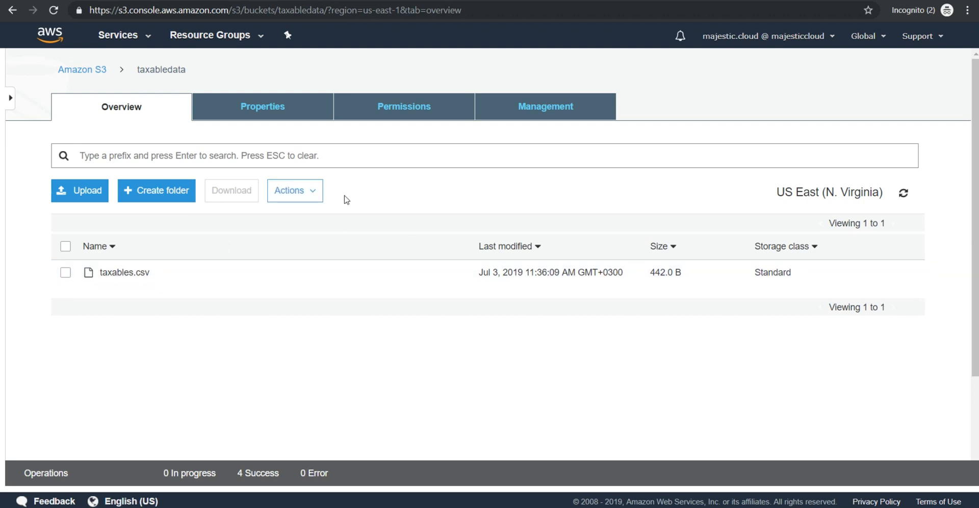
pyautogui.moveTo(379, 192)
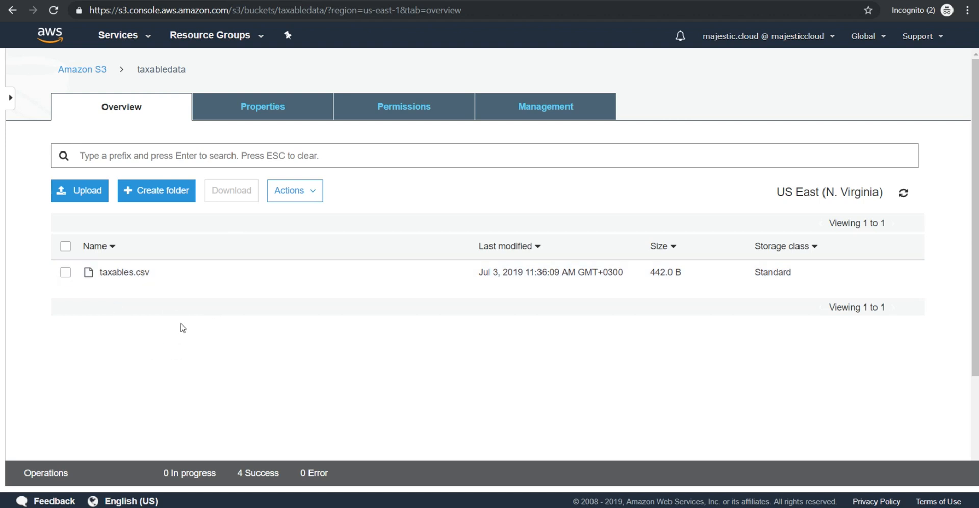
pyautogui.moveTo(200, 268)
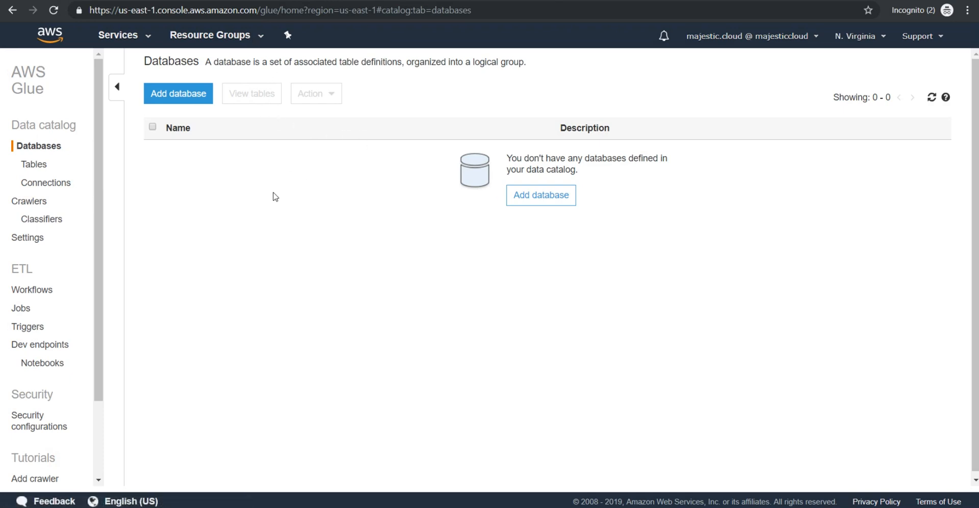
pyautogui.moveTo(41, 222)
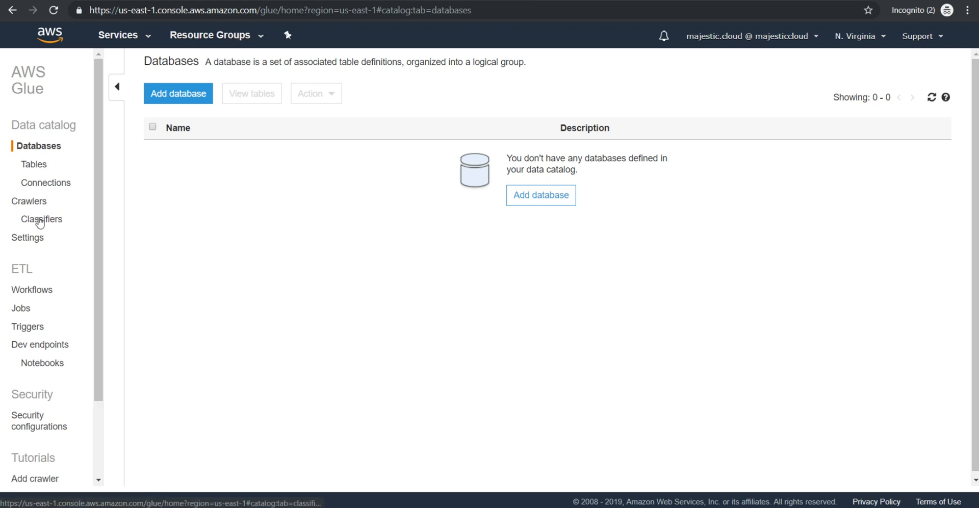
# - Bring up the empty Classifiers list under Data catalog
pyautogui.click(43, 220)
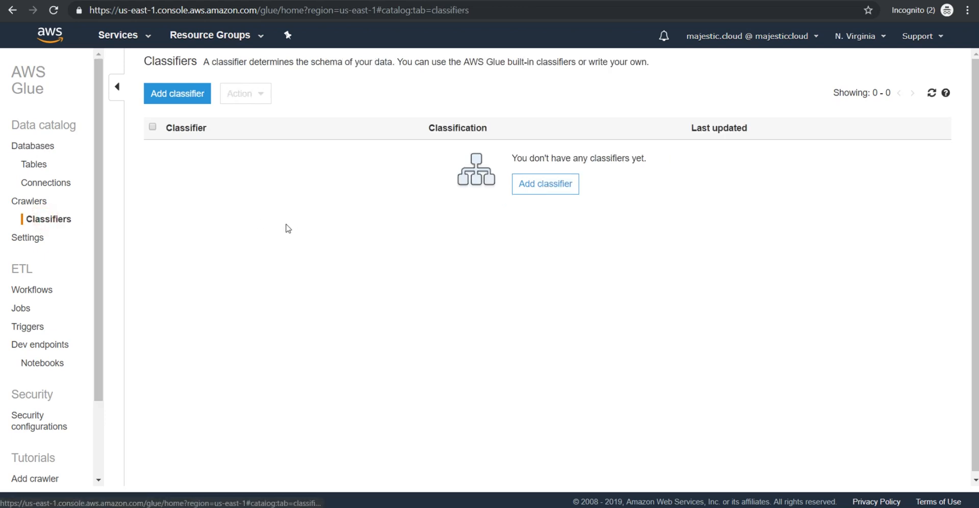
# - Create classifier CSVClassifier with classification csv and column headings set to has headings
pyautogui.click(177, 94)
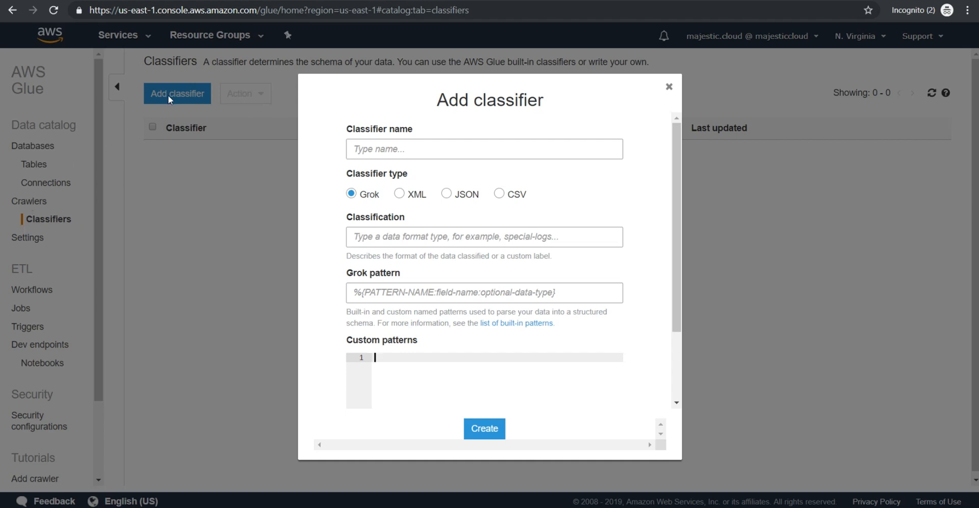
pyautogui.write('C')
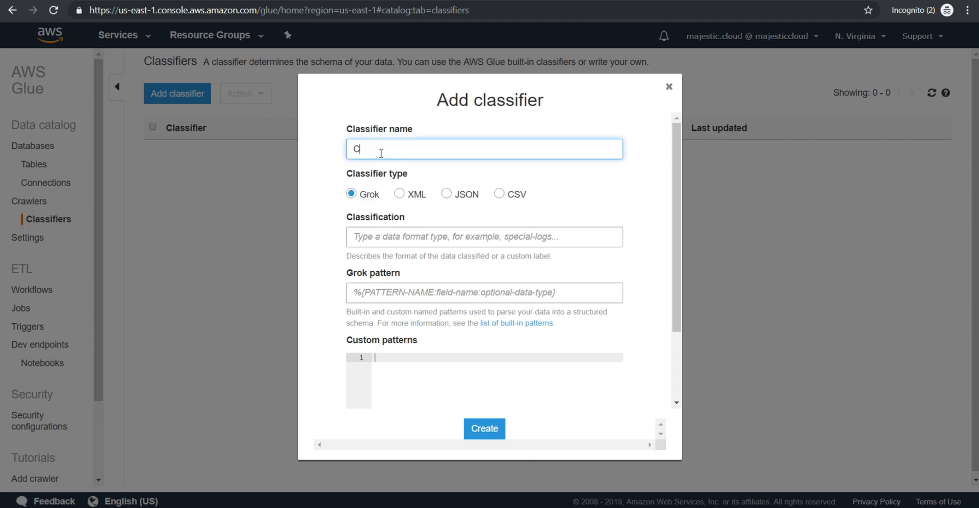
pyautogui.write('SVCall')
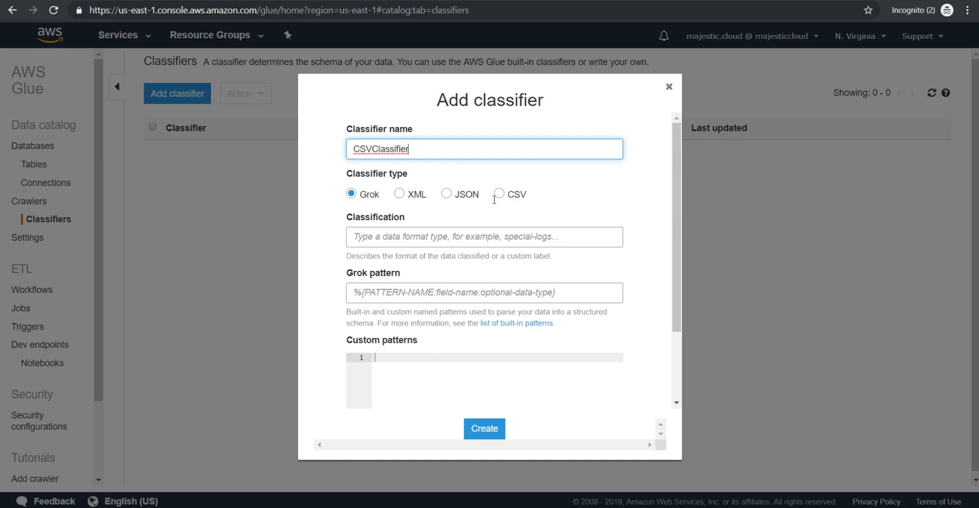
pyautogui.click(498, 193)
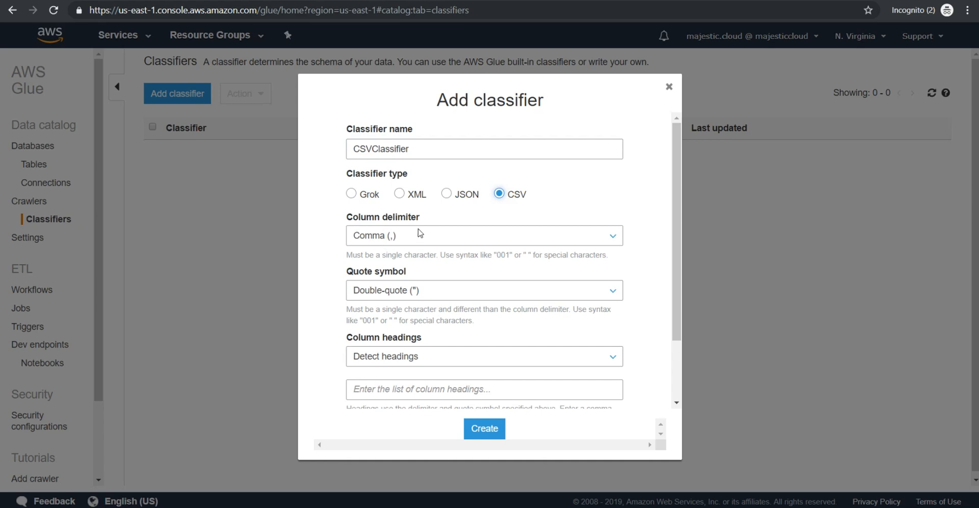
pyautogui.moveTo(410, 236)
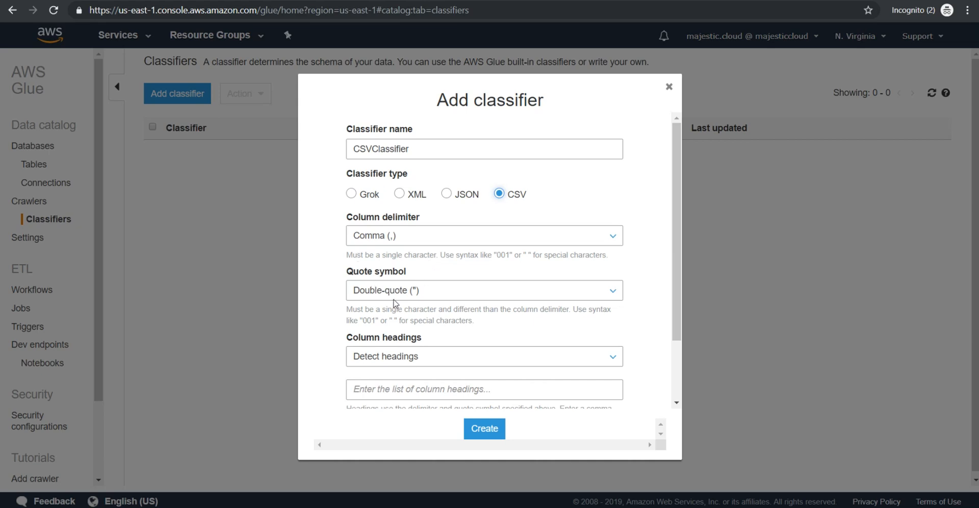
pyautogui.scroll(-3)
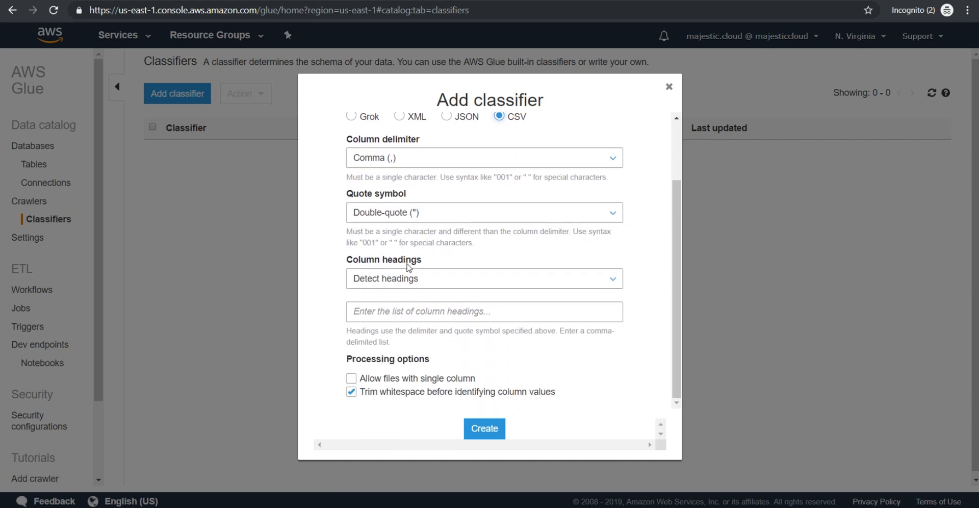
pyautogui.click(484, 279)
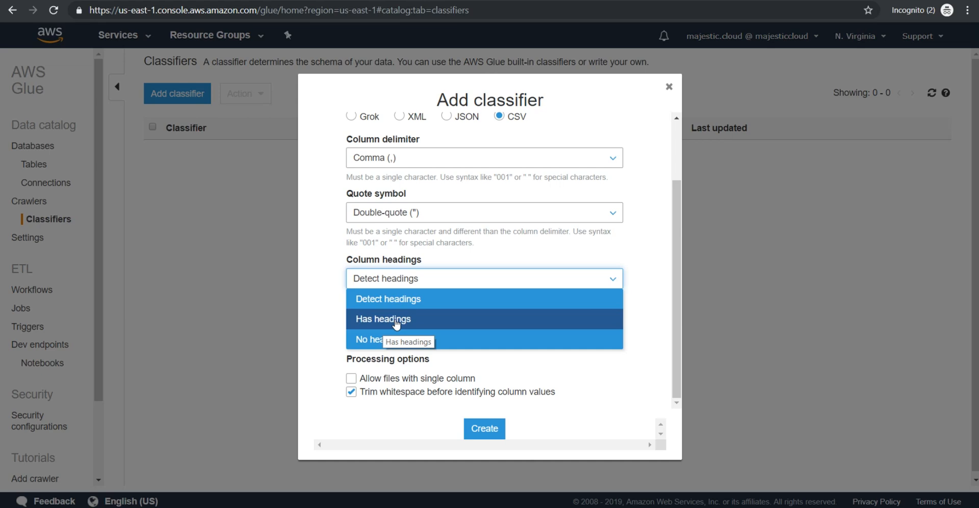
pyautogui.click(384, 319)
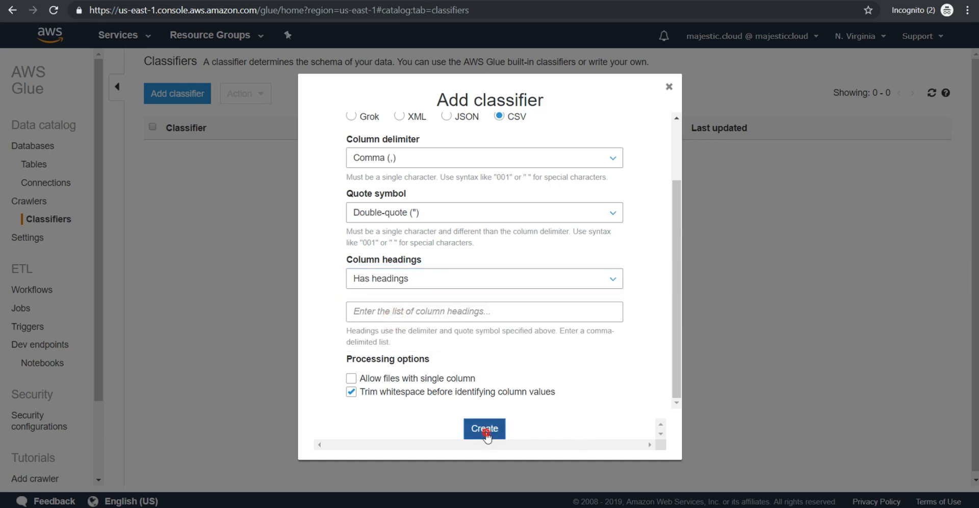
pyautogui.click(483, 428)
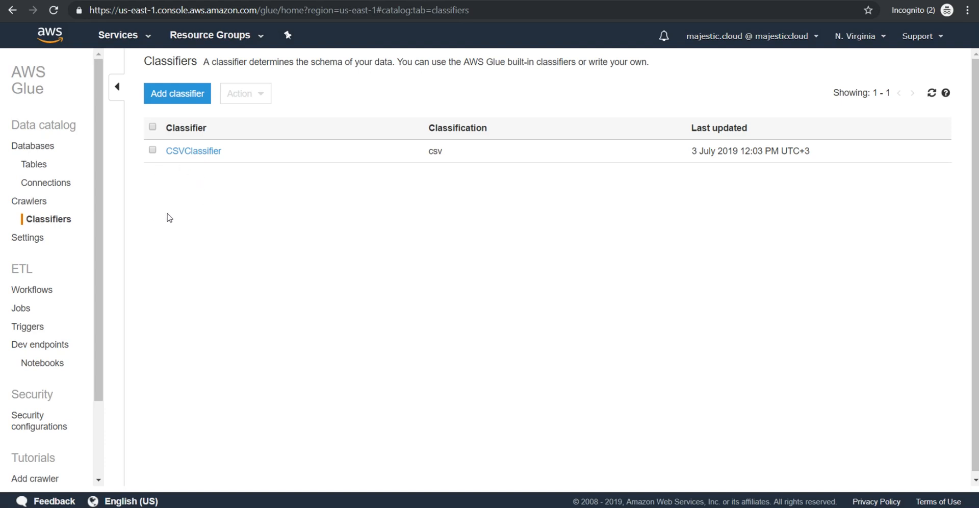
pyautogui.moveTo(174, 189)
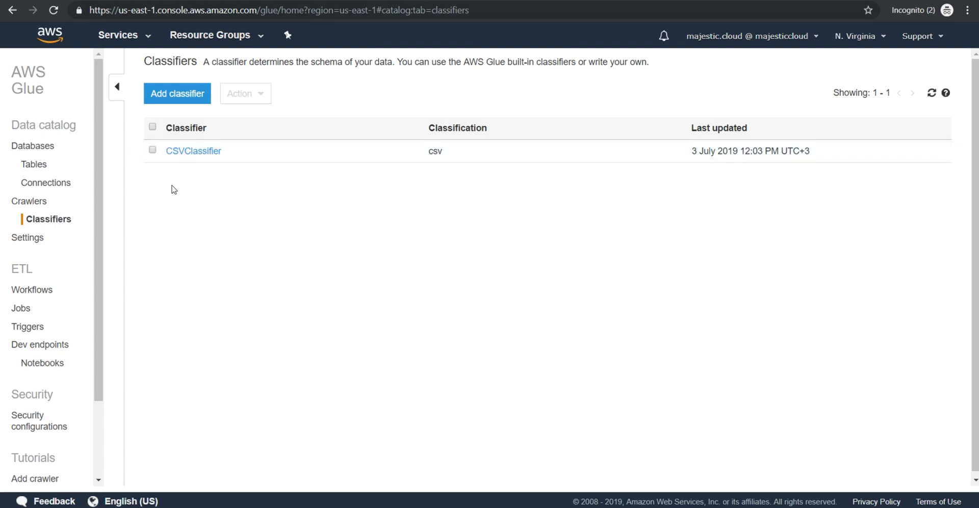
pyautogui.moveTo(29, 205)
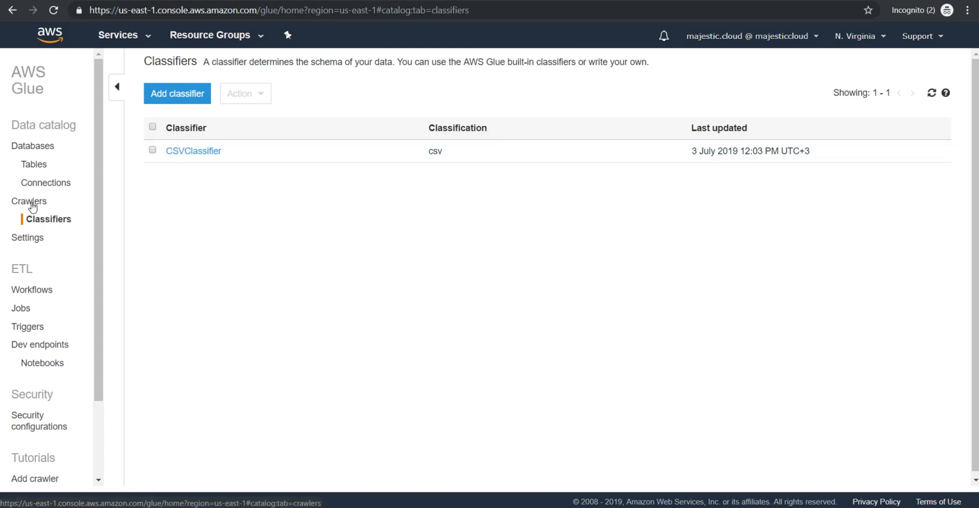
# - Begin a new crawler named CSVCrawlerFromS3 from the Crawlers list
pyautogui.click(28, 201)
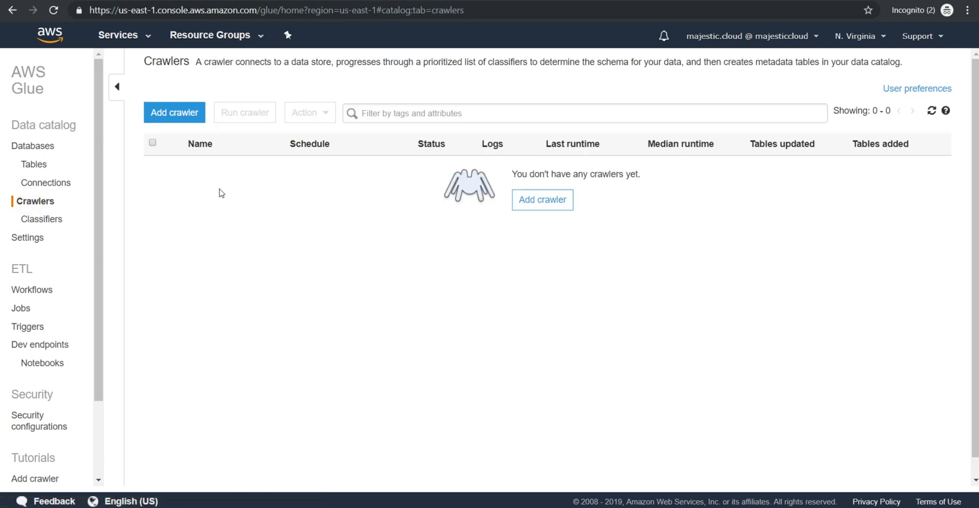
pyautogui.moveTo(135, 238)
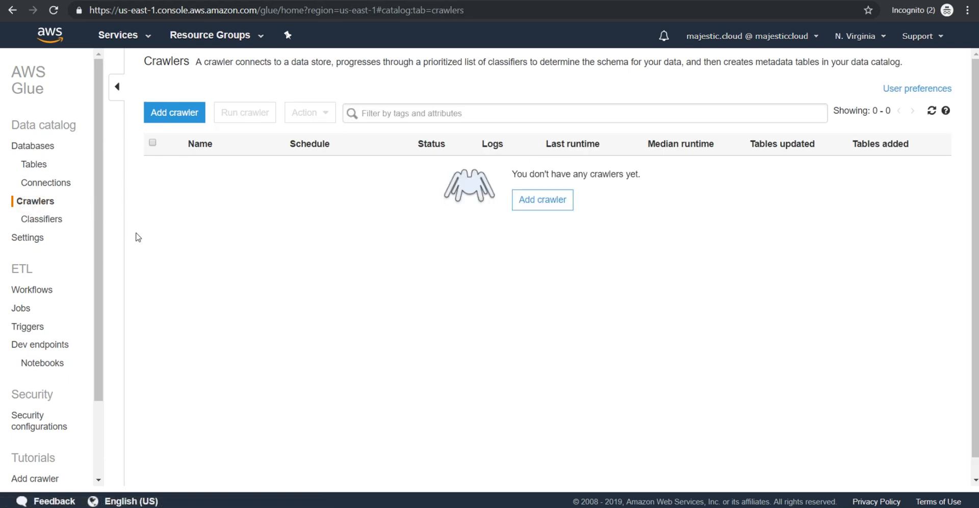
pyautogui.click(175, 112)
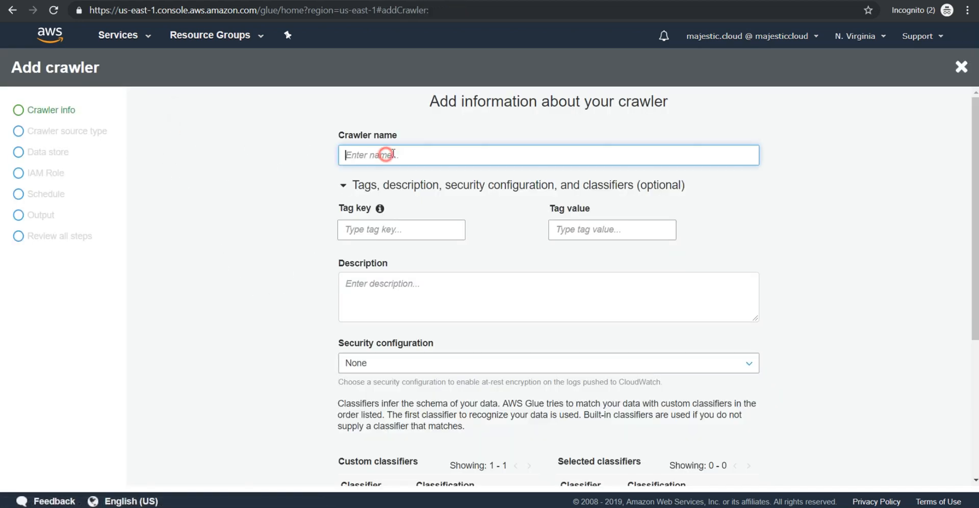
pyautogui.click(390, 155)
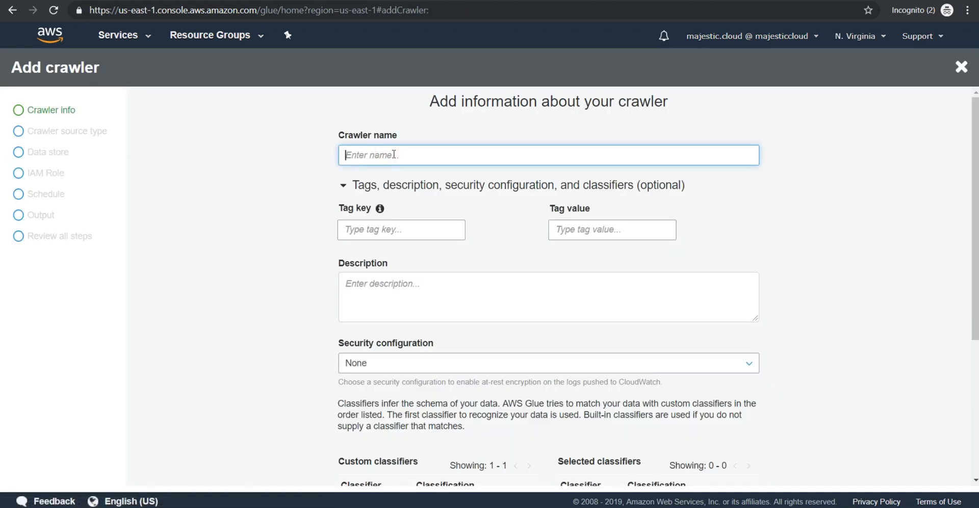
pyautogui.write('CSVCrawler')
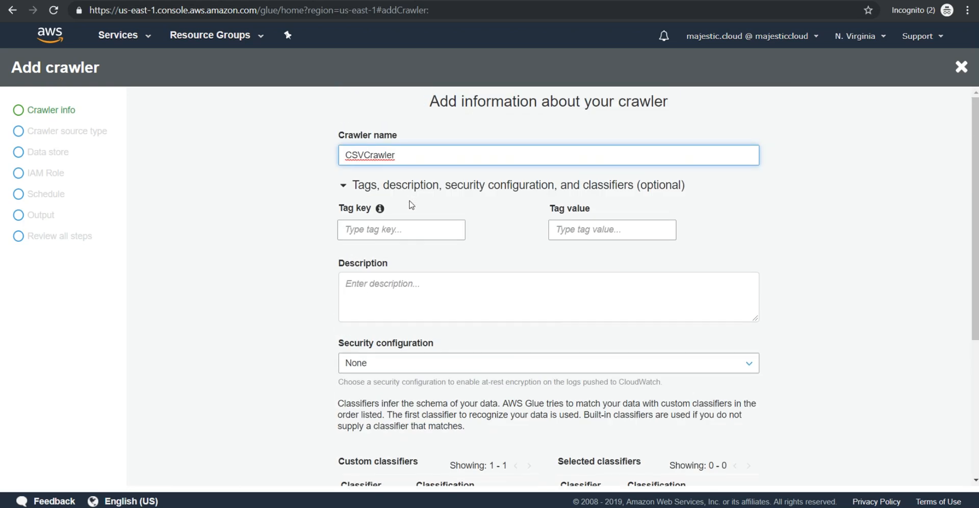
pyautogui.write('FromS3')
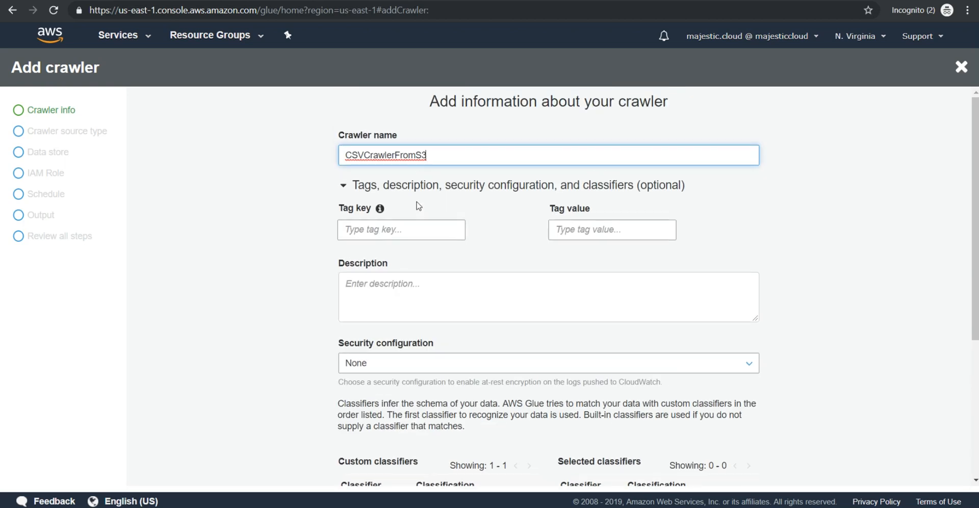
# - Attach CSVClassifier to the crawler and continue to the source type step
pyautogui.scroll(-3)
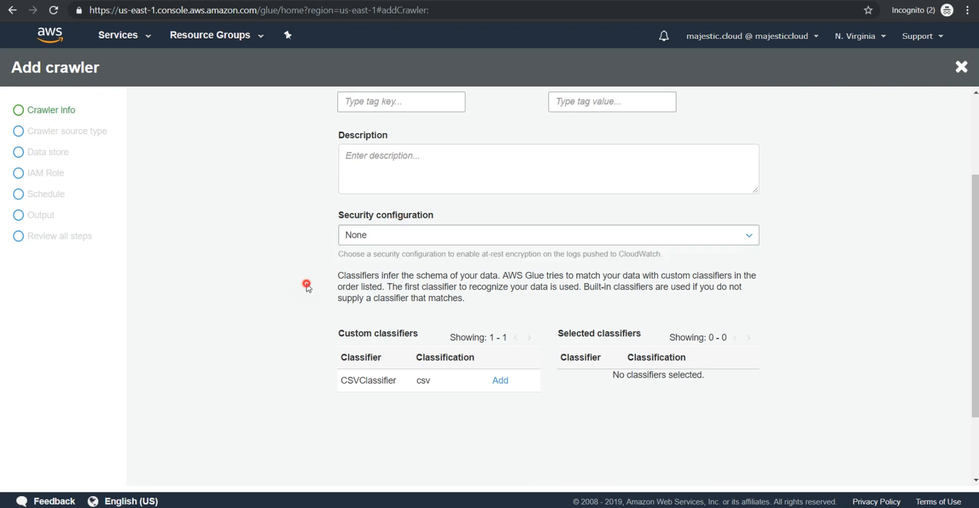
pyautogui.scroll(-3)
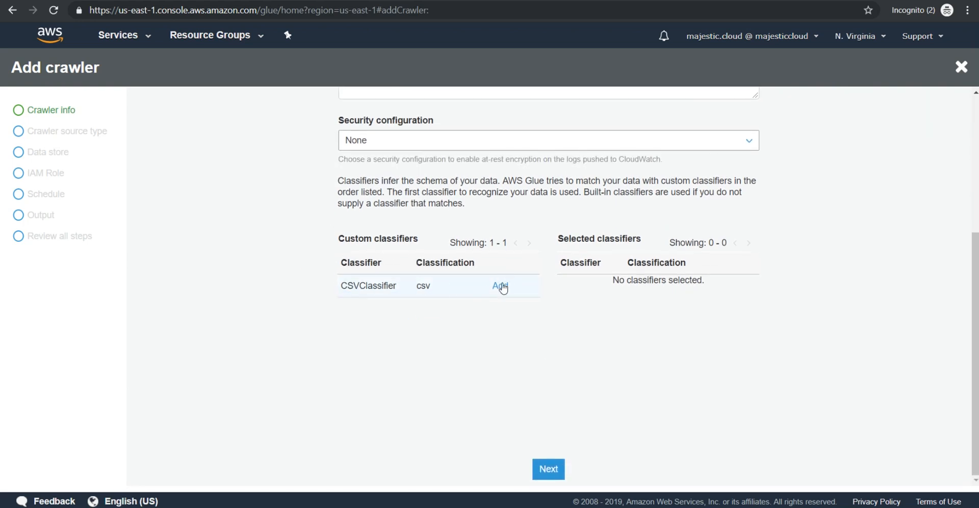
pyautogui.moveTo(396, 272)
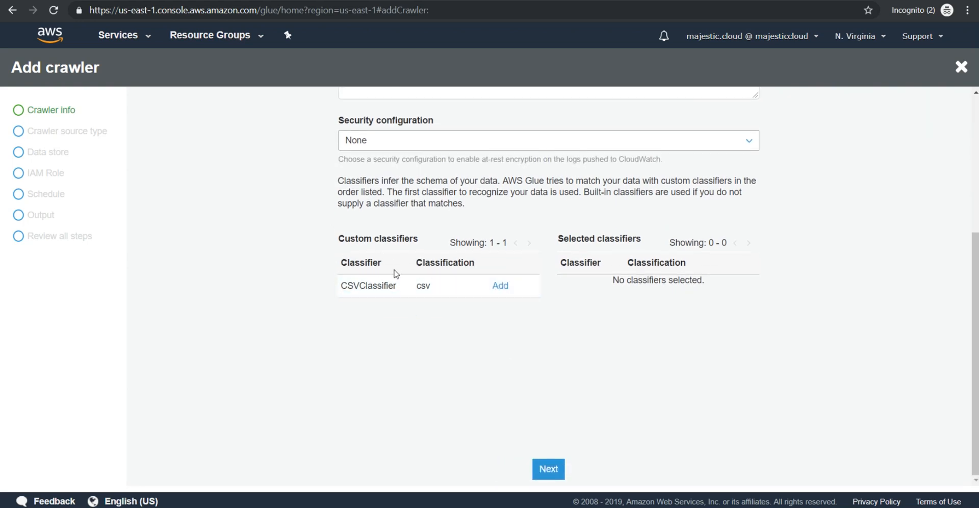
pyautogui.click(499, 285)
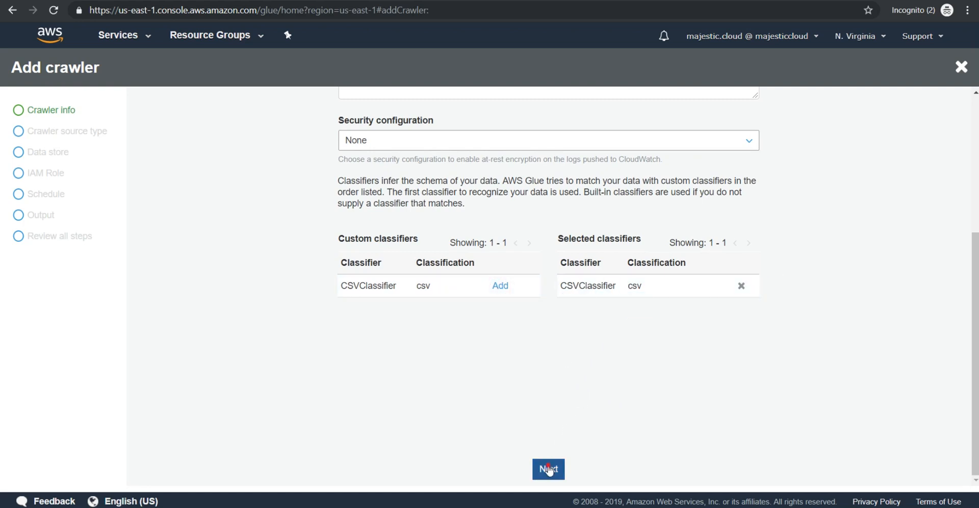
pyautogui.click(548, 470)
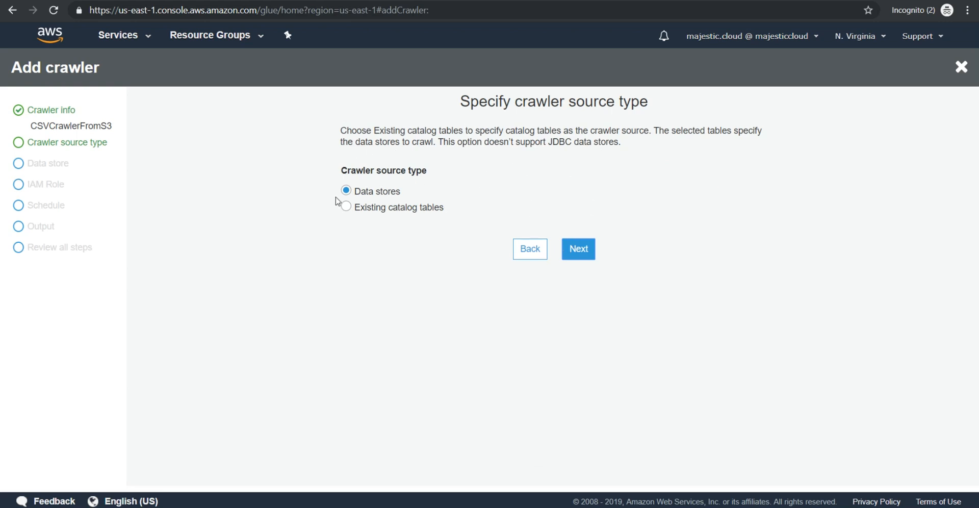
# - Keep Data stores as source and choose s3://taxabledata/taxables.csv as the path to crawl
pyautogui.click(579, 249)
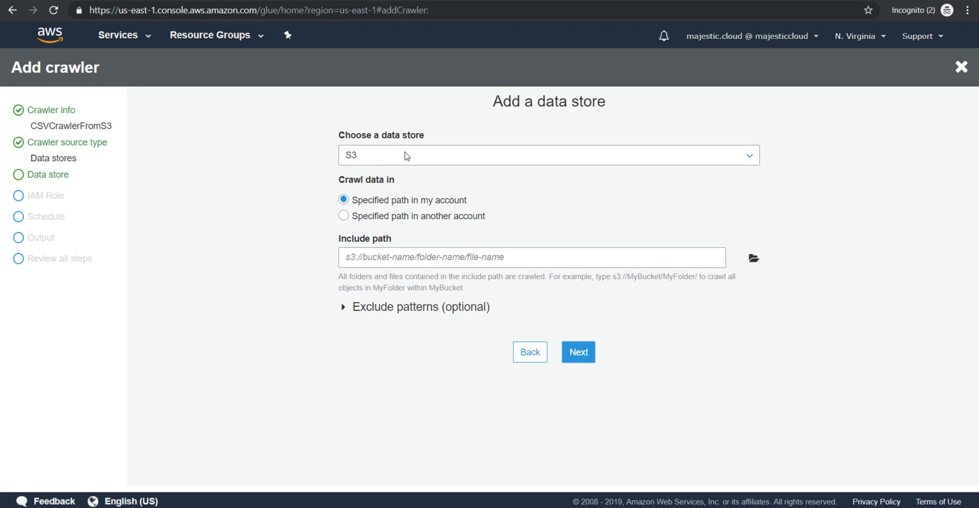
pyautogui.moveTo(481, 222)
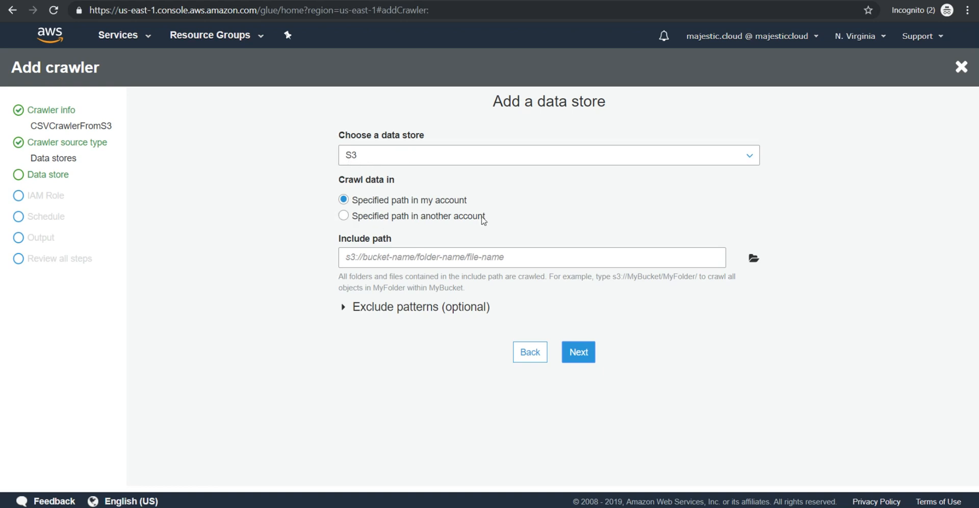
pyautogui.moveTo(811, 268)
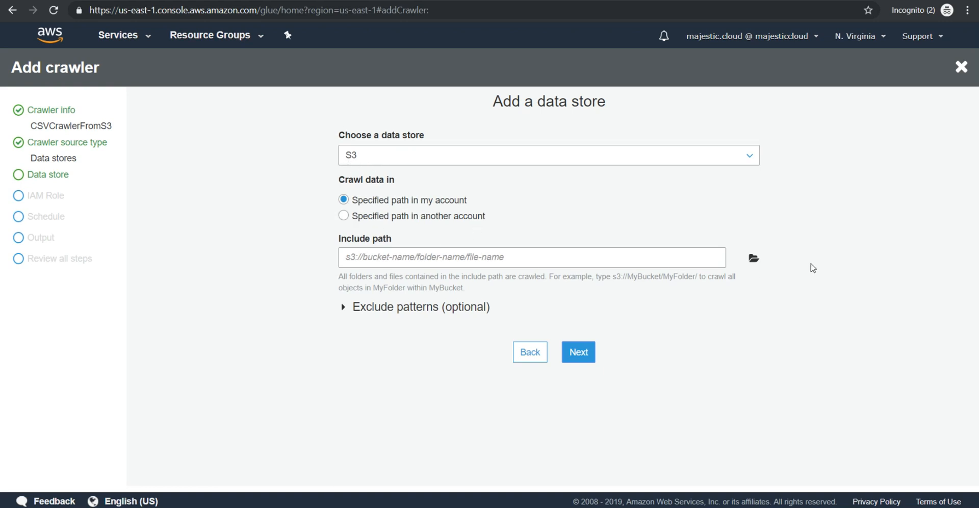
pyautogui.click(754, 258)
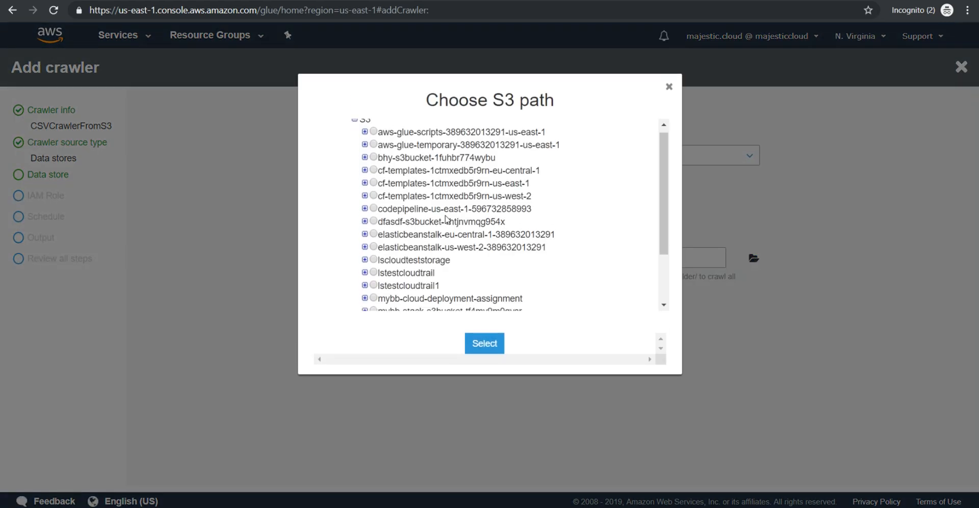
pyautogui.click(365, 279)
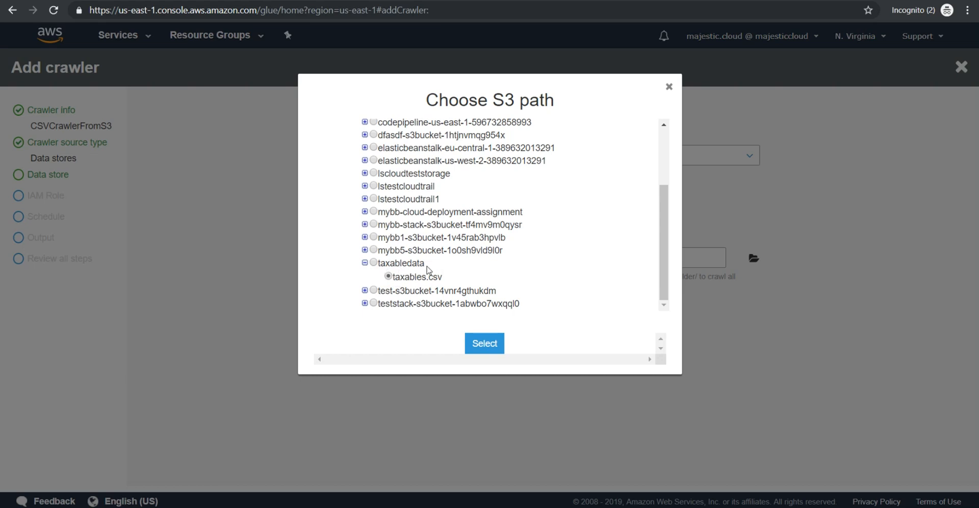
pyautogui.moveTo(442, 286)
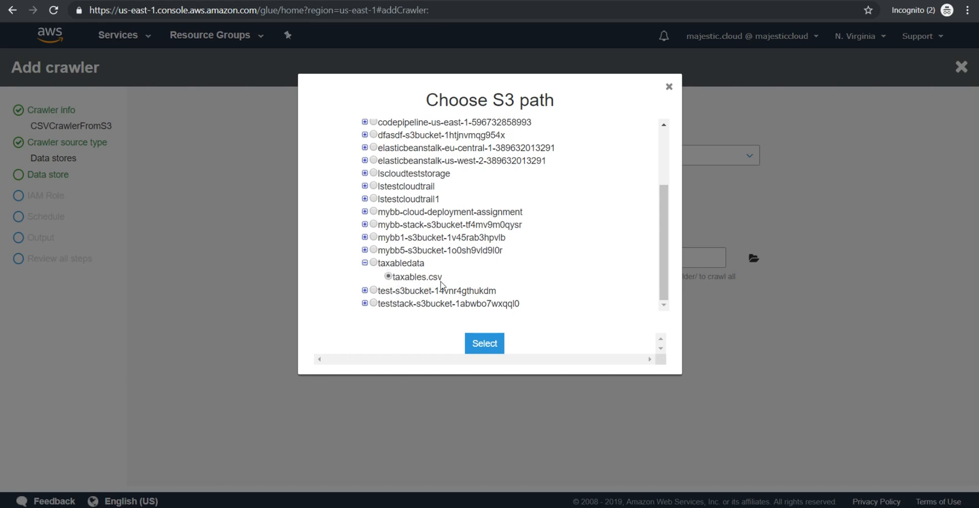
pyautogui.click(484, 344)
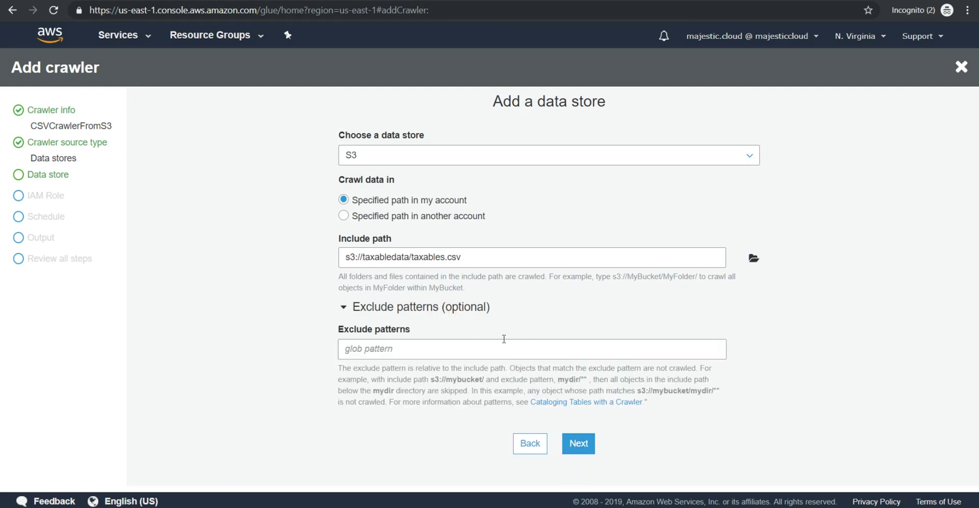
pyautogui.click(578, 444)
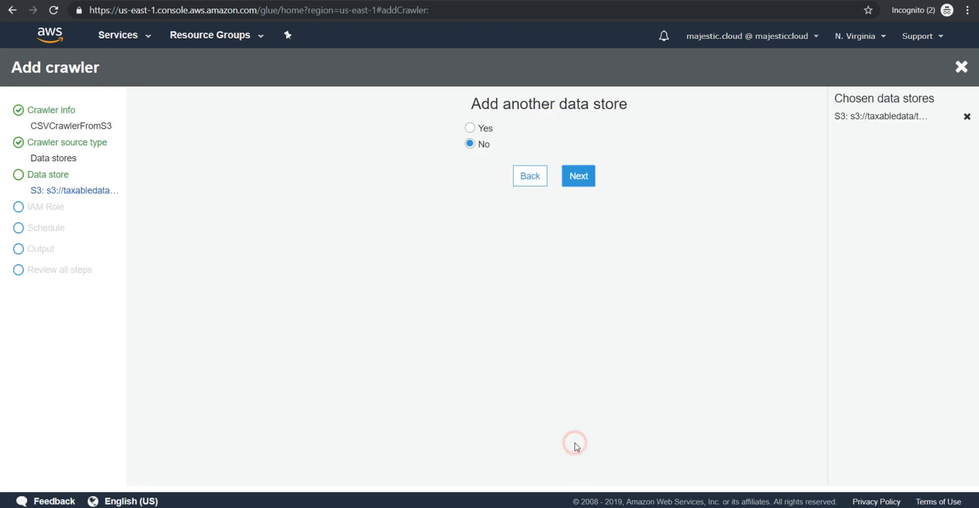
pyautogui.moveTo(559, 94)
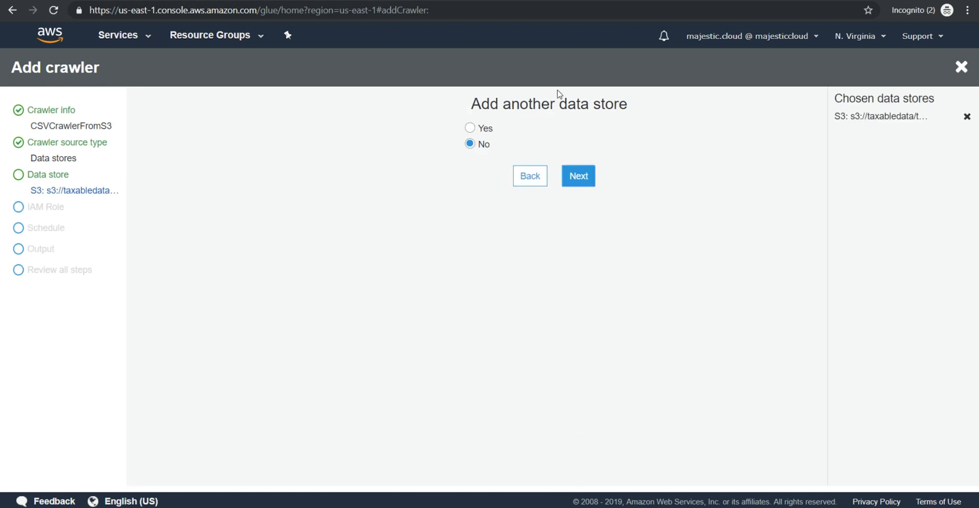
pyautogui.moveTo(504, 154)
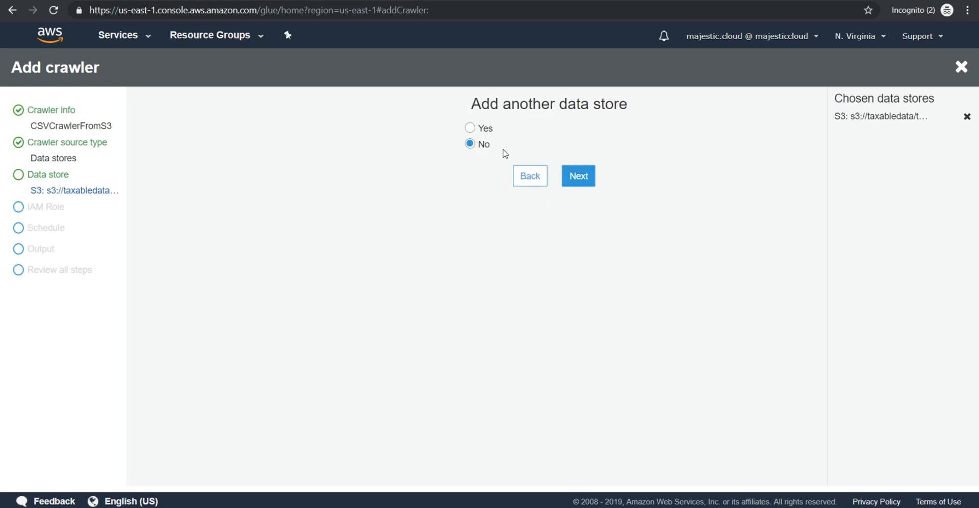
# - Skip another data store and assign a new IAM role AWSGlueServiceRole-ImportRole, reaching the schedule step
pyautogui.click(579, 176)
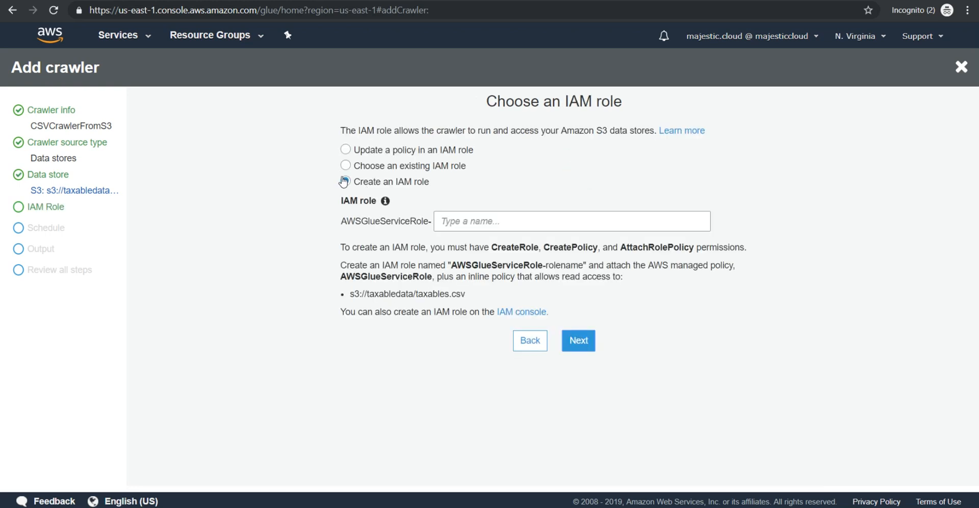
pyautogui.click(344, 181)
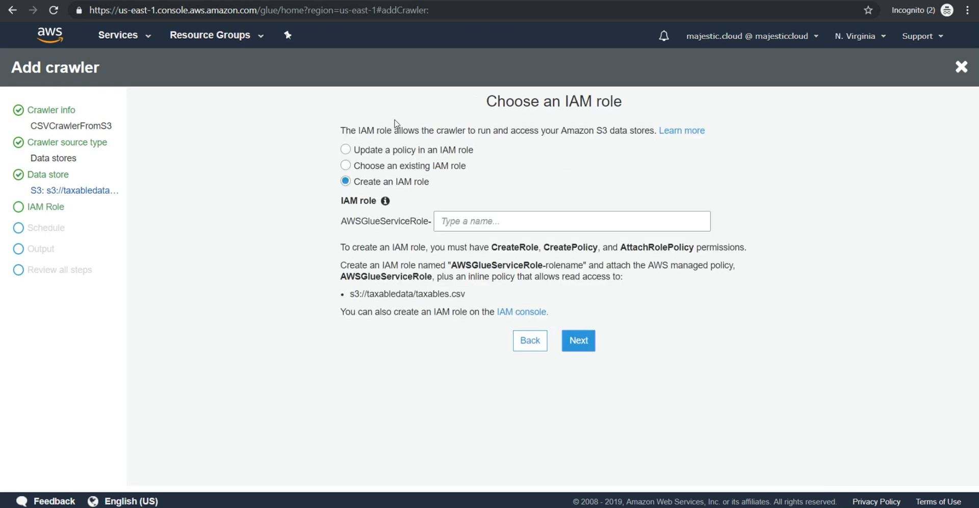
pyautogui.moveTo(347, 185)
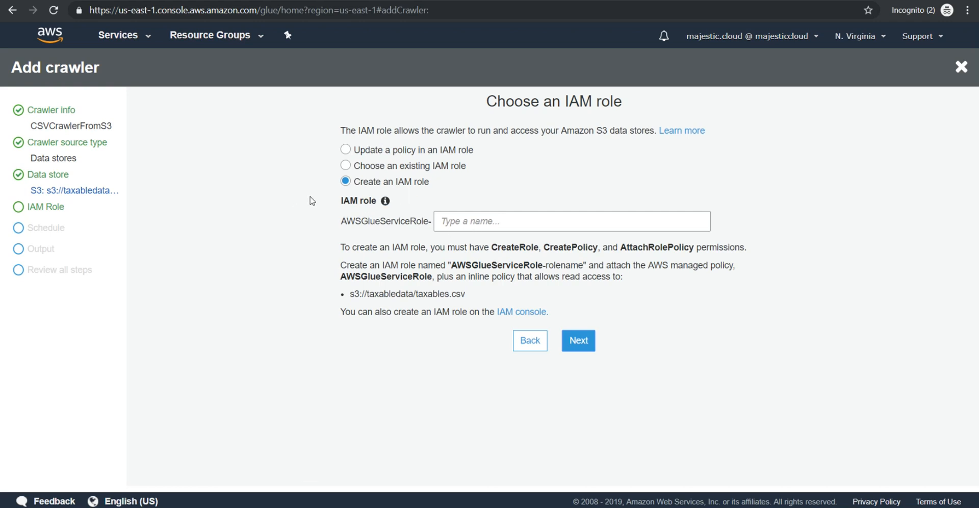
pyautogui.click(573, 222)
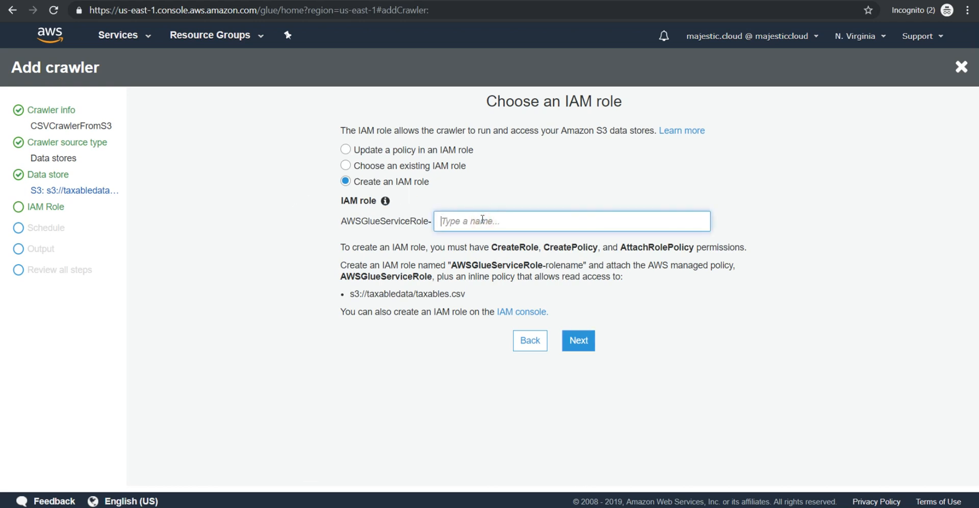
pyautogui.write('ImportRole')
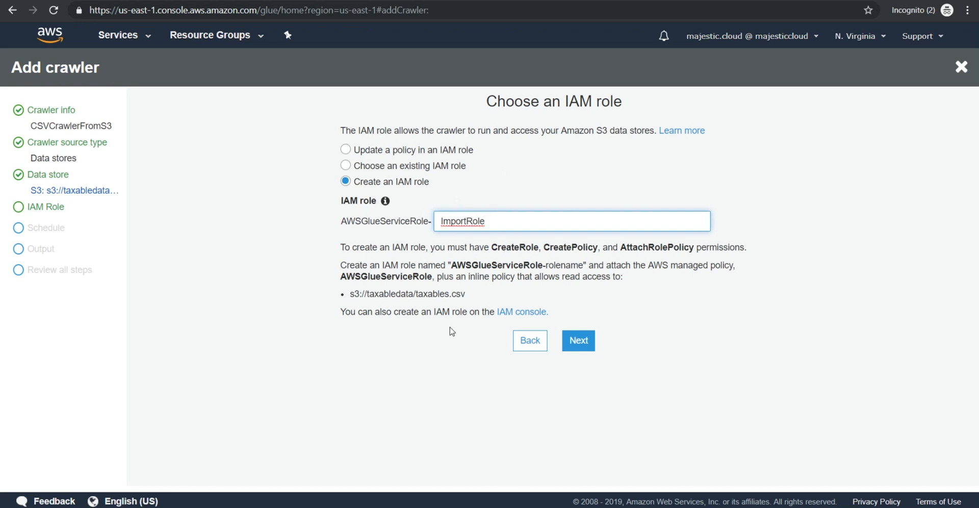
pyautogui.click(578, 340)
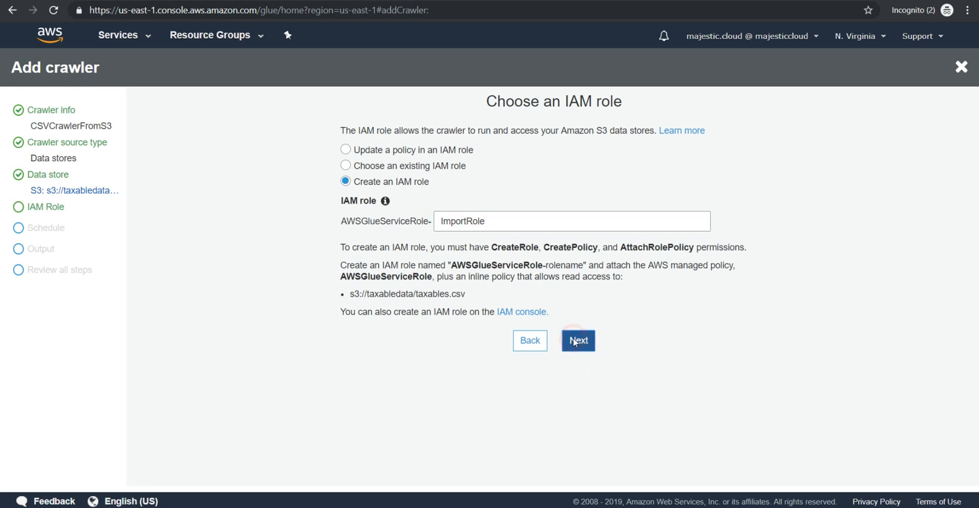
pyautogui.click(578, 341)
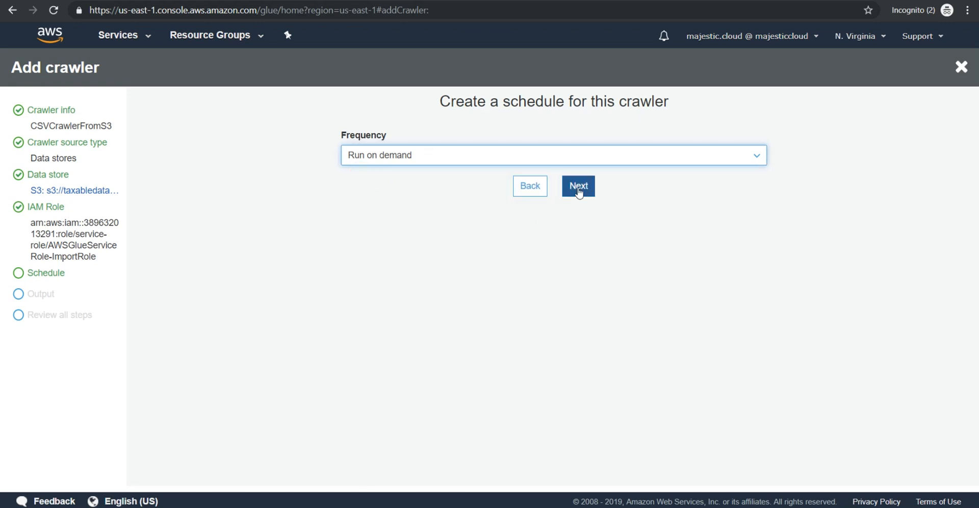
# - Keep run on demand and output to a new database csvdatafroms3, reaching the review step
pyautogui.click(578, 186)
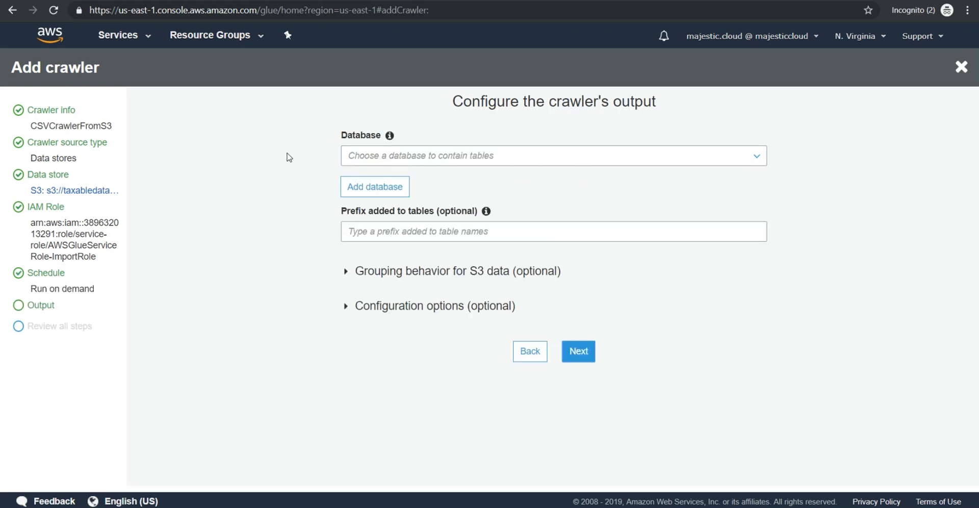
pyautogui.moveTo(377, 169)
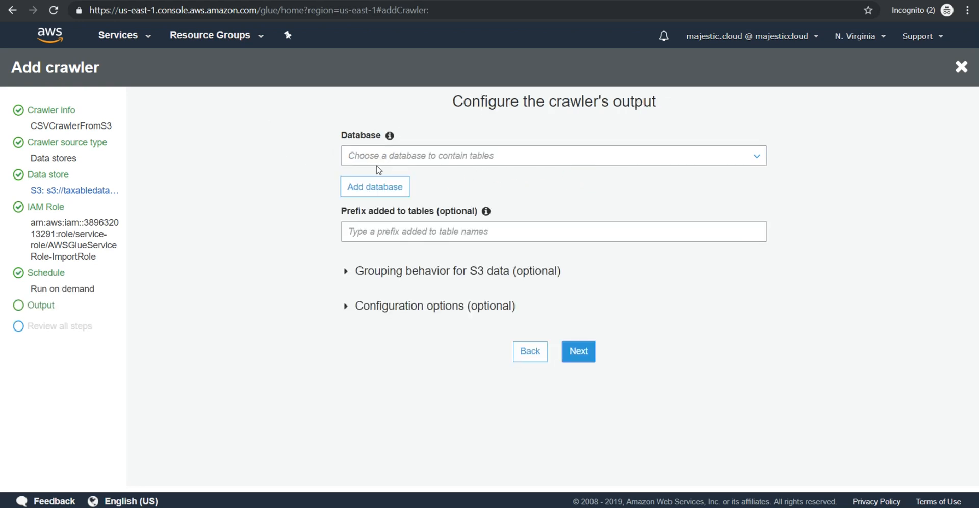
pyautogui.moveTo(395, 162)
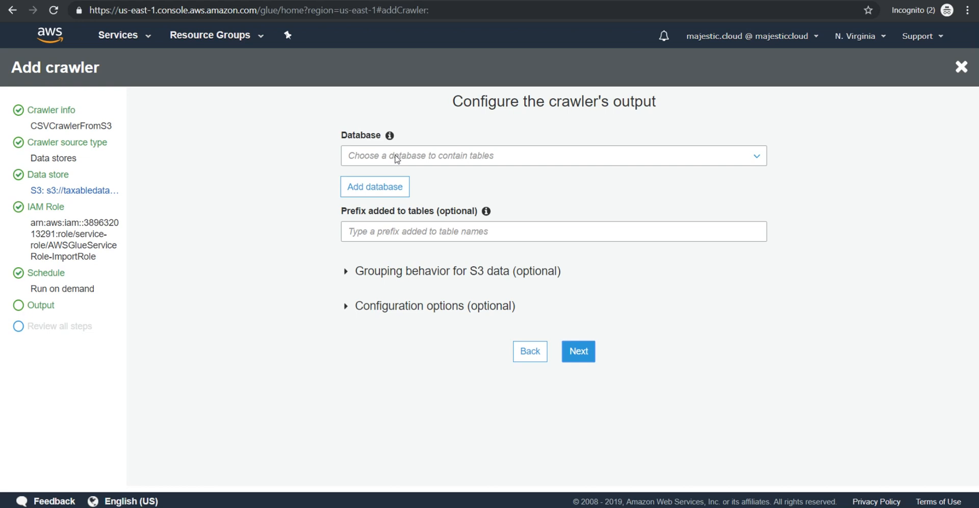
pyautogui.moveTo(391, 137)
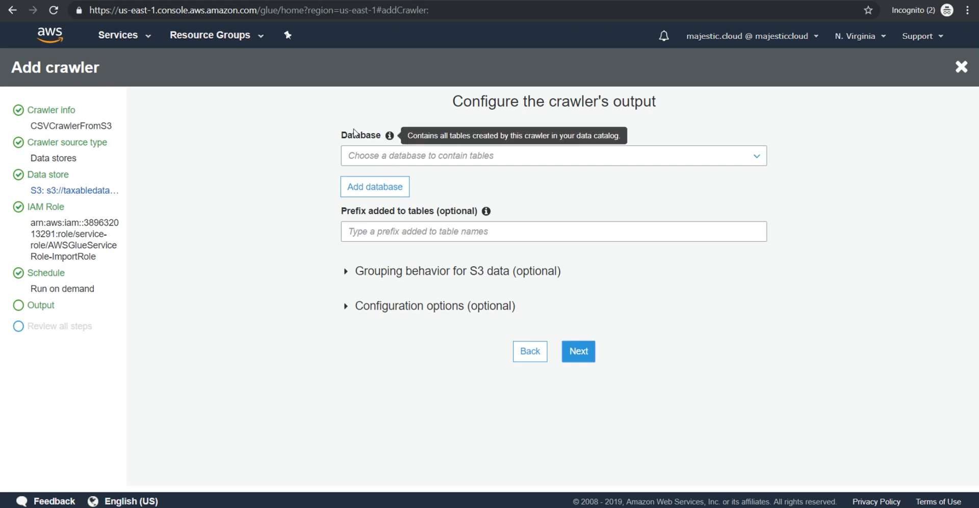
pyautogui.moveTo(365, 155)
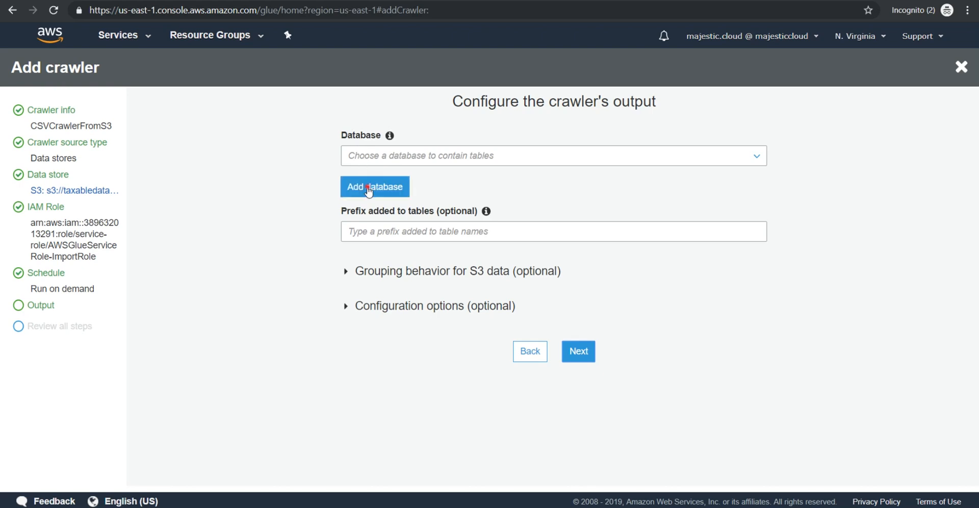
pyautogui.click(376, 187)
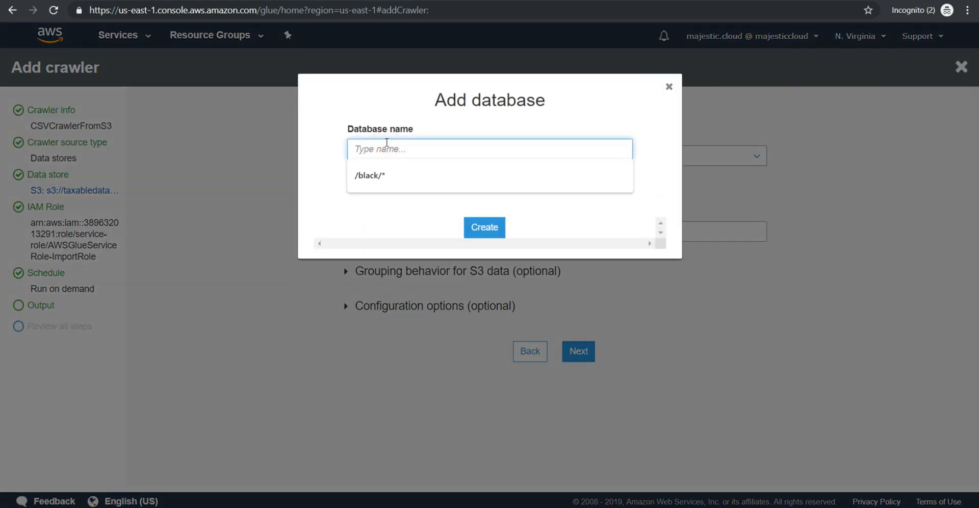
pyautogui.click(488, 149)
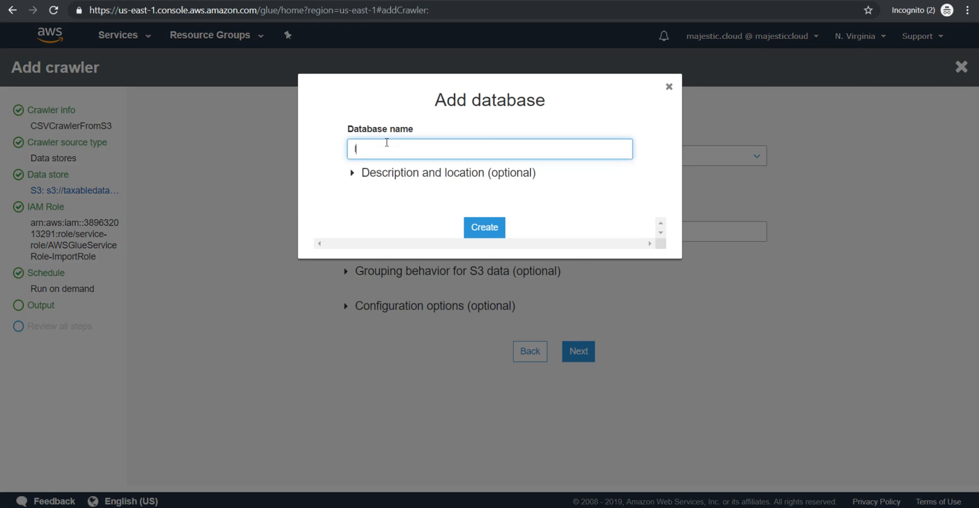
pyautogui.write('CSV')
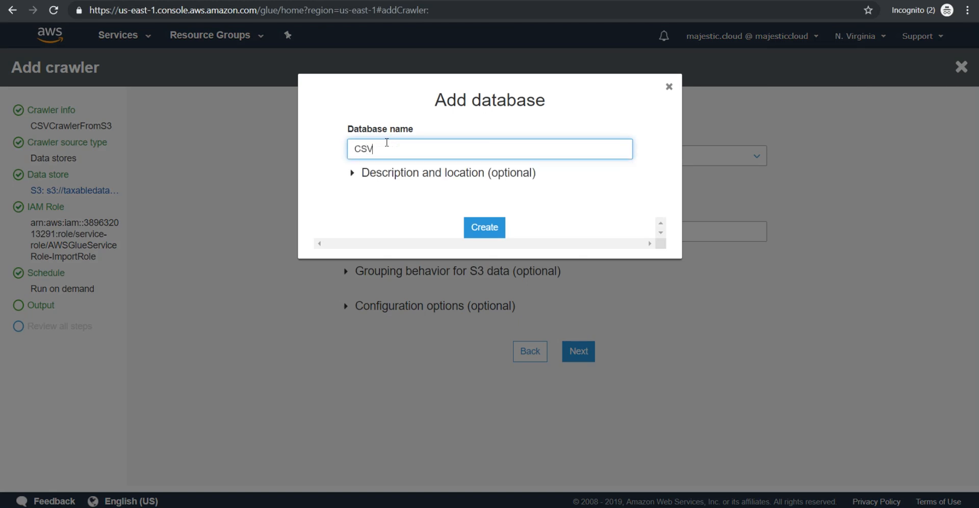
pyautogui.write('DataFro')
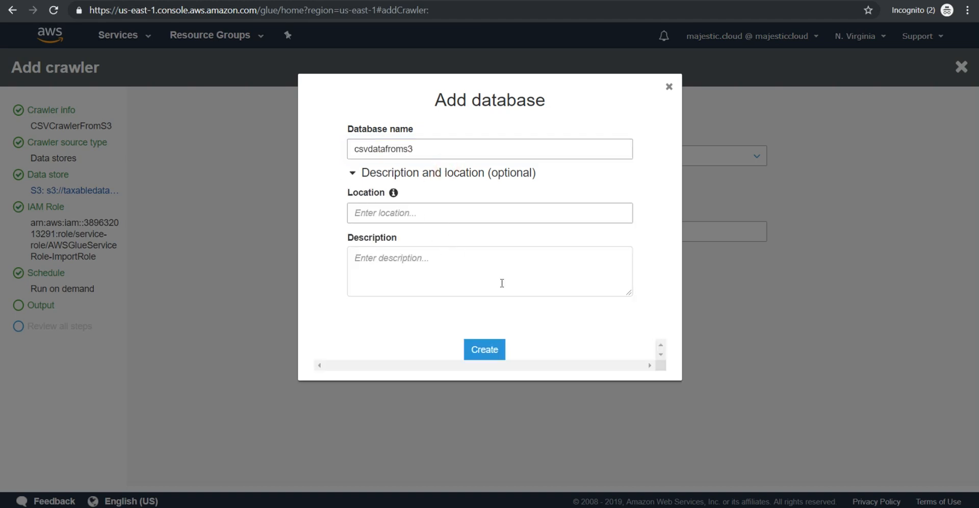
pyautogui.moveTo(482, 320)
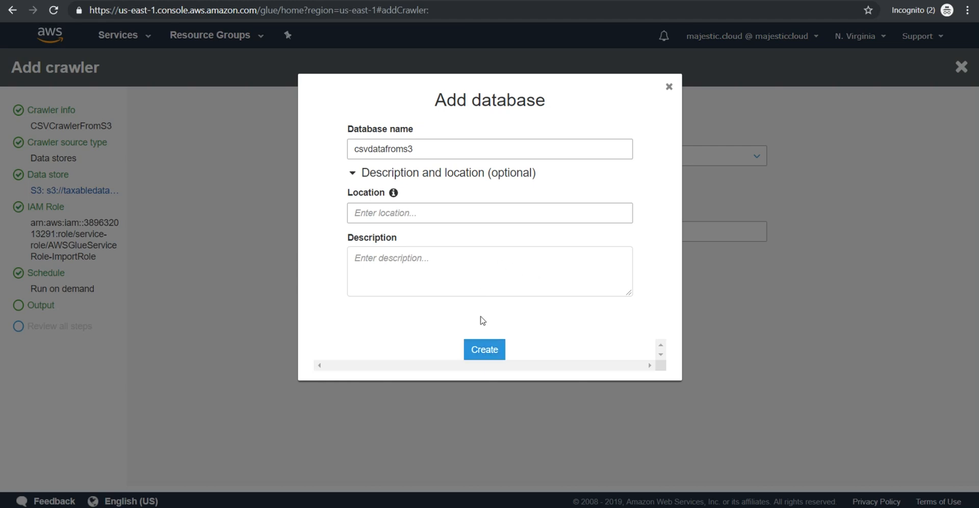
pyautogui.click(483, 350)
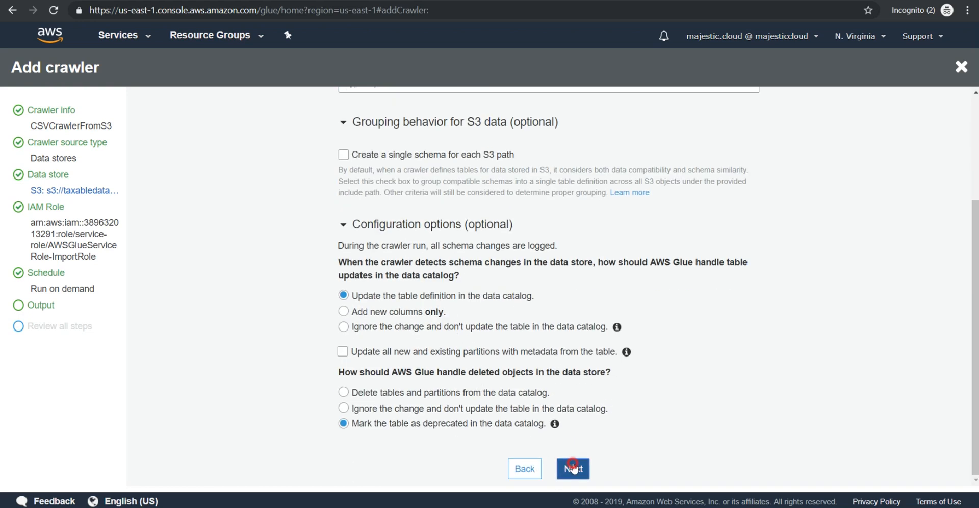
pyautogui.click(573, 469)
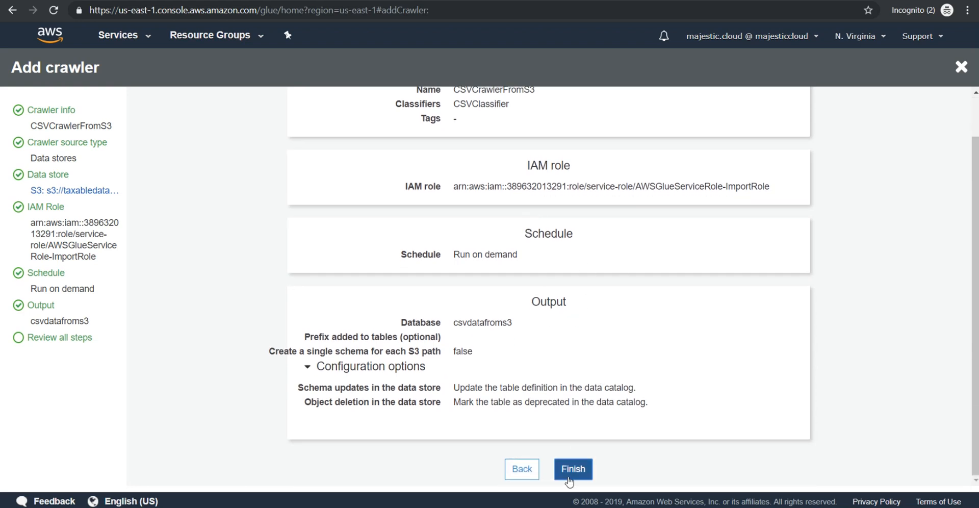
# - Finish creating CSVCrawlerFromS3, select it in the Crawlers list and run it
pyautogui.click(573, 469)
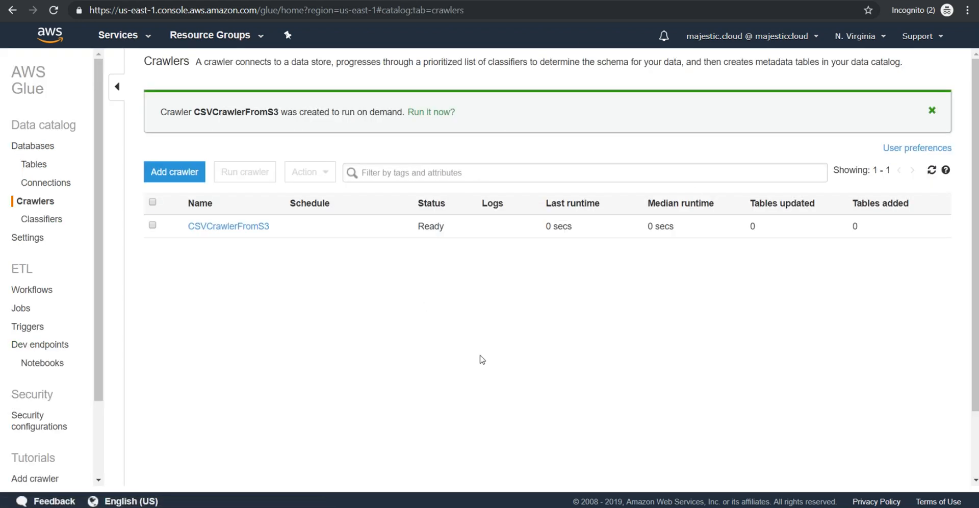
pyautogui.moveTo(316, 229)
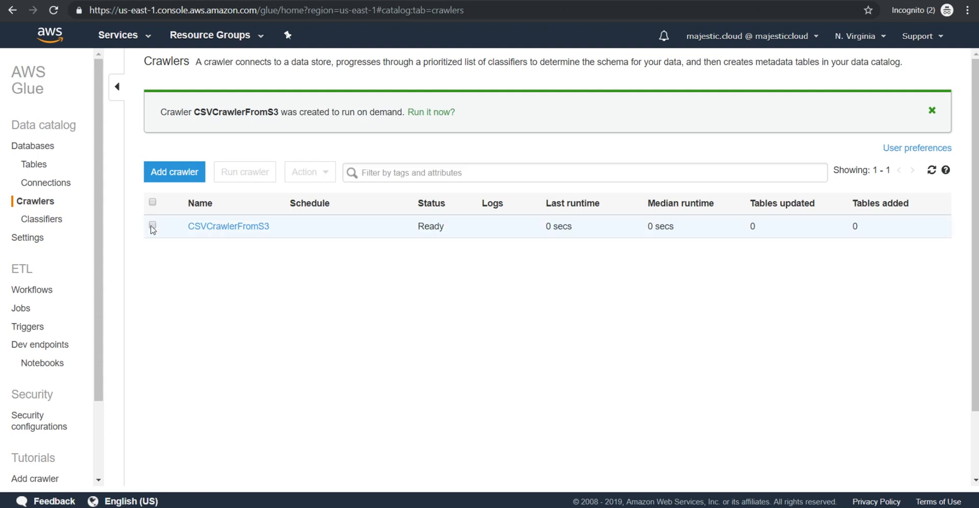
pyautogui.moveTo(149, 230)
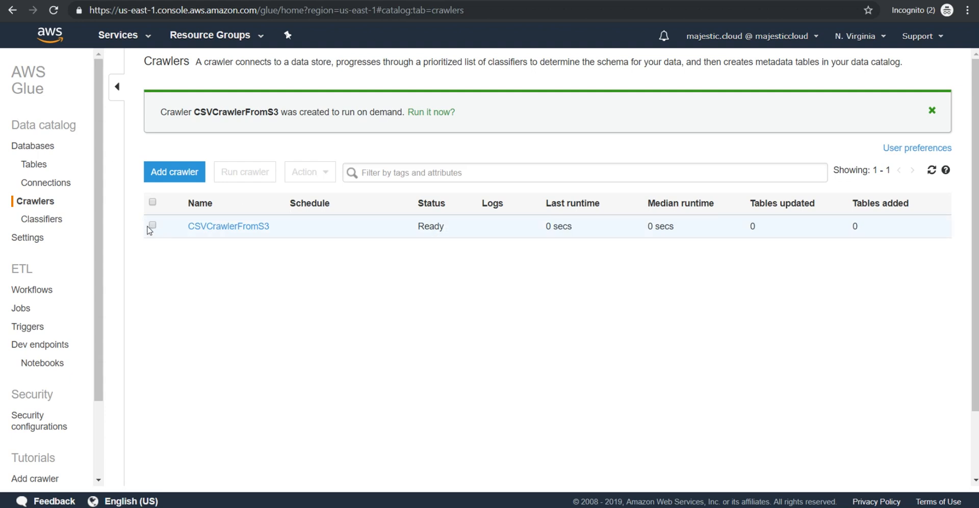
pyautogui.moveTo(149, 234)
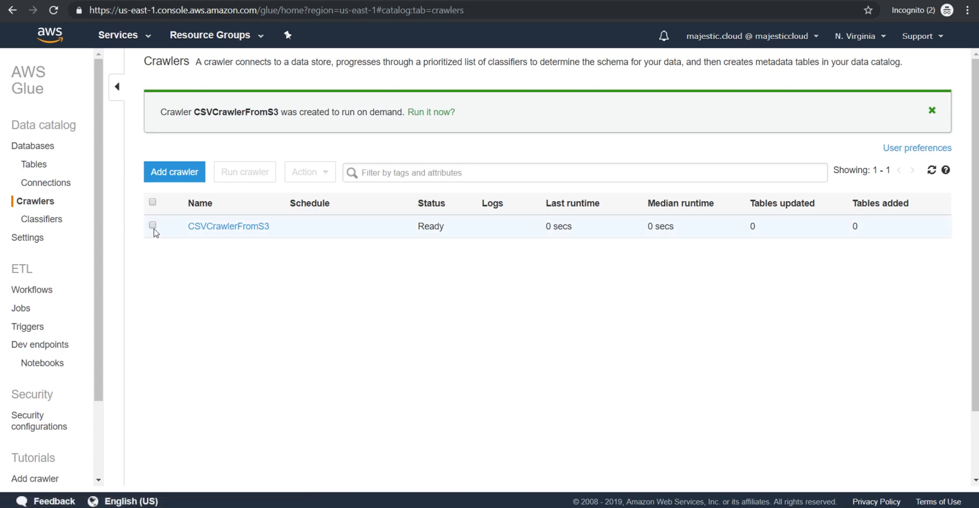
pyautogui.click(153, 226)
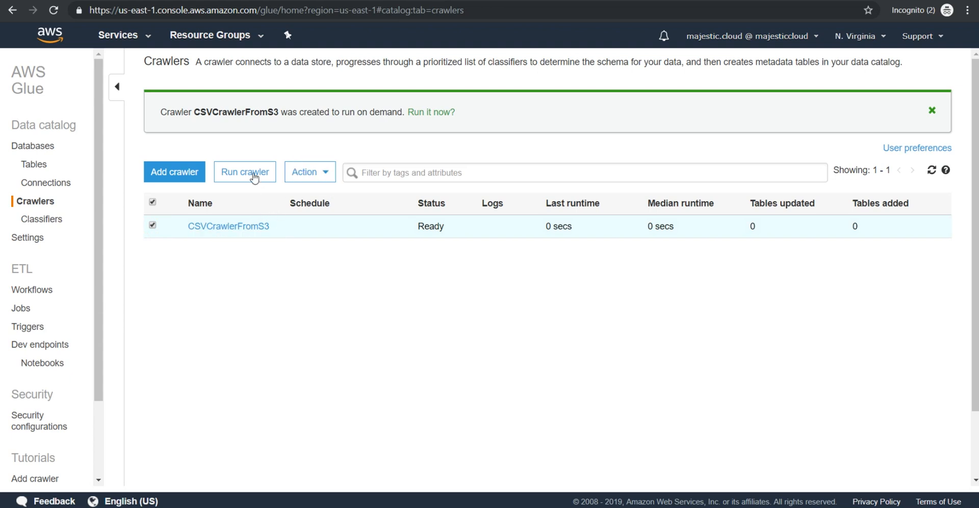
pyautogui.click(244, 171)
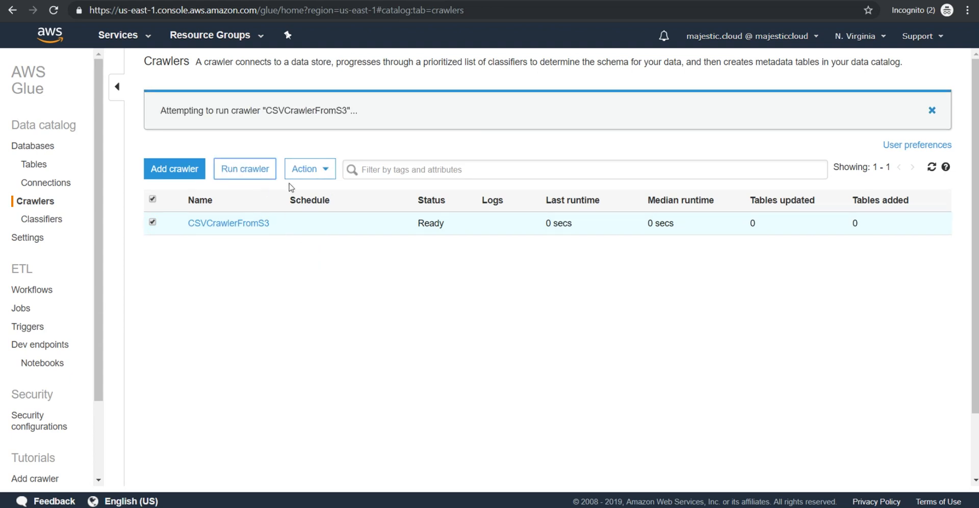
pyautogui.moveTo(411, 238)
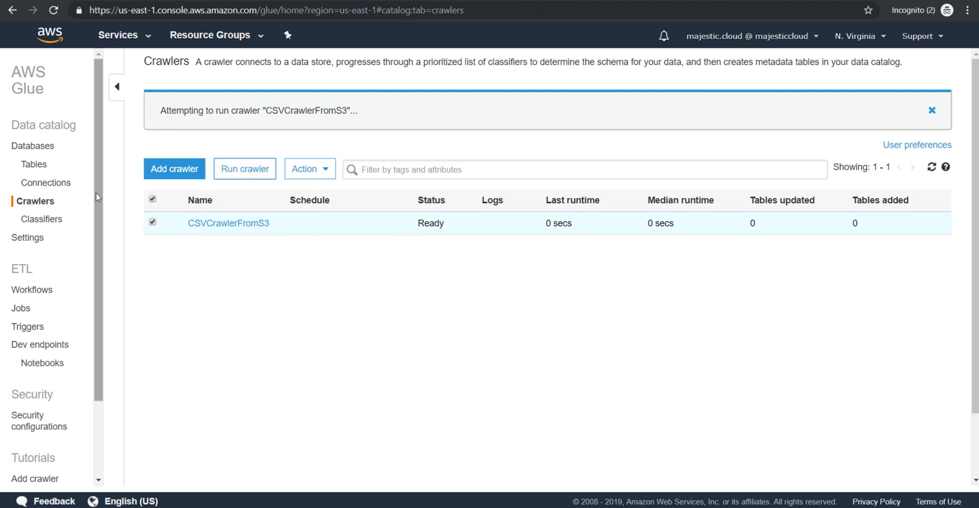
pyautogui.moveTo(13, 243)
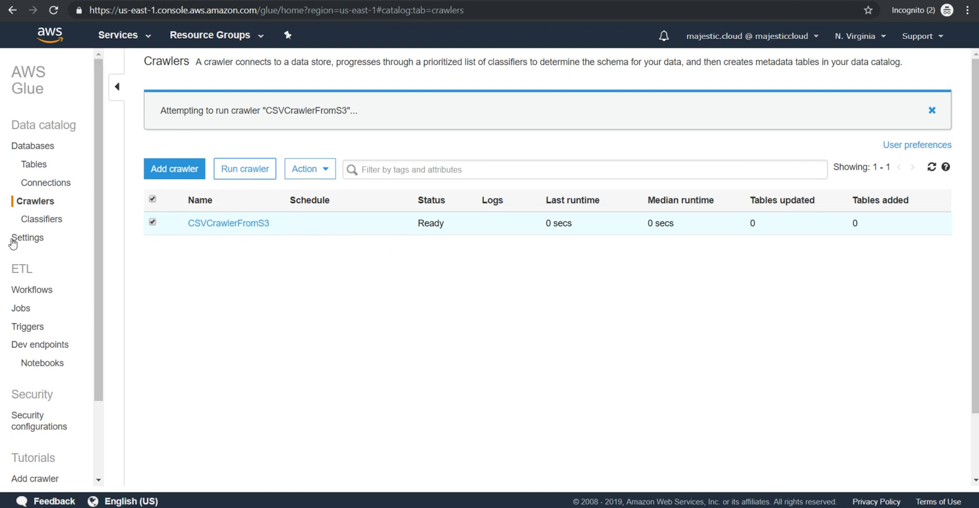
# - Add a new connection named RedshiftCluster with connection type Amazon Redshift
pyautogui.click(53, 183)
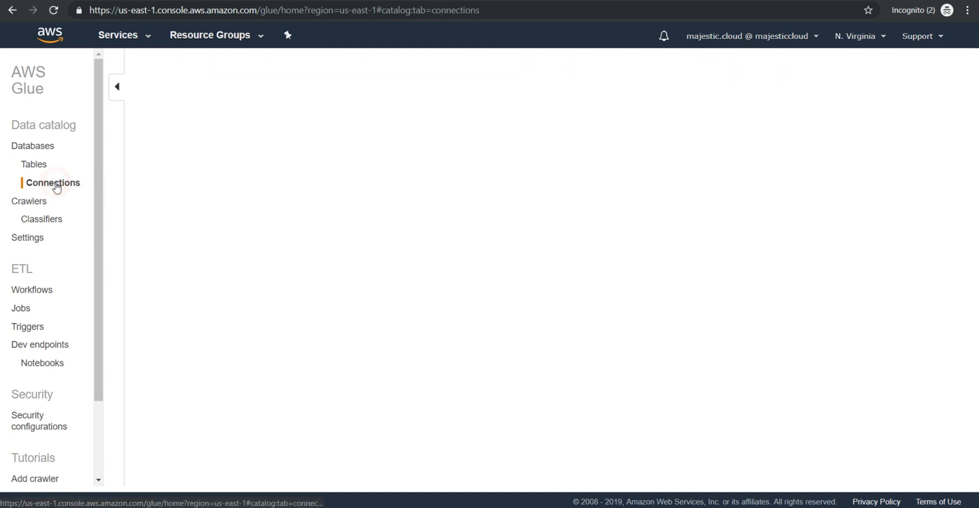
pyautogui.moveTo(5, 201)
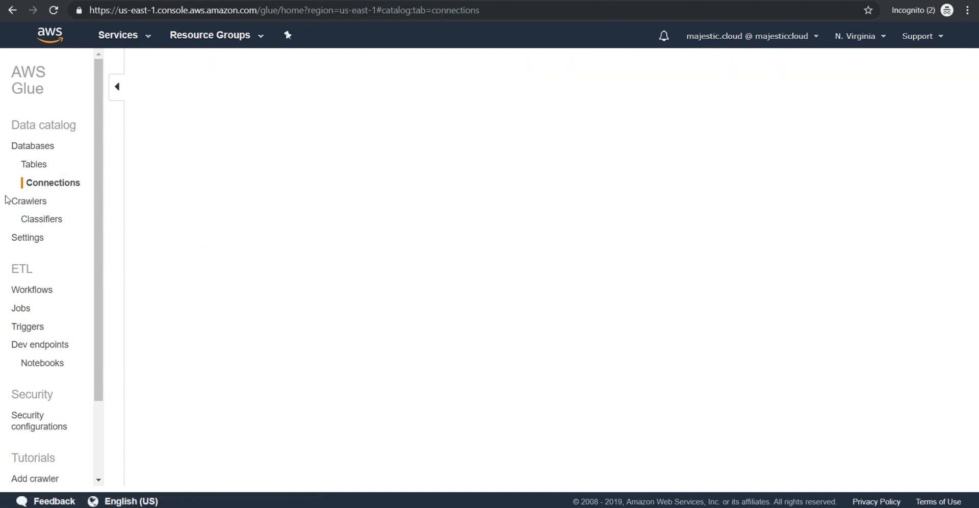
pyautogui.moveTo(40, 184)
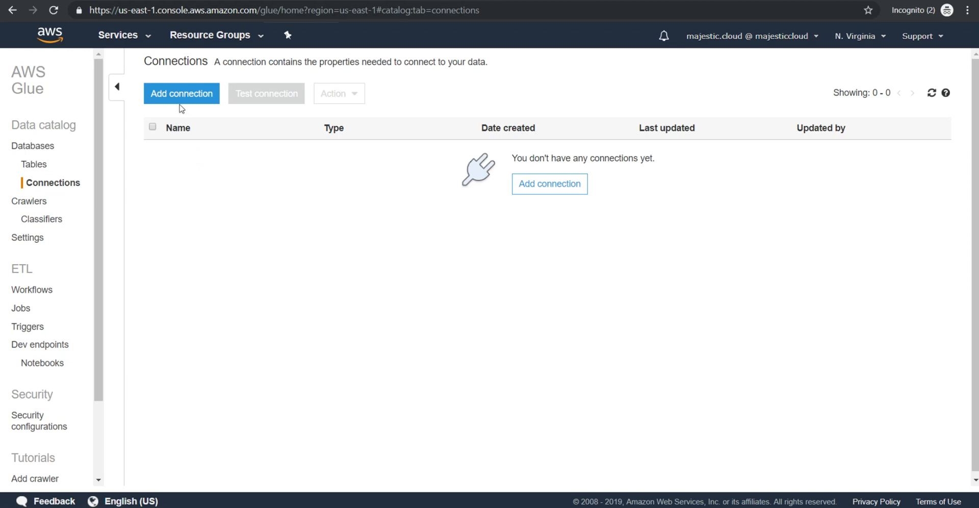
pyautogui.click(181, 94)
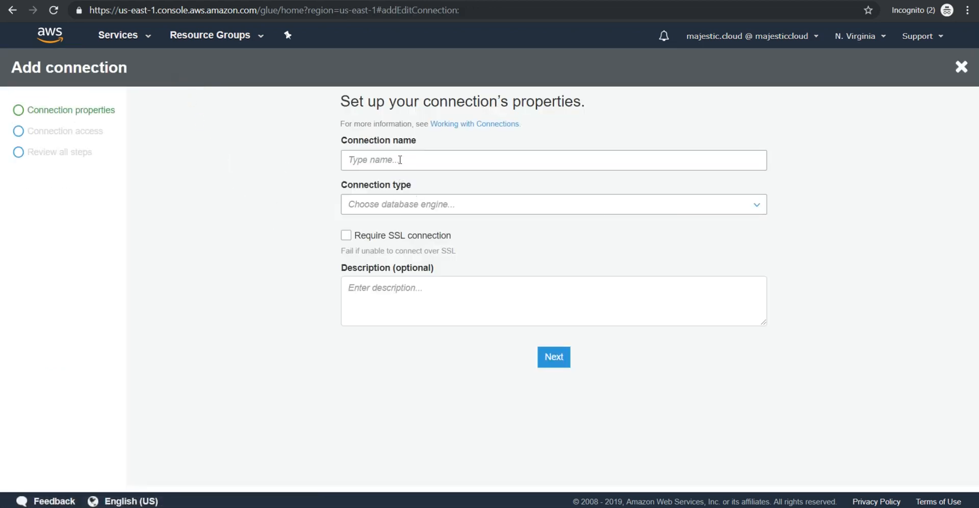
pyautogui.write('R')
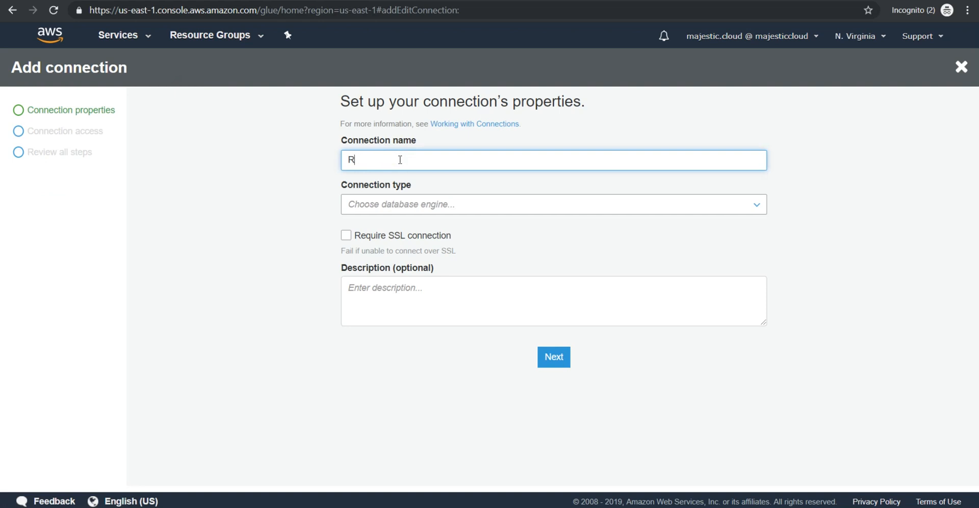
pyautogui.write('edshift')
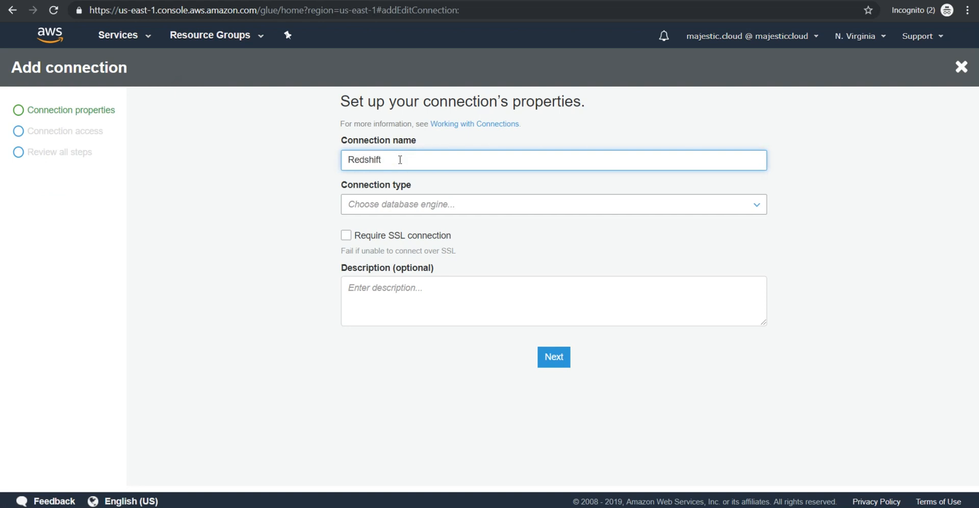
pyautogui.write('Cluster')
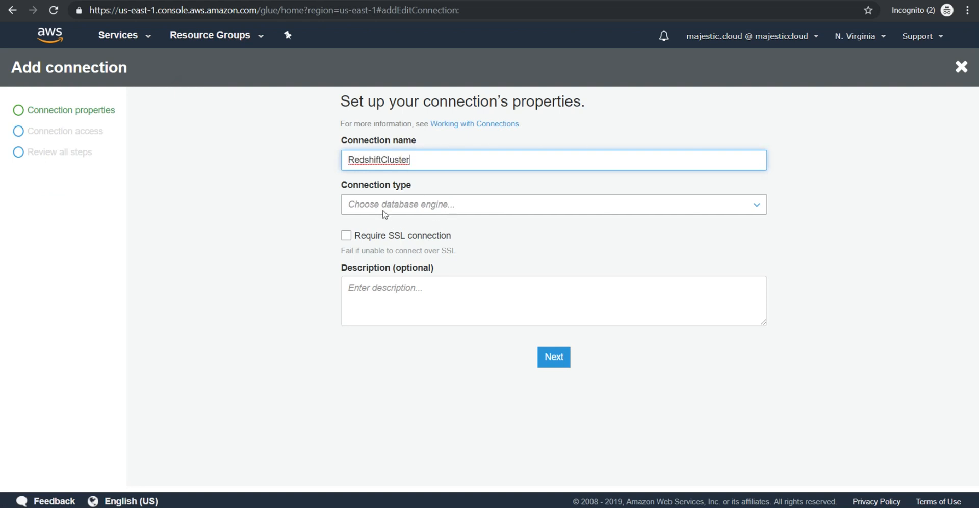
pyautogui.click(552, 204)
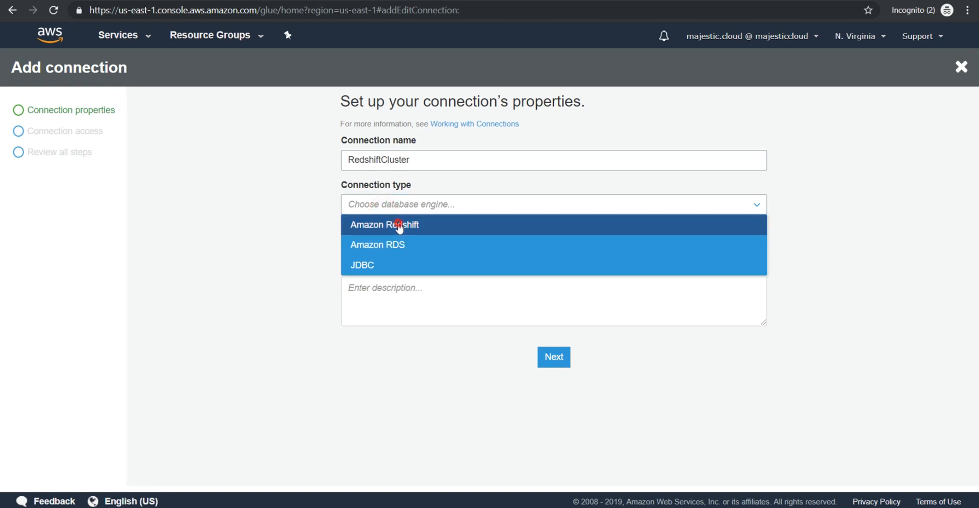
pyautogui.click(397, 224)
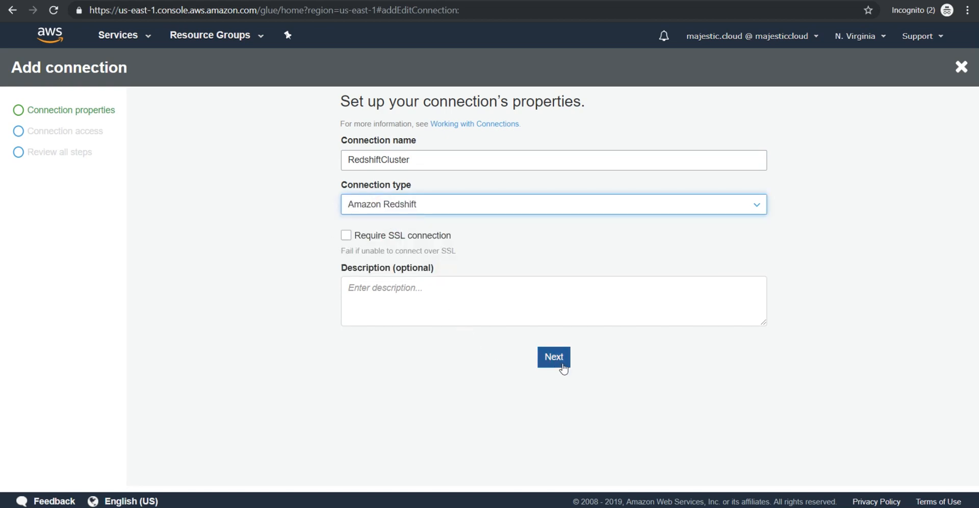
# - Set the connection to cluster redshift1, database productsdb with its credentials, and submit it
pyautogui.click(554, 357)
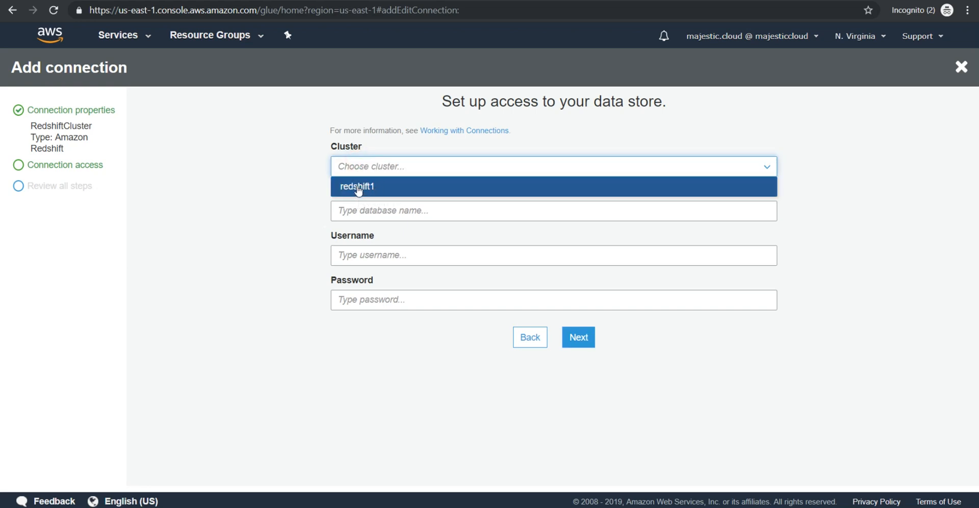
pyautogui.click(357, 186)
pyautogui.write('awsuser')
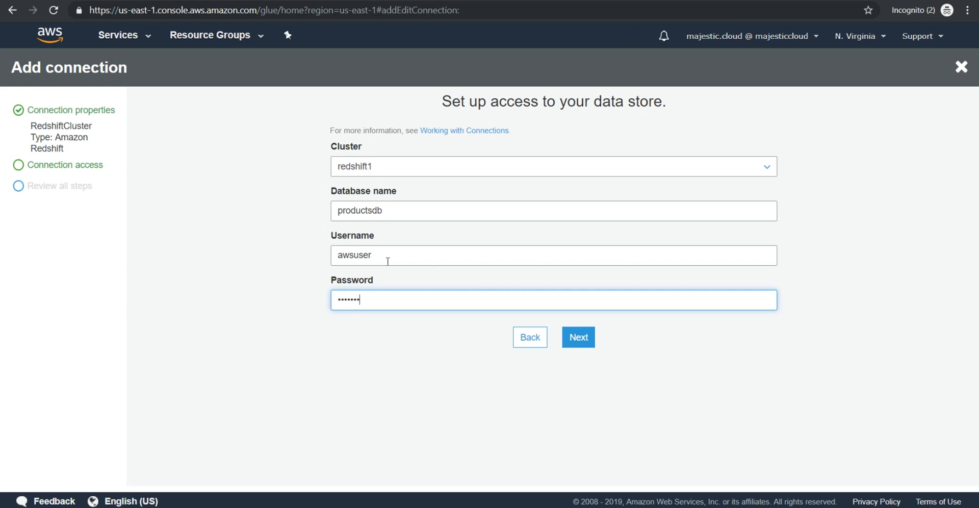
pyautogui.click(578, 338)
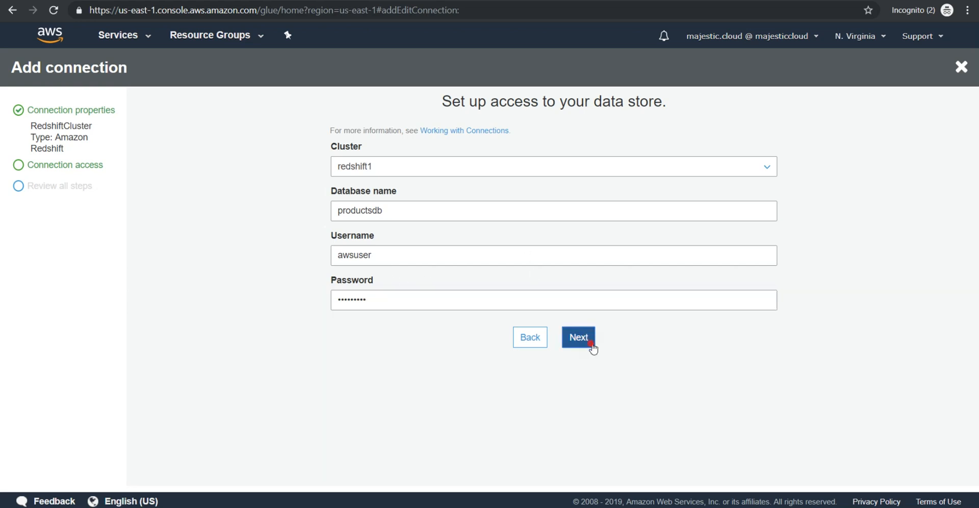
pyautogui.click(579, 337)
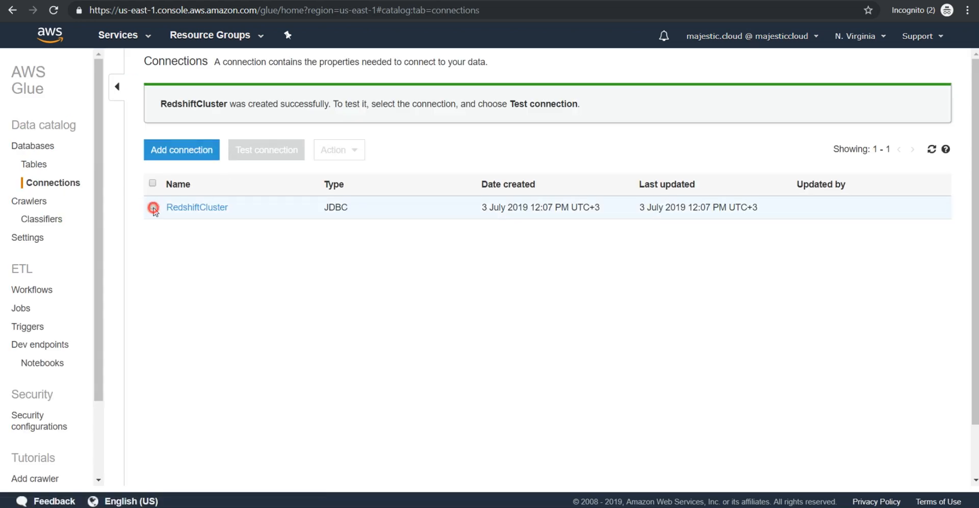
# - Test RedshiftCluster using the AWSGlueServiceRole-ImportRole IAM role
pyautogui.click(153, 208)
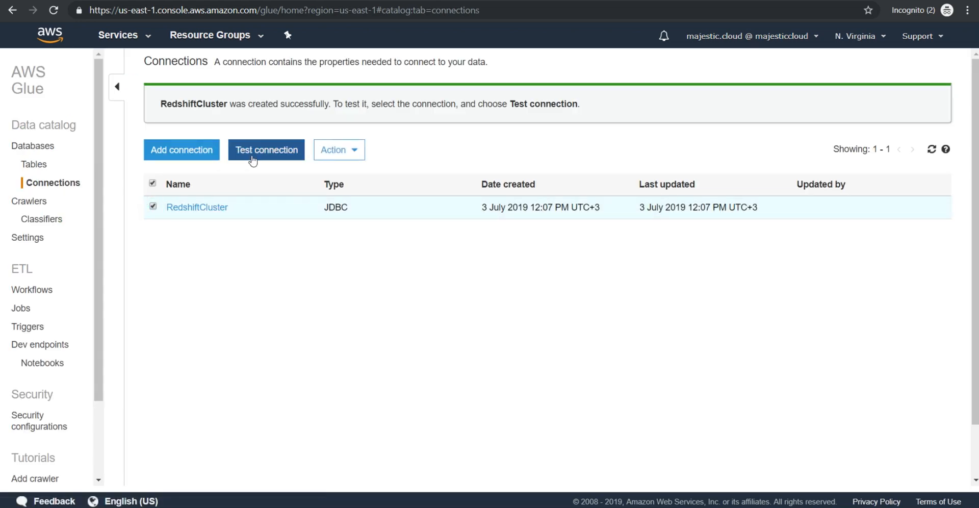
pyautogui.click(266, 150)
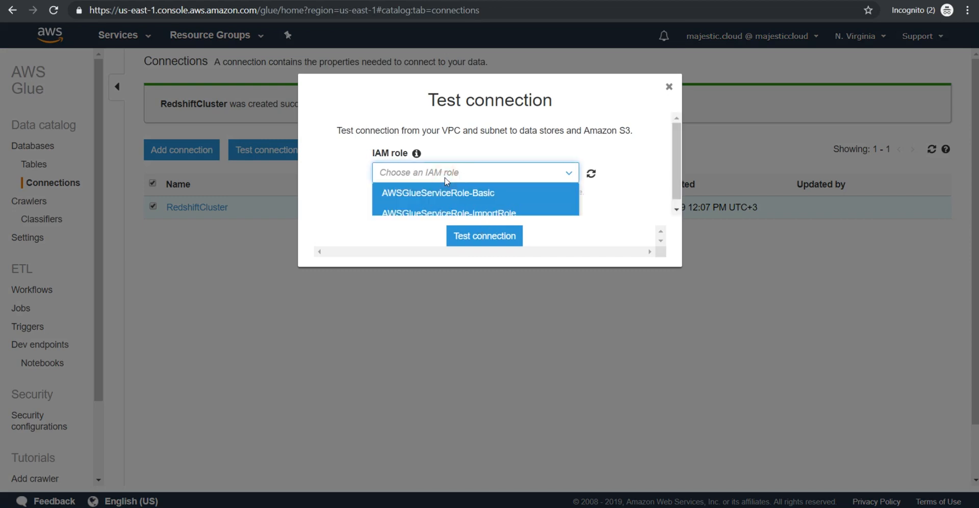
pyautogui.click(440, 212)
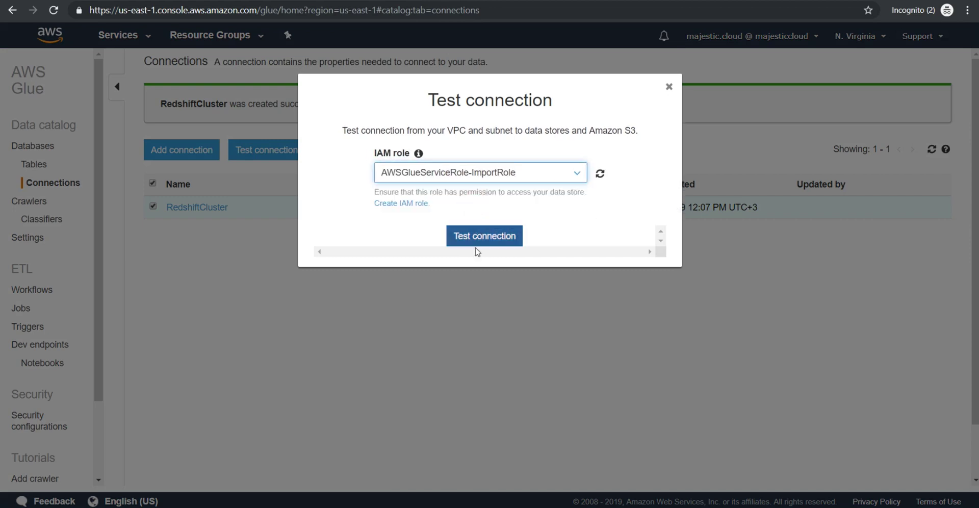
pyautogui.click(484, 236)
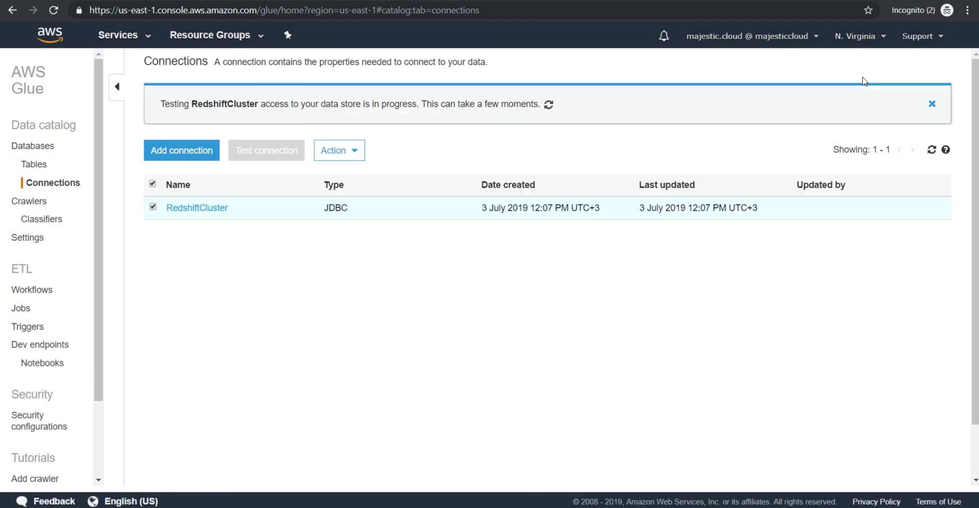
pyautogui.moveTo(351, 131)
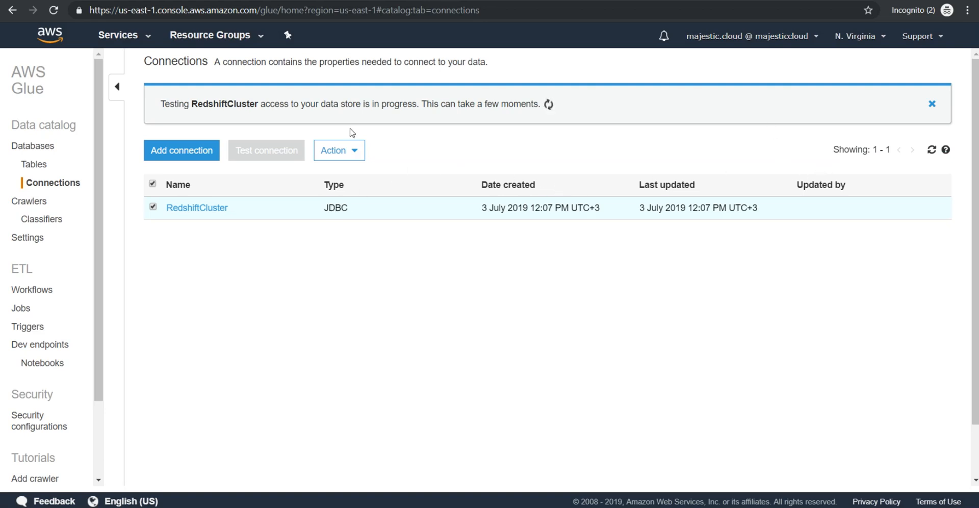
pyautogui.moveTo(359, 193)
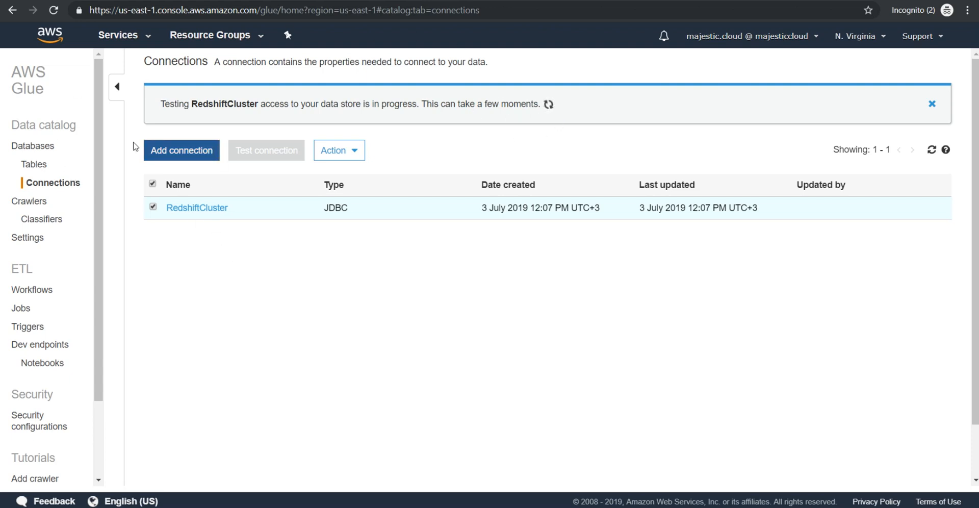
pyautogui.moveTo(23, 204)
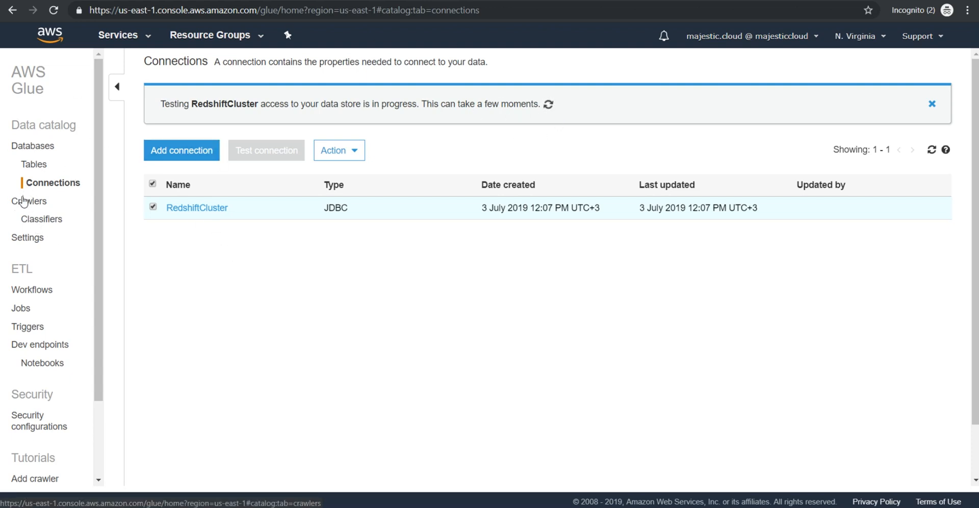
# - Return to the Glue crawlers list where CSVCrawlerFromS3 is starting
pyautogui.click(29, 201)
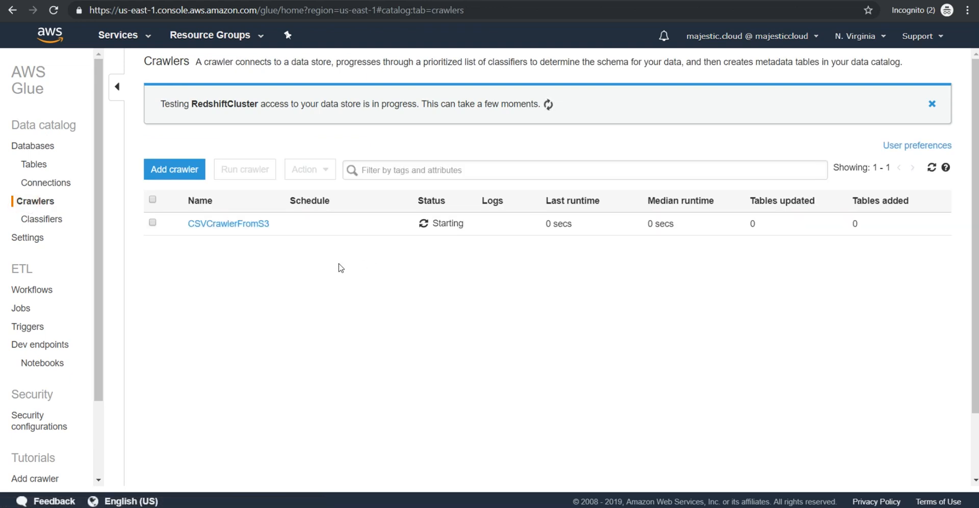
pyautogui.moveTo(476, 232)
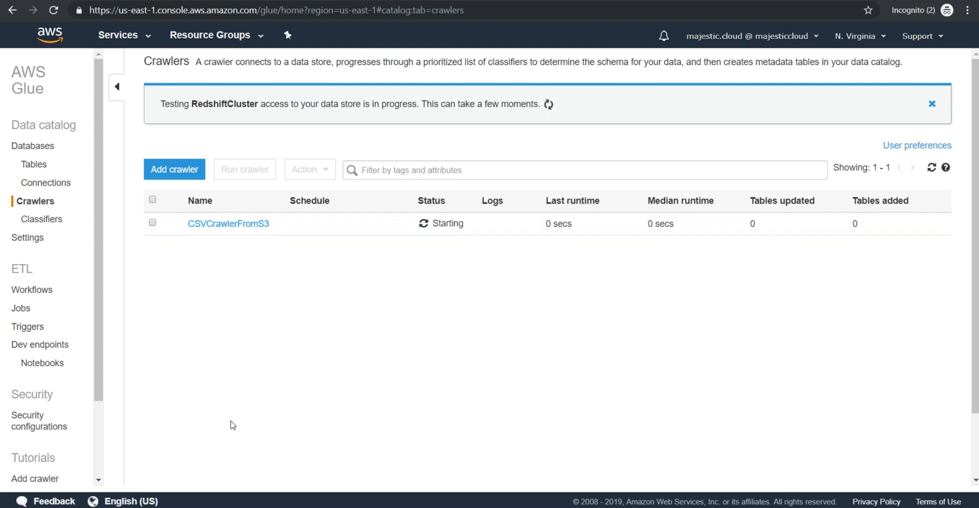
pyautogui.moveTo(218, 490)
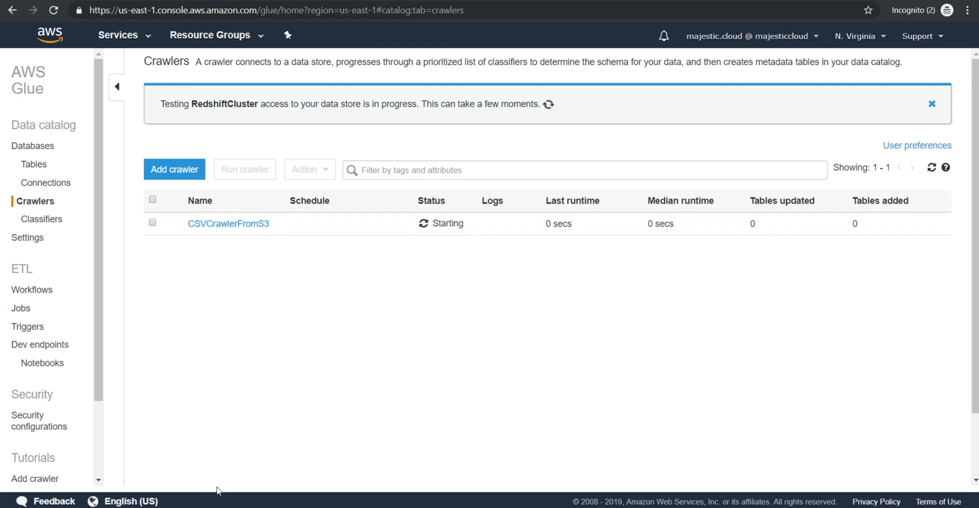
pyautogui.moveTo(225, 441)
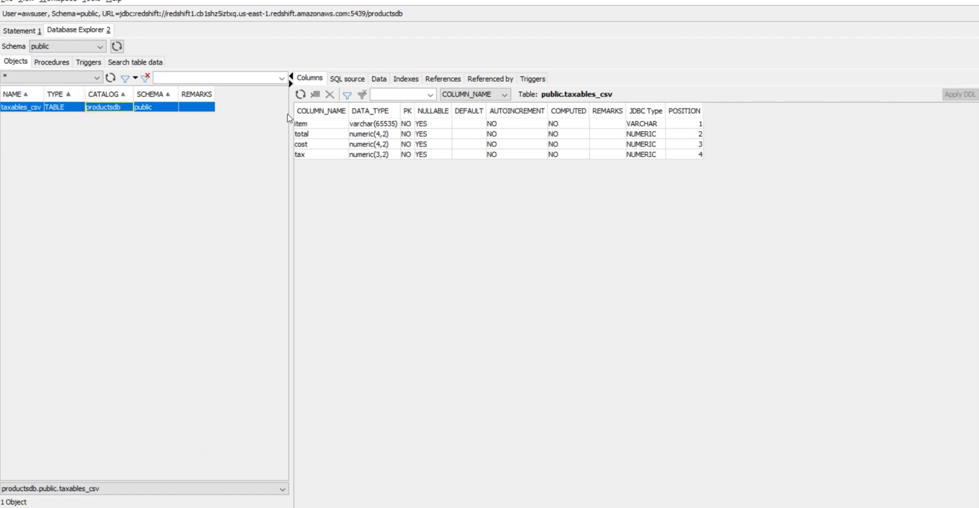
pyautogui.moveTo(357, 147)
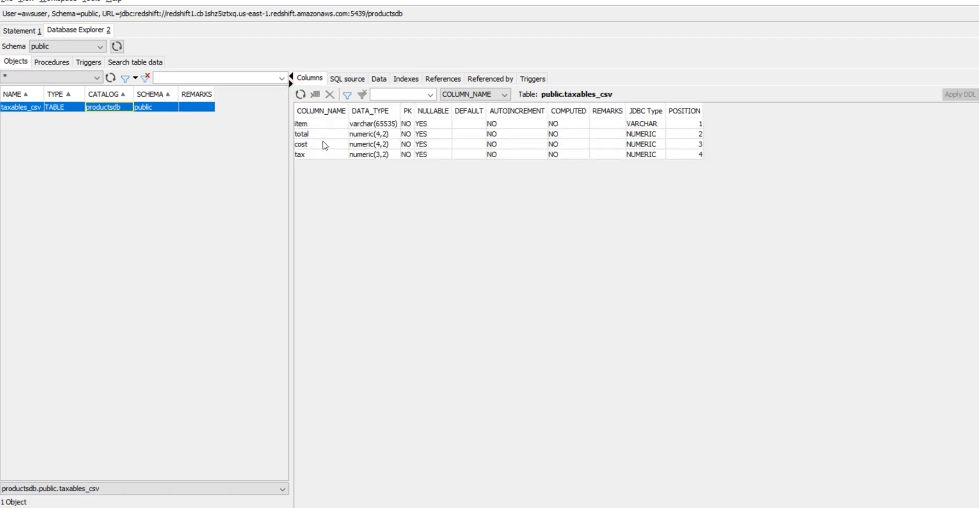
pyautogui.moveTo(316, 135)
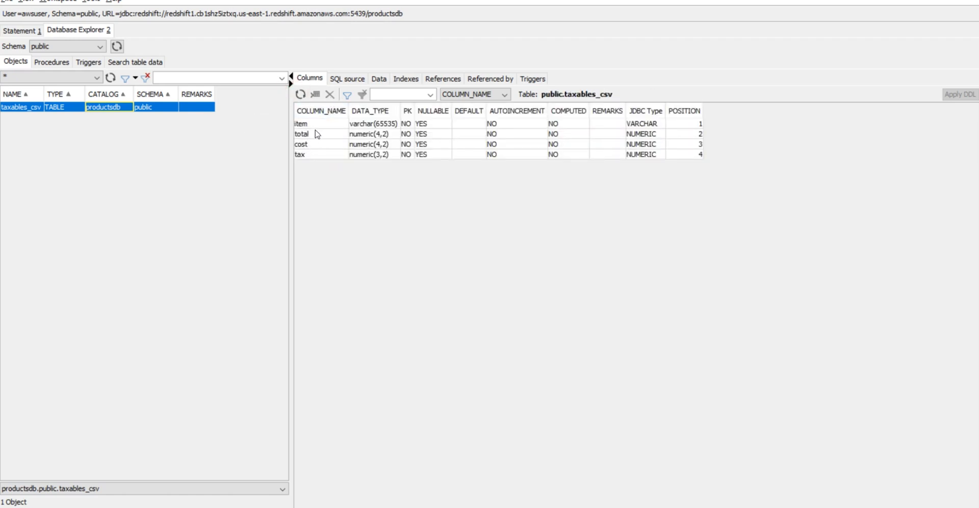
# - View the stored rows of taxables_csv, dismiss the query error and reload the data
pyautogui.click(380, 78)
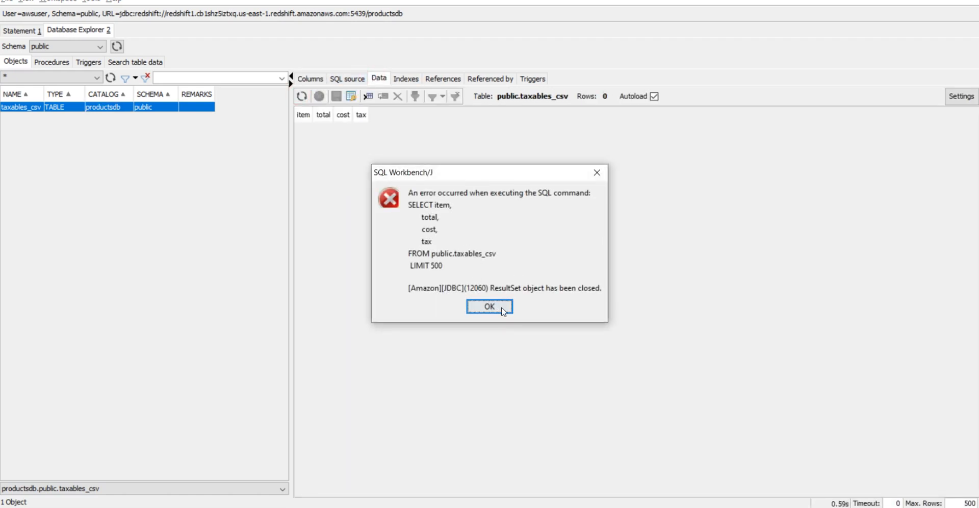
pyautogui.click(490, 306)
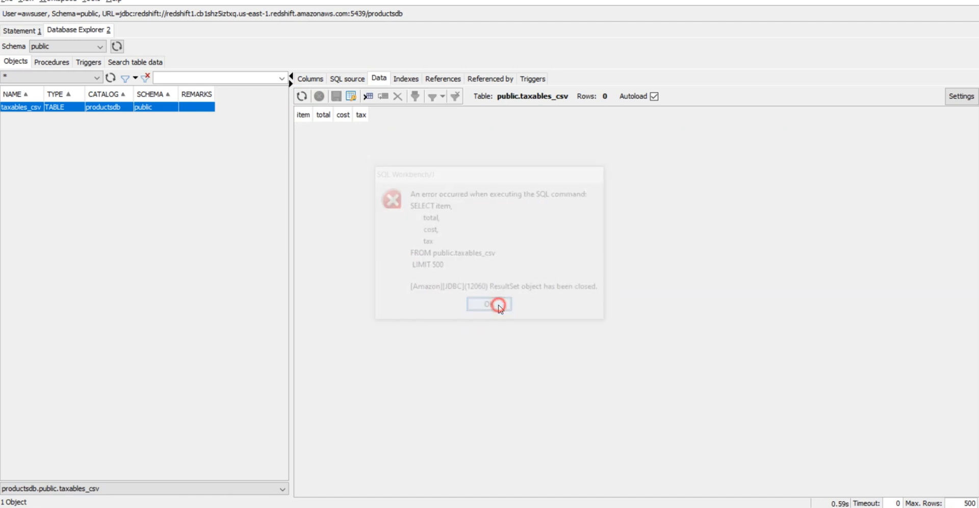
pyautogui.click(490, 304)
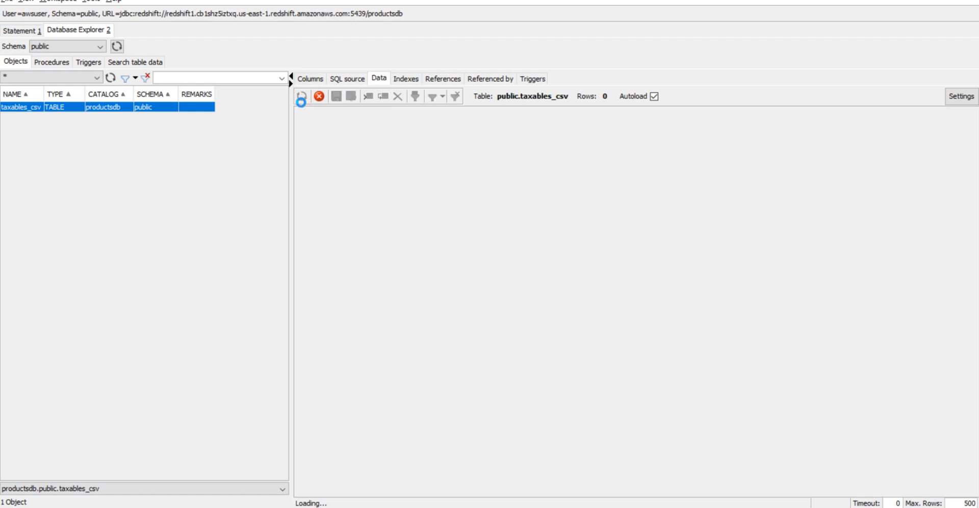
pyautogui.click(302, 97)
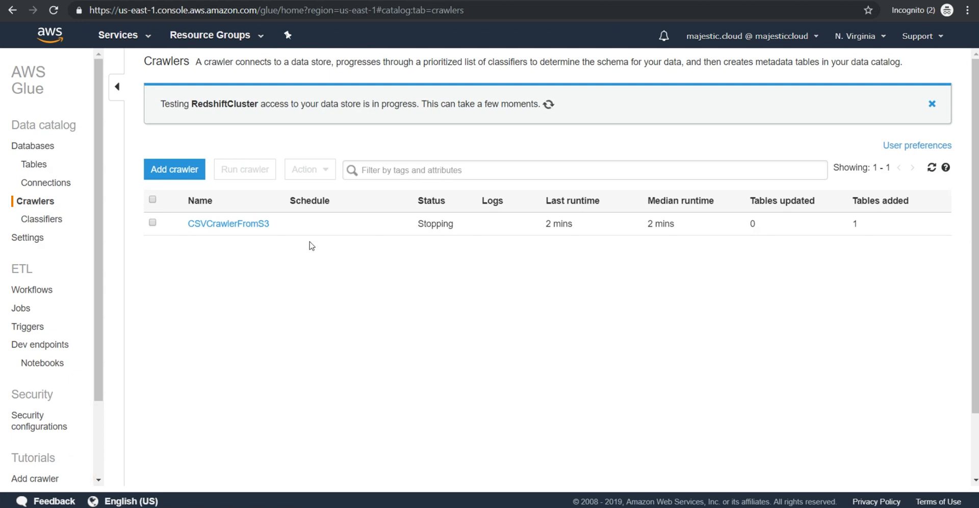
pyautogui.moveTo(220, 158)
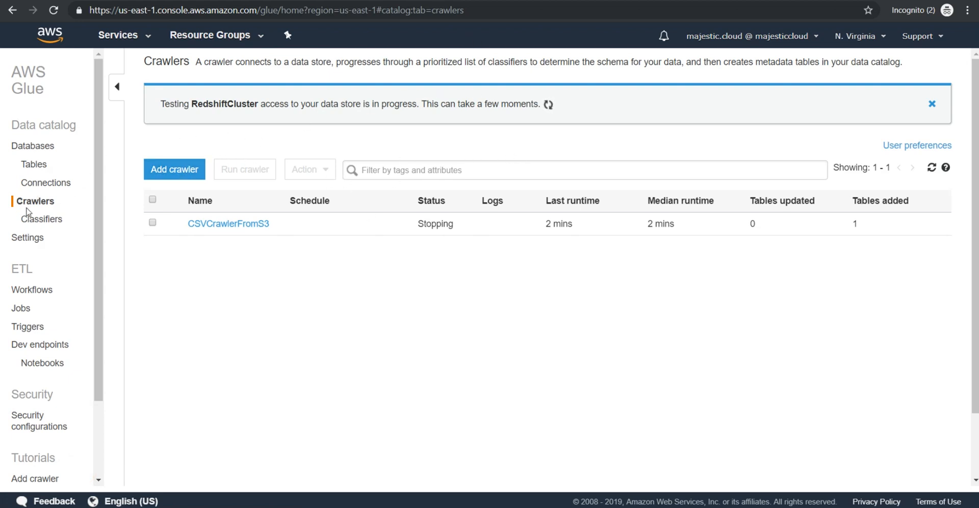
# - Browse the connections, crawlers, tables and databases lists, ending on catalog Tables
pyautogui.click(47, 182)
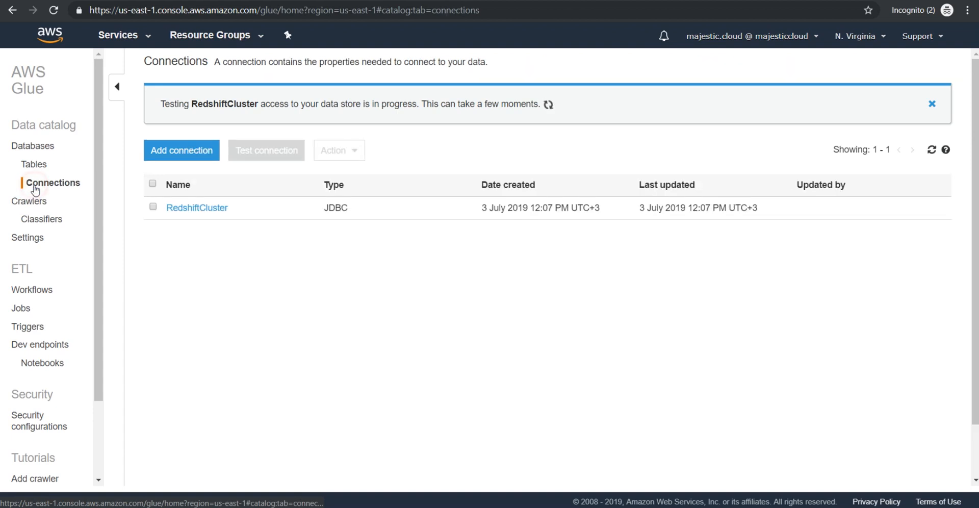
pyautogui.moveTo(348, 120)
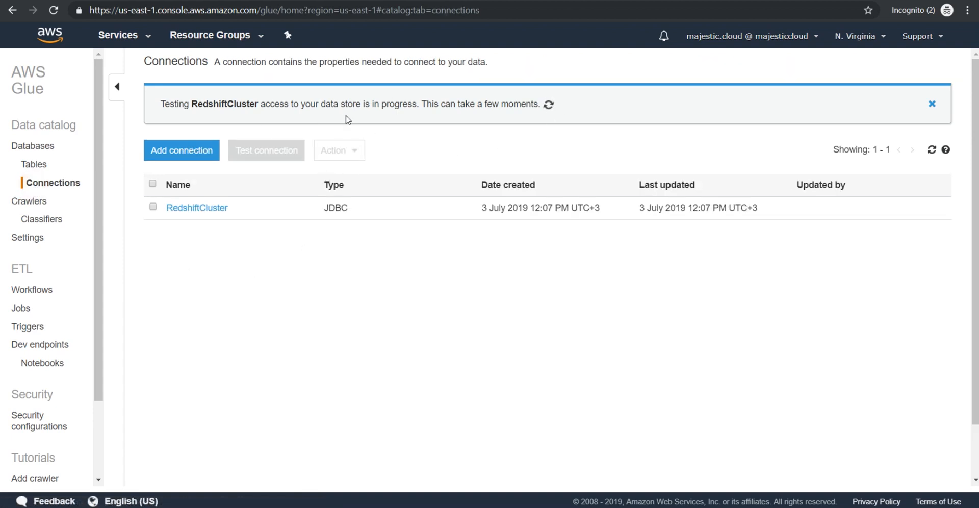
pyautogui.moveTo(447, 130)
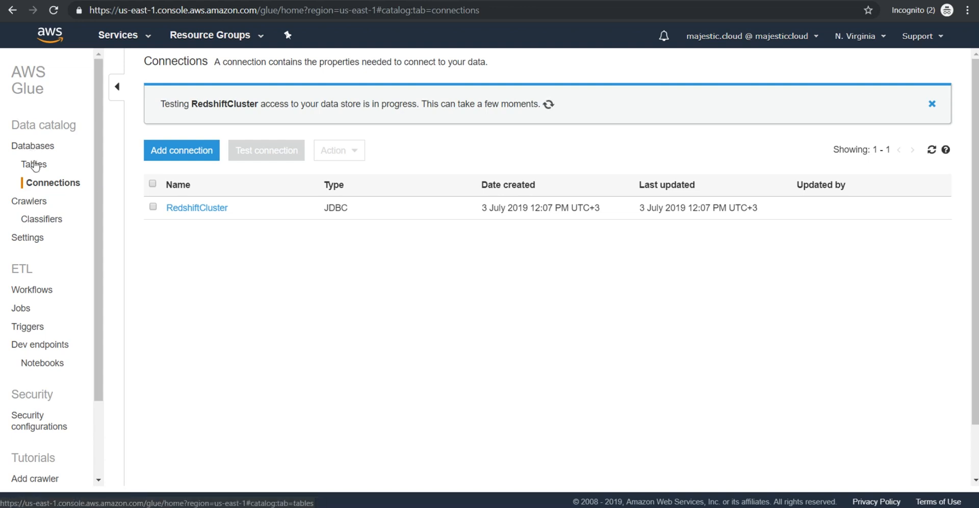
pyautogui.click(28, 200)
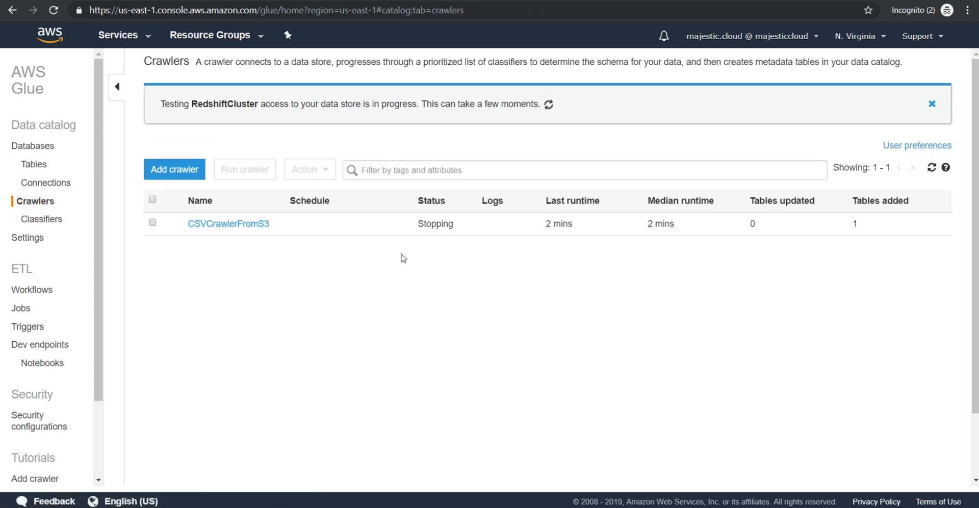
pyautogui.moveTo(244, 227)
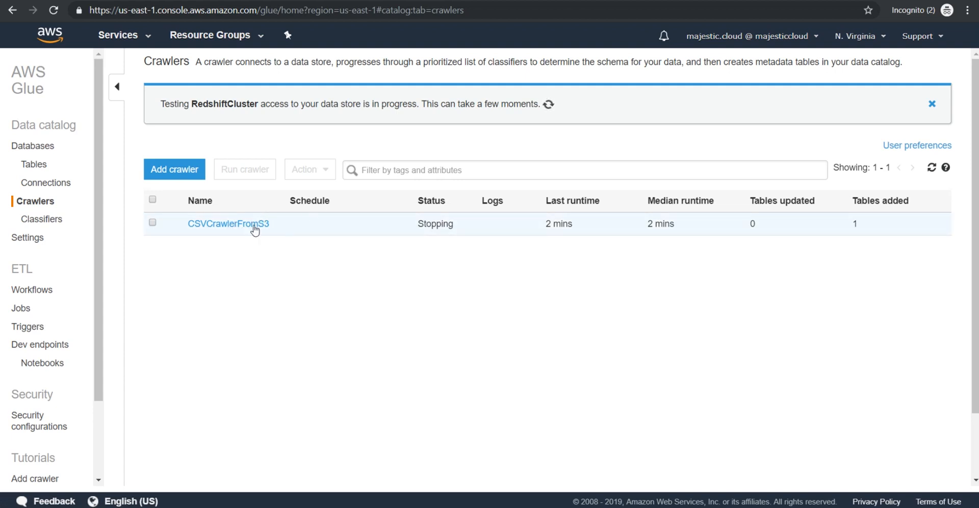
pyautogui.moveTo(213, 231)
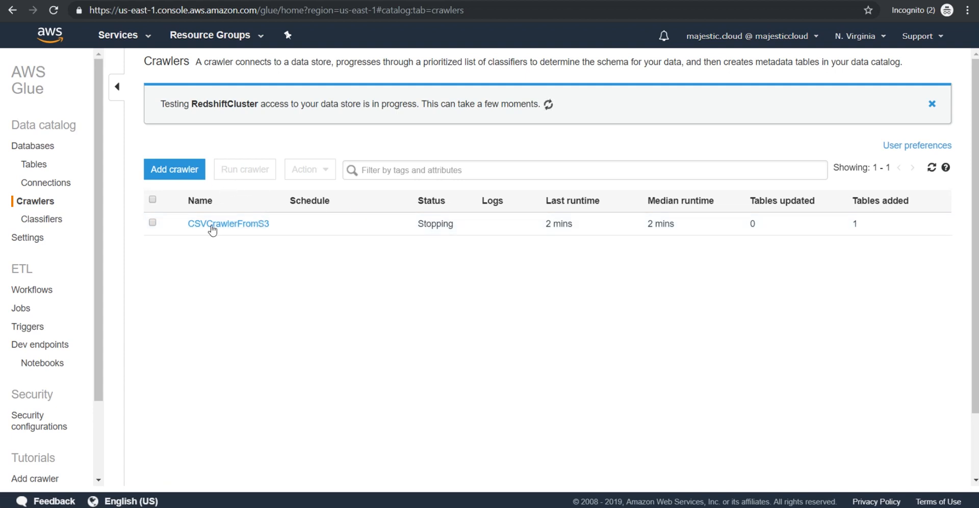
pyautogui.click(33, 164)
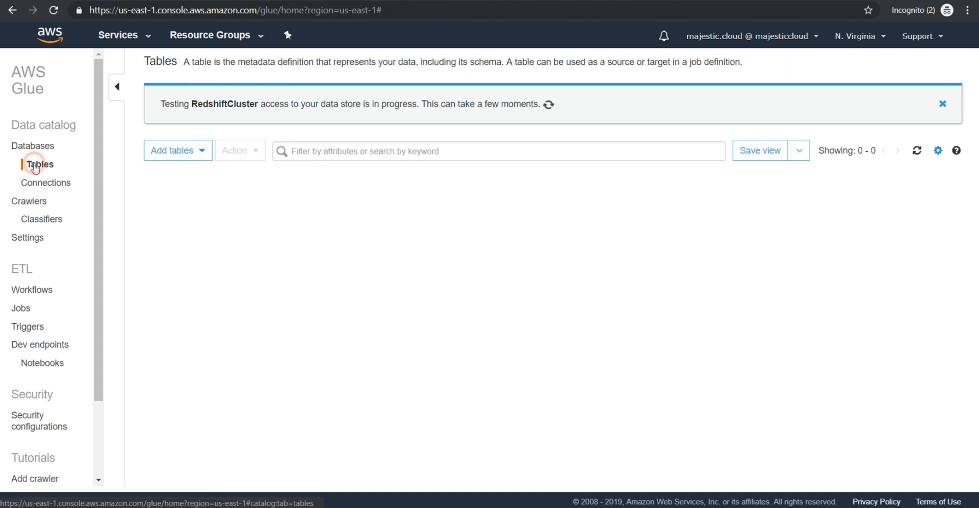
pyautogui.click(37, 146)
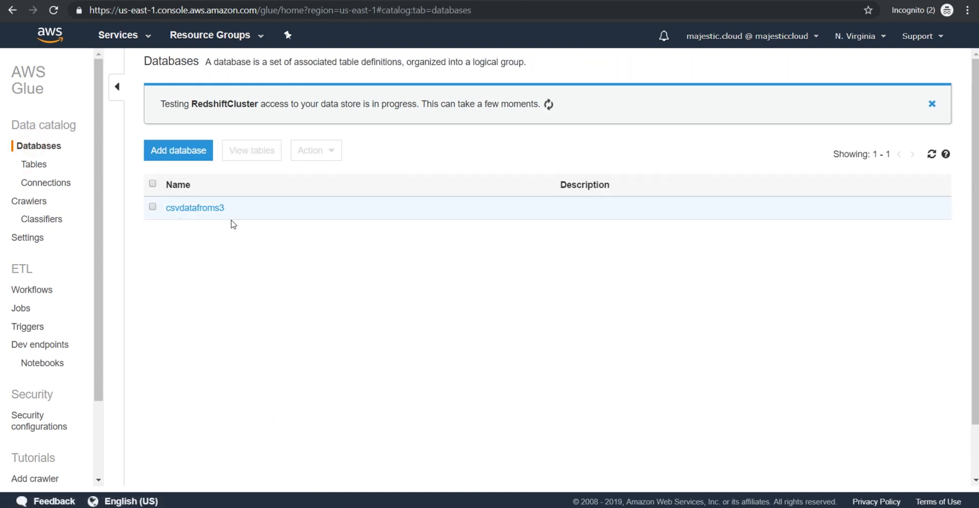
pyautogui.click(34, 164)
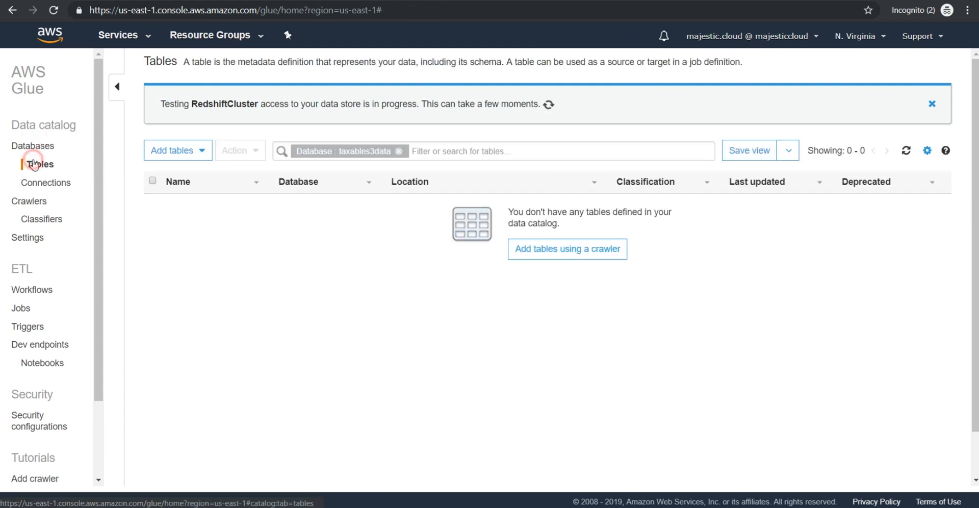
# - Remove the taxables3data database filter and refresh to show taxables_csv
pyautogui.click(396, 151)
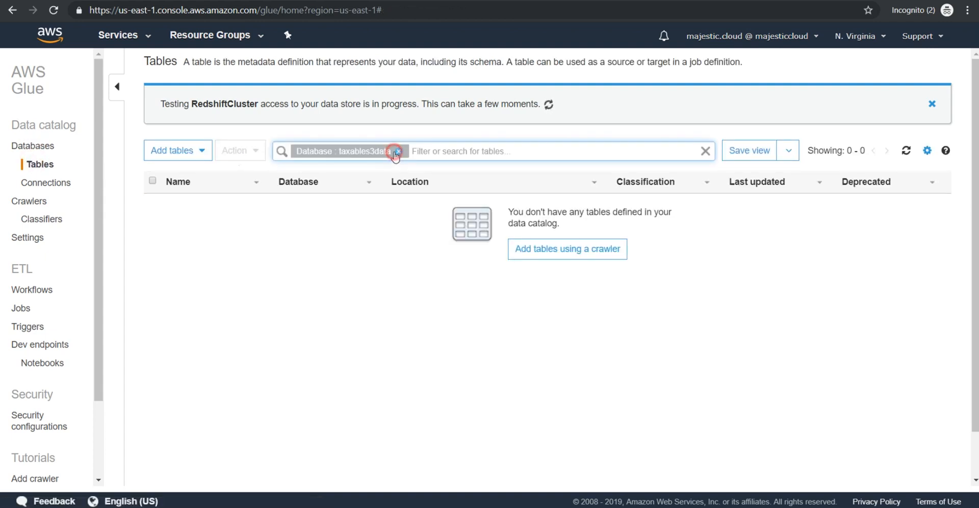
pyautogui.click(395, 153)
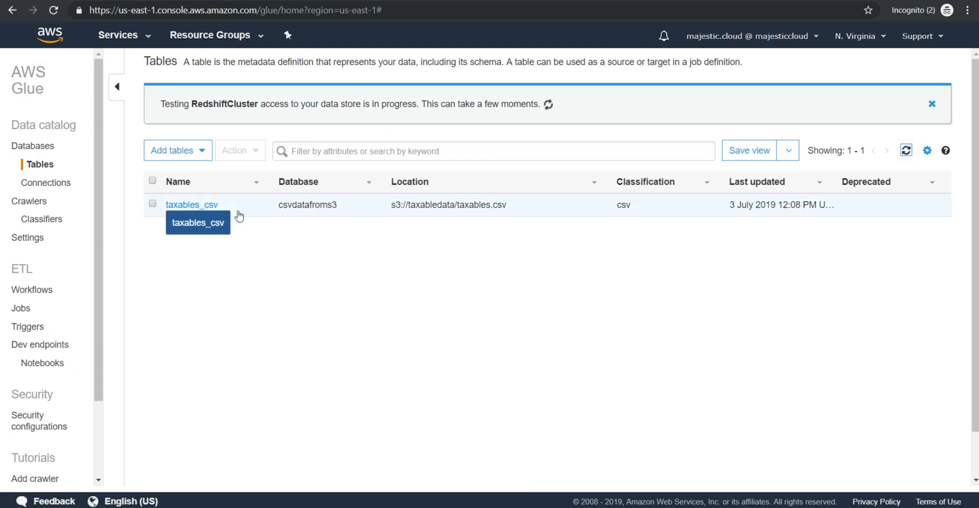
# - Review the taxables_csv table details and schema, then return to the tables list
pyautogui.click(191, 204)
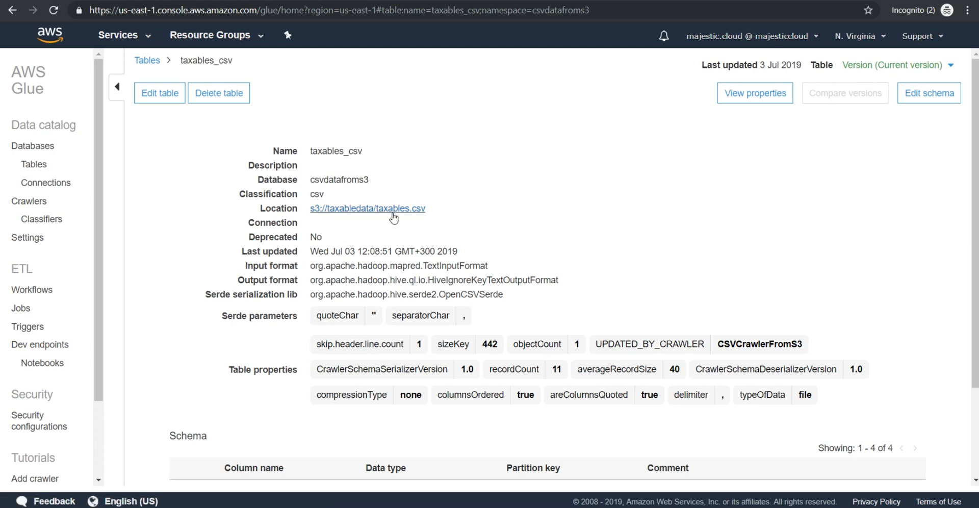
pyautogui.scroll(-3)
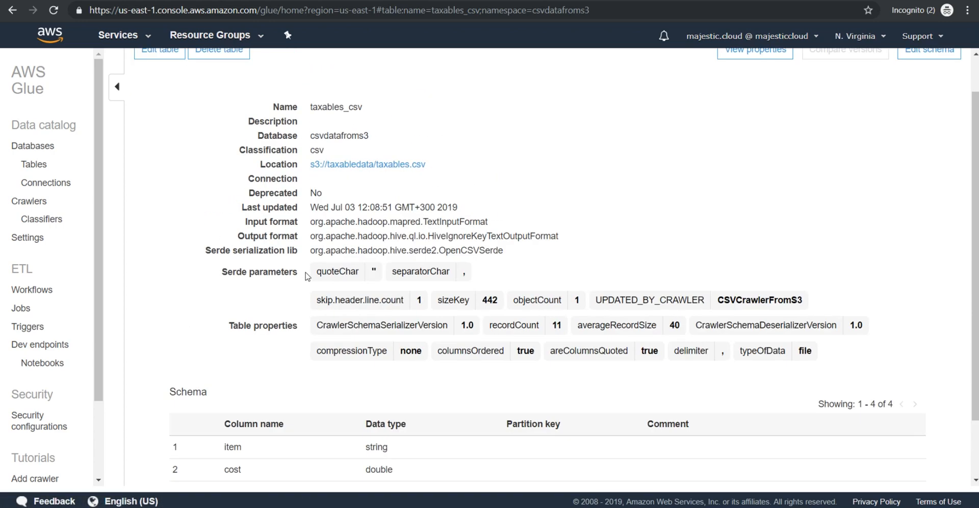
pyautogui.scroll(-3)
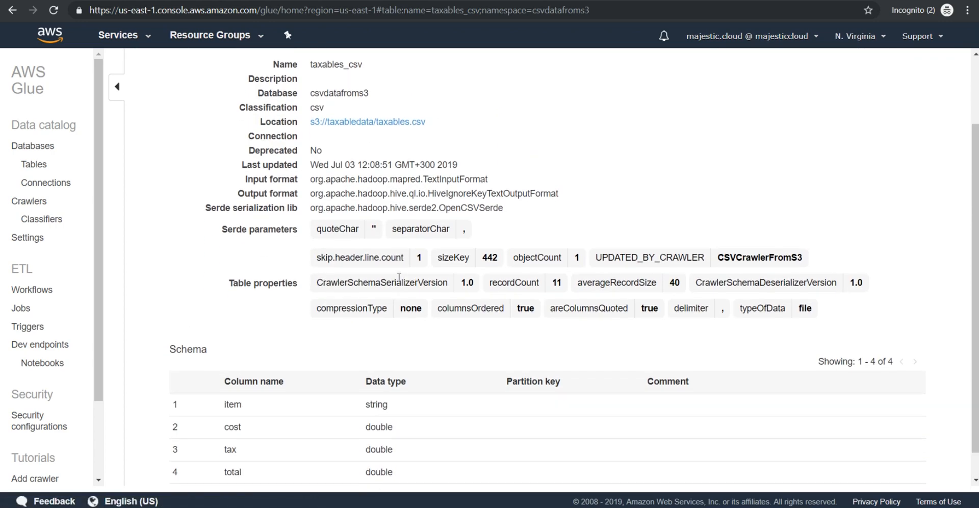
pyautogui.scroll(-3)
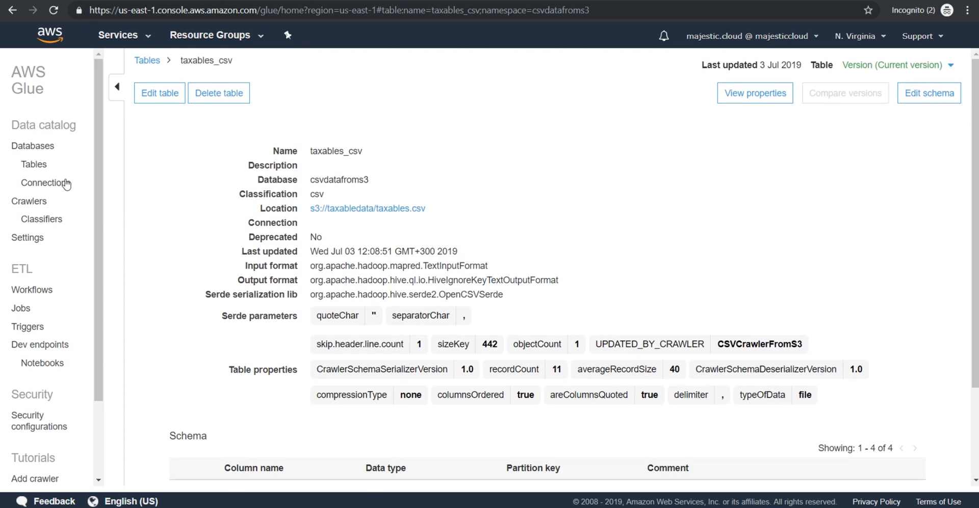
pyautogui.click(147, 60)
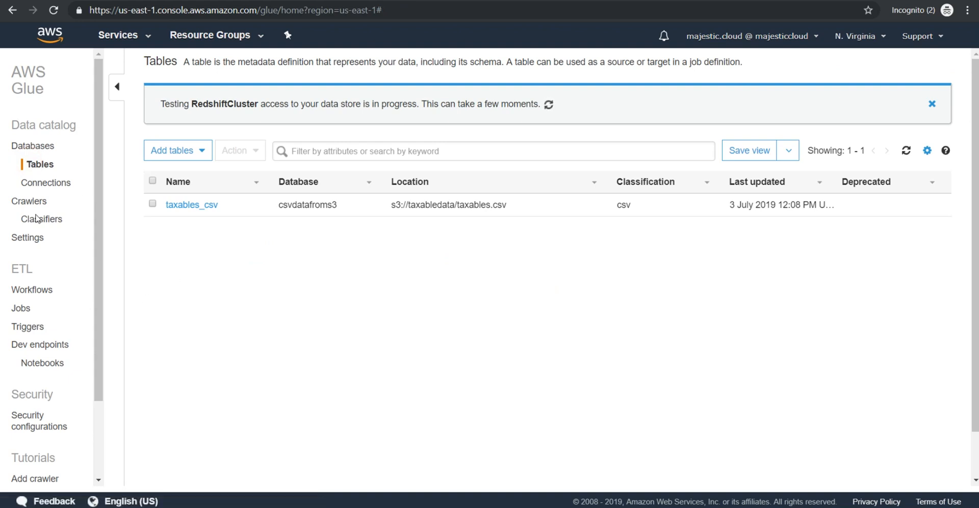
# - Confirm the RedshiftCluster connection test succeeded, then return to the crawlers list
pyautogui.click(47, 183)
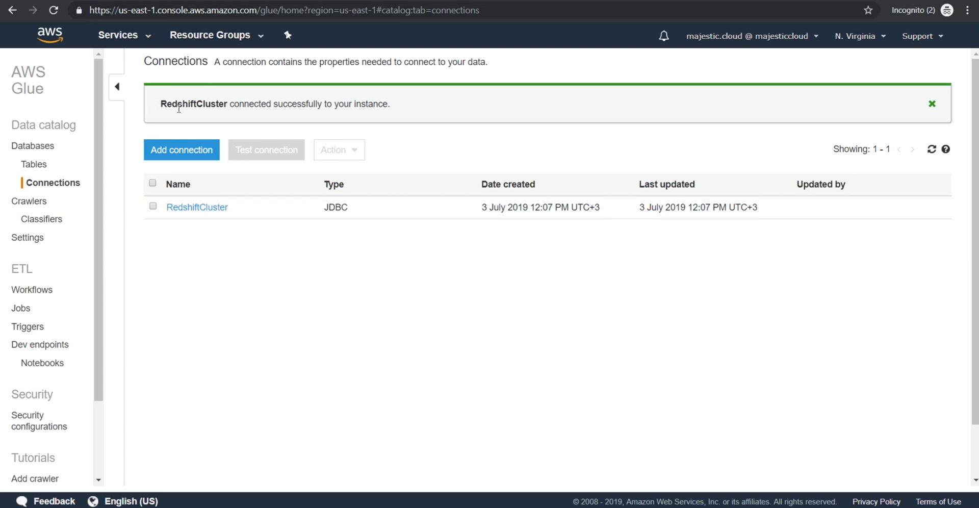
pyautogui.doubleClick(178, 104)
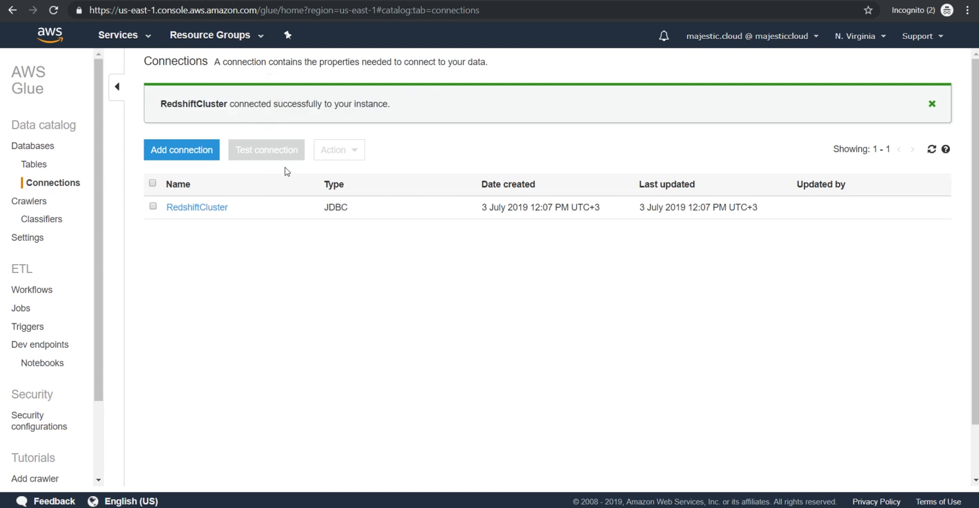
pyautogui.moveTo(33, 227)
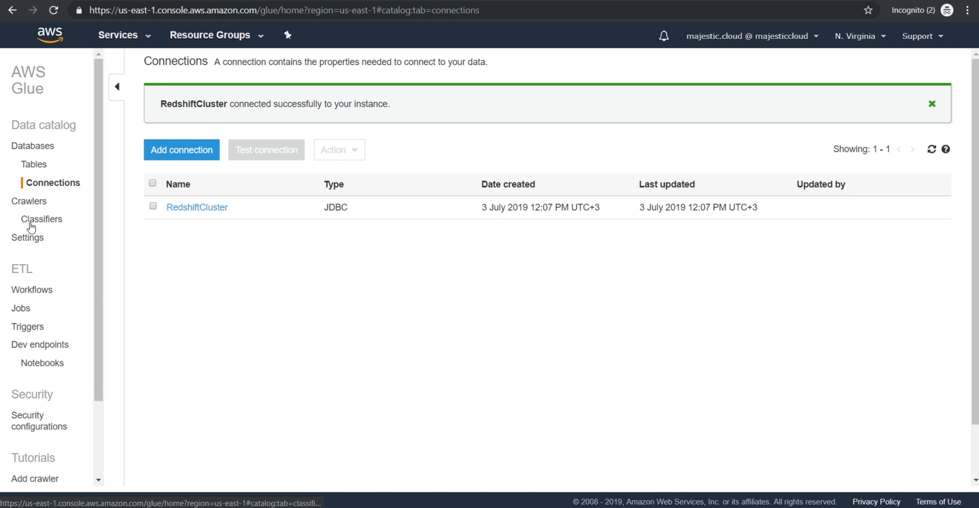
pyautogui.moveTo(178, 213)
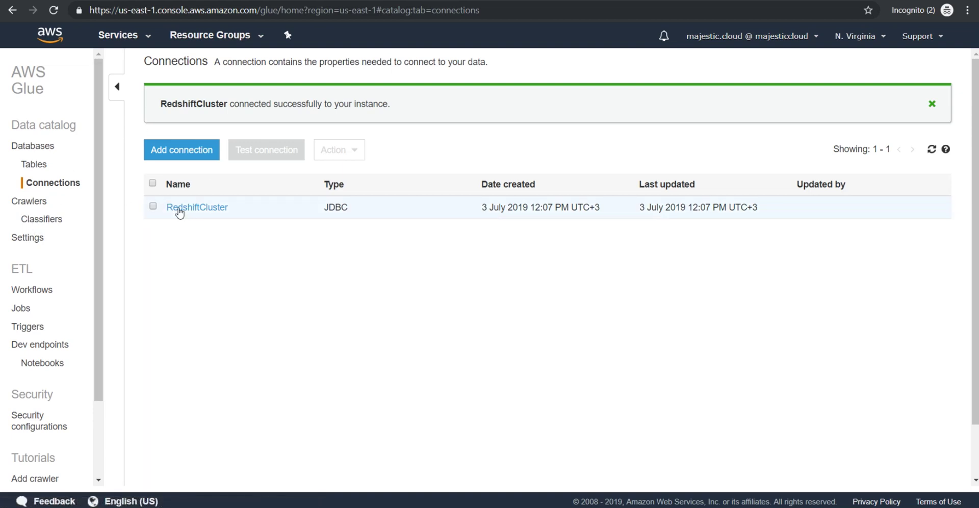
pyautogui.moveTo(26, 205)
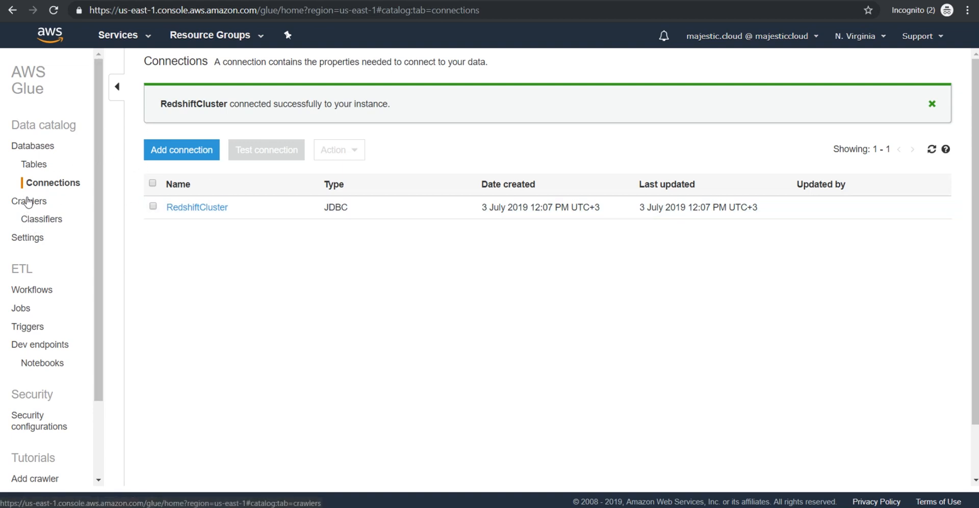
pyautogui.click(29, 201)
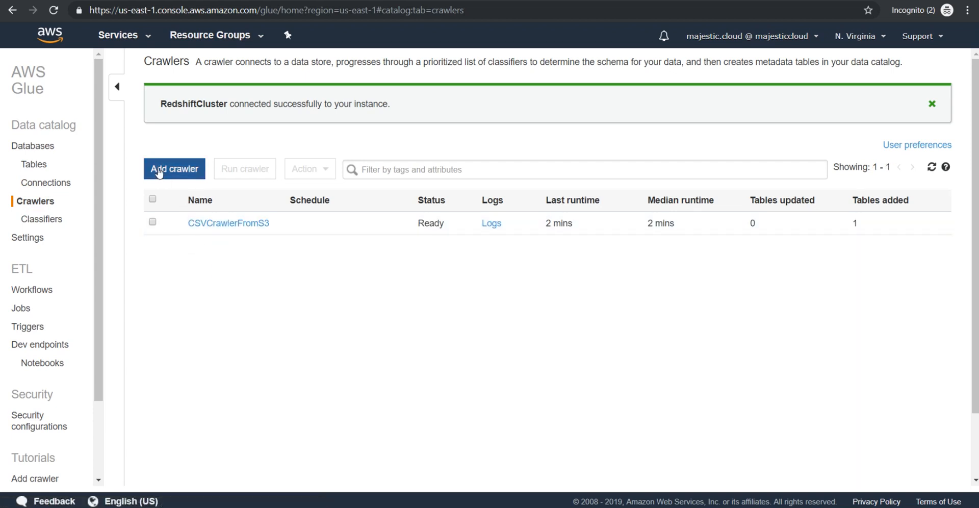
pyautogui.moveTo(175, 178)
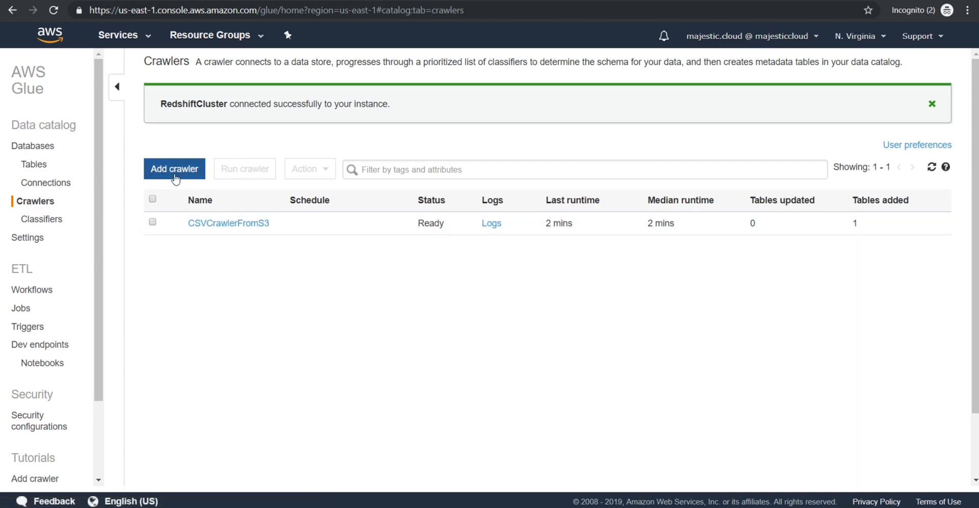
pyautogui.moveTo(162, 143)
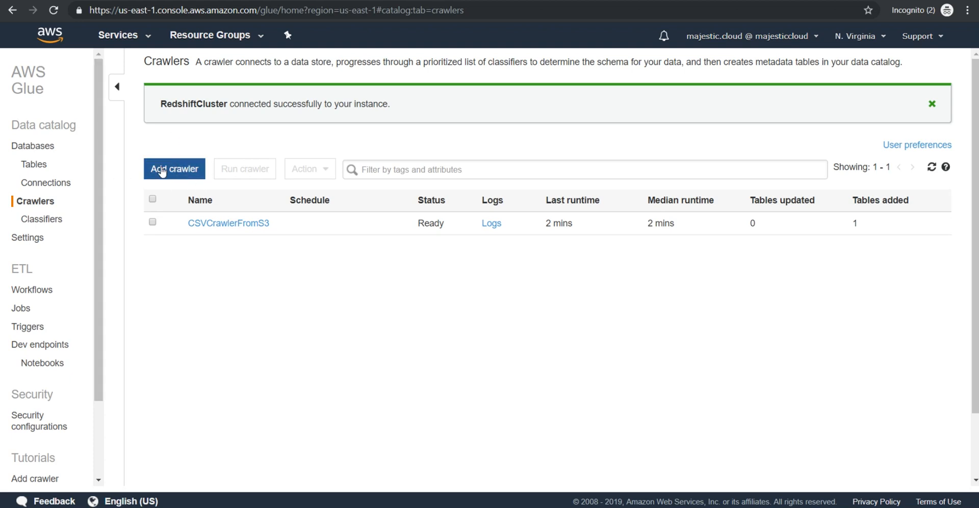
# - Add a new crawler named RedshiftTableCrawler and continue to the source type step
pyautogui.click(174, 169)
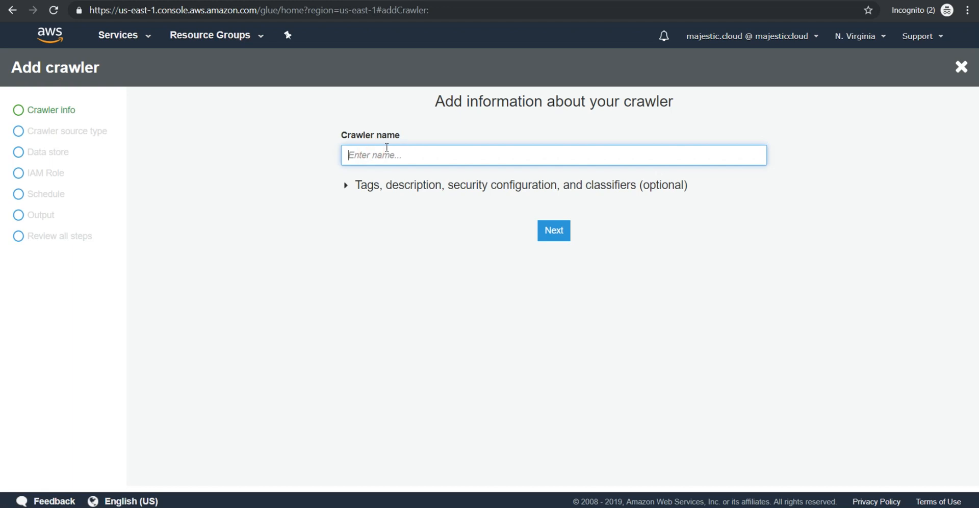
pyautogui.write('RedshiftTableCr')
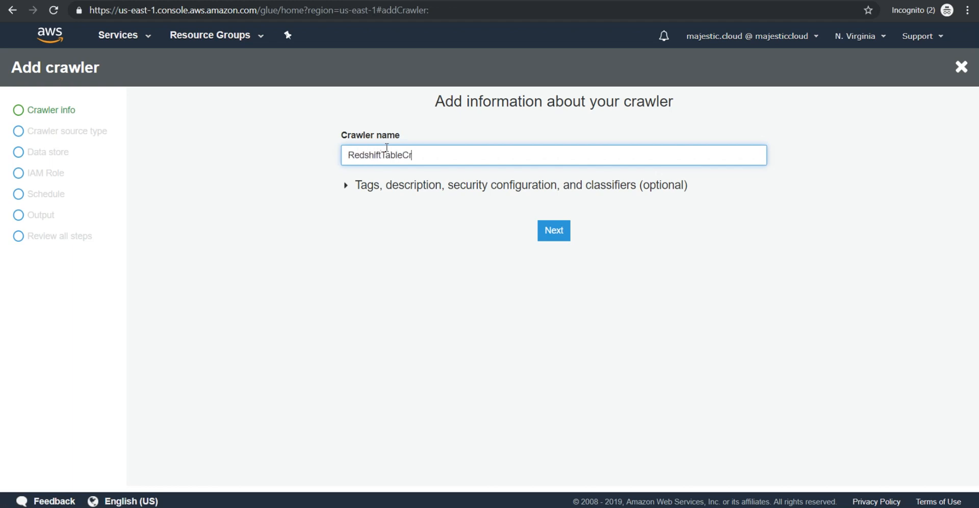
pyautogui.write('awler')
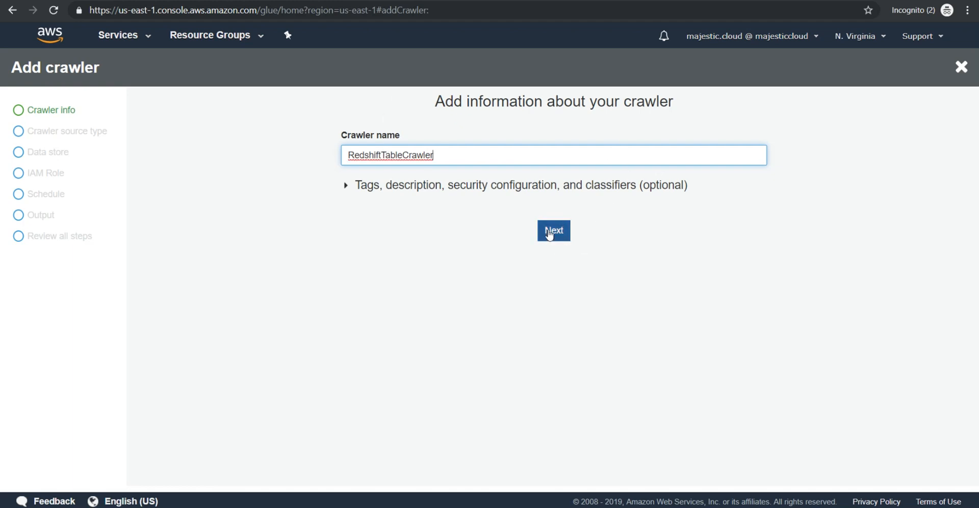
pyautogui.click(554, 230)
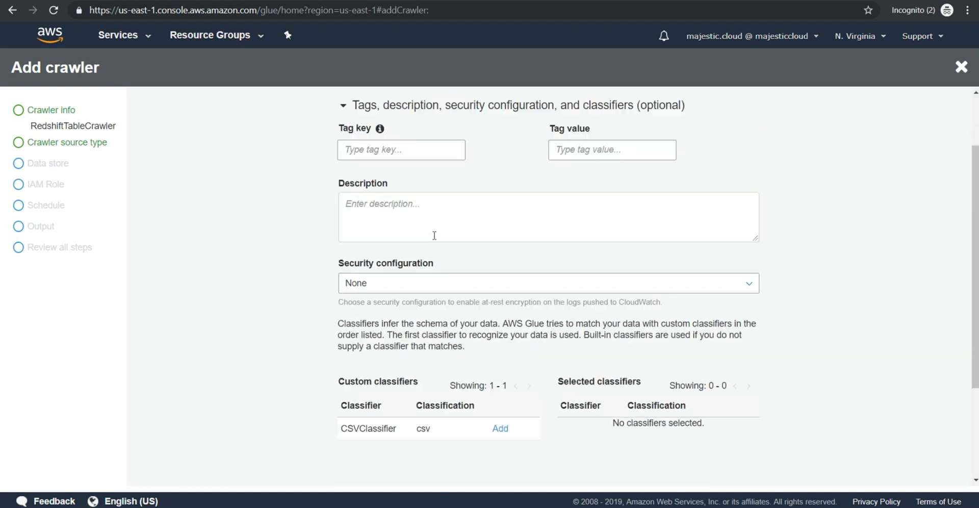
pyautogui.scroll(-3)
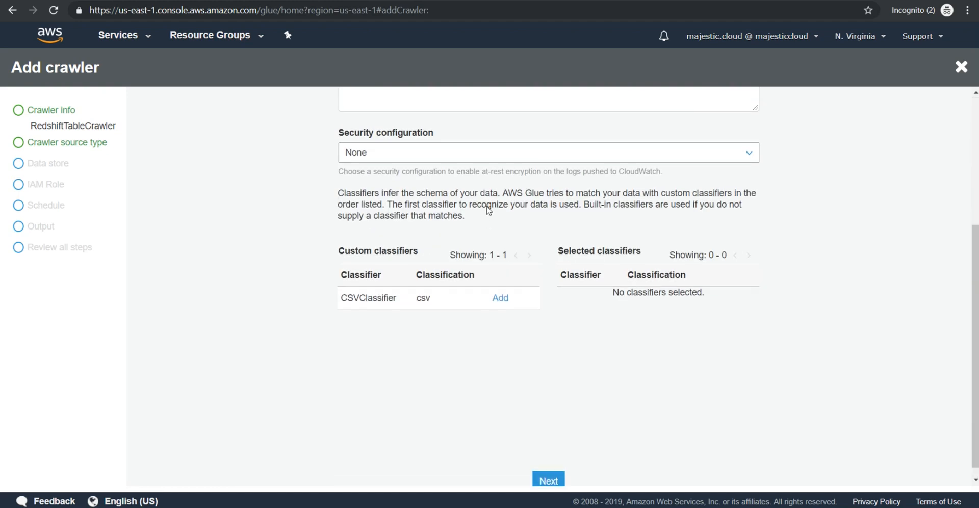
pyautogui.click(550, 480)
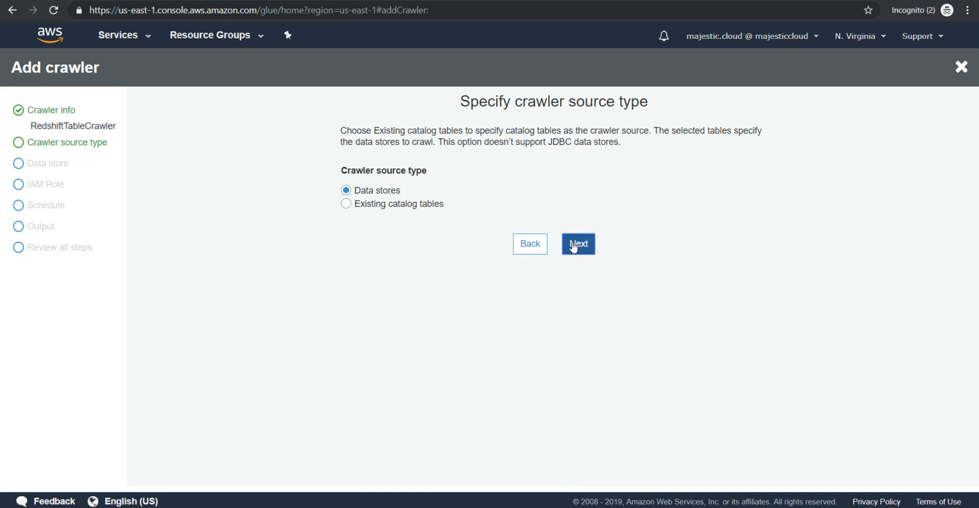
pyautogui.moveTo(575, 247)
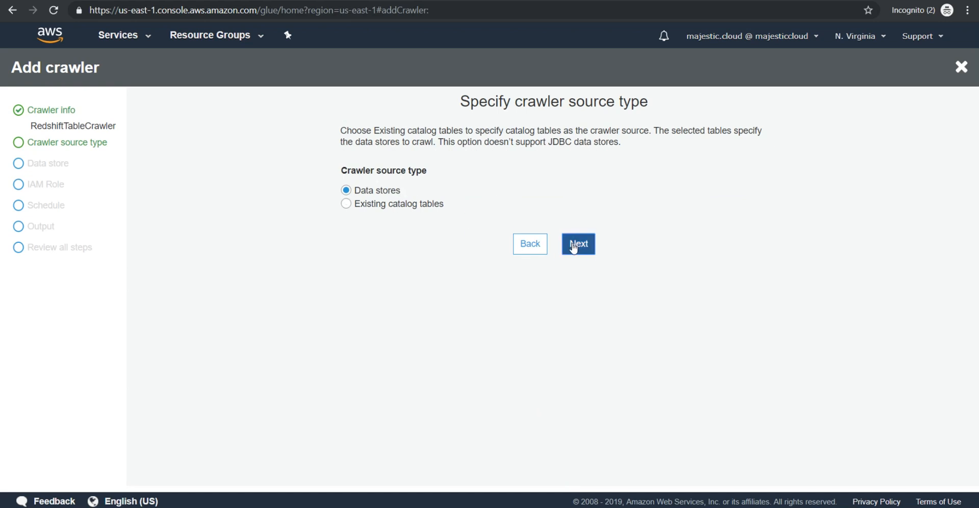
# - Keep Data stores as source and choose the RedshiftCluster JDBC connection
pyautogui.click(577, 244)
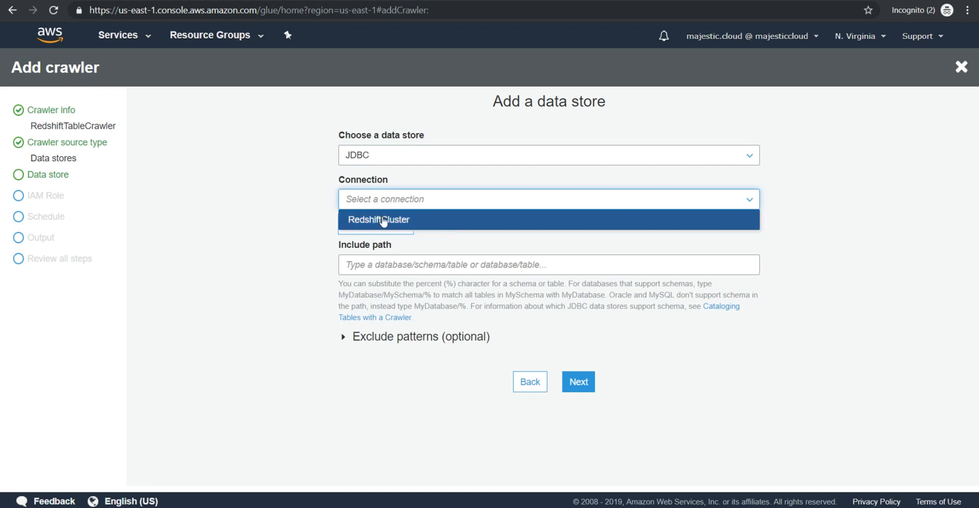
pyautogui.moveTo(405, 223)
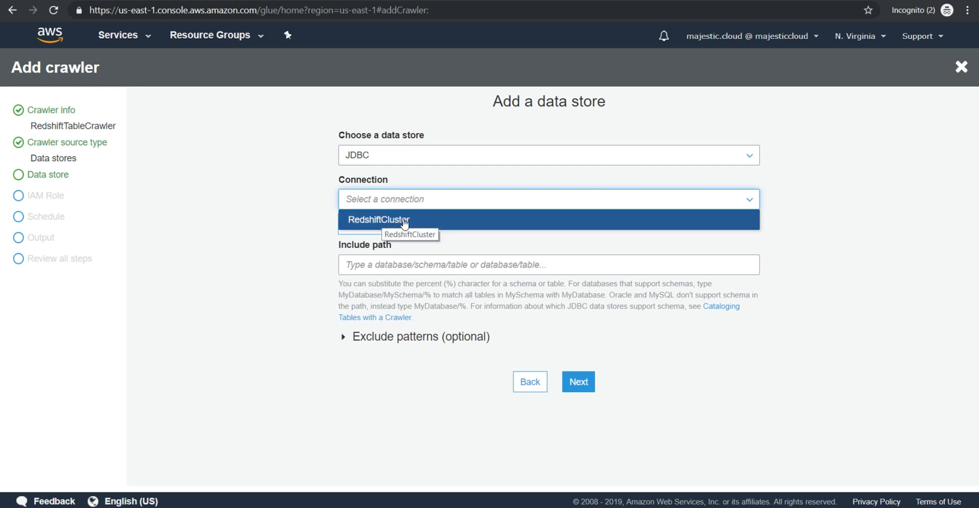
pyautogui.click(383, 219)
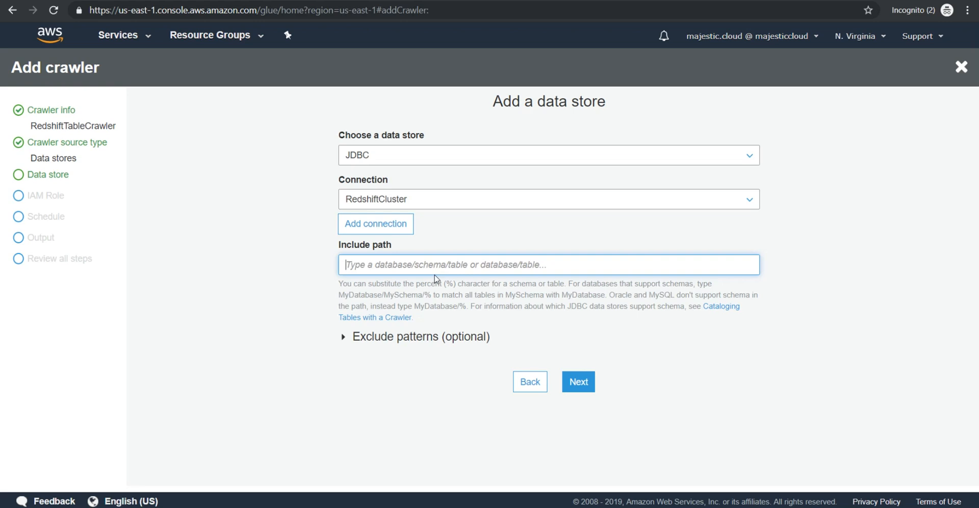
# - Enter productsdb/public/taxables_csv as the include path
pyautogui.write('products')
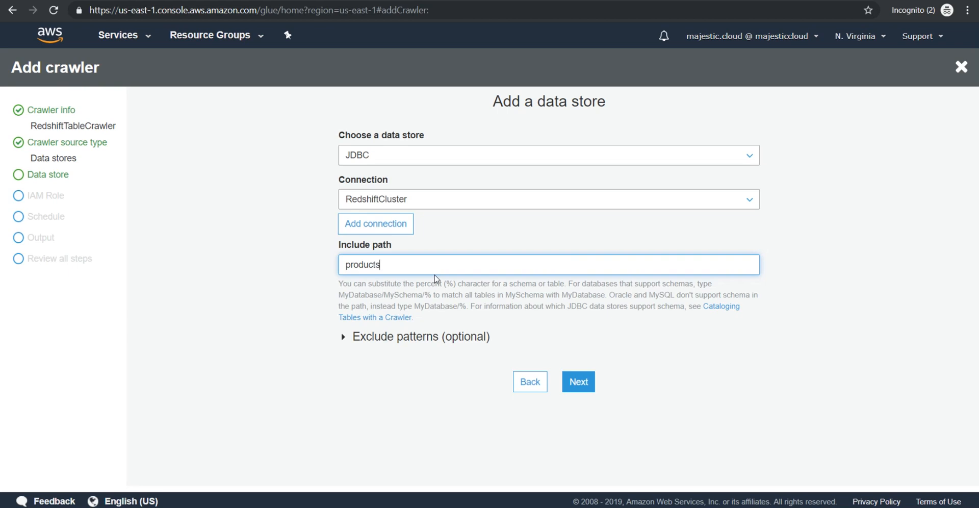
pyautogui.write('db')
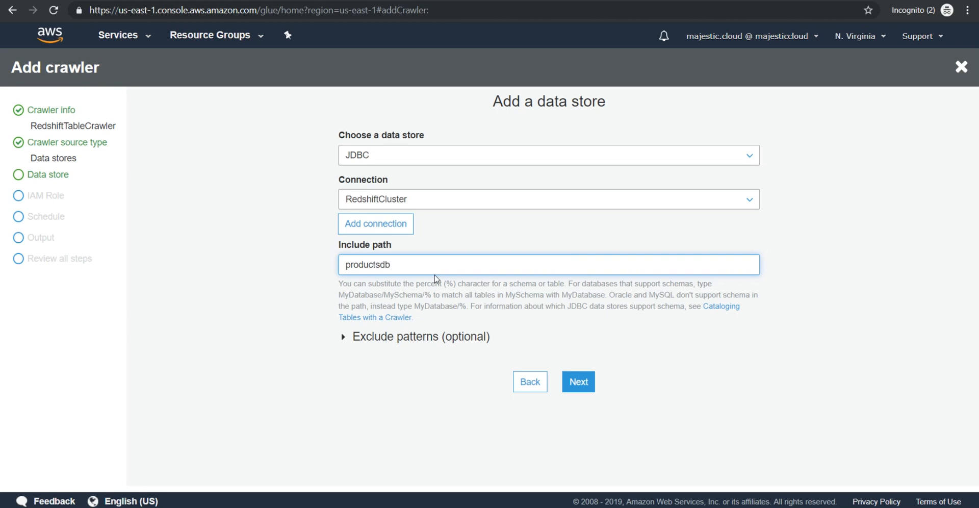
pyautogui.write('/p')
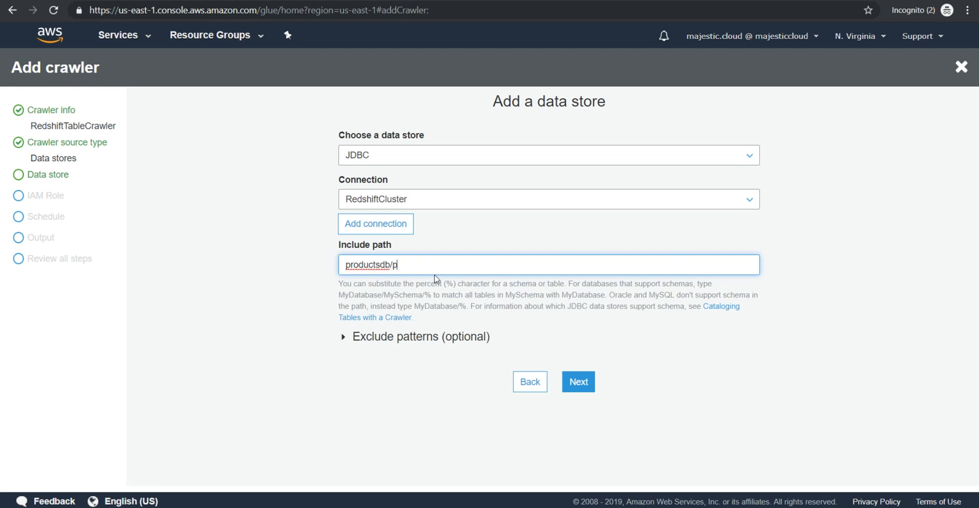
pyautogui.write('ublic/')
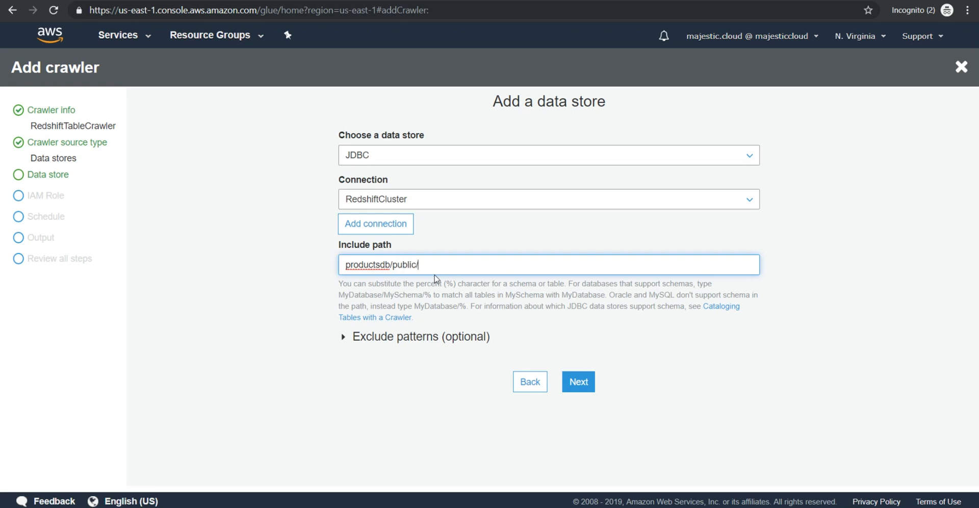
pyautogui.write('taxables')
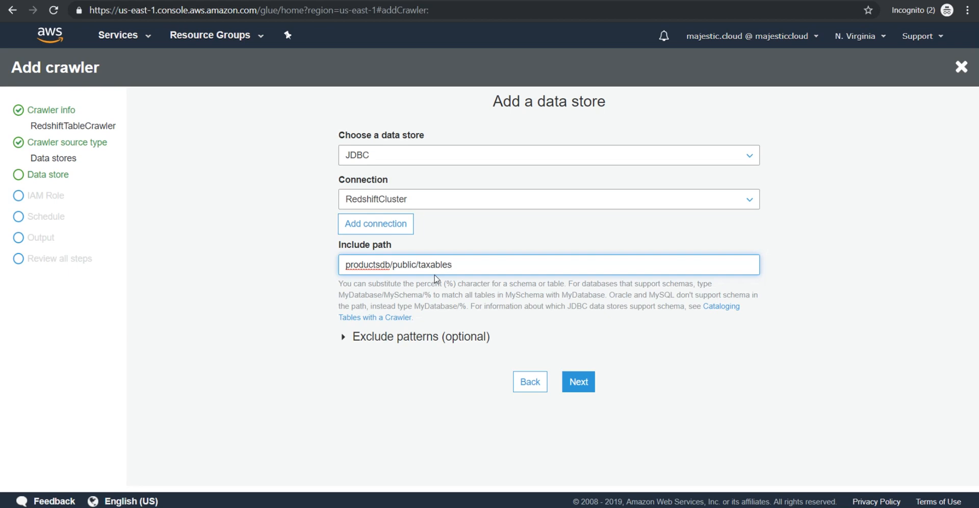
pyautogui.write('_csv')
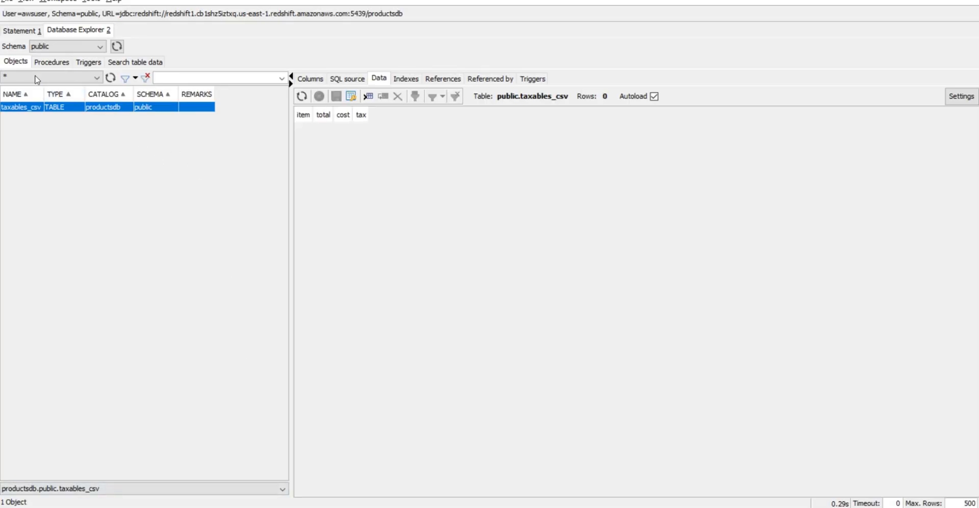
pyautogui.moveTo(193, 53)
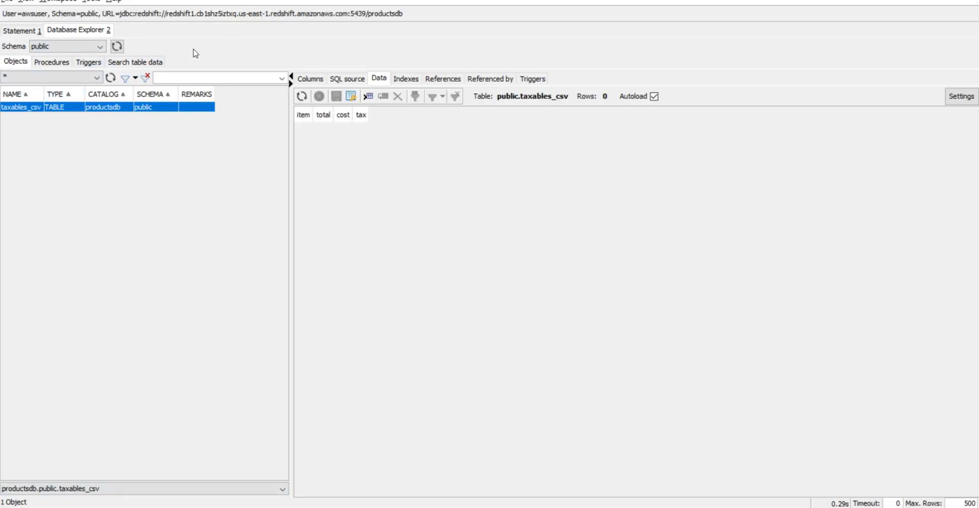
pyautogui.moveTo(416, 16)
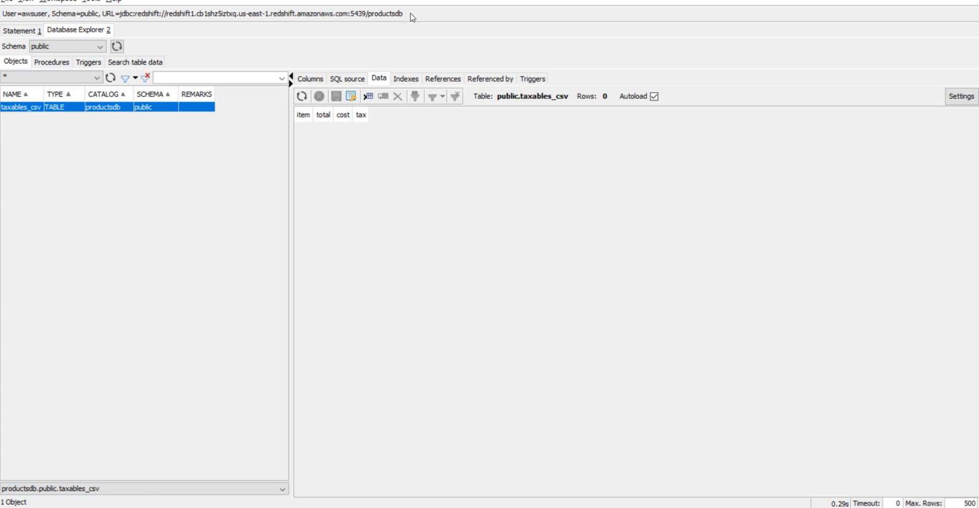
pyautogui.moveTo(36, 143)
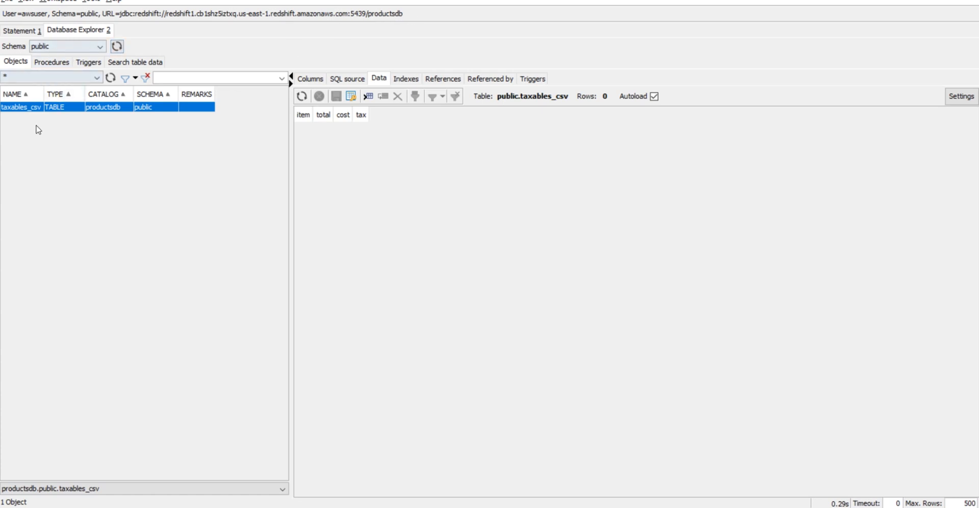
pyautogui.moveTo(43, 121)
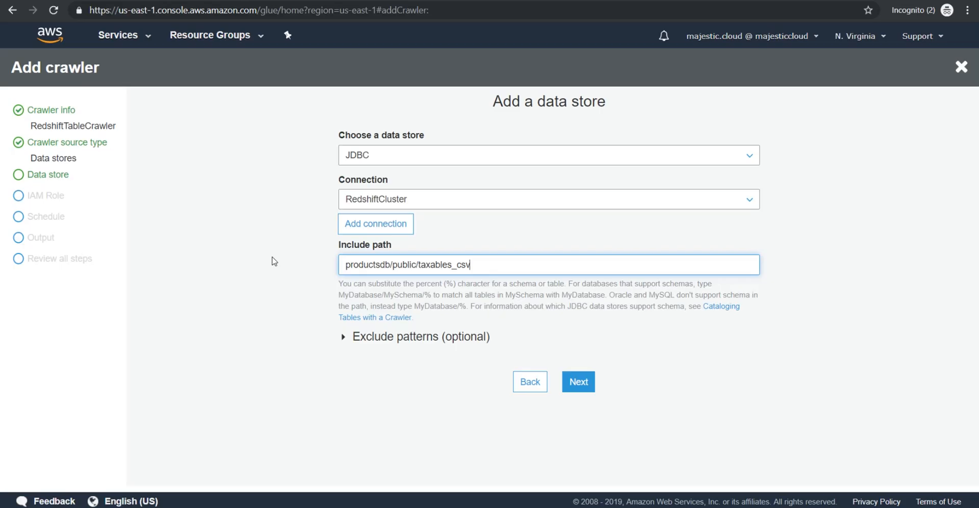
pyautogui.moveTo(508, 280)
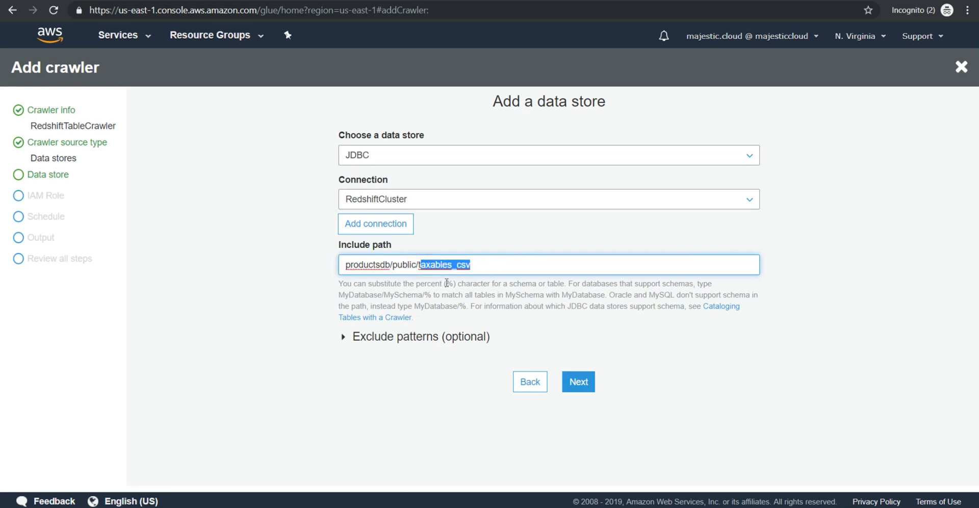
pyautogui.moveTo(510, 235)
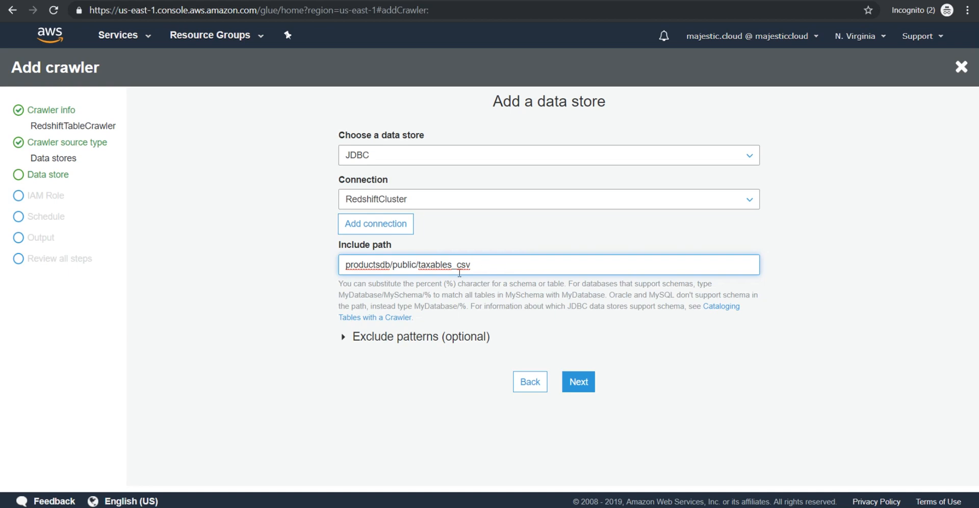
pyautogui.moveTo(566, 391)
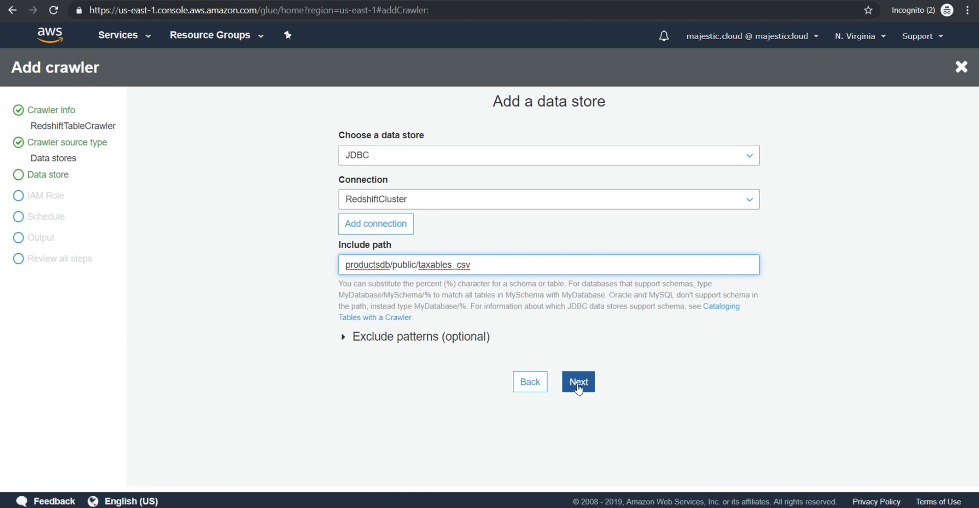
# - Add no other data store, use role AWSGlueServiceRole-ImportRole, and keep Run on demand
pyautogui.click(577, 382)
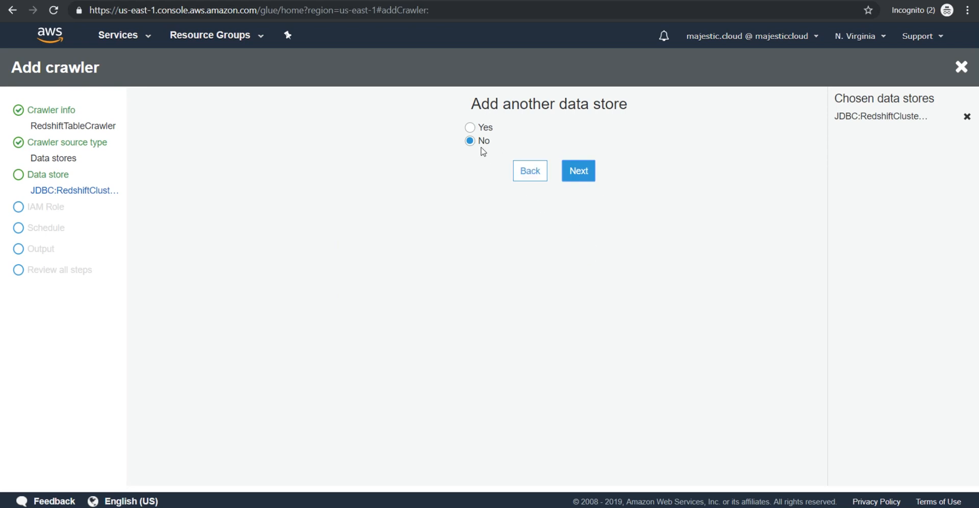
pyautogui.click(579, 170)
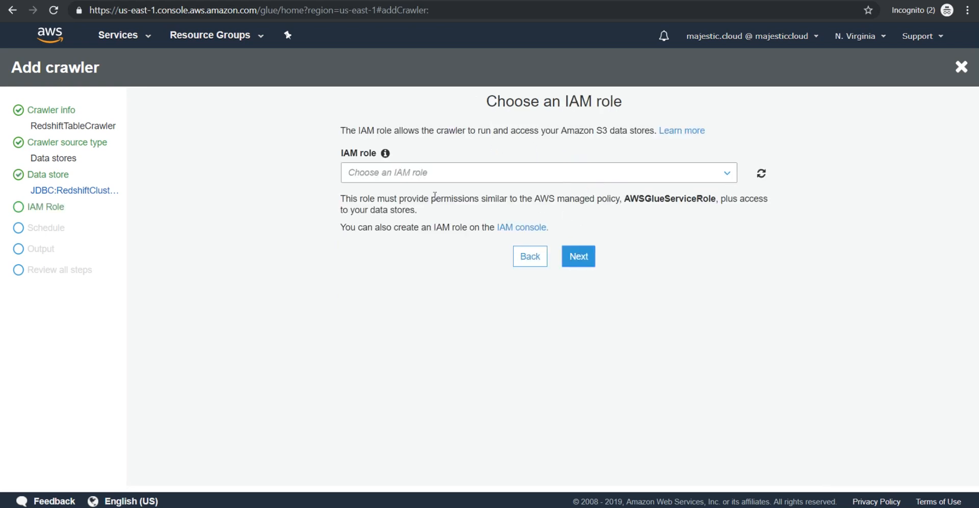
pyautogui.click(530, 172)
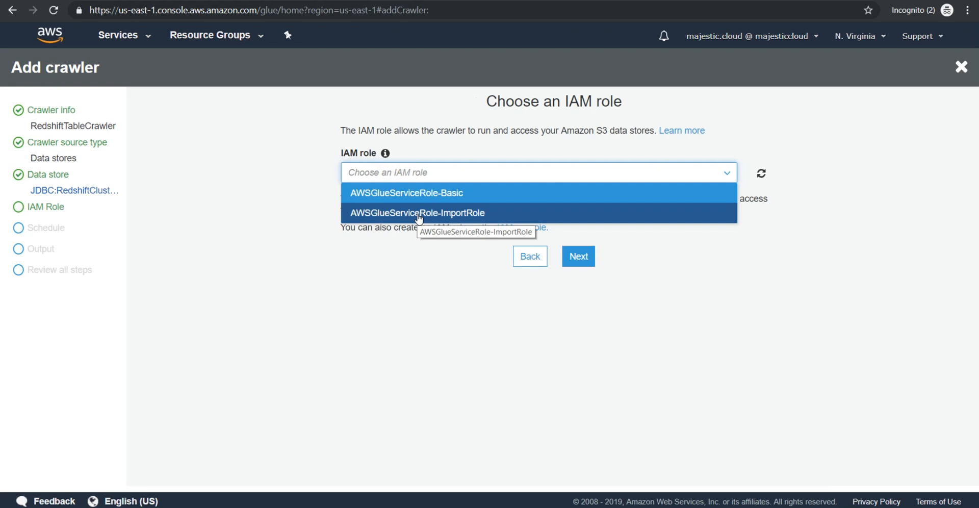
pyautogui.click(416, 213)
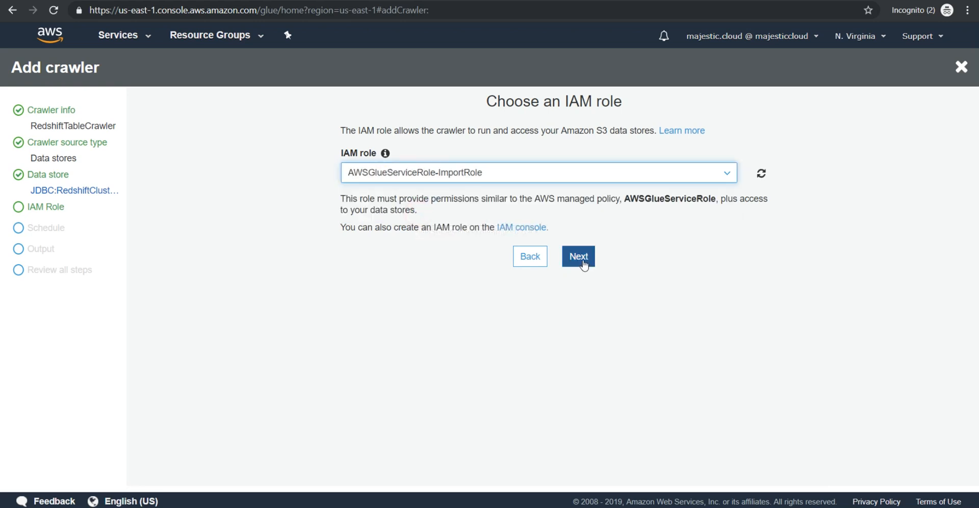
pyautogui.click(578, 257)
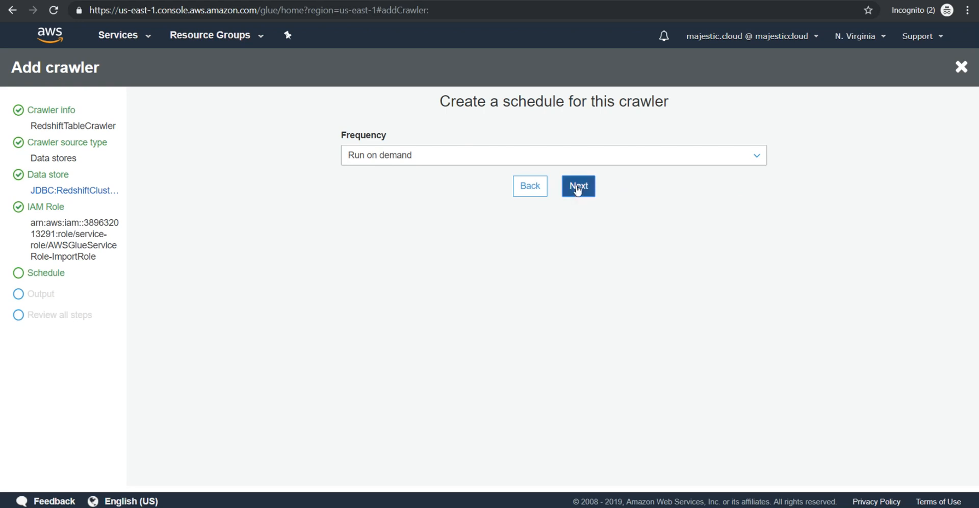
pyautogui.click(578, 186)
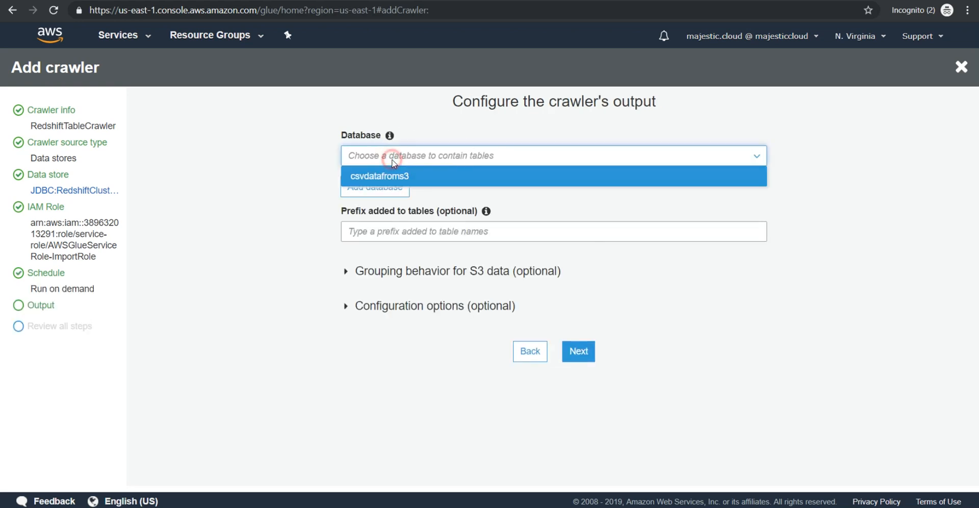
# - Create the output database RedshiftSchemaForTaxablesTable
pyautogui.click(374, 188)
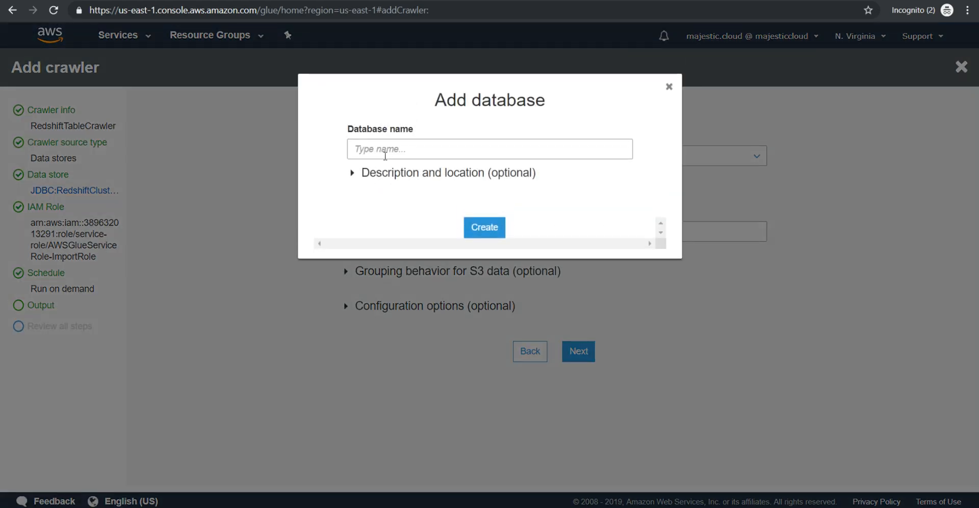
pyautogui.write('Rd')
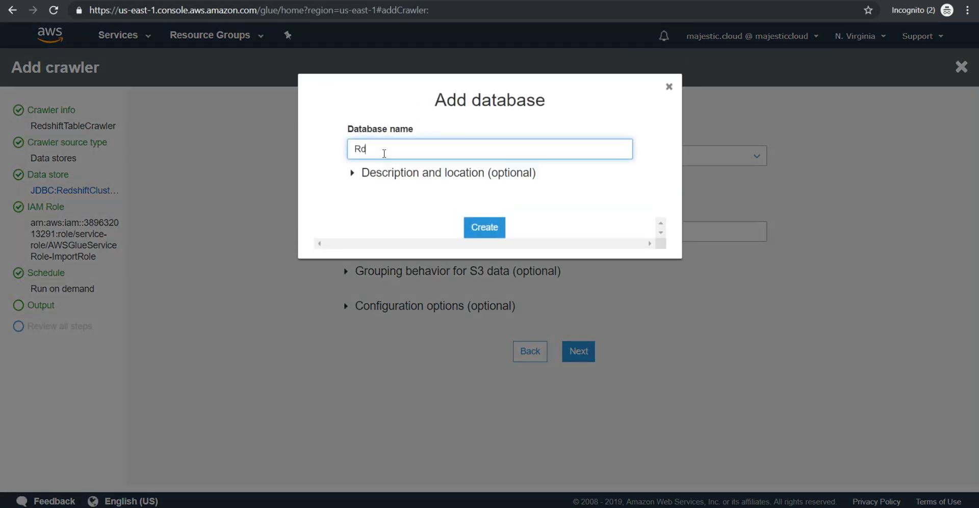
pyautogui.write('edshiftSch')
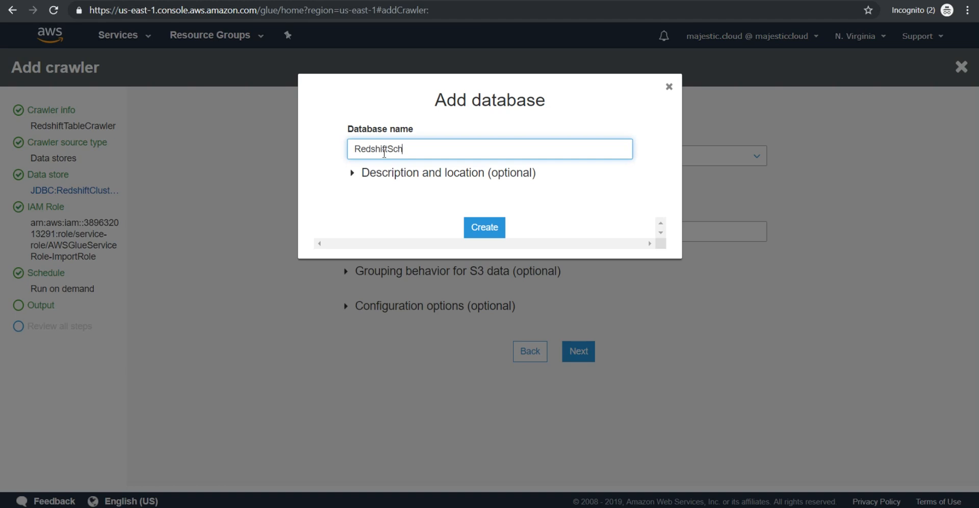
pyautogui.write('emaForTa')
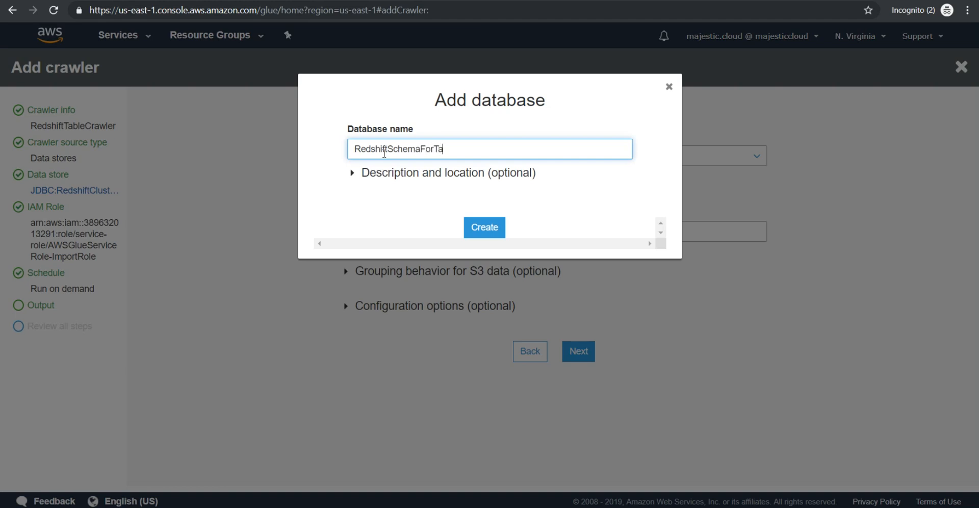
pyautogui.write('xablesTa')
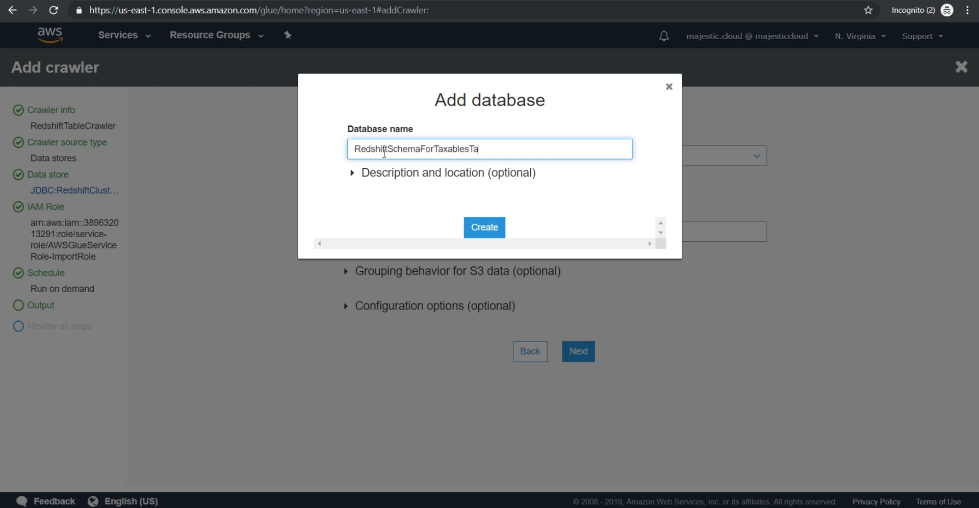
pyautogui.click(484, 227)
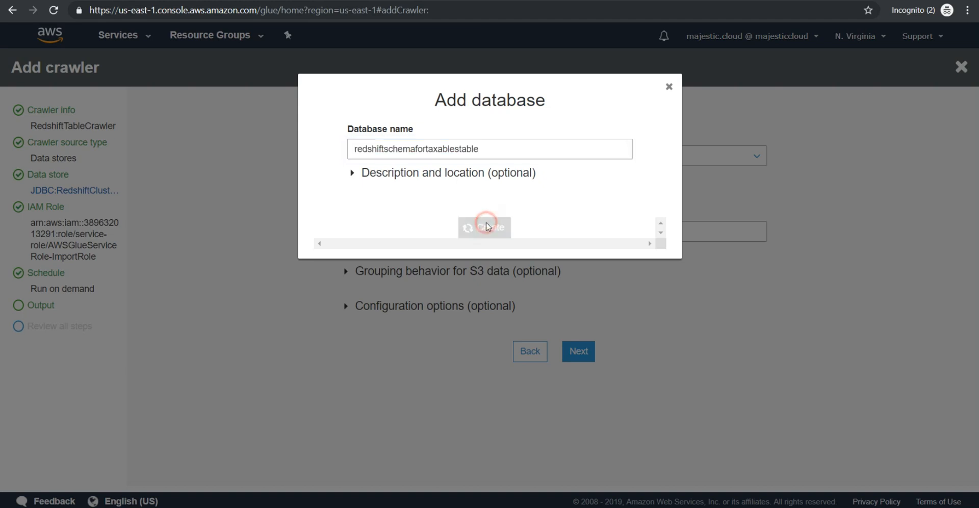
pyautogui.click(484, 227)
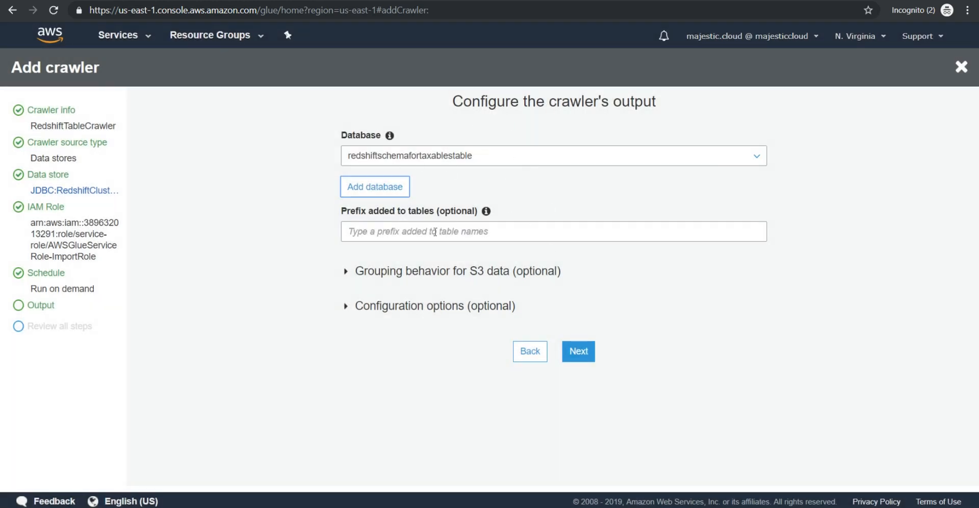
# - Review the settings and finish creating RedshiftTableCrawler
pyautogui.click(578, 350)
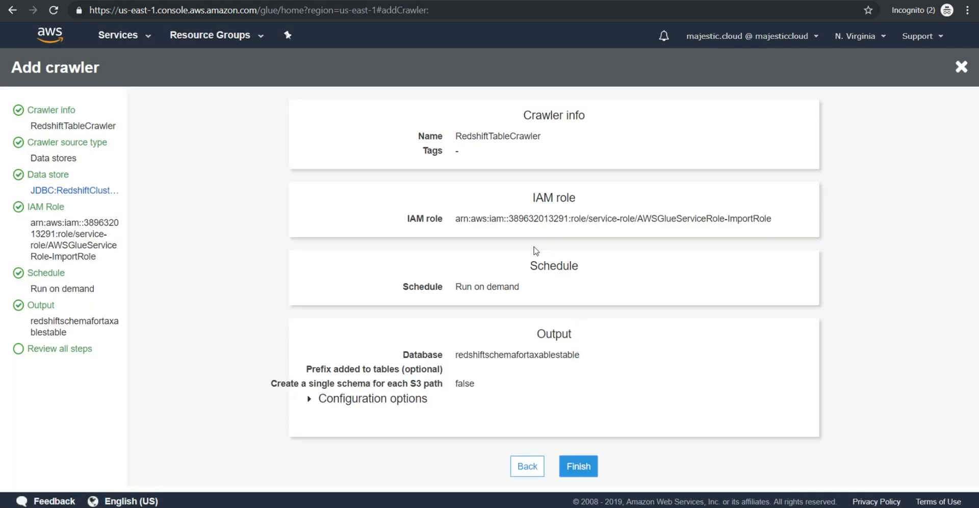
pyautogui.click(578, 466)
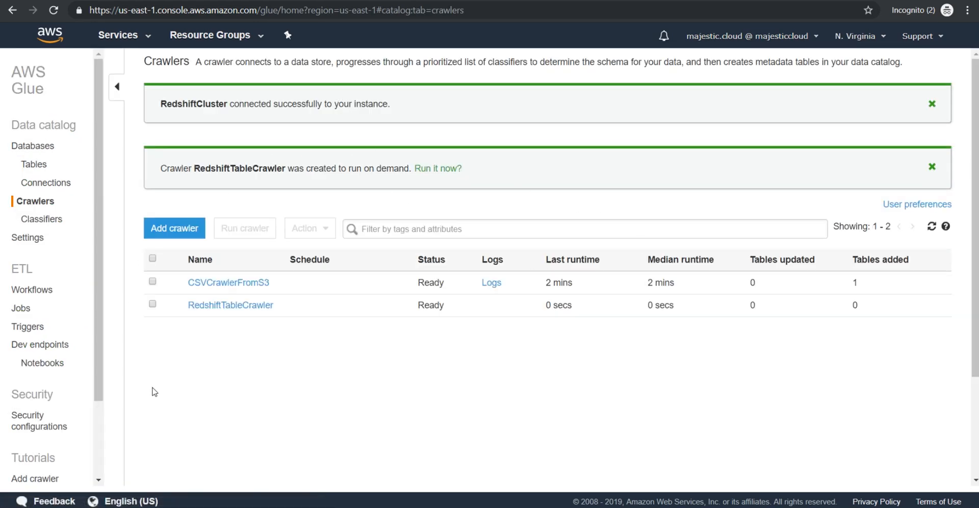
# - Select RedshiftTableCrawler and run it
pyautogui.click(153, 305)
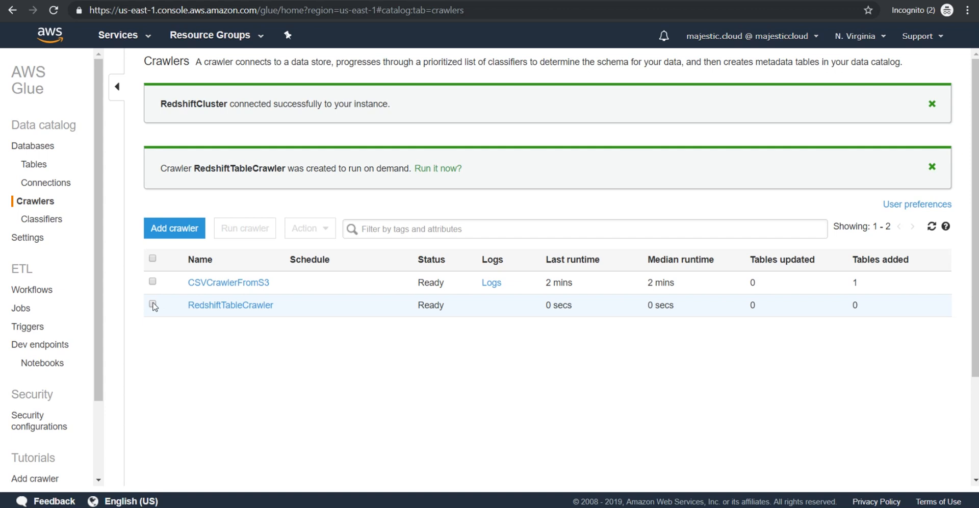
pyautogui.click(153, 306)
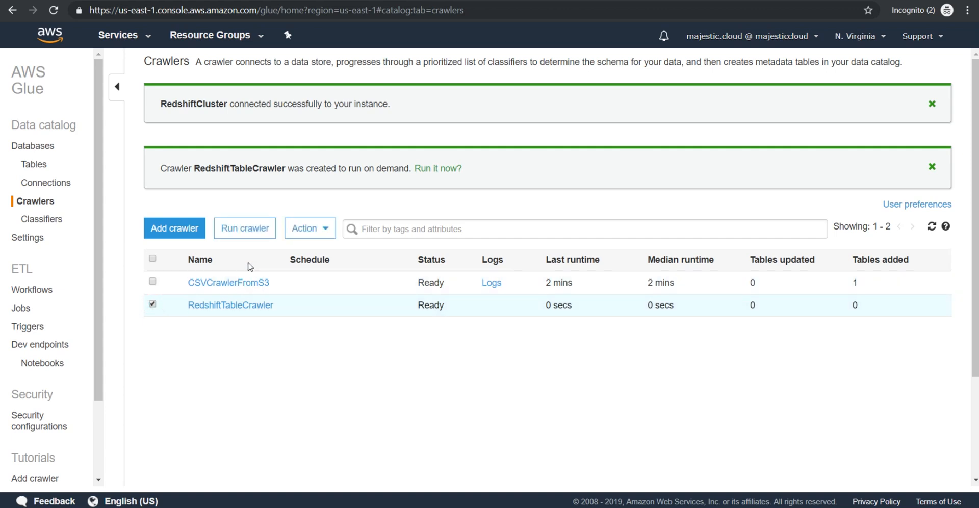
pyautogui.moveTo(248, 233)
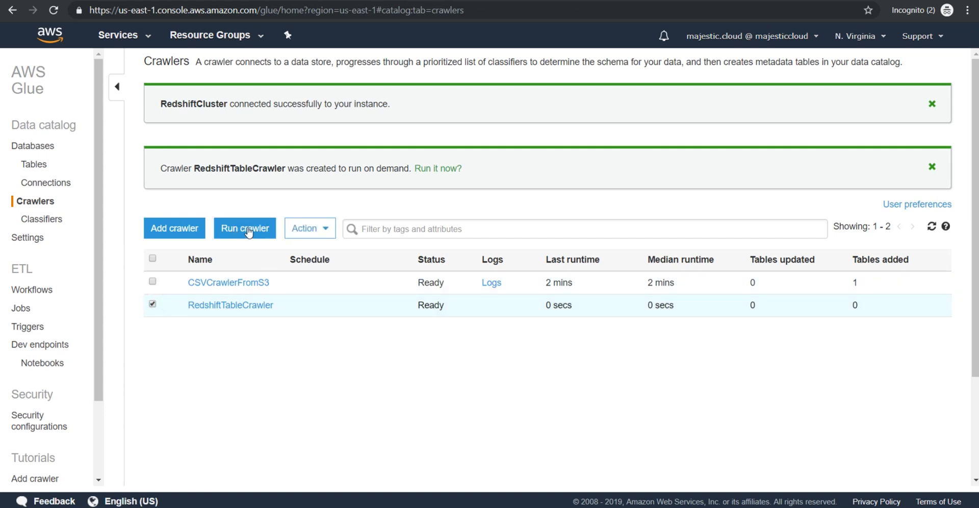
pyautogui.click(245, 228)
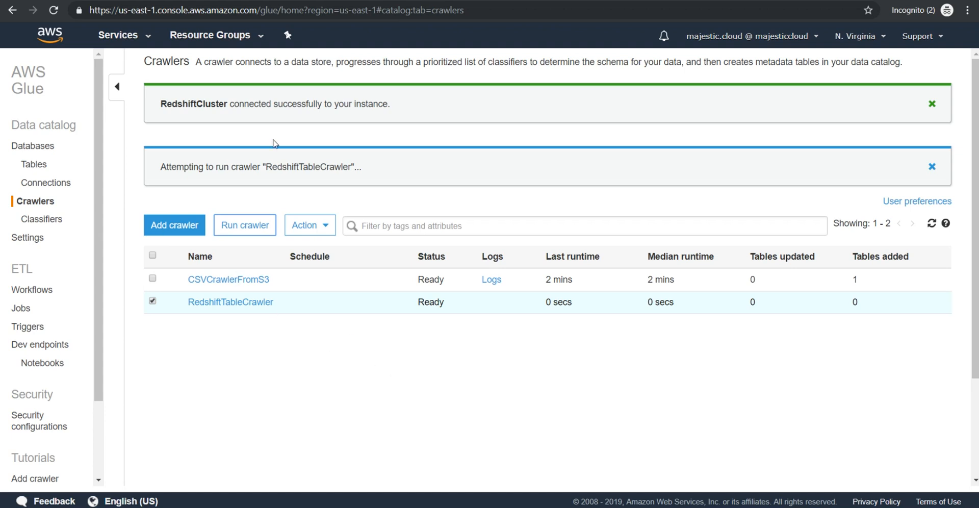
pyautogui.moveTo(307, 185)
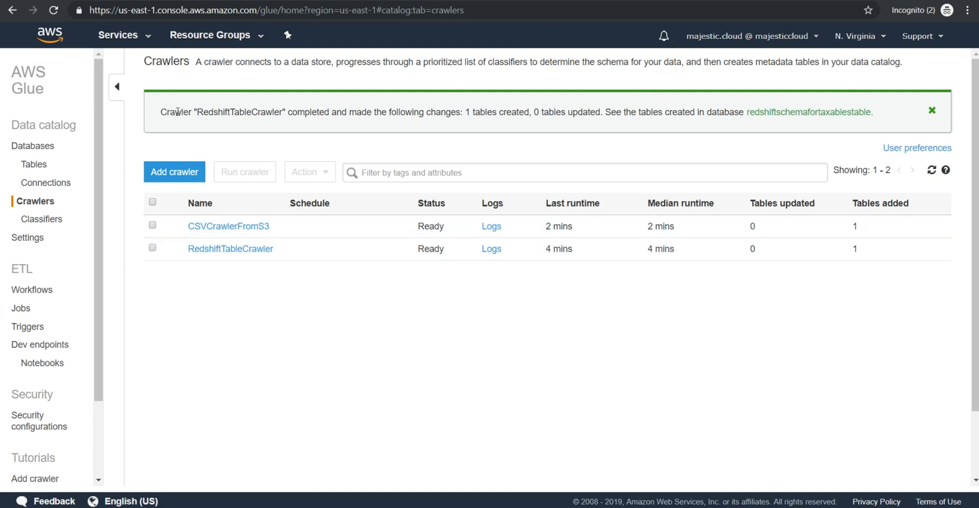
pyautogui.moveTo(563, 108)
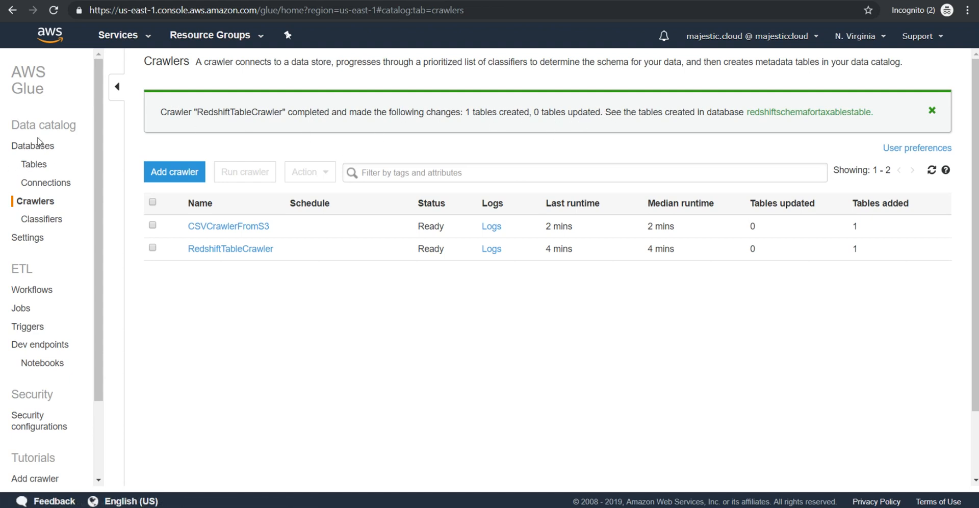
pyautogui.moveTo(241, 229)
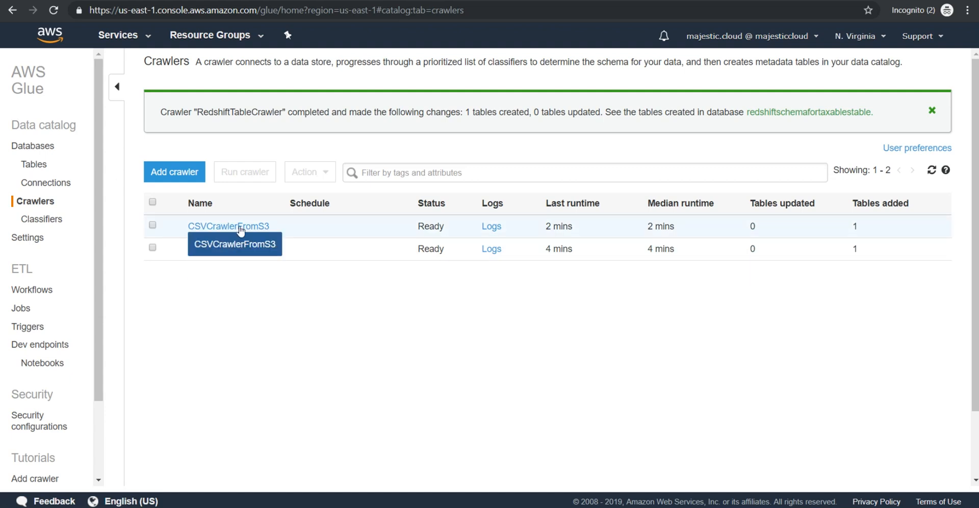
pyautogui.moveTo(213, 227)
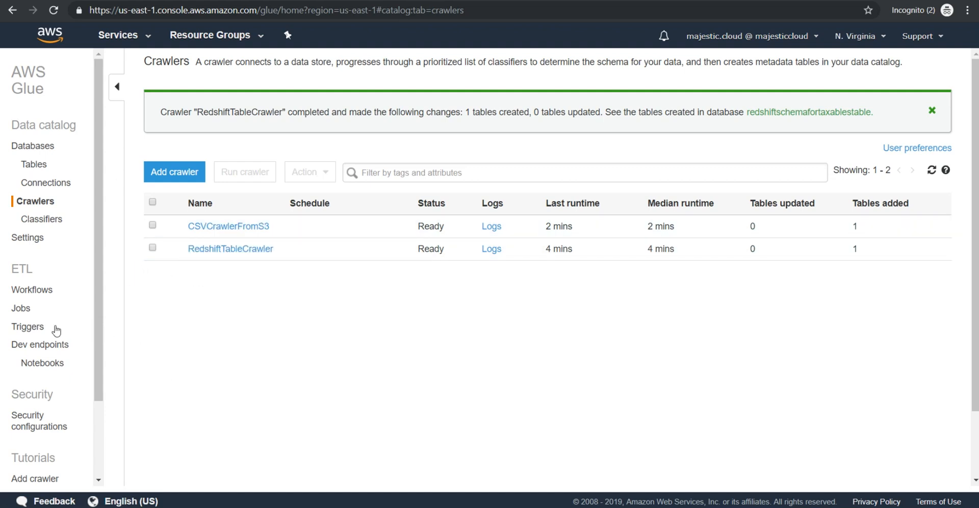
# - Start a new ETL job named TransferFromS3toRedshift from the Jobs list
pyautogui.click(19, 308)
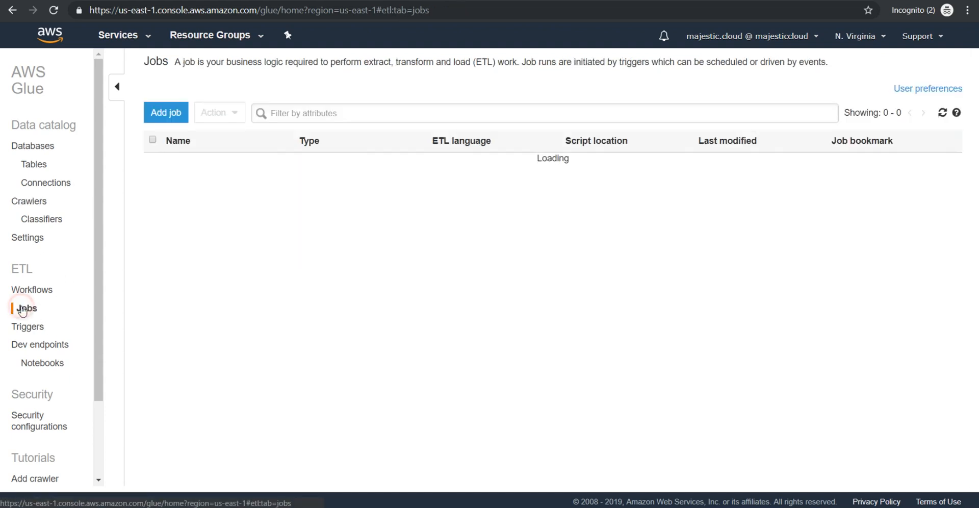
pyautogui.click(165, 112)
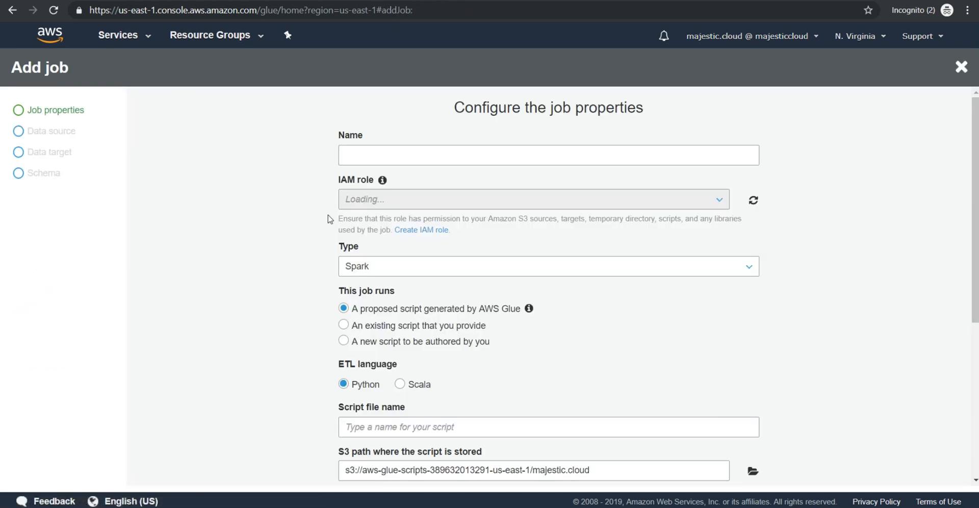
pyautogui.write('TransferFromS3')
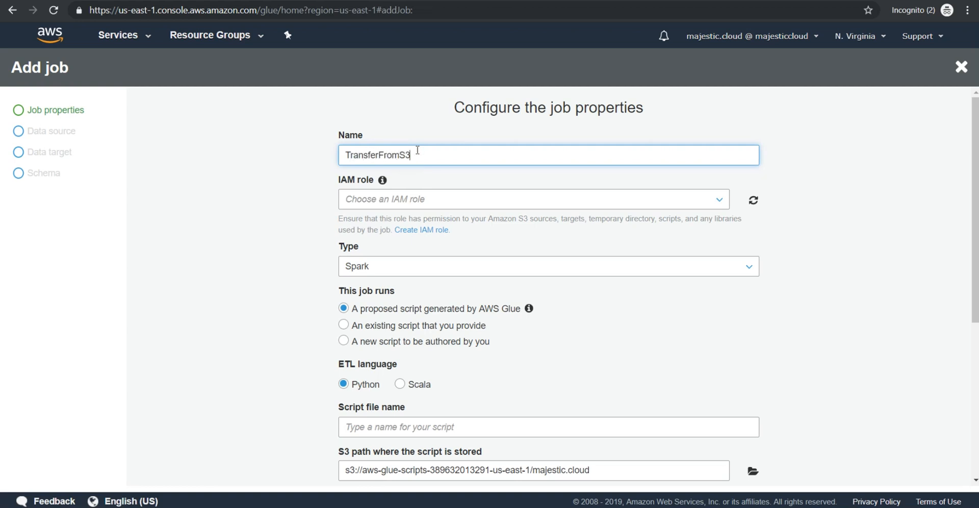
pyautogui.write('toRedshift')
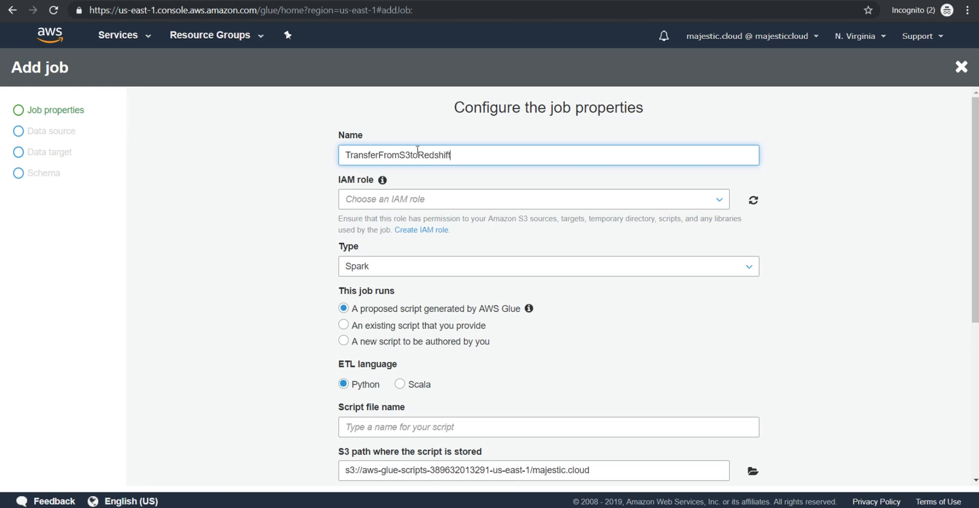
pyautogui.click(531, 199)
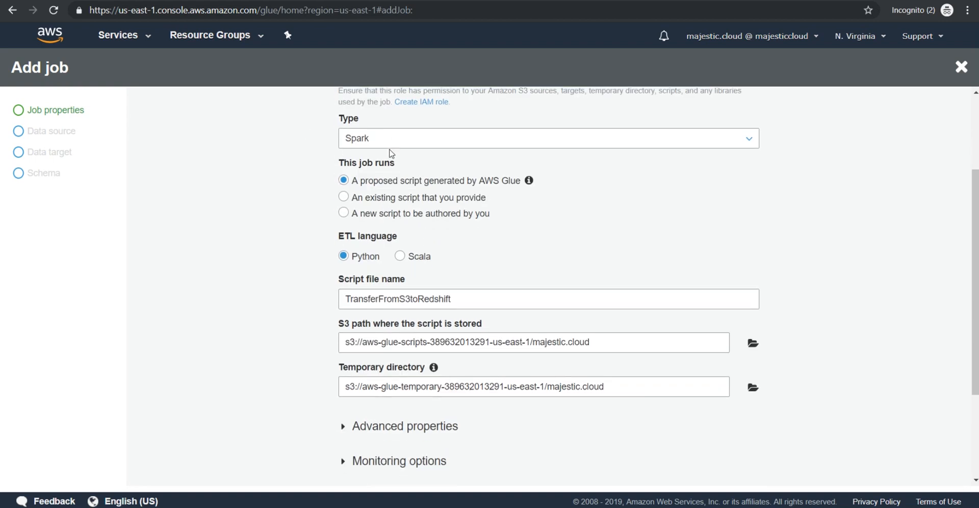
# - Set Job bookmark to Enable under Advanced properties and continue to the data source
pyautogui.scroll(-3)
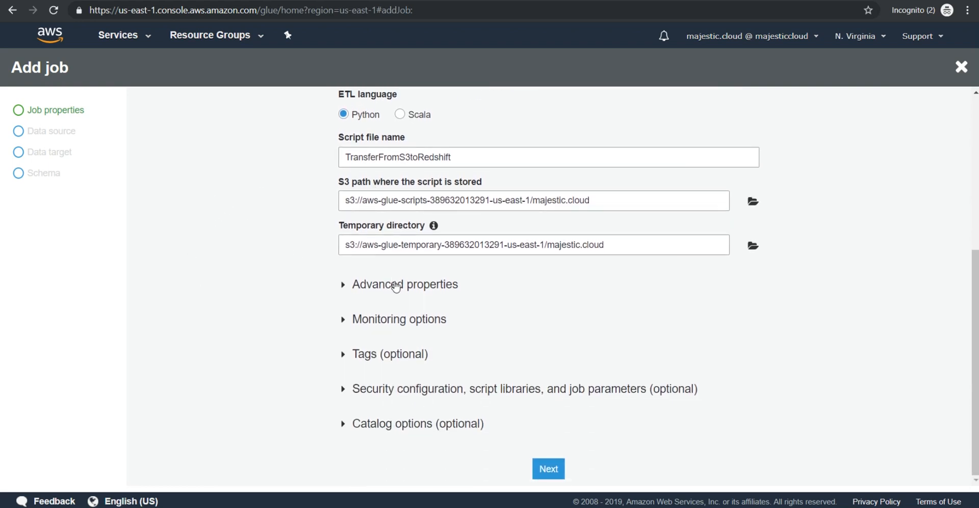
pyautogui.click(397, 285)
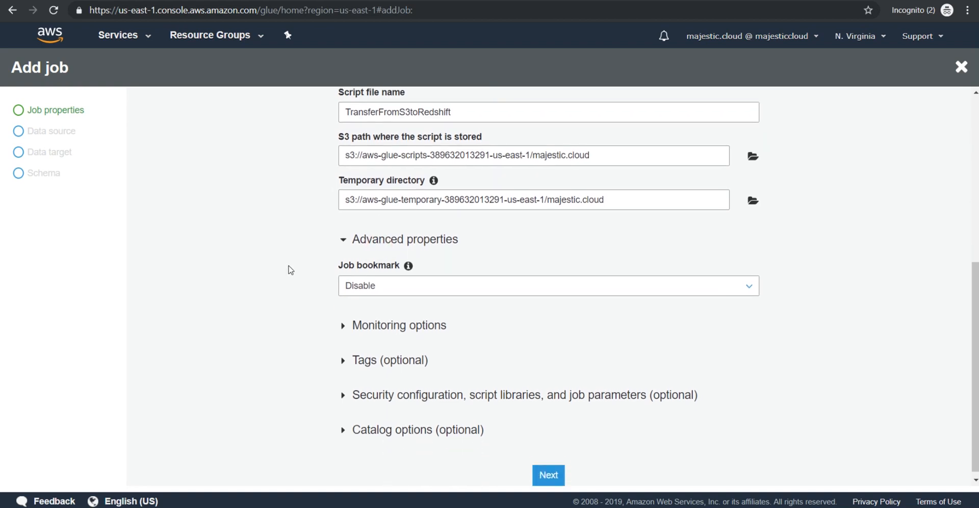
pyautogui.scroll(-3)
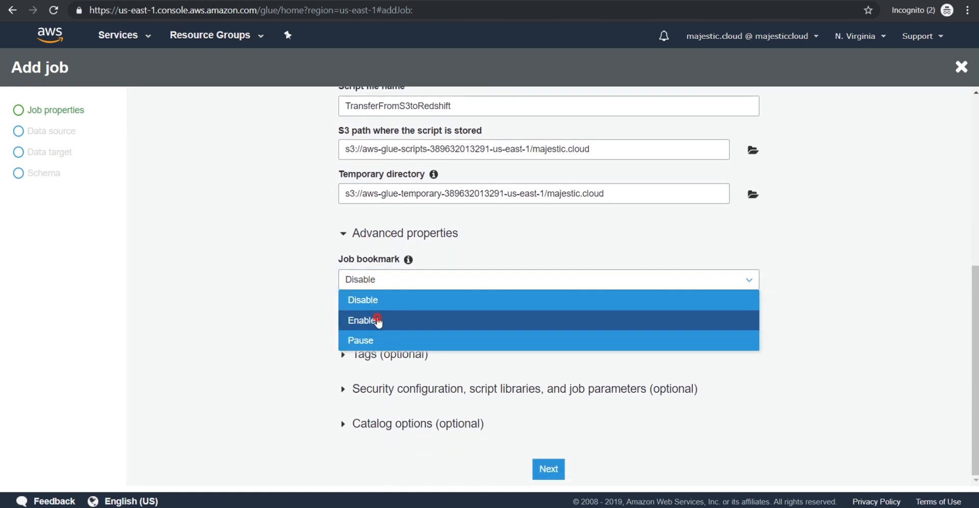
pyautogui.click(362, 321)
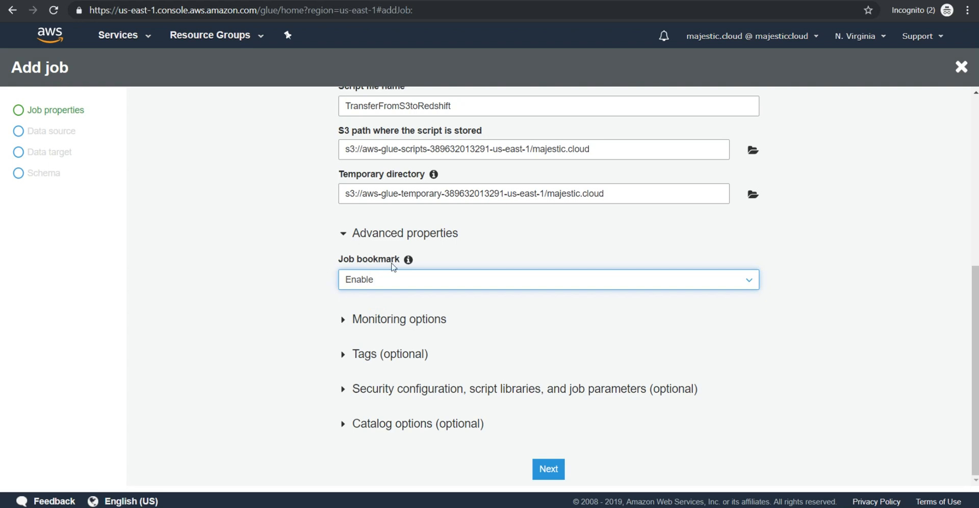
pyautogui.moveTo(402, 262)
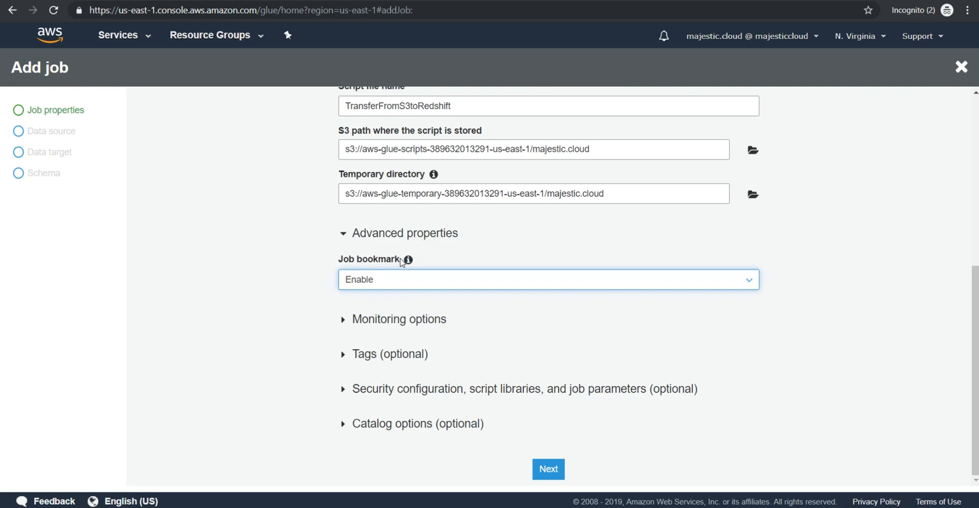
pyautogui.moveTo(303, 264)
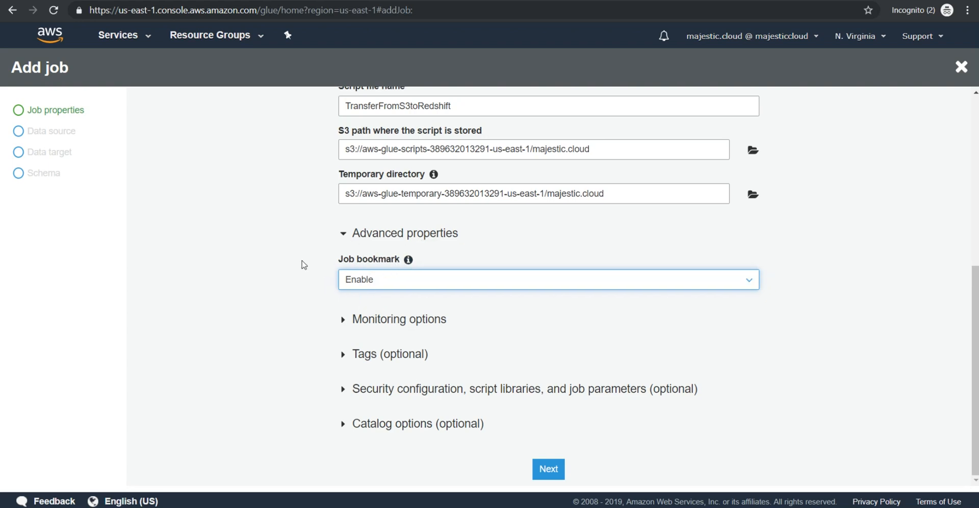
pyautogui.moveTo(408, 259)
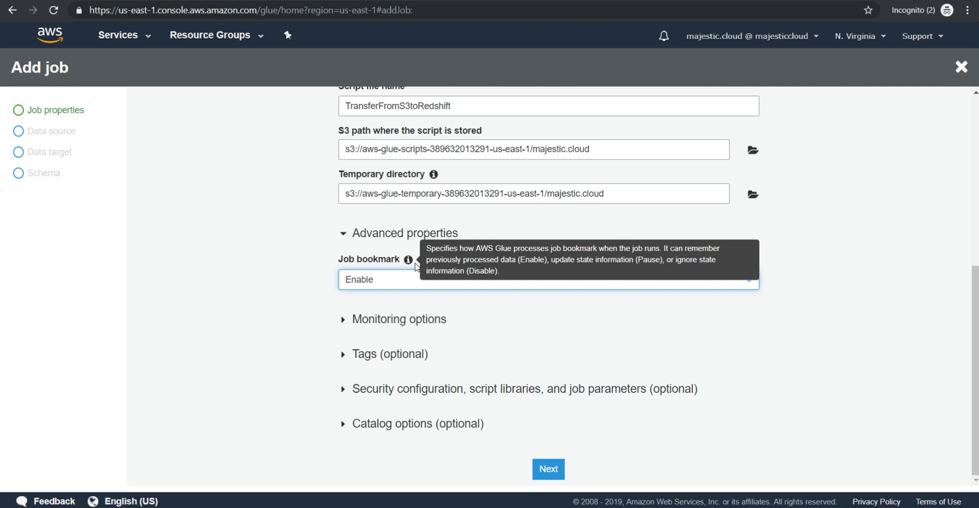
pyautogui.moveTo(546, 482)
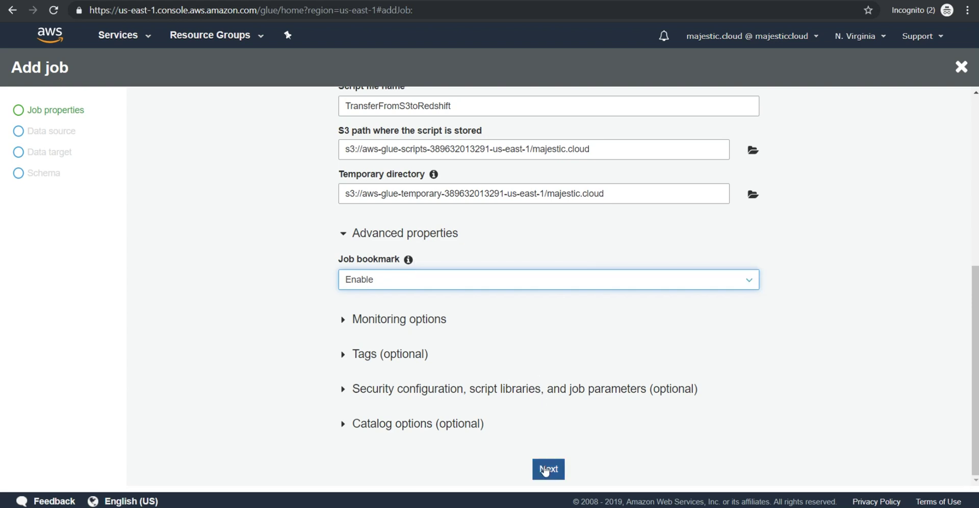
pyautogui.click(548, 470)
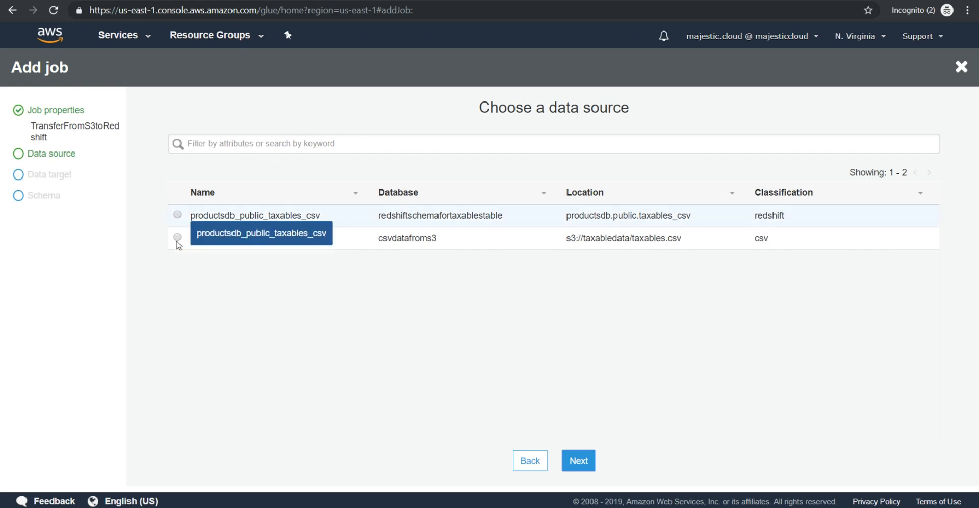
# - Choose taxables_csv as the source and productsdb_public_taxables_csv as the Redshift target
pyautogui.click(177, 239)
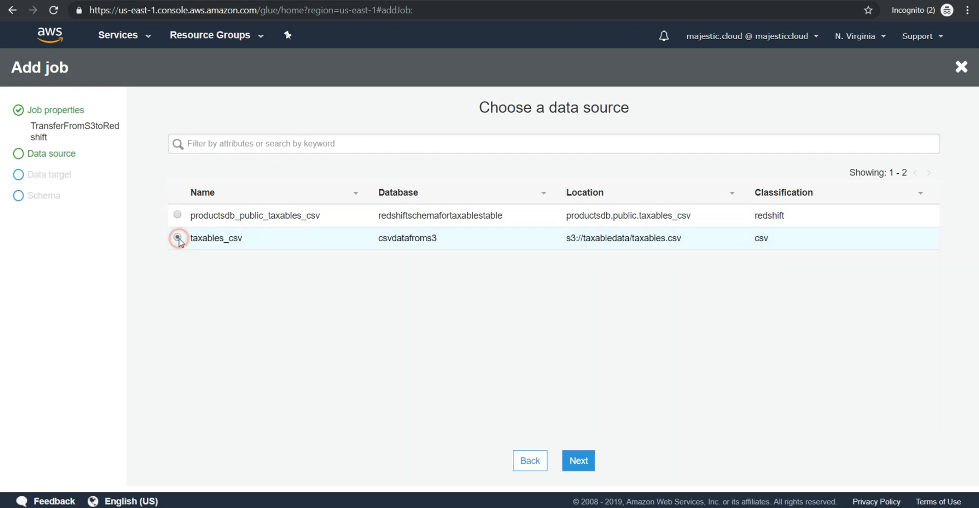
pyautogui.click(178, 239)
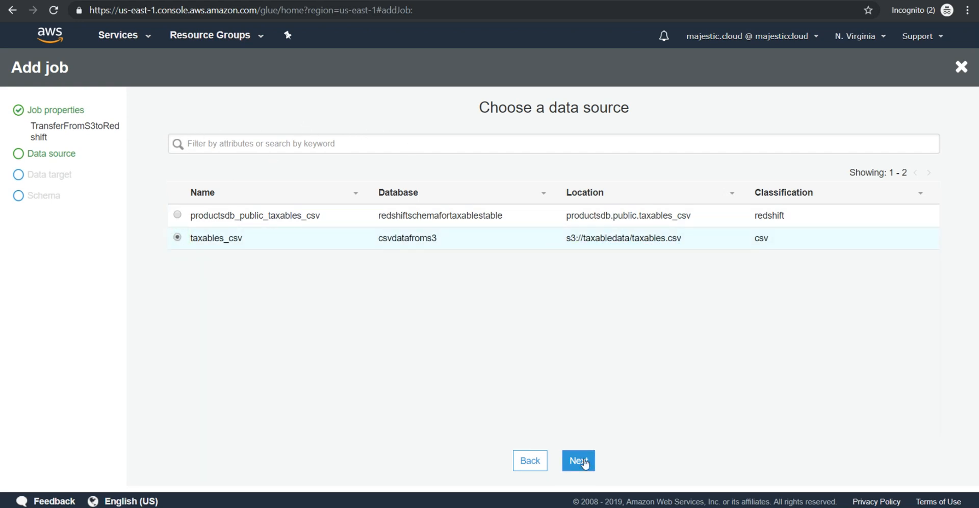
pyautogui.click(579, 461)
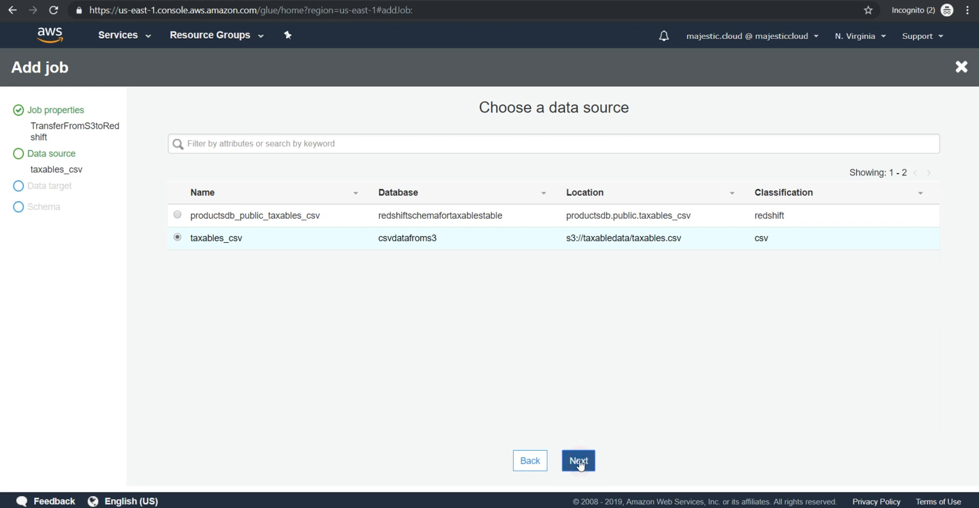
pyautogui.click(579, 460)
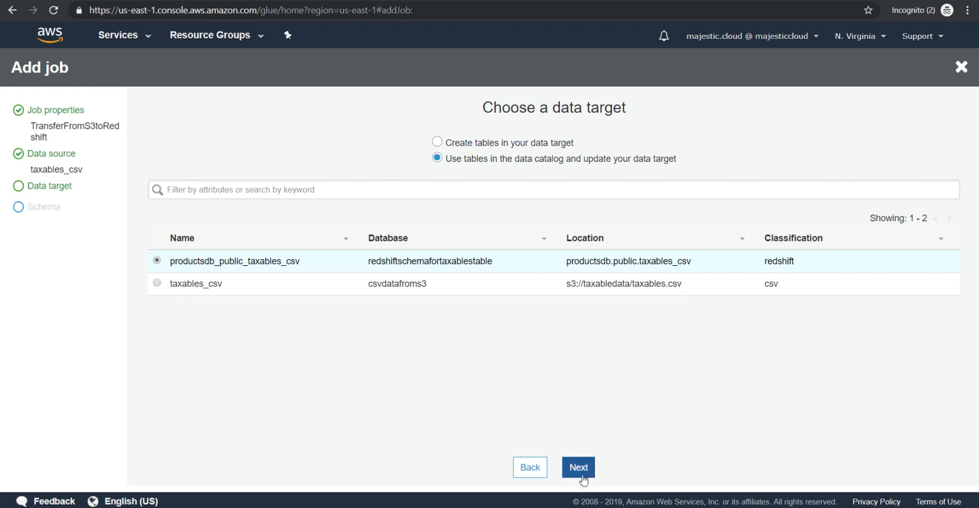
pyautogui.click(581, 467)
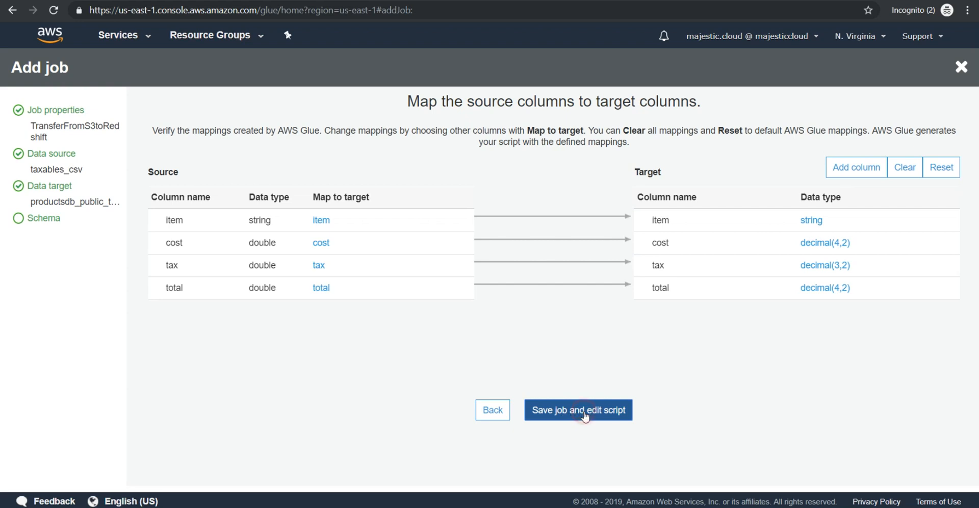
# - Accept the item, cost, tax and total mappings via Save job and edit script
pyautogui.click(578, 410)
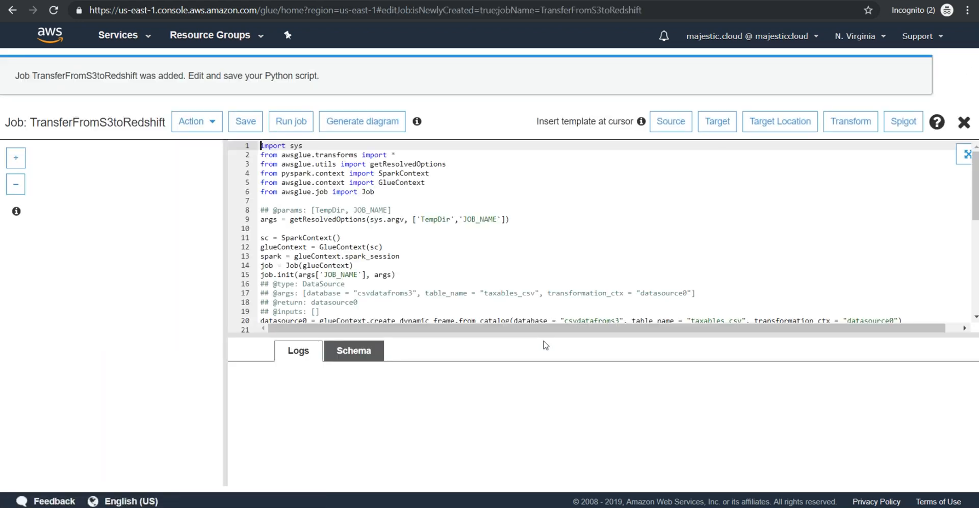
# - Review the data flow diagram, save the generated script and close the editor
pyautogui.click(361, 121)
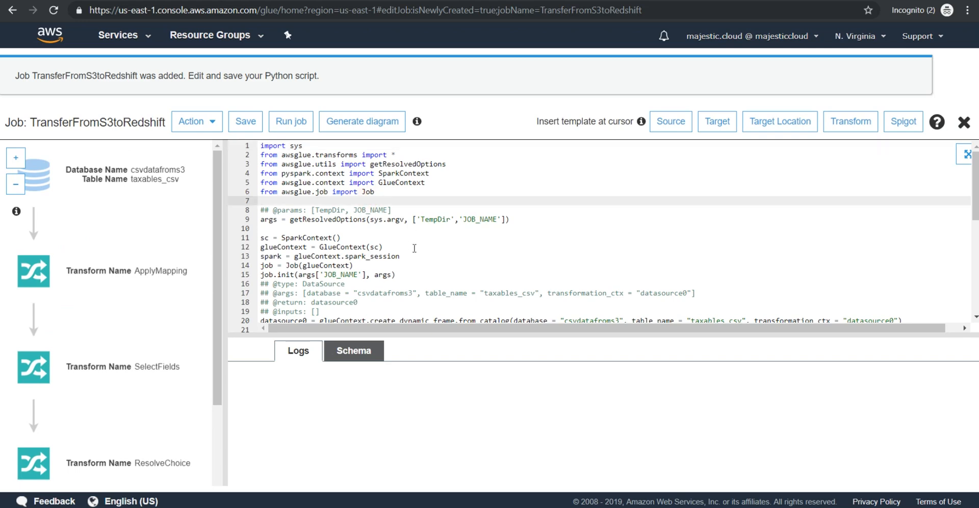
pyautogui.scroll(-3)
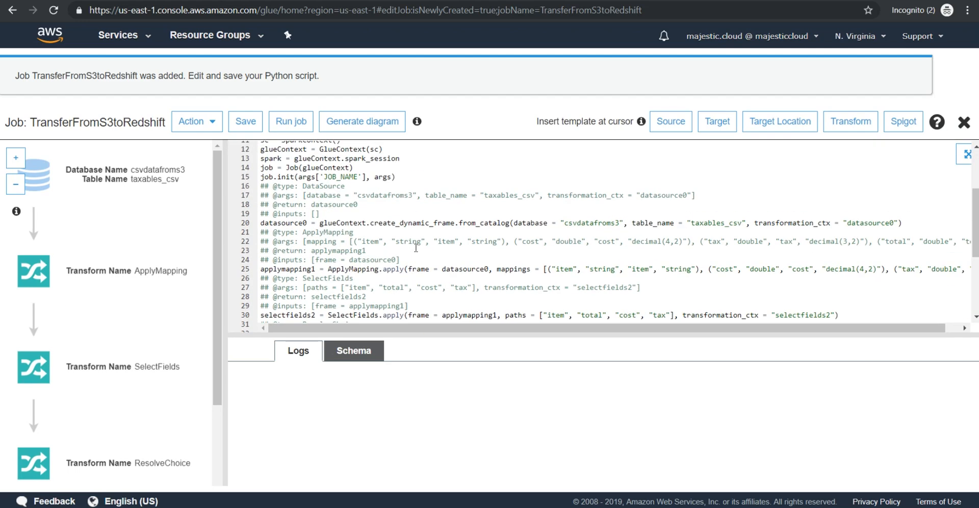
pyautogui.scroll(-3)
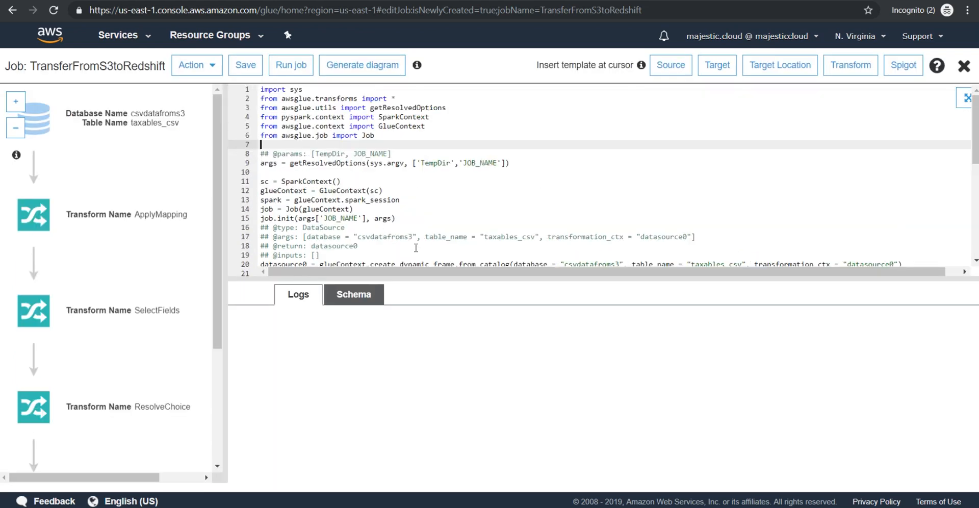
pyautogui.moveTo(492, 227)
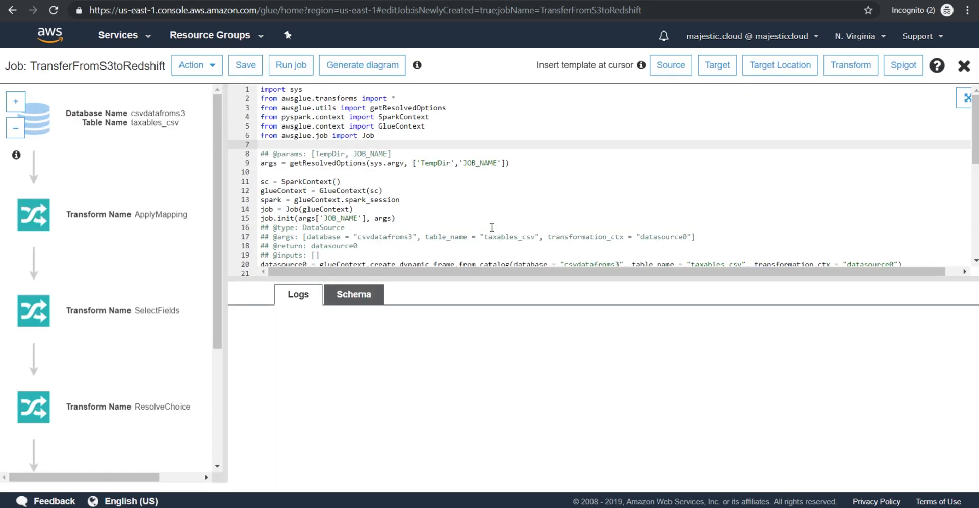
pyautogui.click(671, 66)
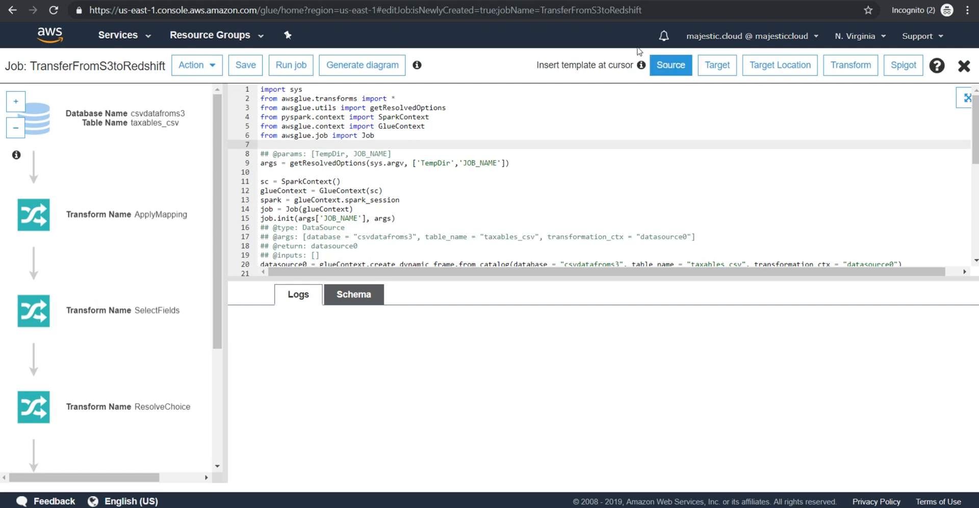
pyautogui.click(251, 65)
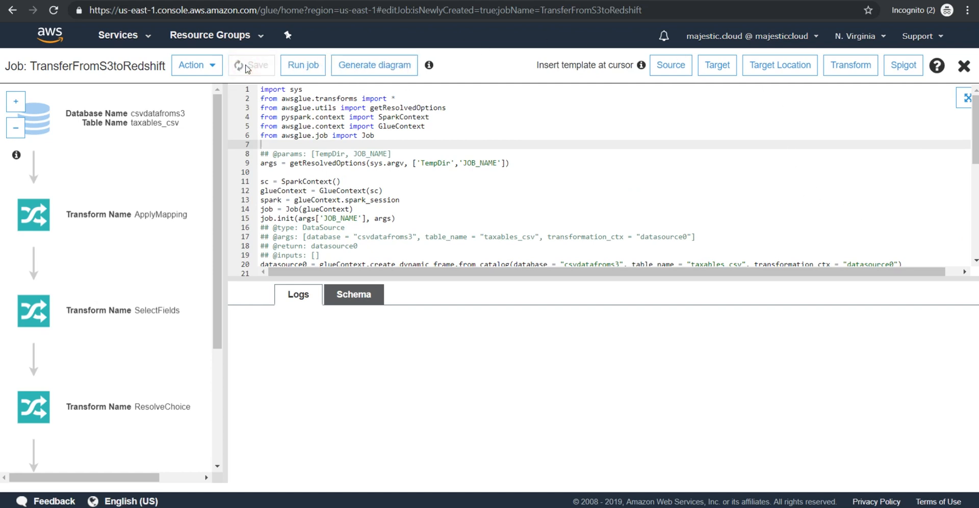
pyautogui.click(961, 65)
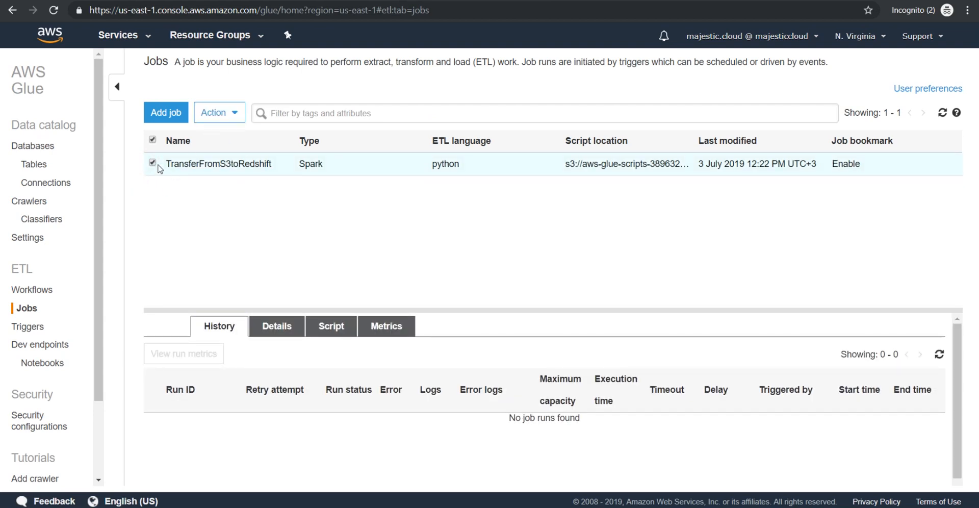
# - Run TransferFromS3toRedshift from Action > Run job, confirming the Parameters dialog
pyautogui.click(219, 112)
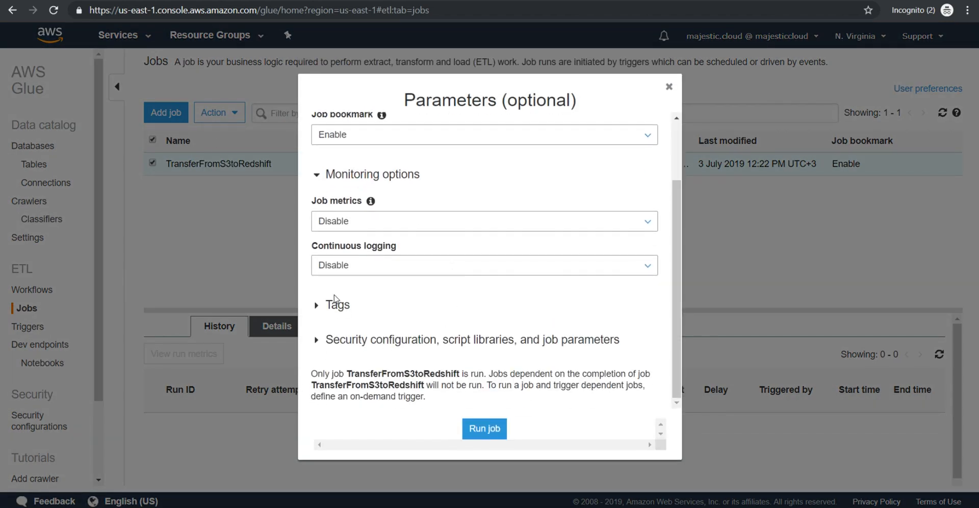
pyautogui.click(484, 429)
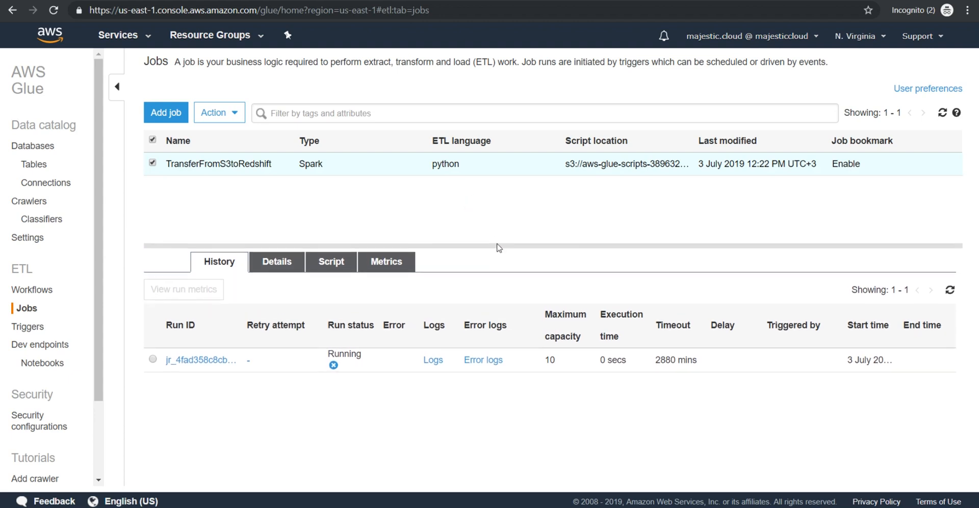
pyautogui.moveTo(500, 225)
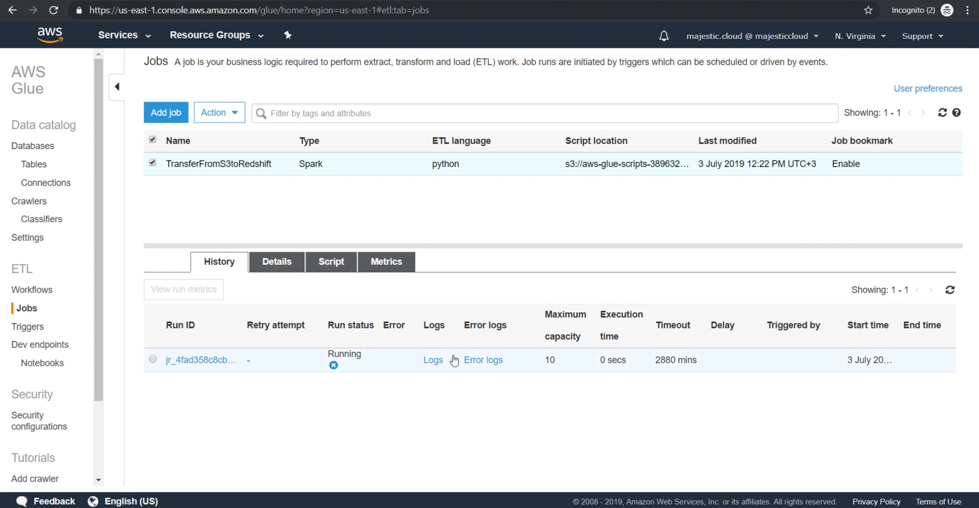
pyautogui.moveTo(469, 337)
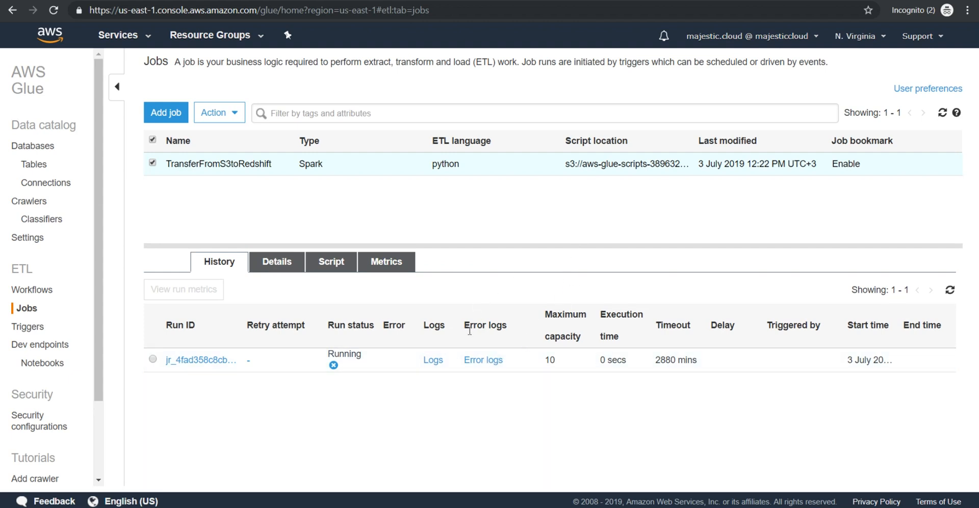
pyautogui.moveTo(624, 365)
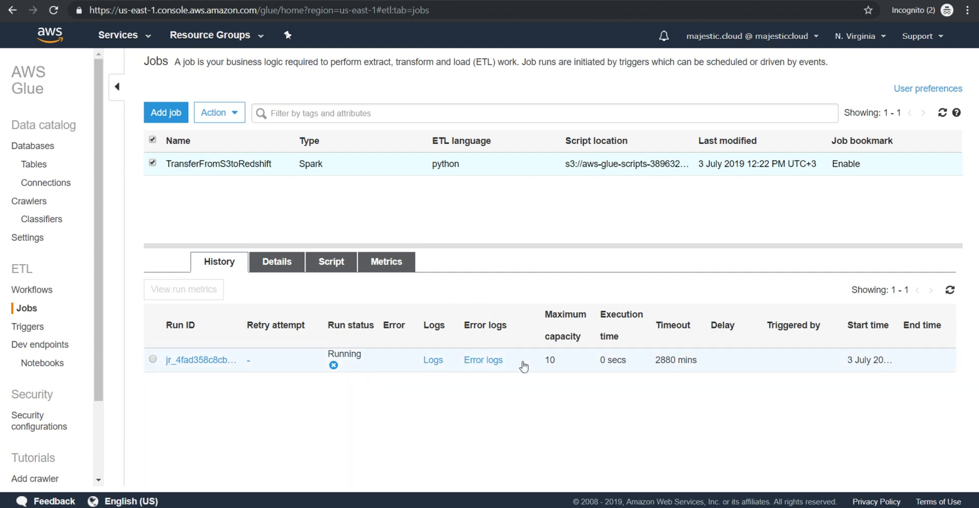
pyautogui.moveTo(357, 348)
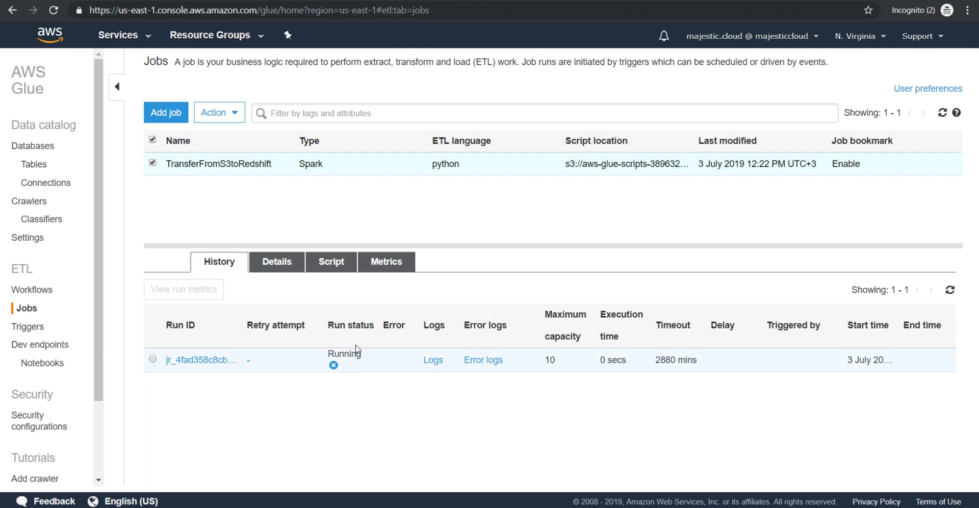
pyautogui.moveTo(407, 361)
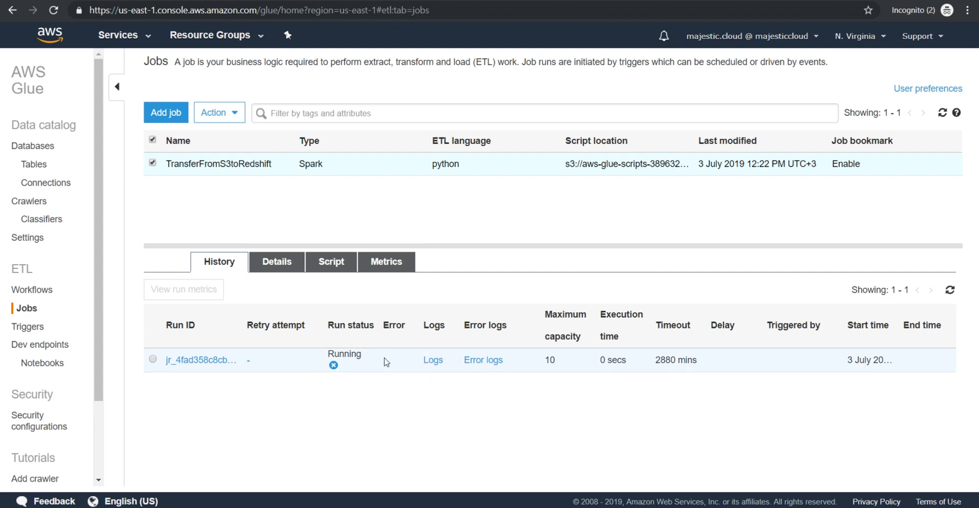
pyautogui.moveTo(393, 363)
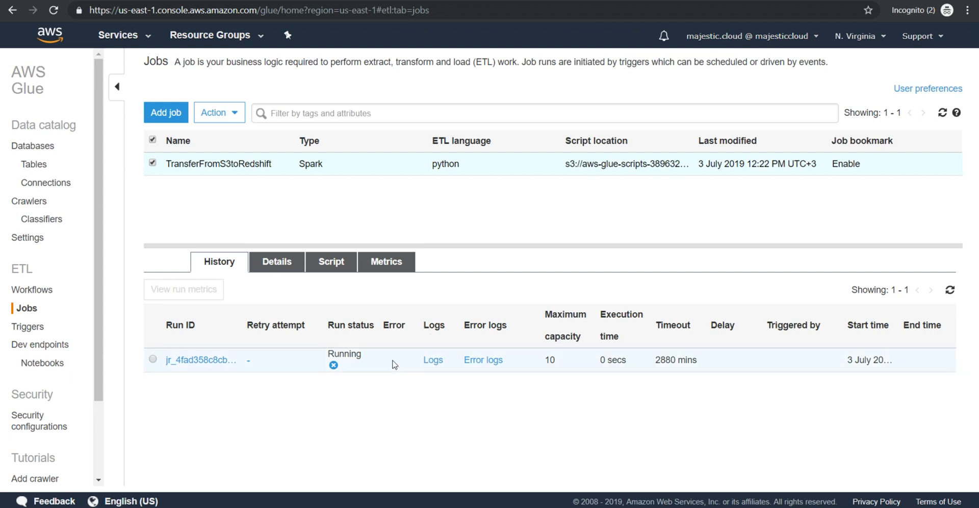
pyautogui.moveTo(386, 362)
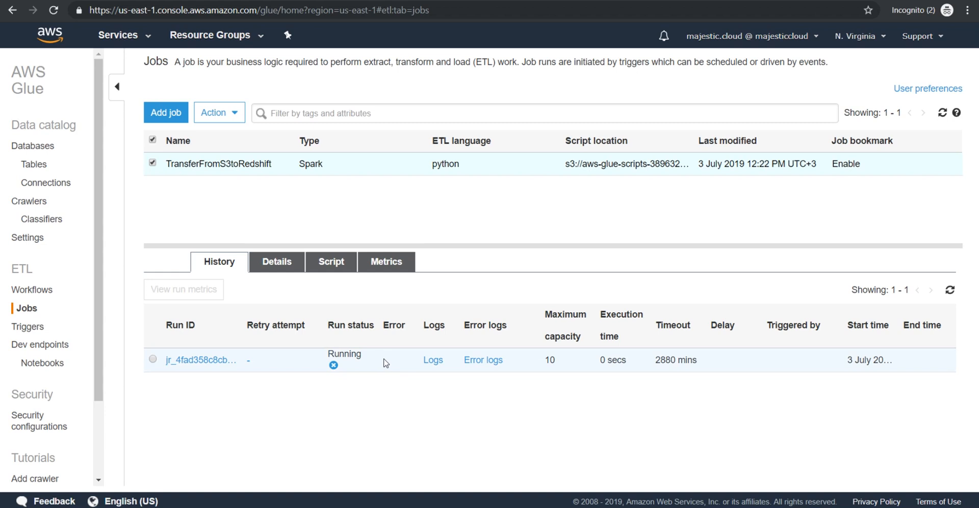
pyautogui.moveTo(397, 353)
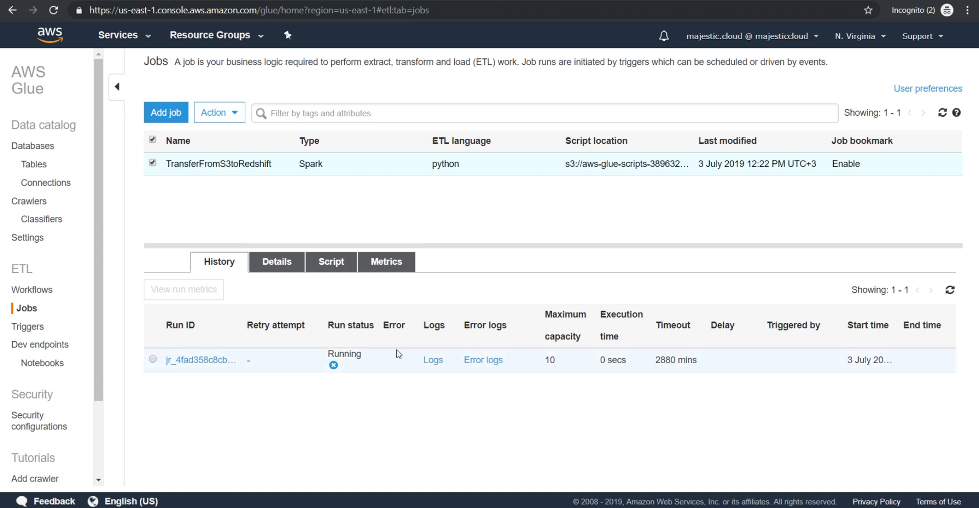
pyautogui.moveTo(377, 338)
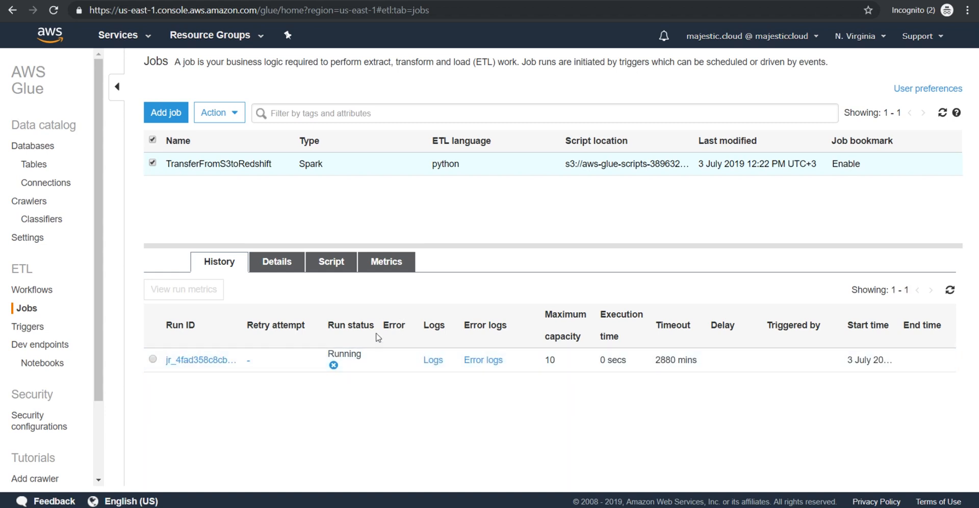
pyautogui.moveTo(416, 341)
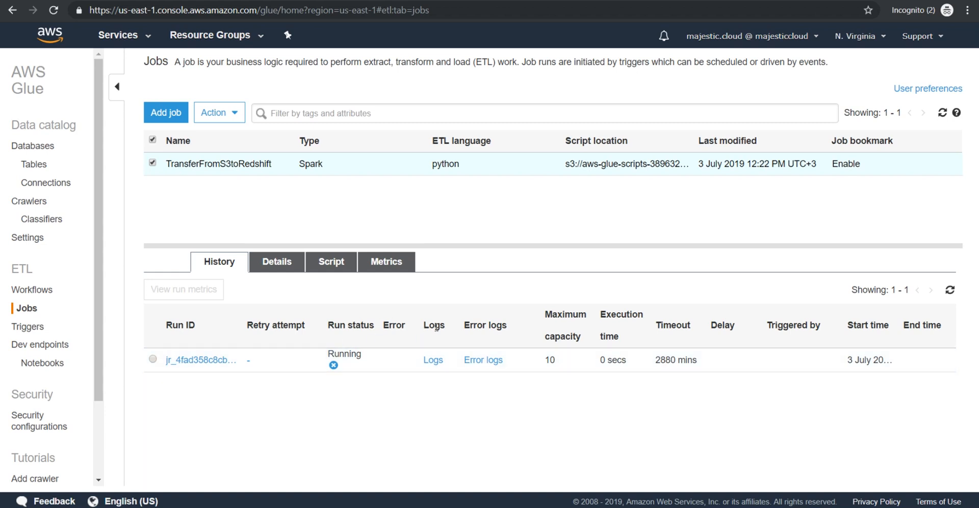
pyautogui.moveTo(578, 310)
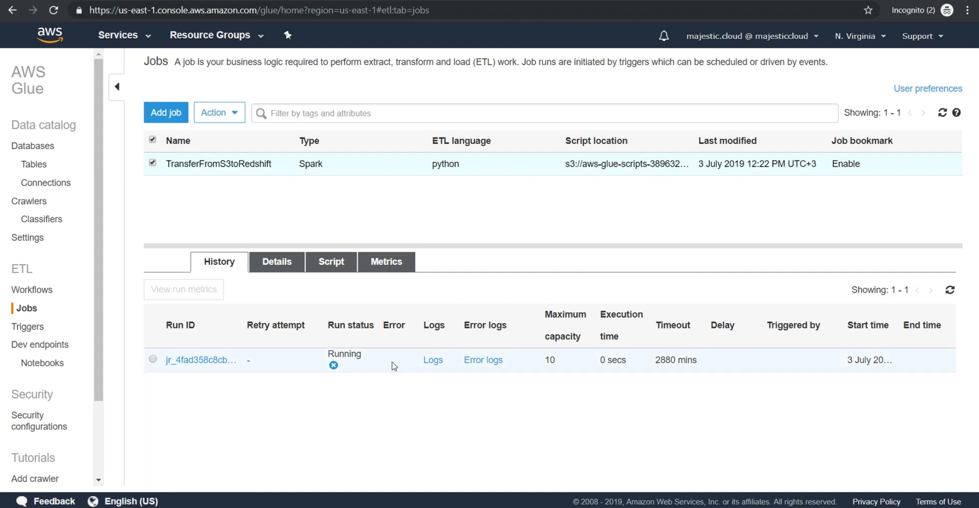
pyautogui.moveTo(332, 365)
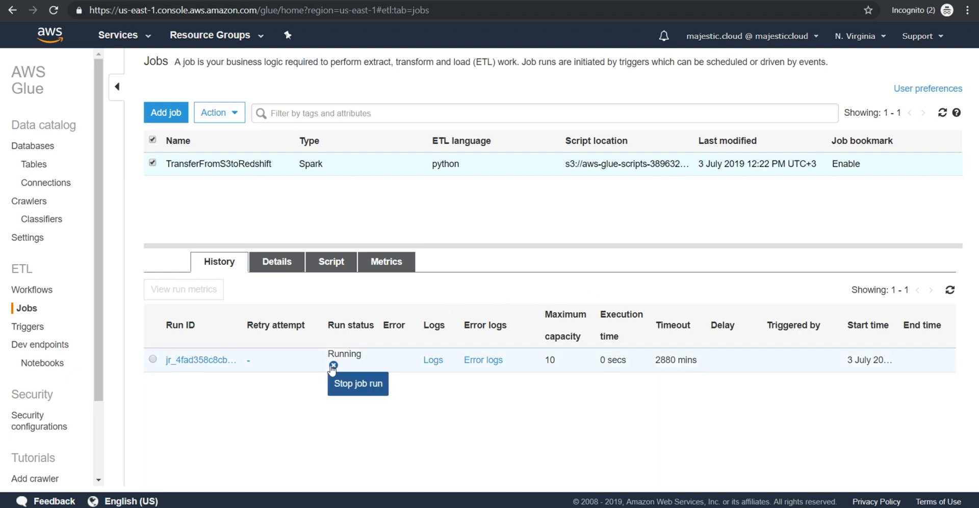
pyautogui.moveTo(430, 348)
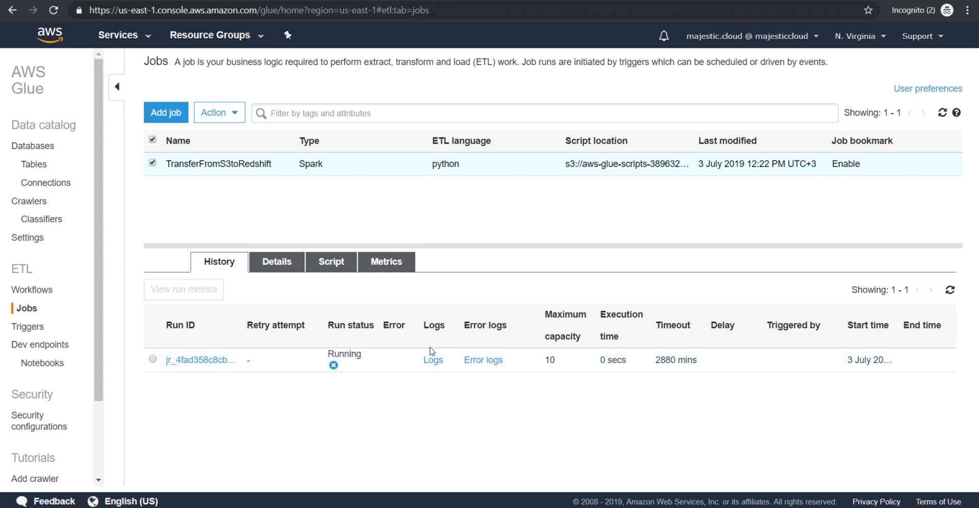
pyautogui.moveTo(412, 377)
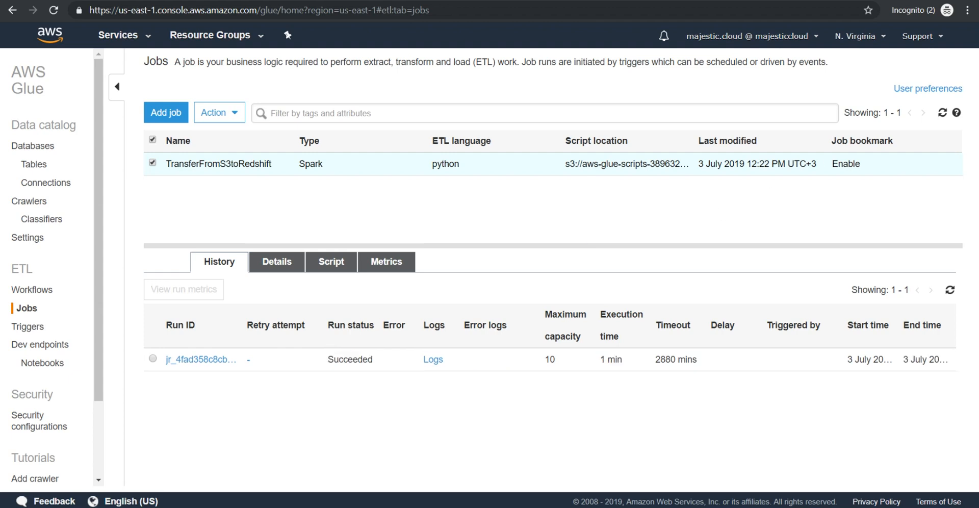
pyautogui.moveTo(448, 249)
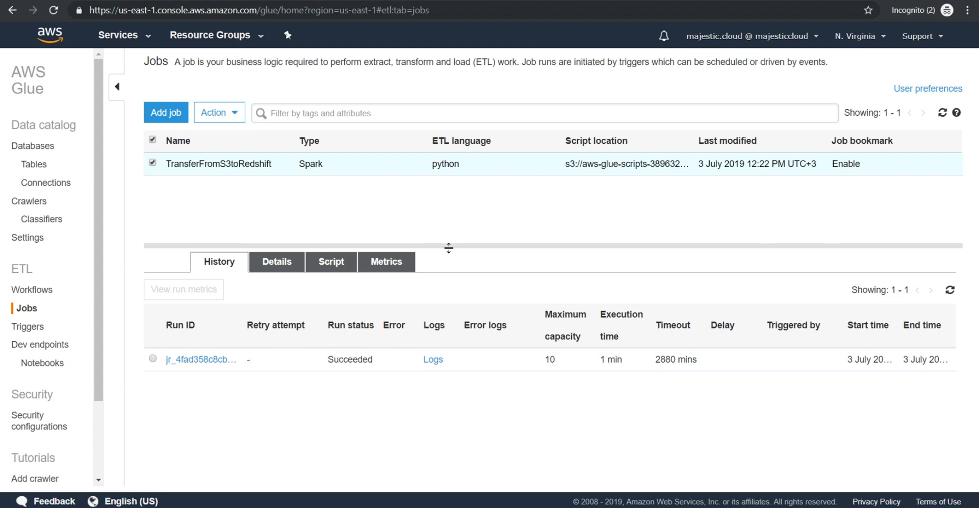
pyautogui.moveTo(464, 277)
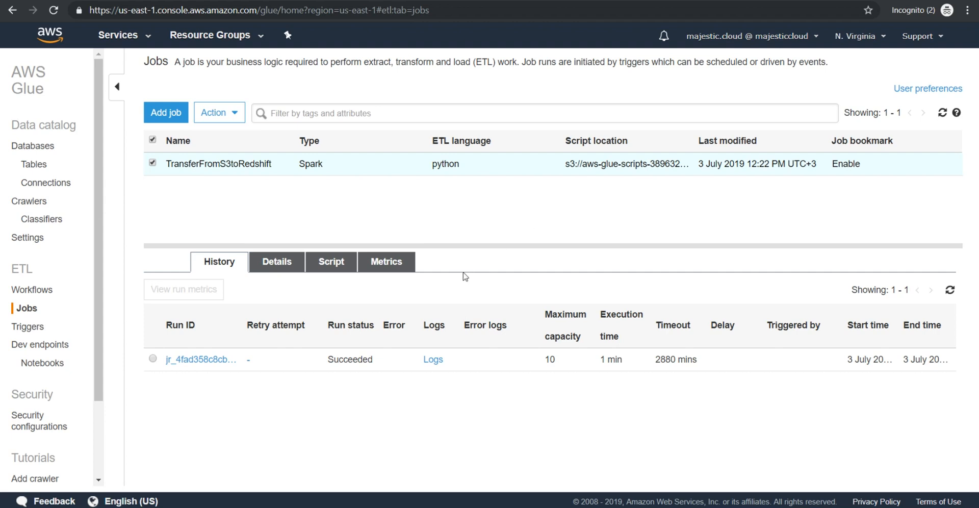
pyautogui.moveTo(406, 312)
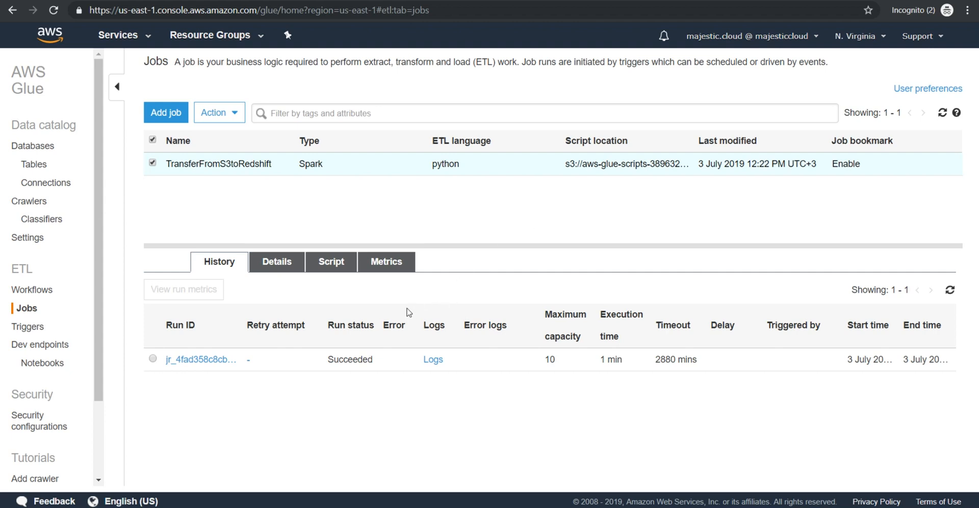
pyautogui.moveTo(432, 296)
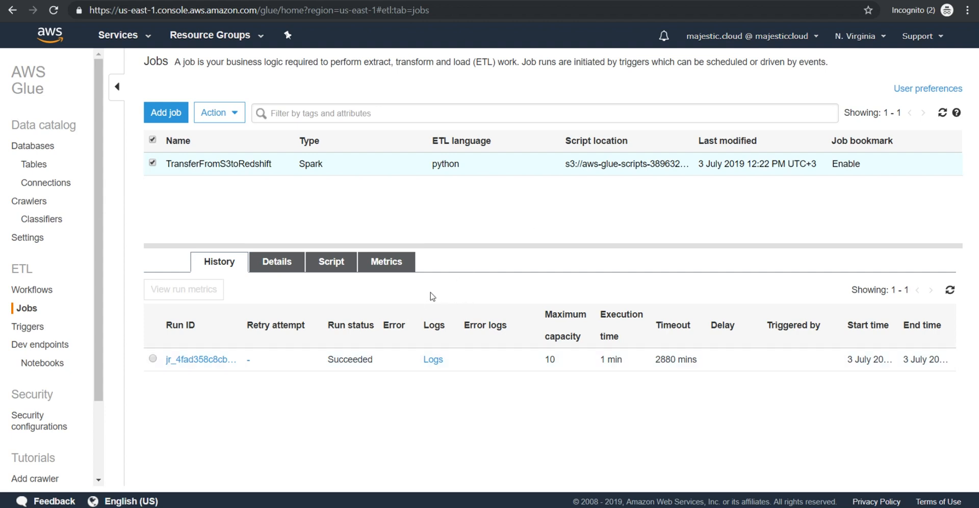
pyautogui.moveTo(282, 364)
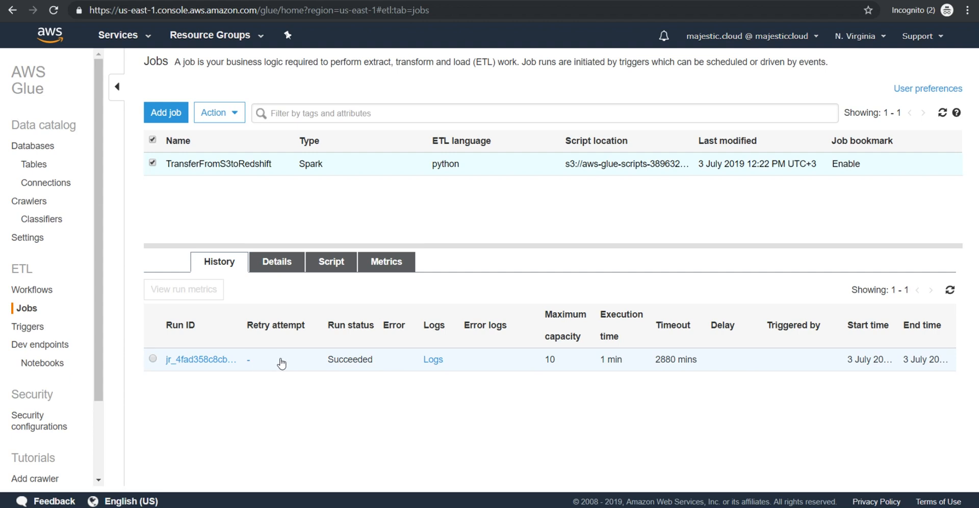
pyautogui.moveTo(594, 369)
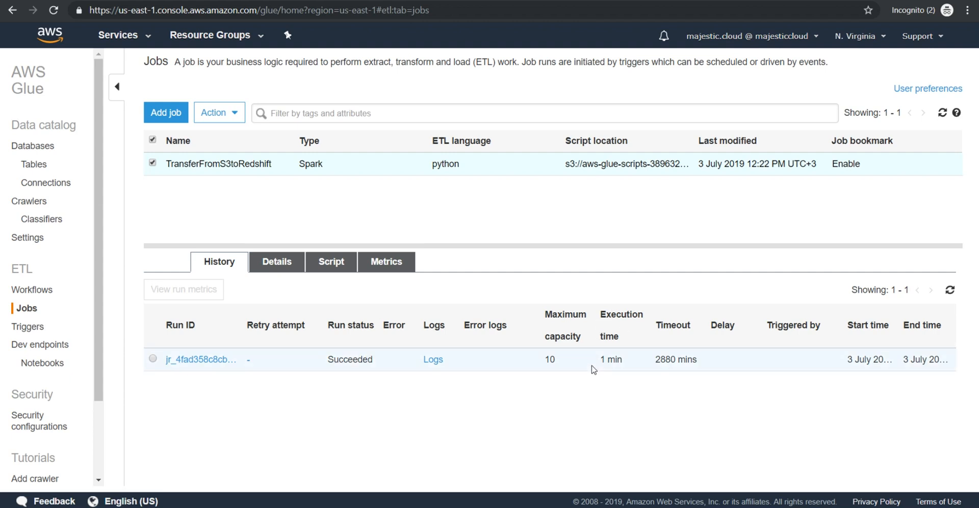
pyautogui.doubleClick(611, 359)
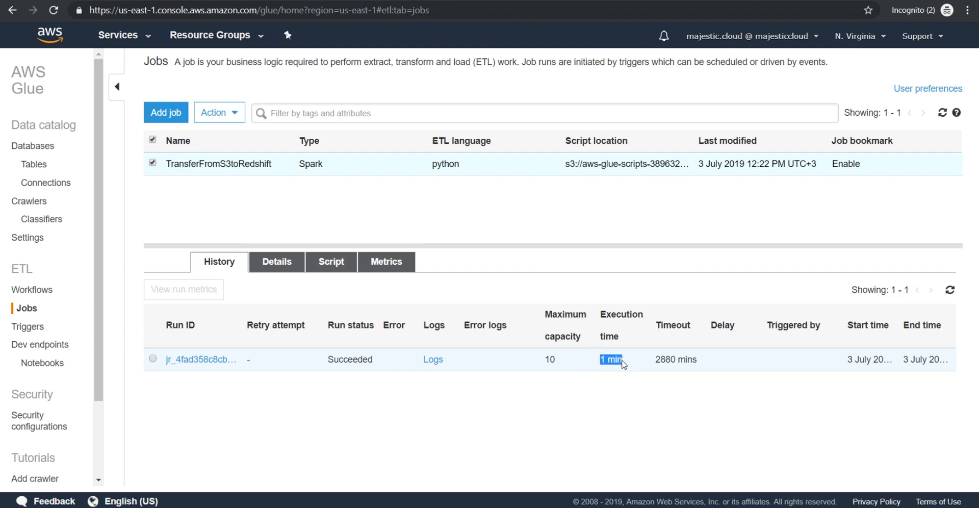
pyautogui.moveTo(624, 332)
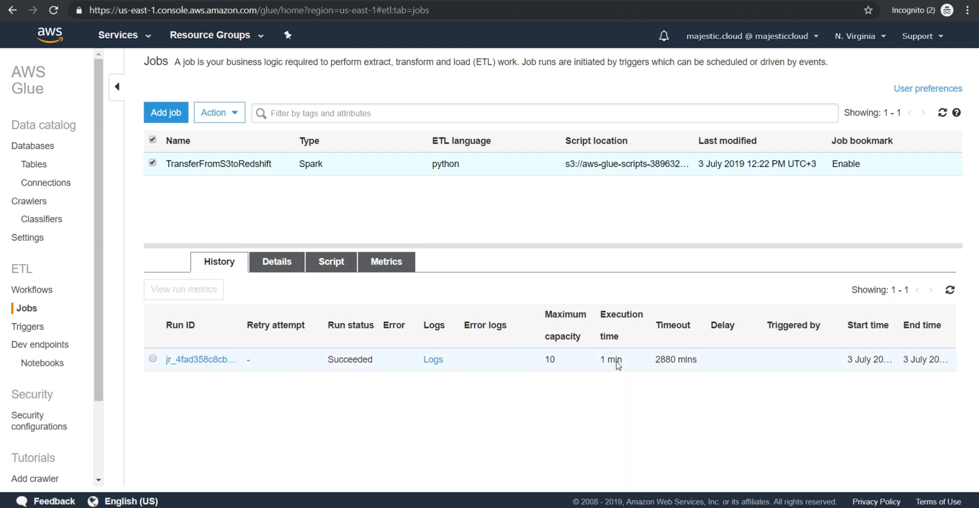
pyautogui.doubleClick(610, 359)
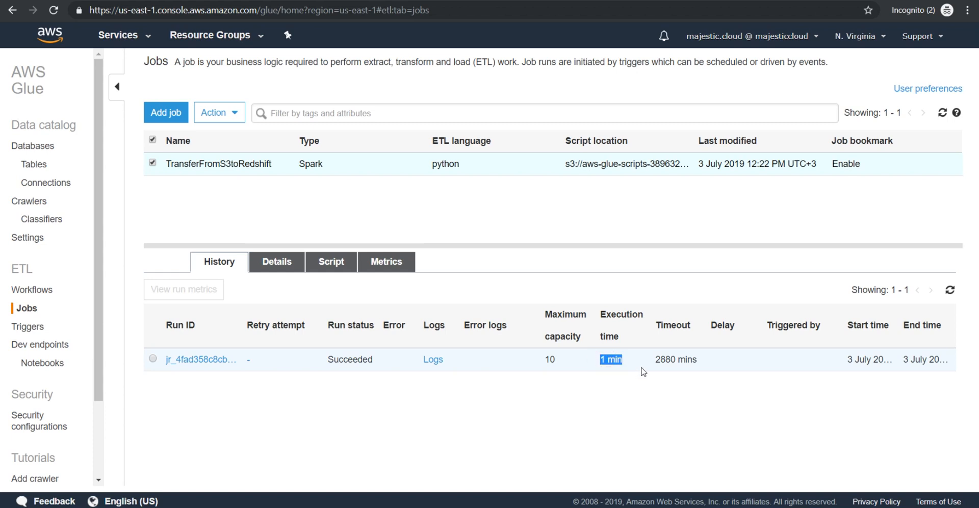
pyautogui.click(153, 360)
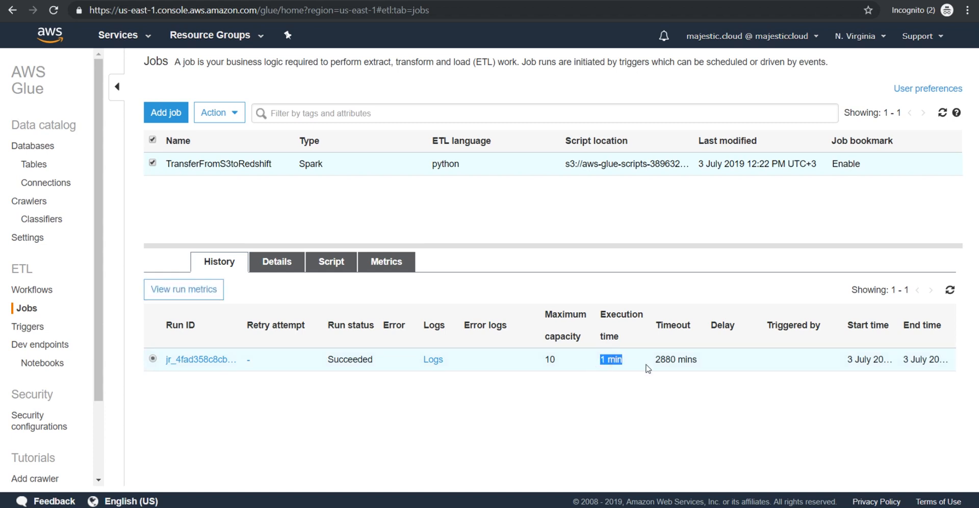
pyautogui.moveTo(528, 373)
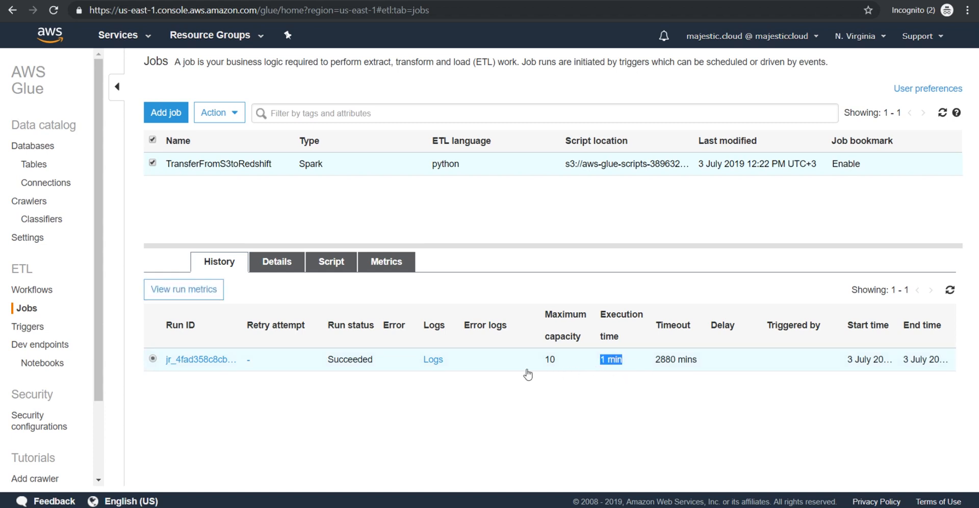
pyautogui.moveTo(451, 333)
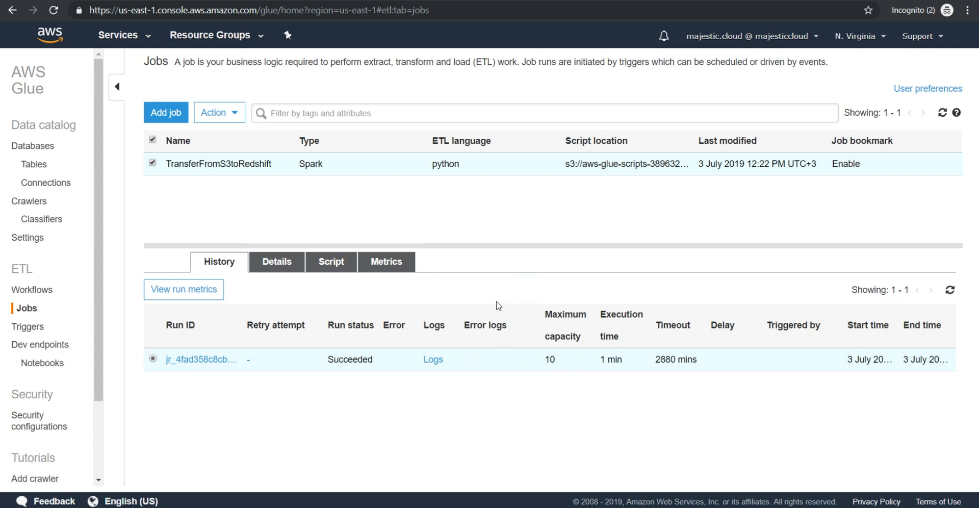
pyautogui.moveTo(508, 259)
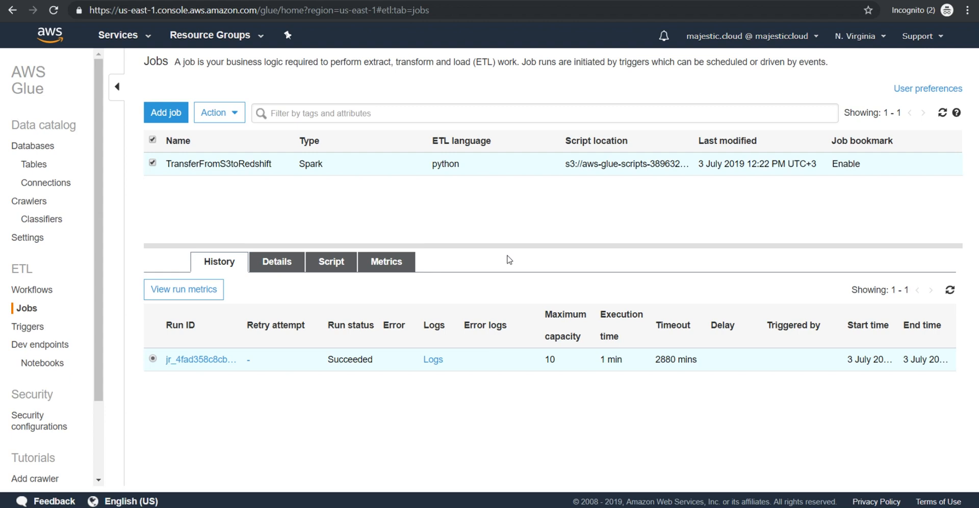
pyautogui.moveTo(239, 243)
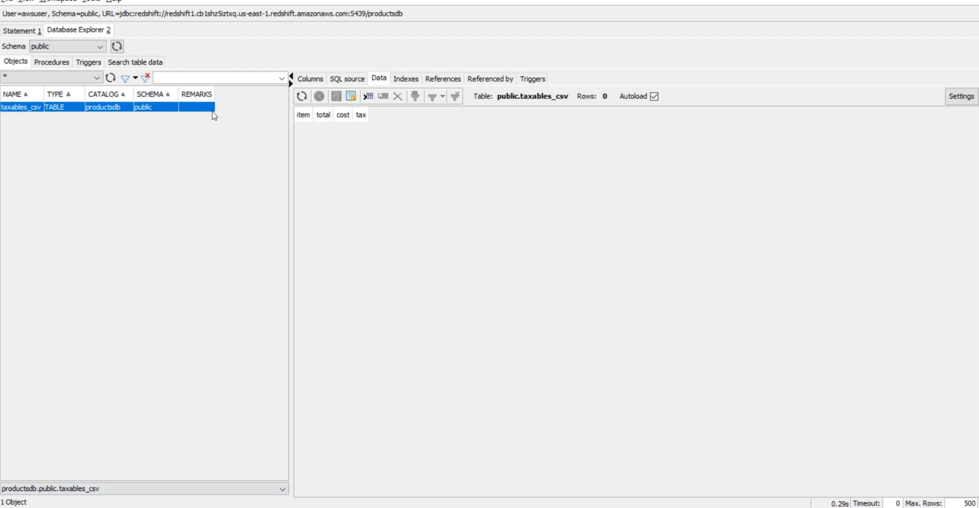
pyautogui.moveTo(283, 109)
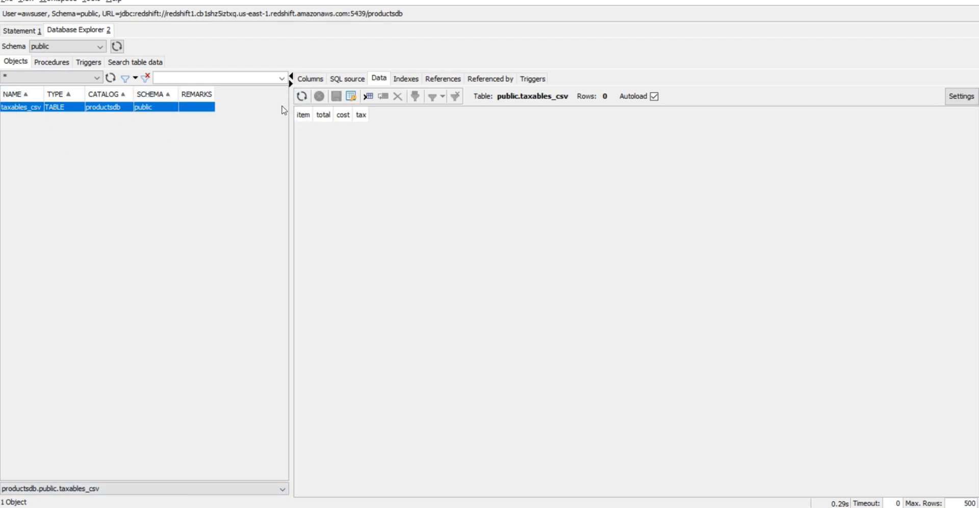
# - Refresh the Data tab so taxables_csv shows its ten transferred product rows
pyautogui.click(302, 96)
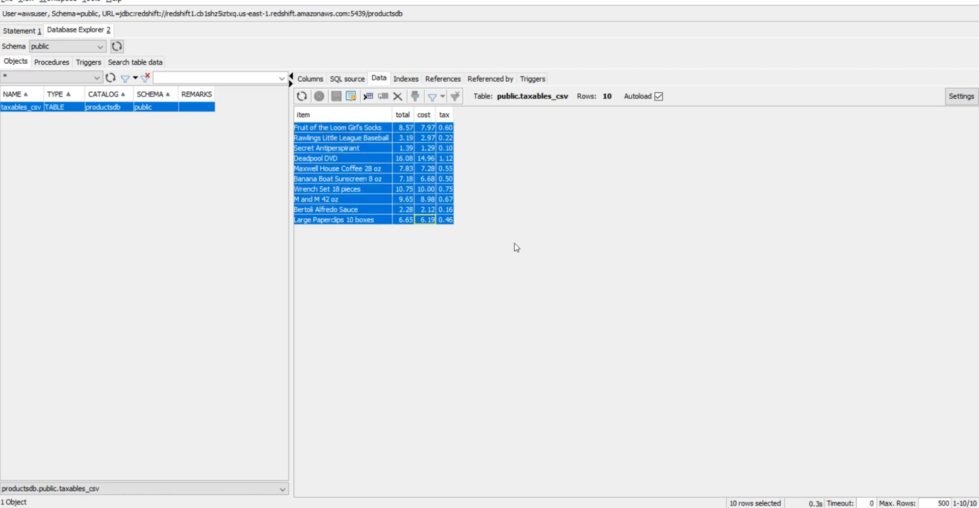
pyautogui.click(322, 158)
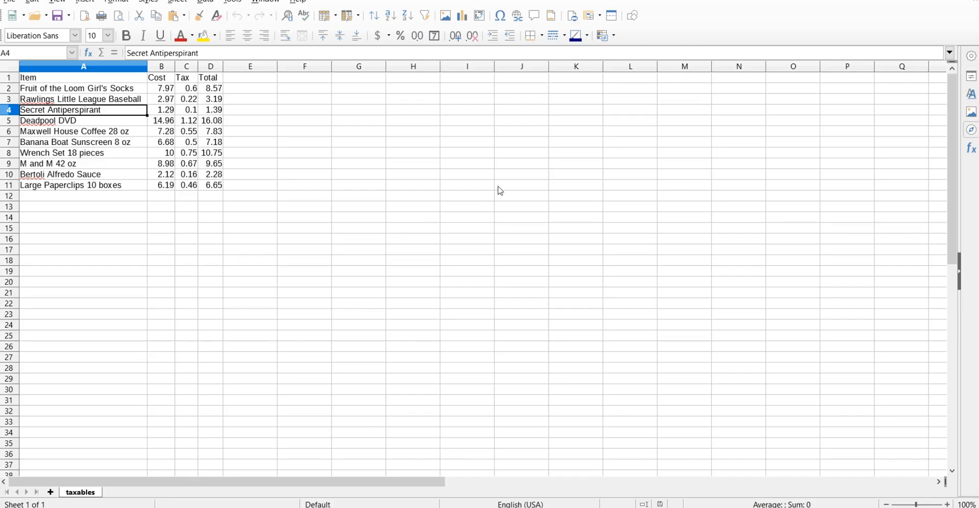
# - Browse the Item column of the taxables sheet to compare its ten rows
pyautogui.moveTo(83, 152); pyautogui.dragTo(83, 163)
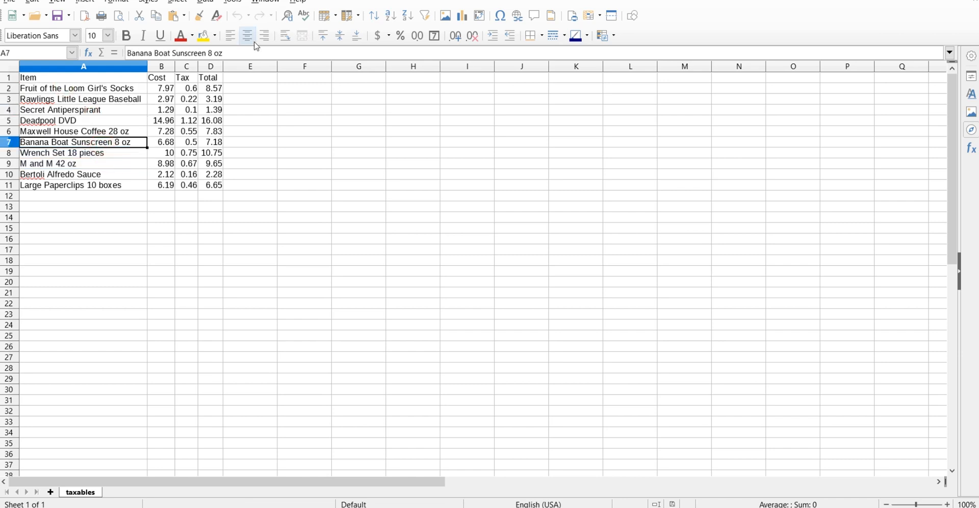
pyautogui.moveTo(246, 206)
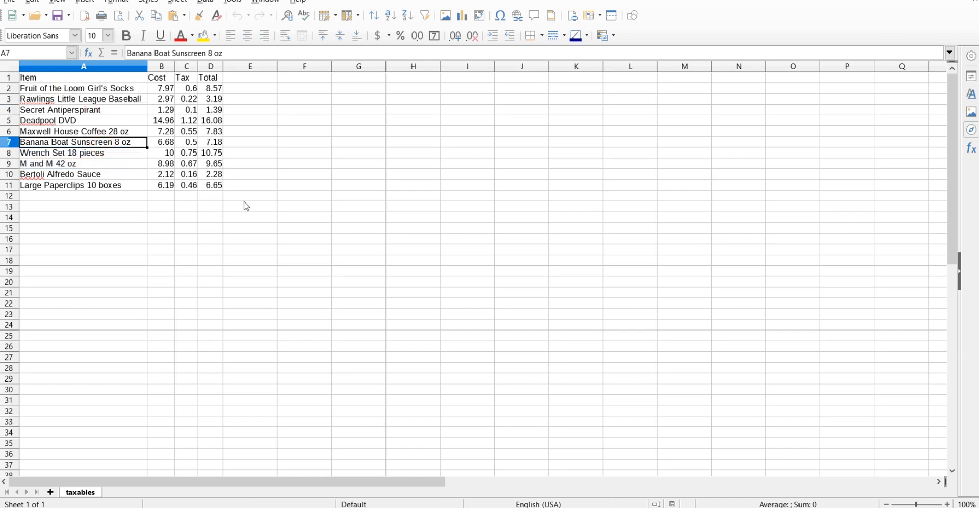
pyautogui.moveTo(226, 473)
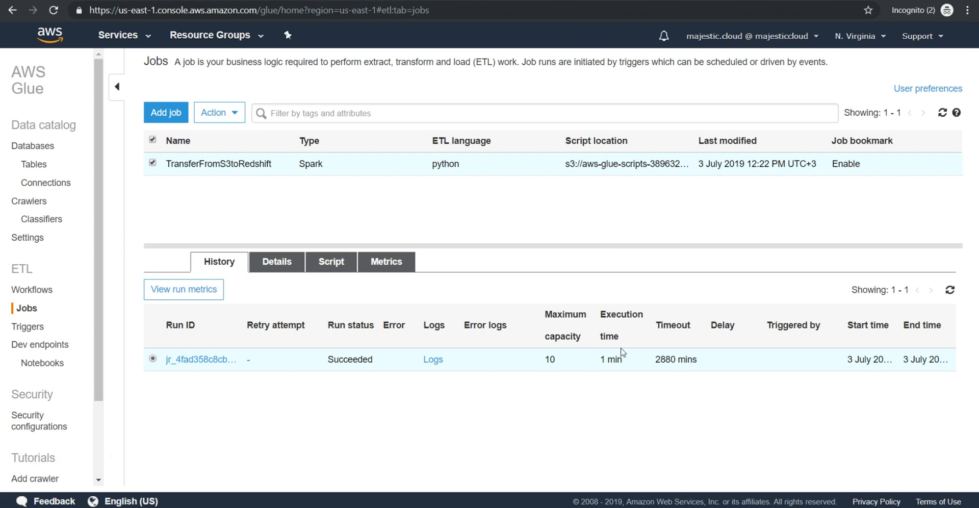
pyautogui.moveTo(342, 343)
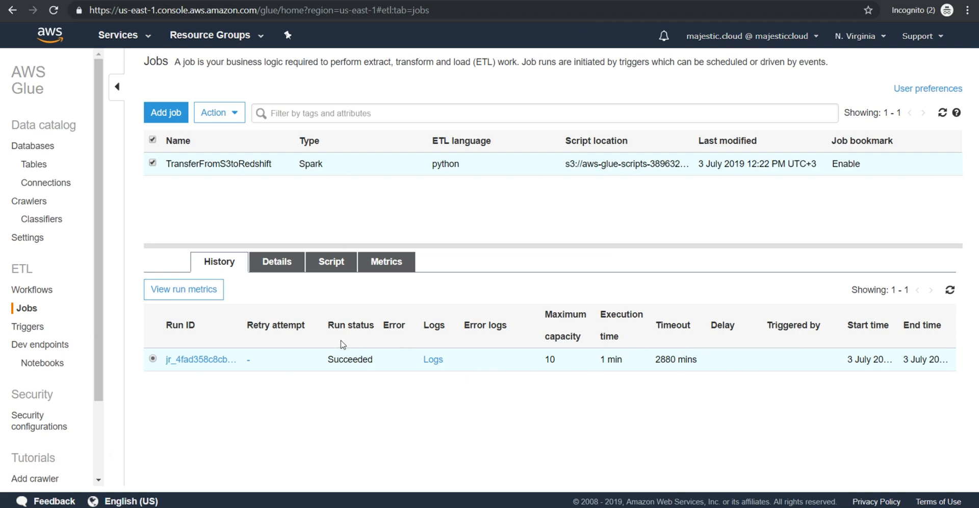
pyautogui.moveTo(434, 222)
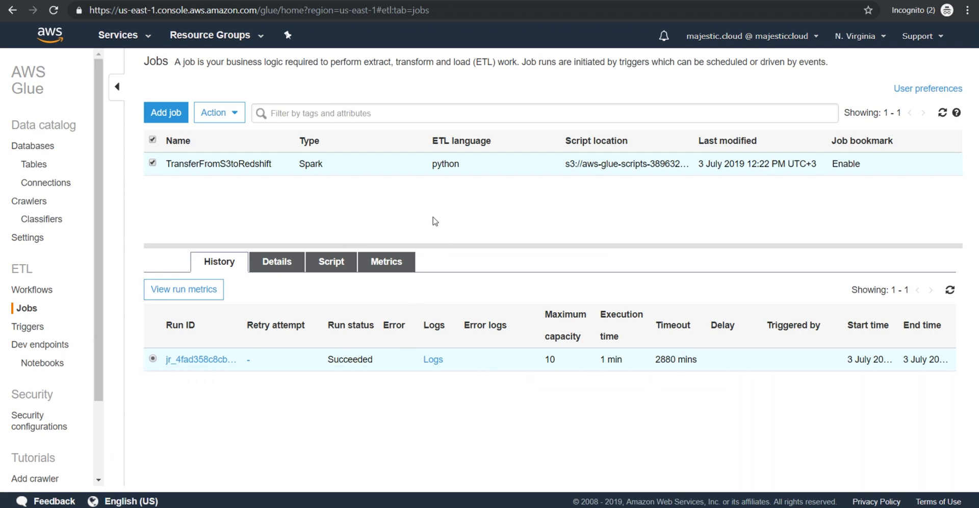
pyautogui.moveTo(439, 174)
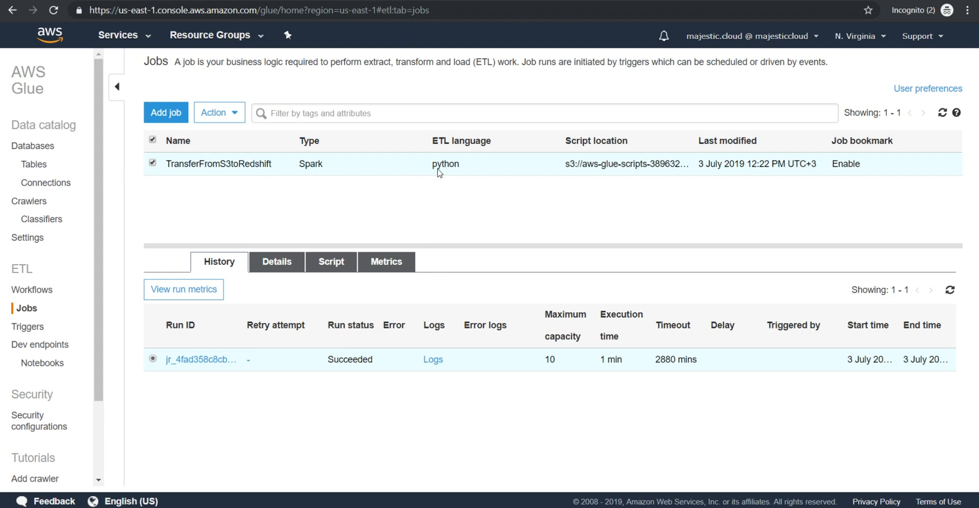
pyautogui.moveTo(430, 127)
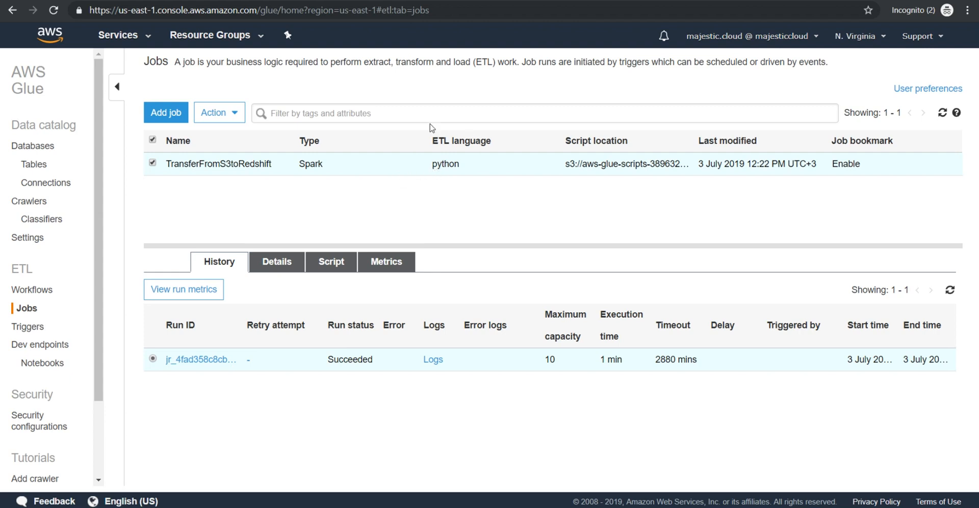
pyautogui.moveTo(469, 219)
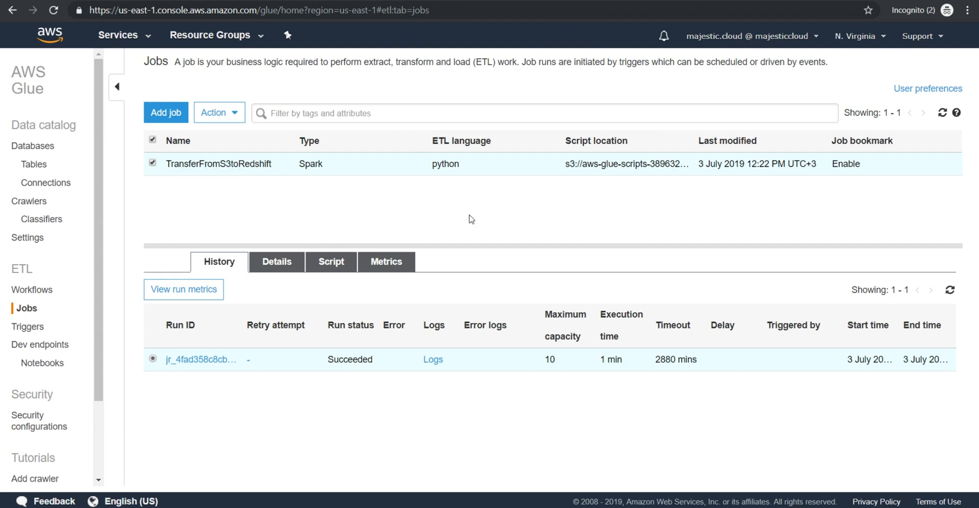
pyautogui.moveTo(681, 383)
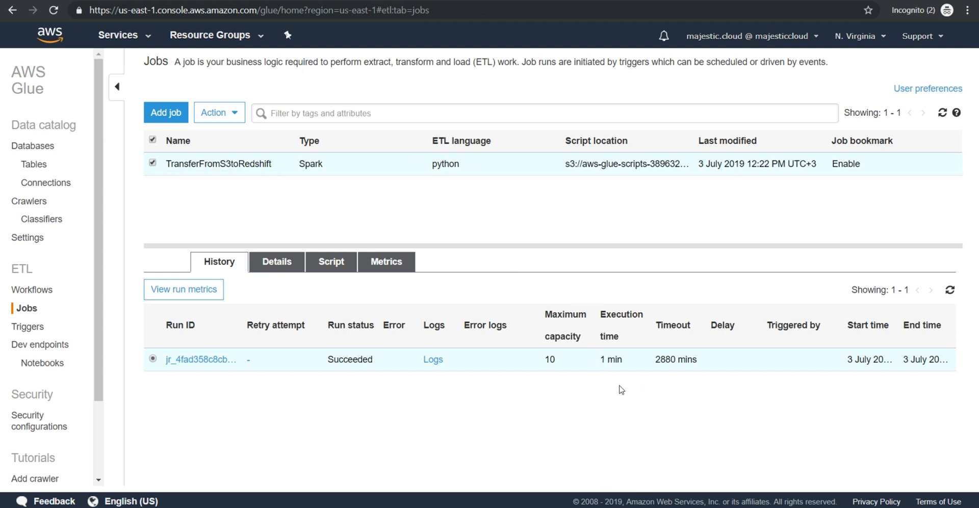
pyautogui.moveTo(607, 358)
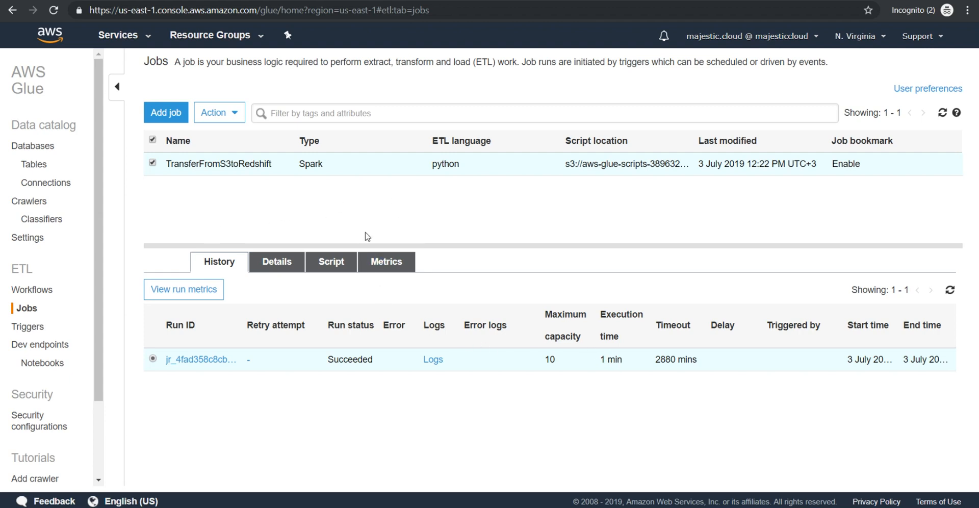
pyautogui.moveTo(487, 221)
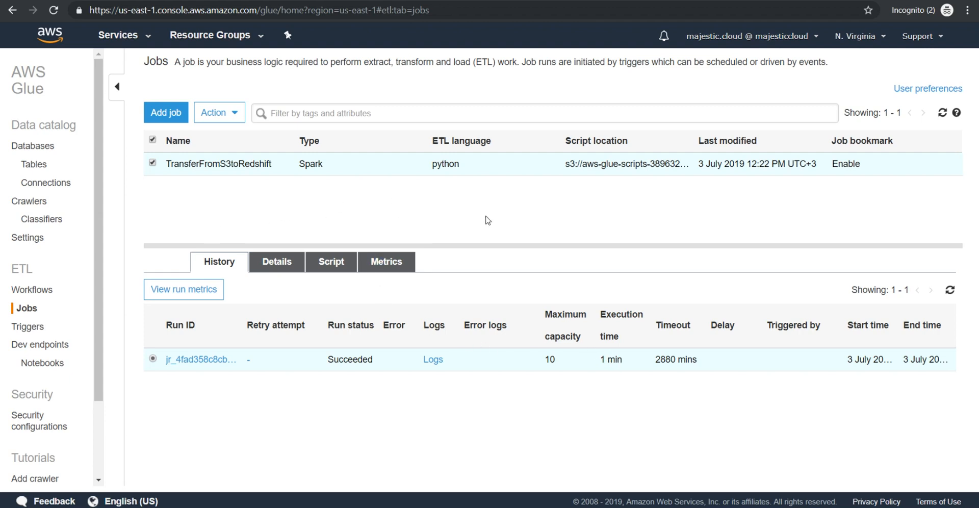
pyautogui.moveTo(431, 207)
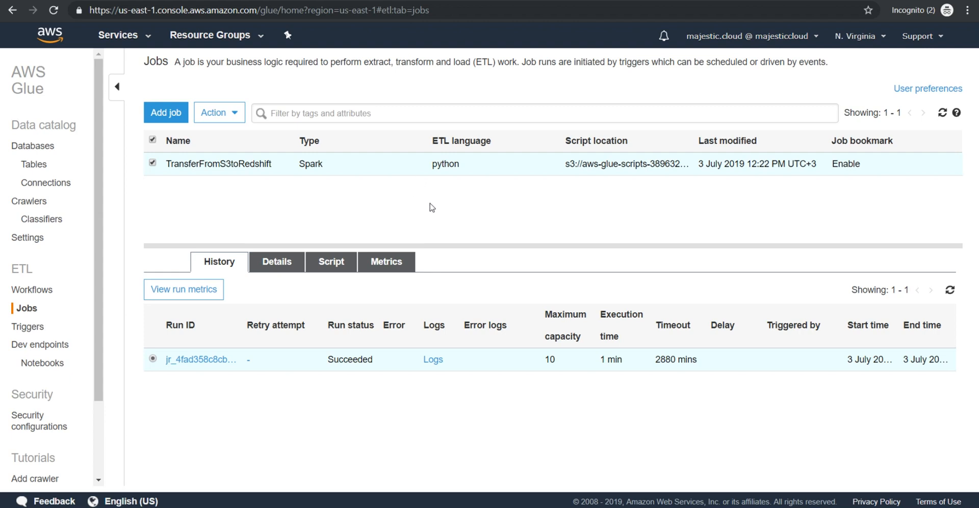
pyautogui.moveTo(484, 199)
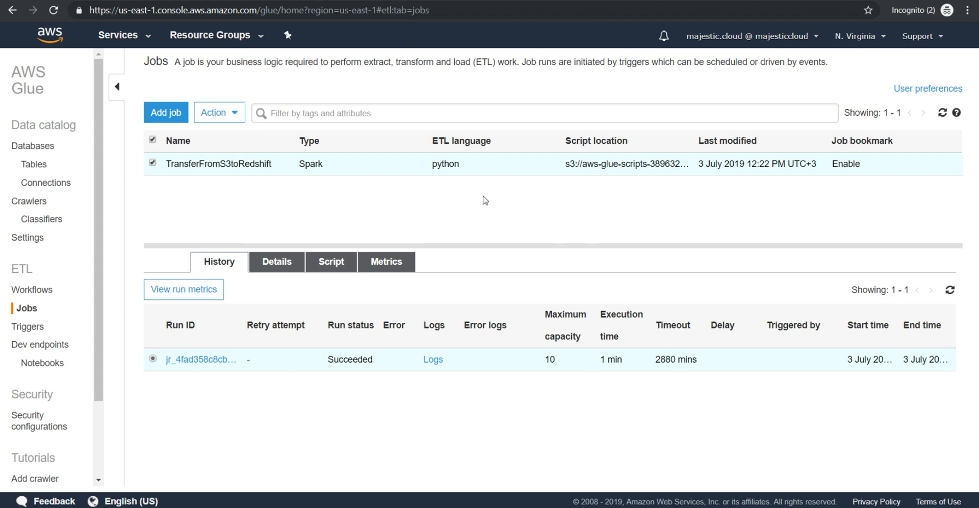
pyautogui.moveTo(412, 201)
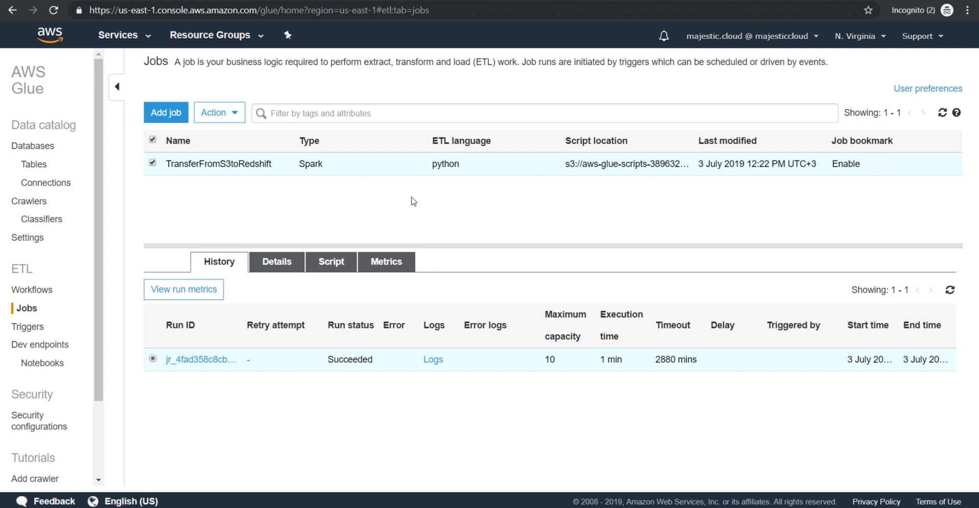
pyautogui.moveTo(398, 219)
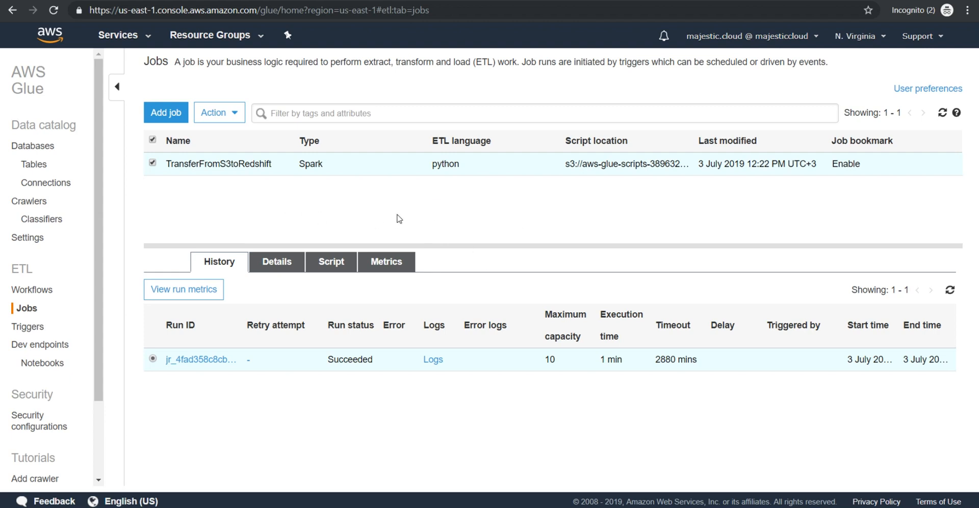
pyautogui.moveTo(421, 232)
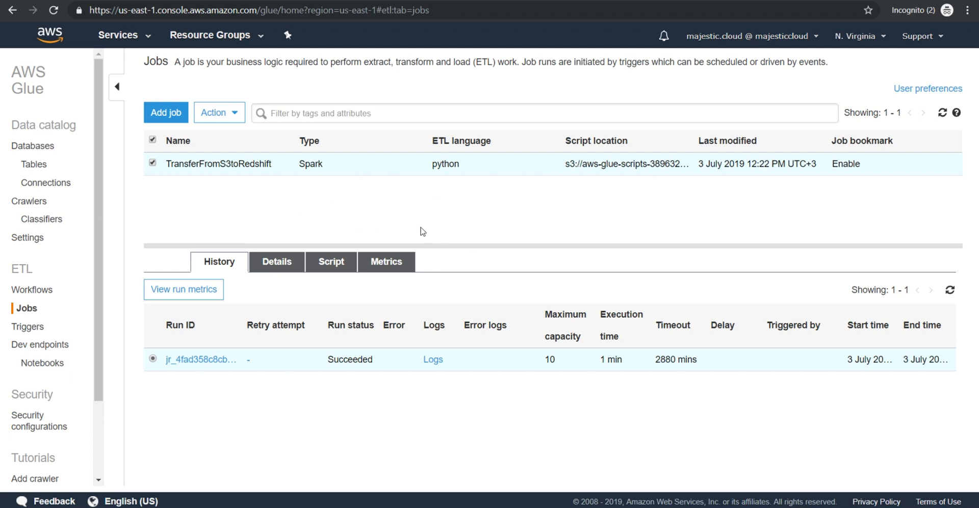
pyautogui.moveTo(557, 371)
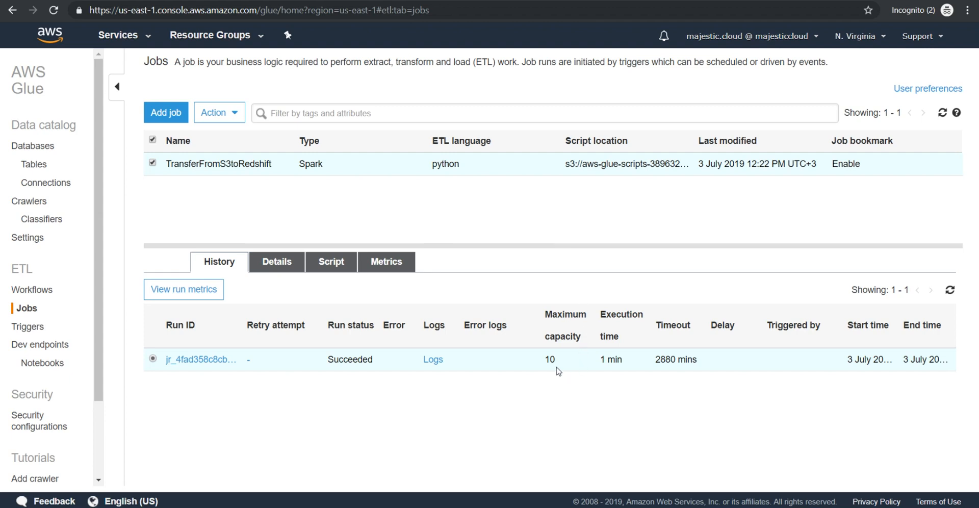
pyautogui.moveTo(467, 378)
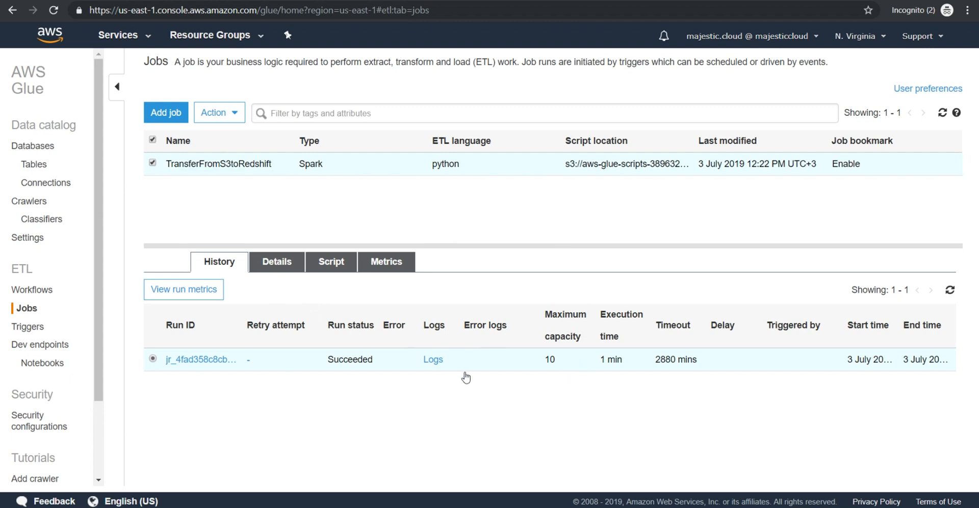
pyautogui.moveTo(347, 286)
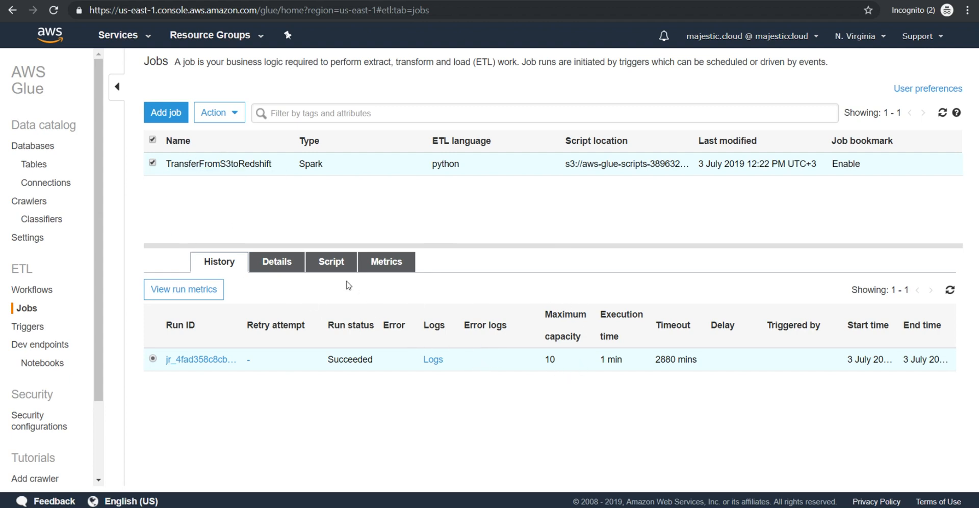
pyautogui.moveTo(42, 231)
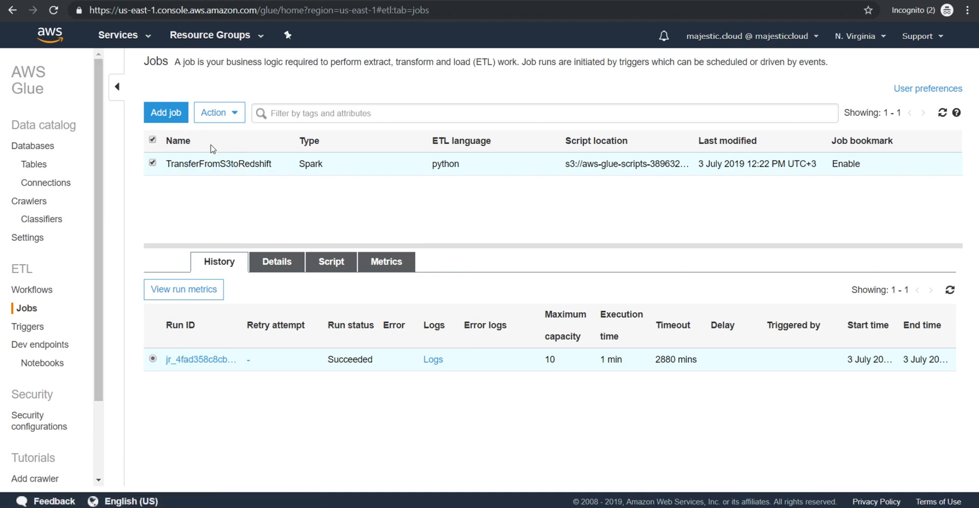
pyautogui.moveTo(215, 177)
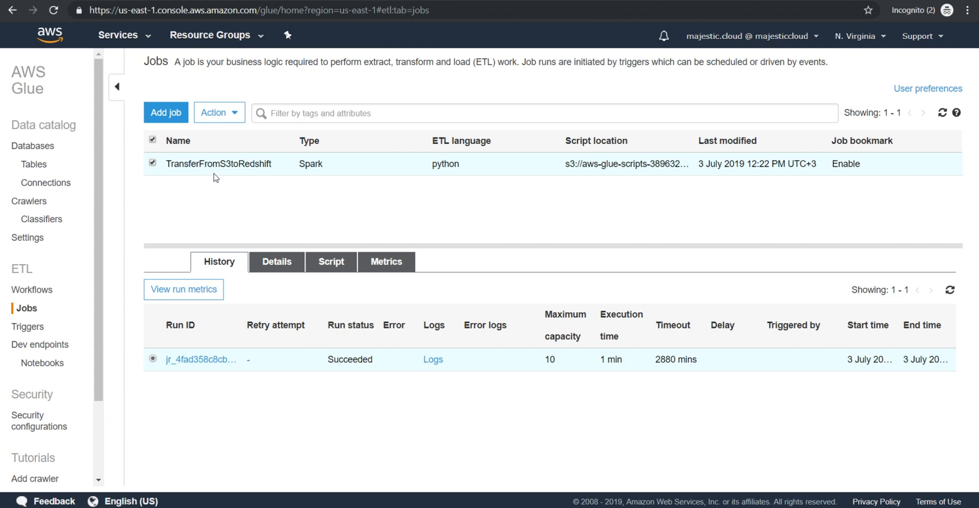
pyautogui.moveTo(183, 154)
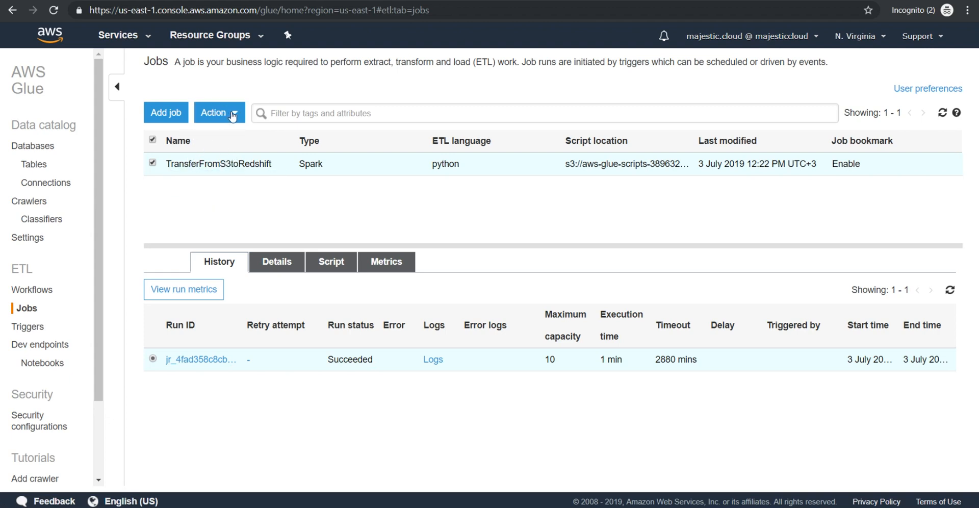
# - Re-save the job's settings via Edit job, then reselect it for Edit script
pyautogui.click(219, 113)
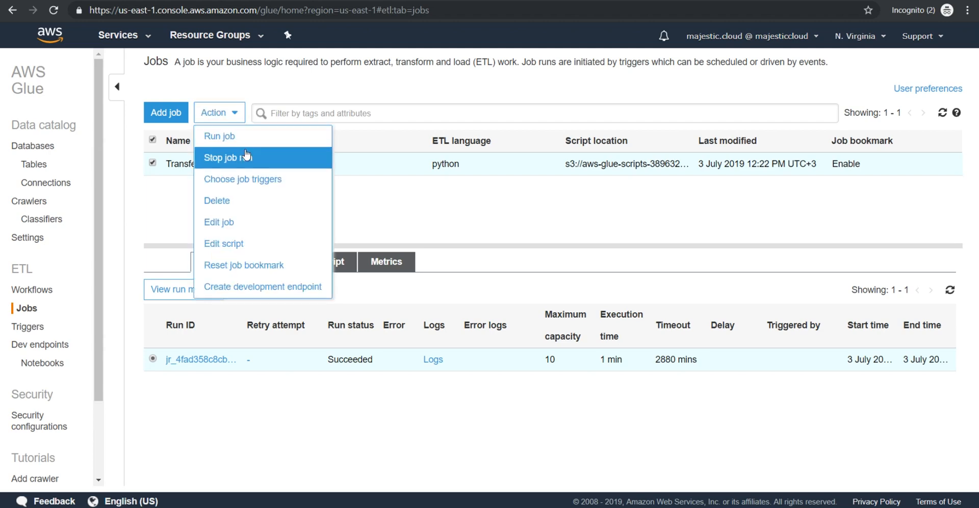
pyautogui.click(218, 223)
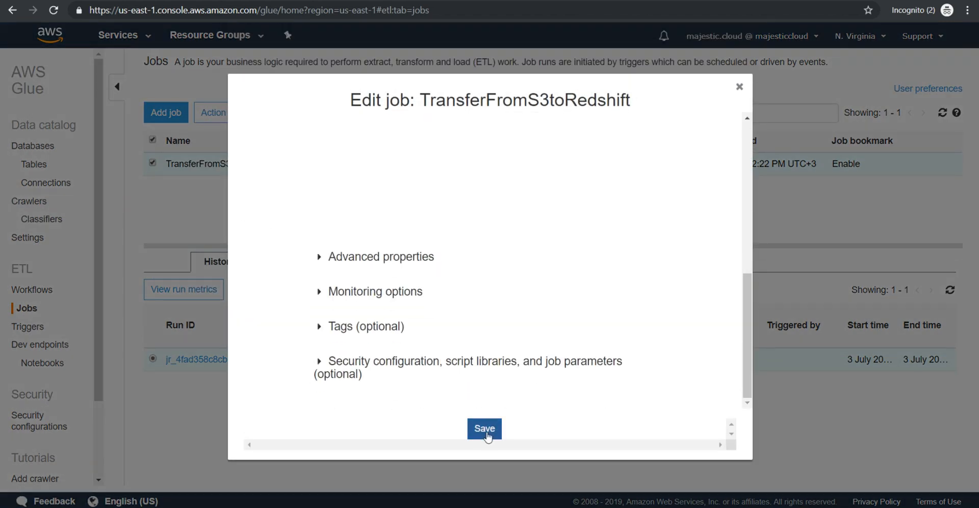
pyautogui.click(483, 429)
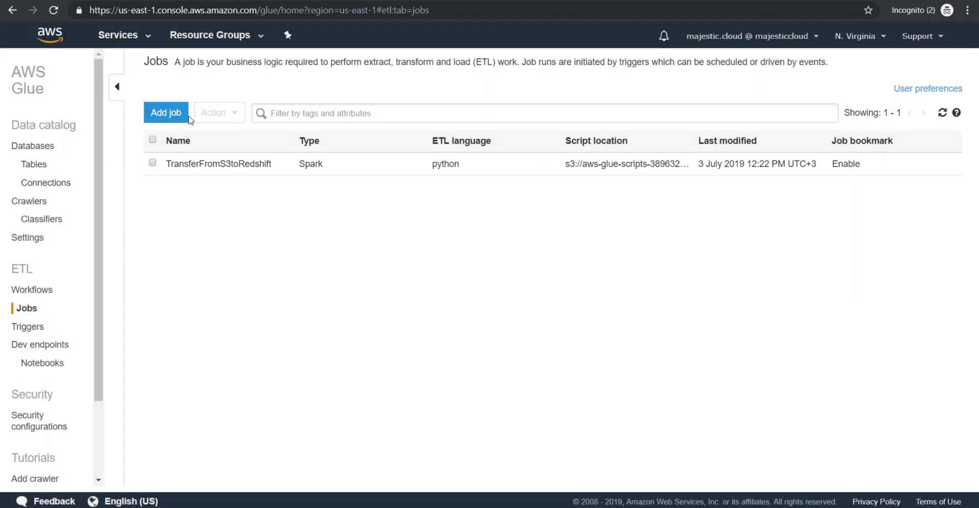
pyautogui.click(218, 114)
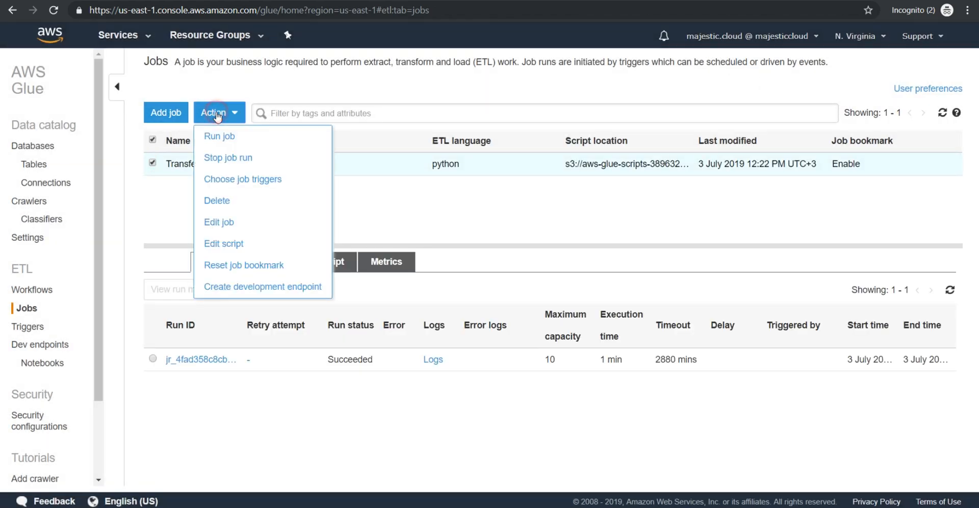
pyautogui.click(223, 244)
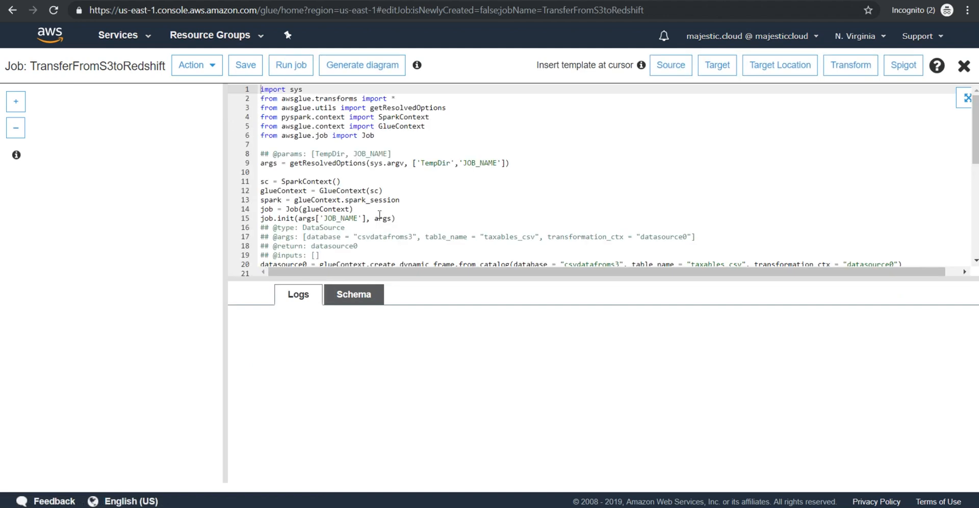
pyautogui.click(362, 65)
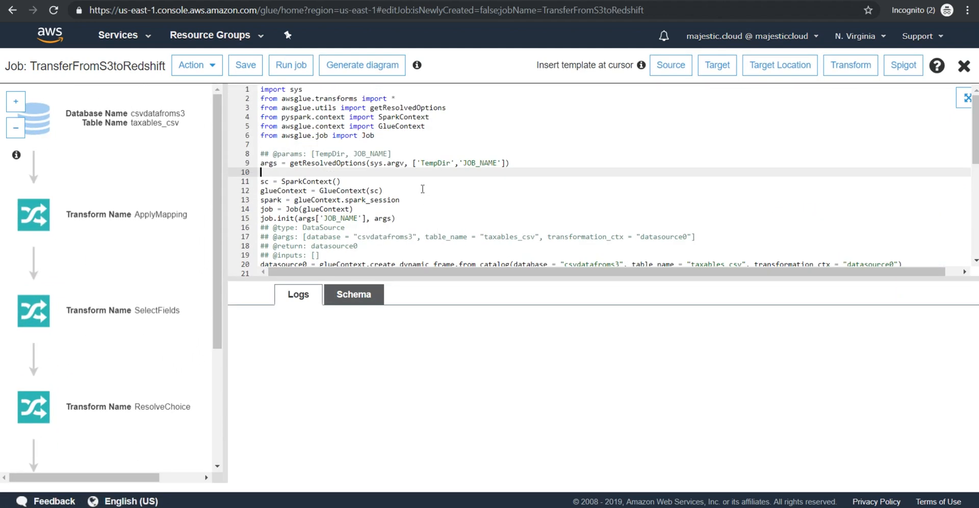
pyautogui.scroll(-3)
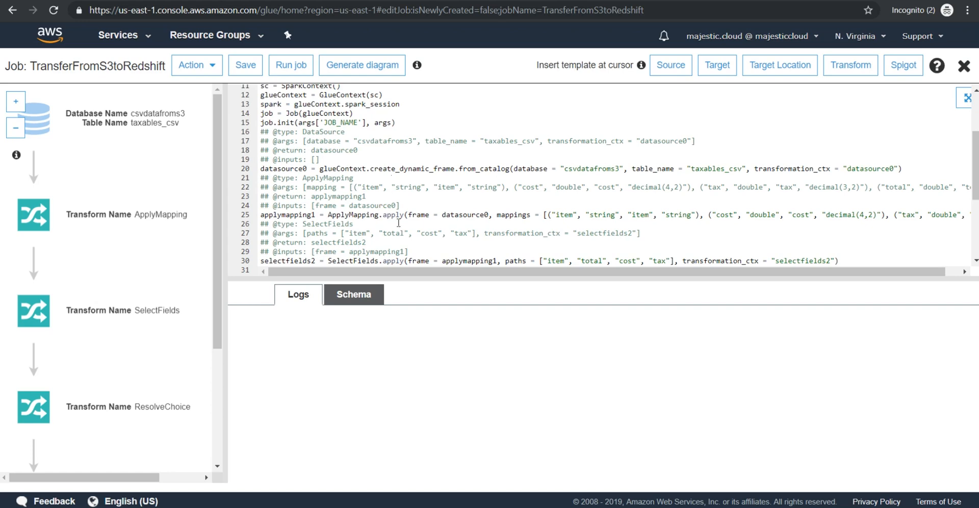
pyautogui.scroll(-3)
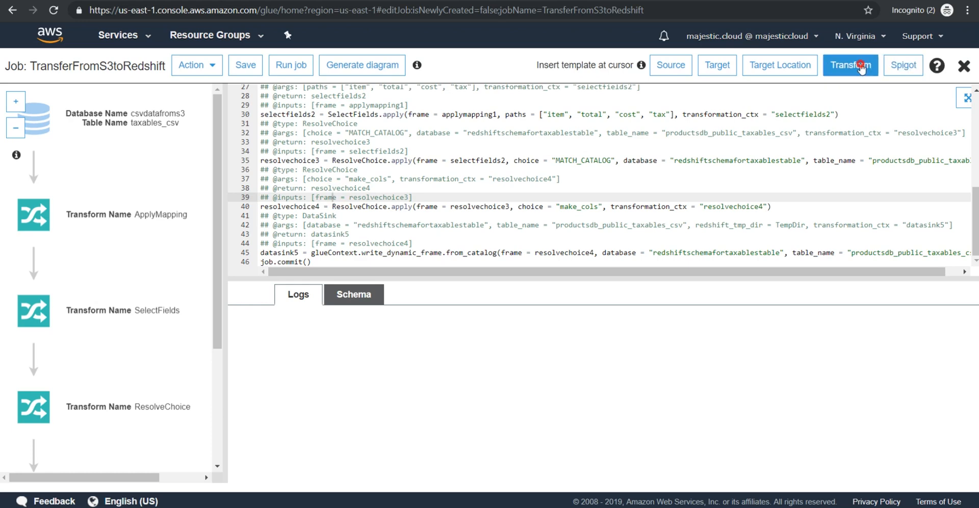
pyautogui.click(850, 66)
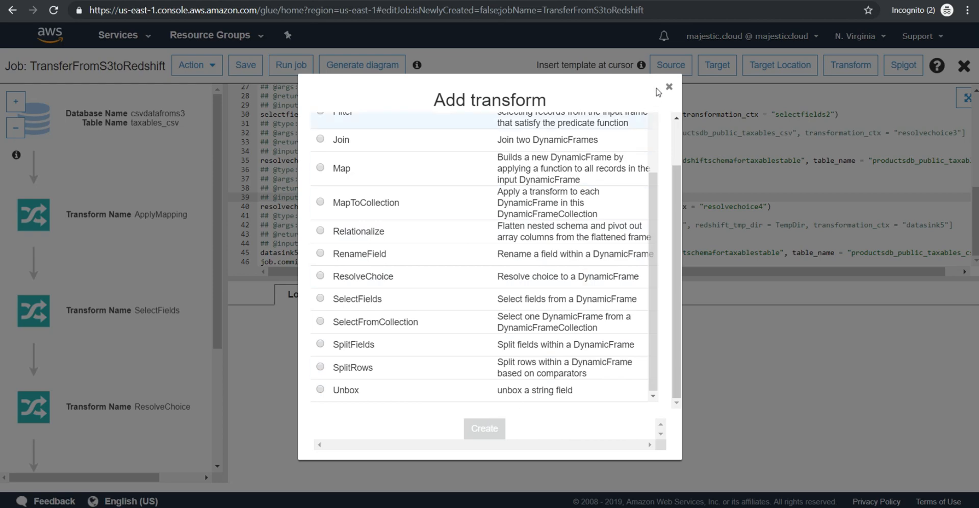
pyautogui.click(669, 86)
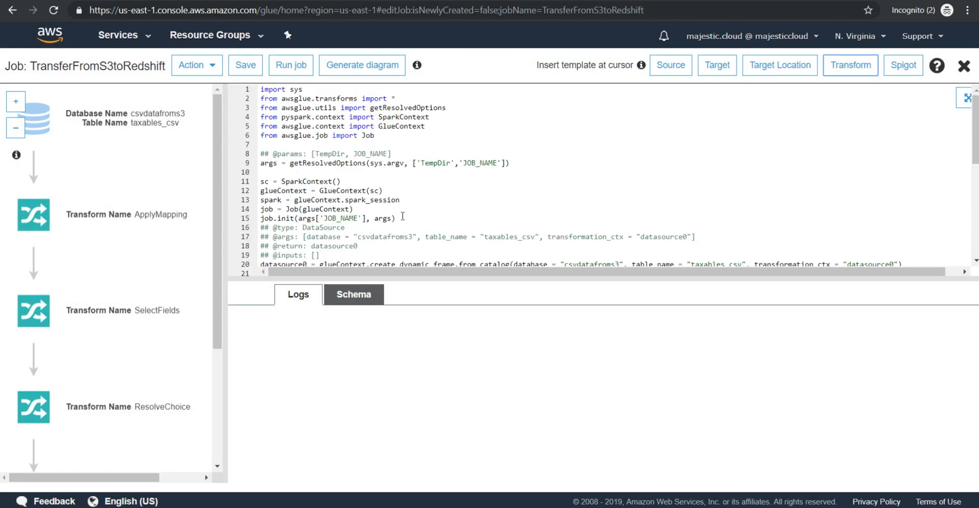
pyautogui.moveTo(306, 150)
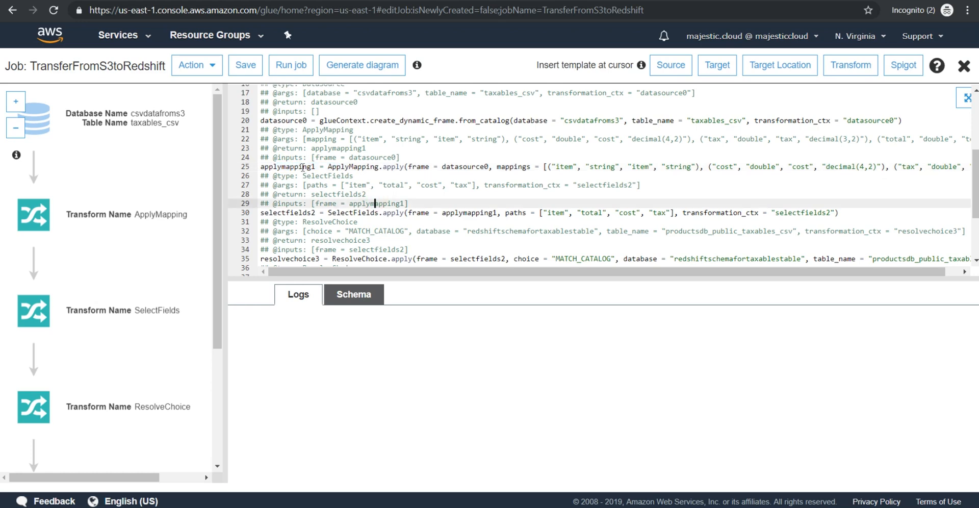
pyautogui.moveTo(302, 138)
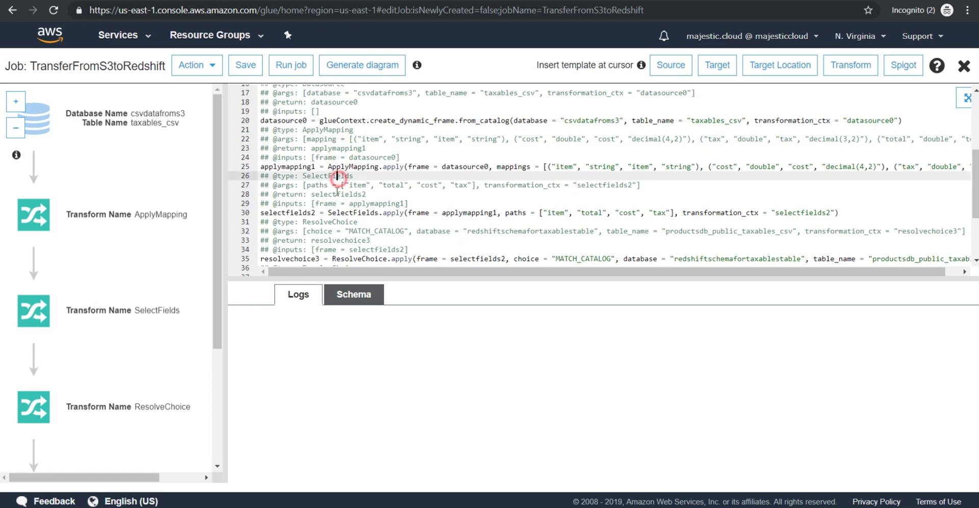
pyautogui.scroll(-3)
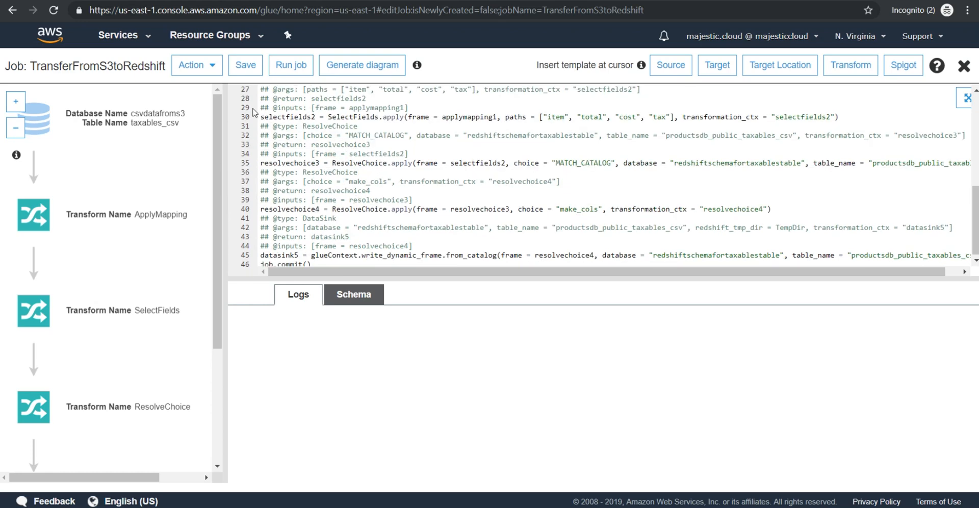